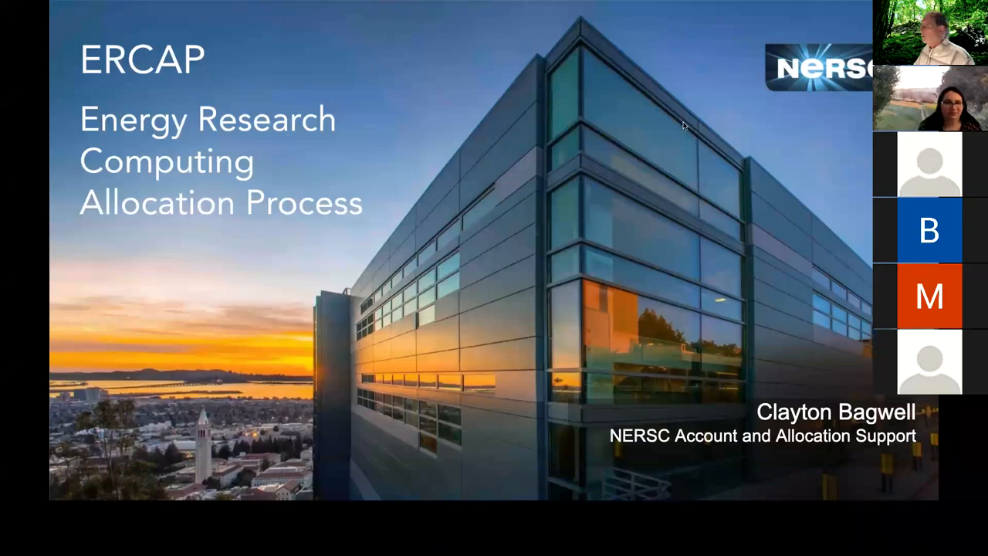
mouse_move(569, 178)
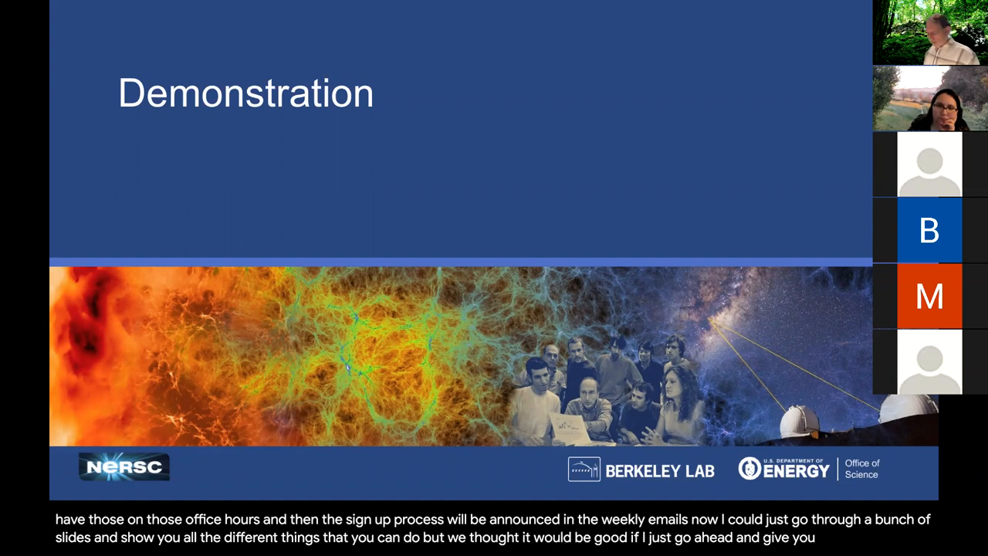
mouse_move(448, 217)
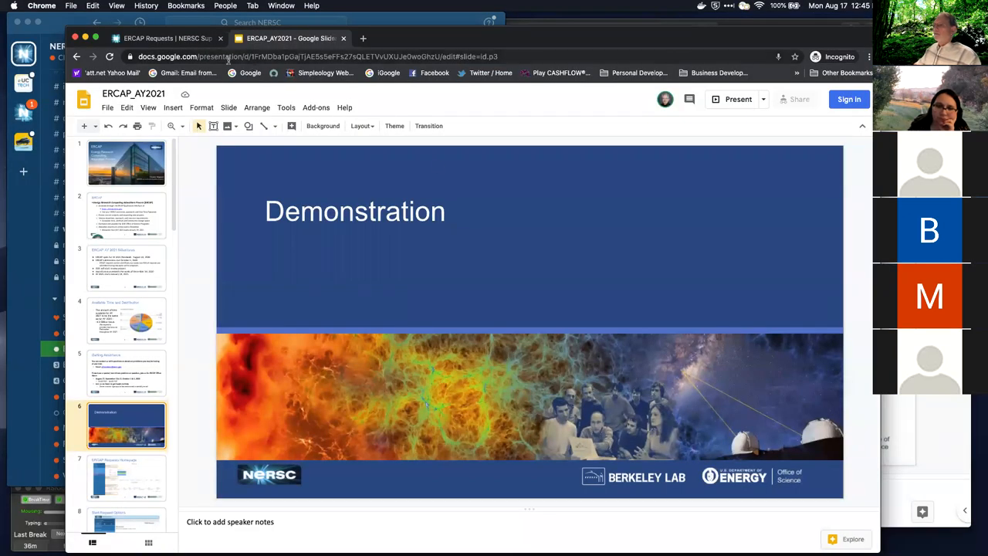
Switch to the ERCAP Requests page and scroll through draft, submitted and previous requests.
click(166, 38)
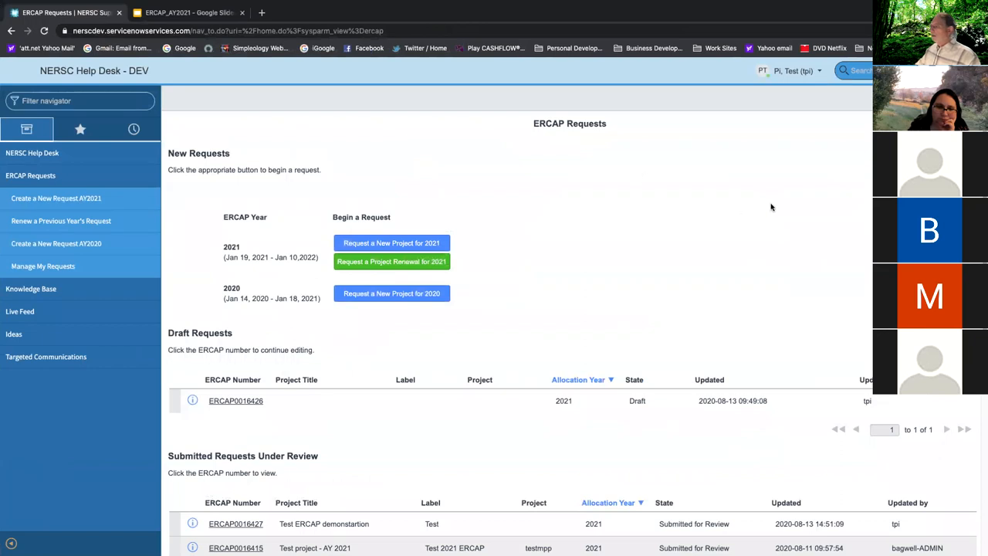
mouse_move(776, 227)
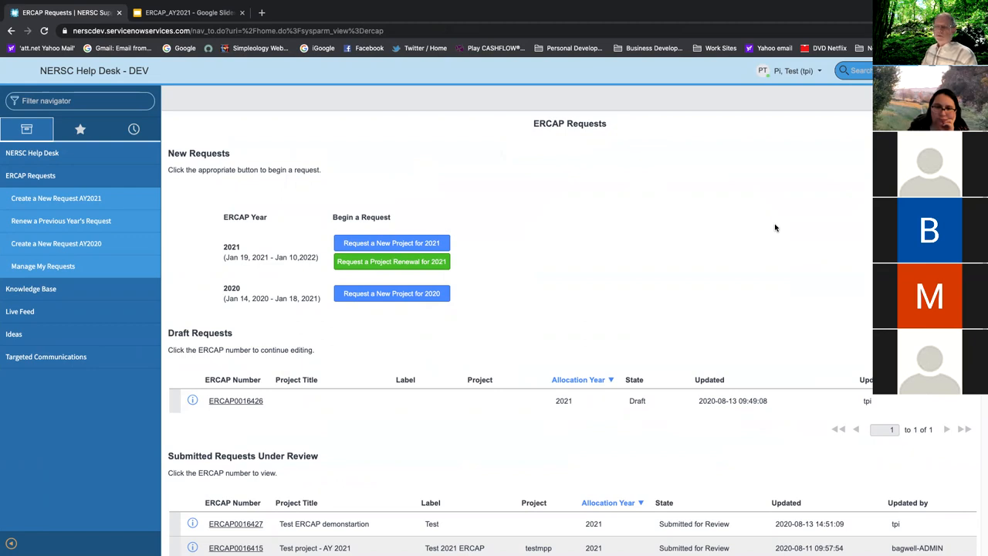
mouse_move(669, 215)
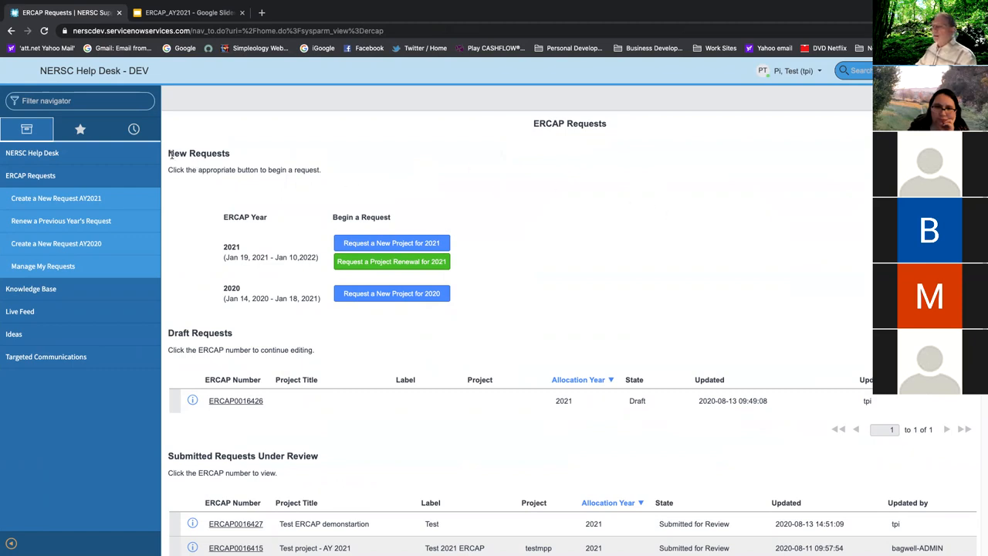
mouse_move(169, 154)
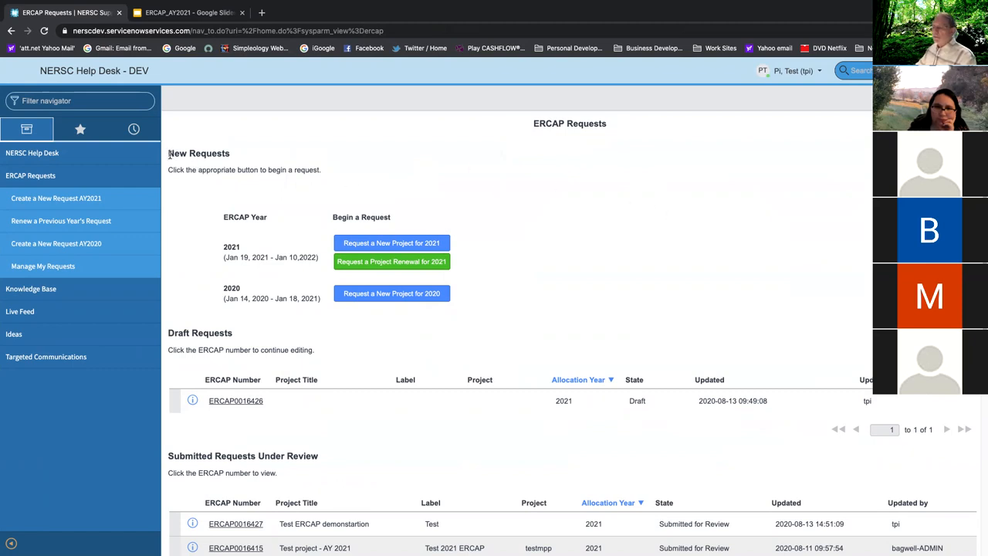
mouse_move(180, 162)
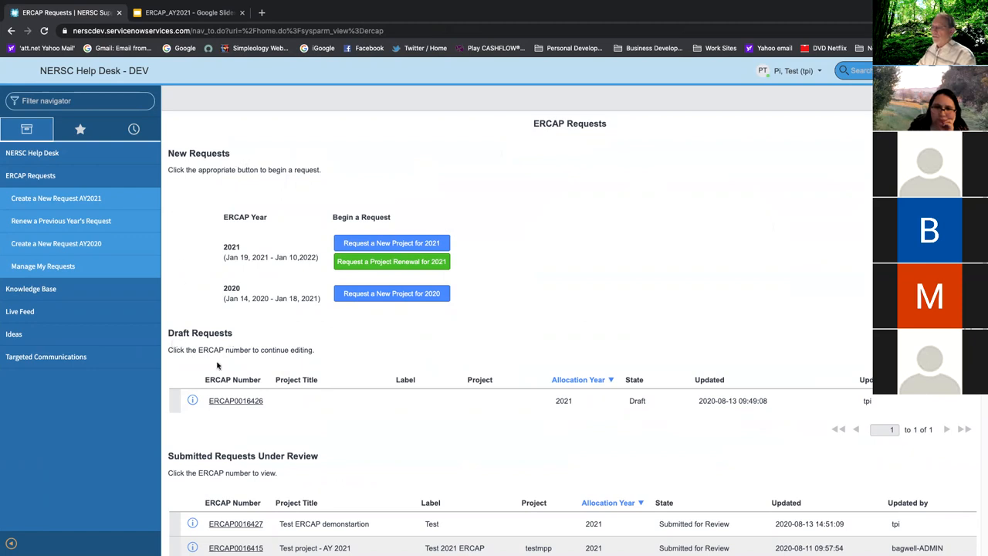
scroll(down, 3)
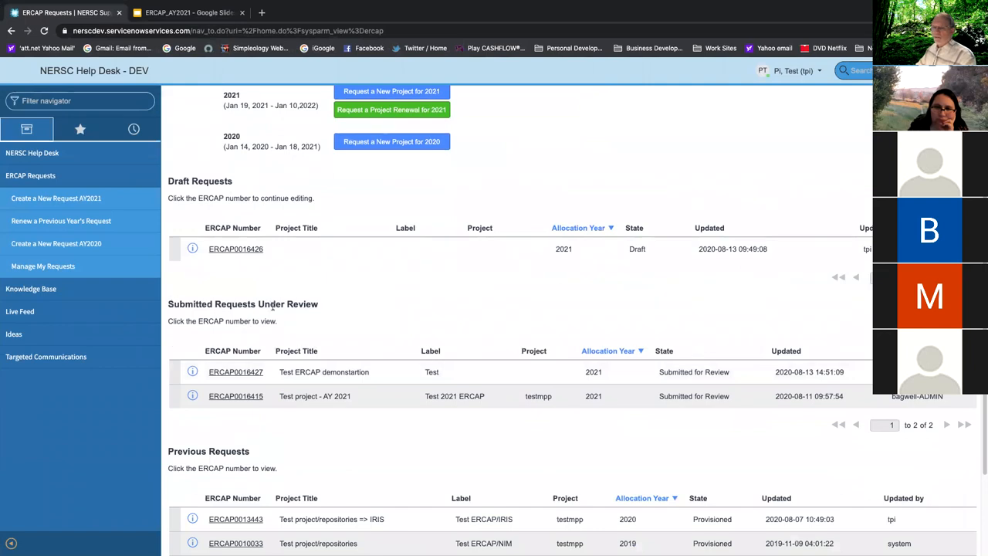
scroll(down, 3)
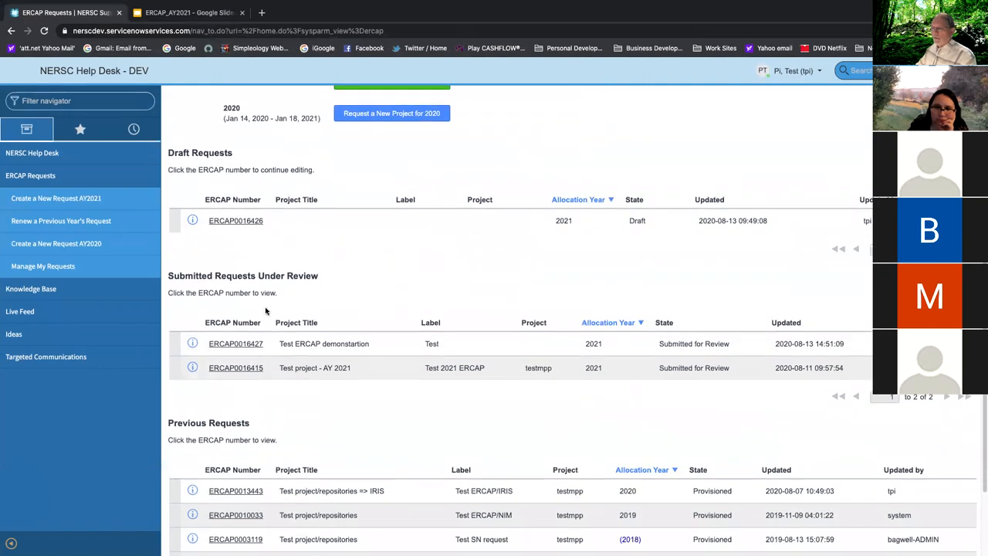
scroll(down, 3)
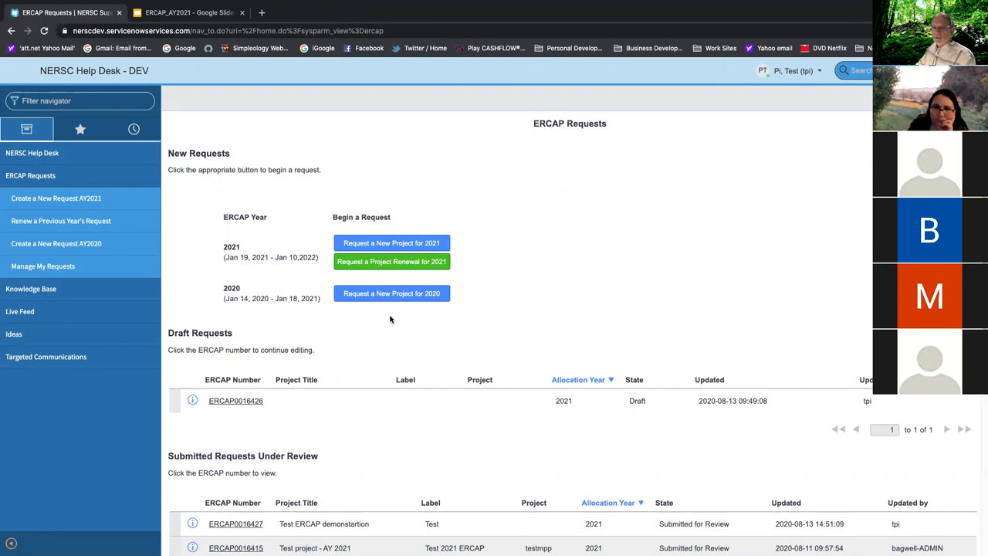
mouse_move(387, 287)
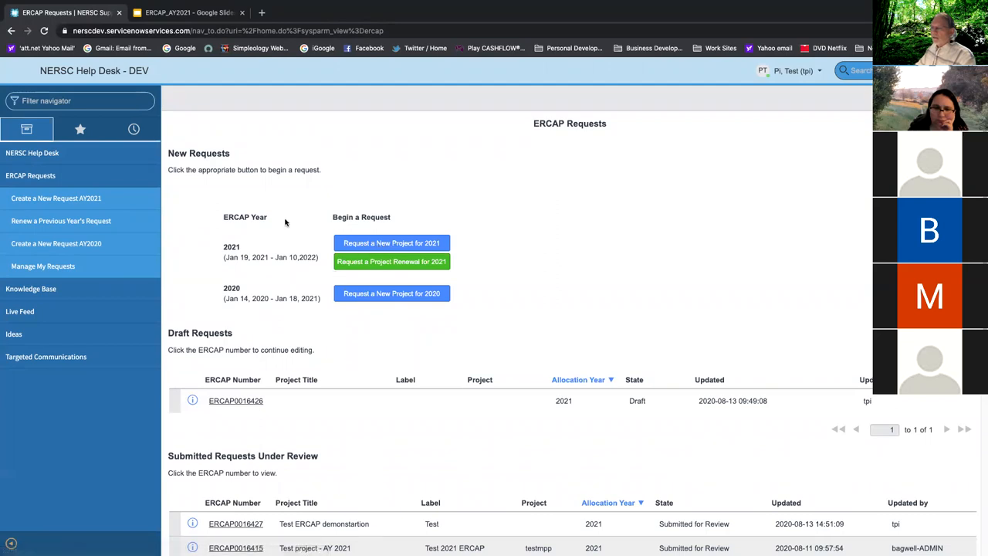
mouse_move(55, 198)
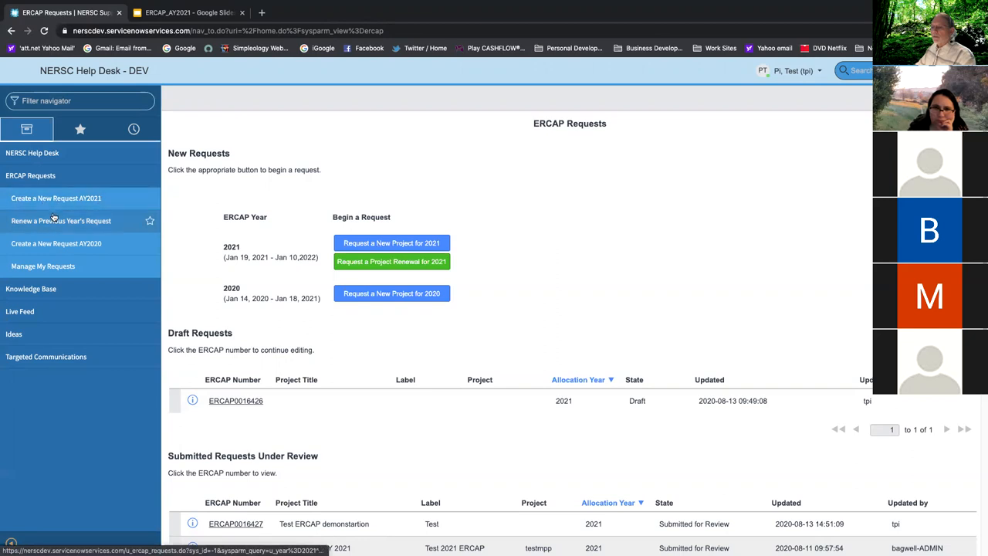
mouse_move(55, 244)
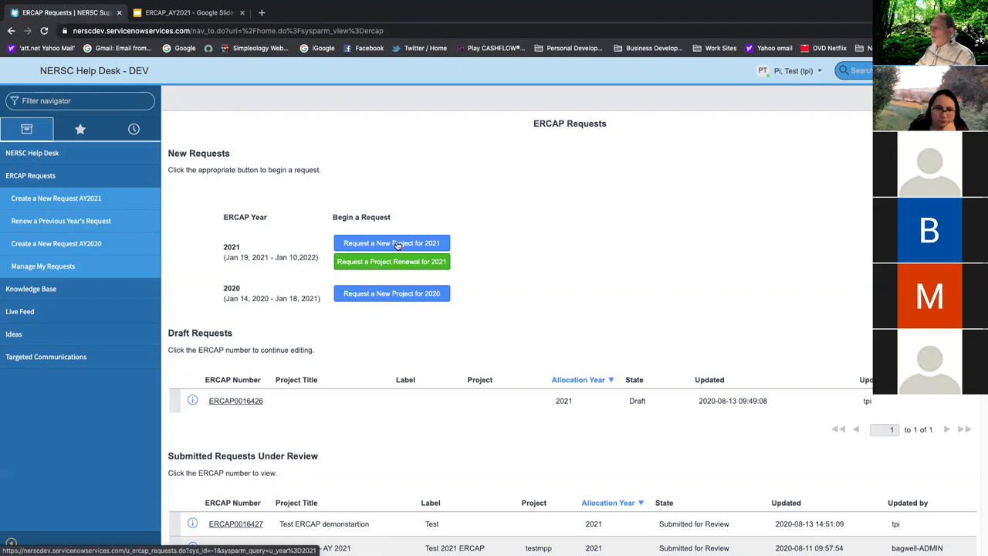
Request a new 2021 project, creating draft ERCAP0016428 classed DOE Mission Science.
click(391, 244)
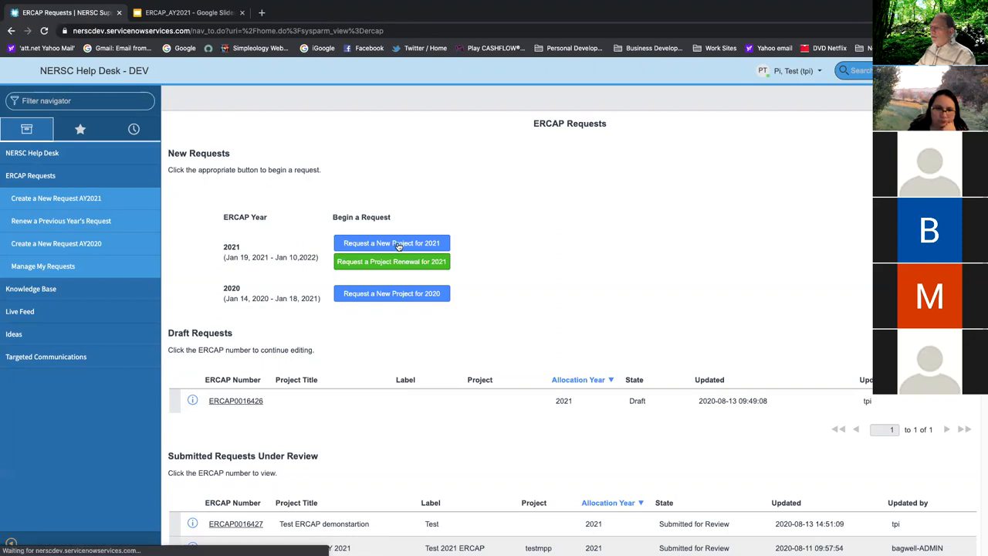
click(392, 242)
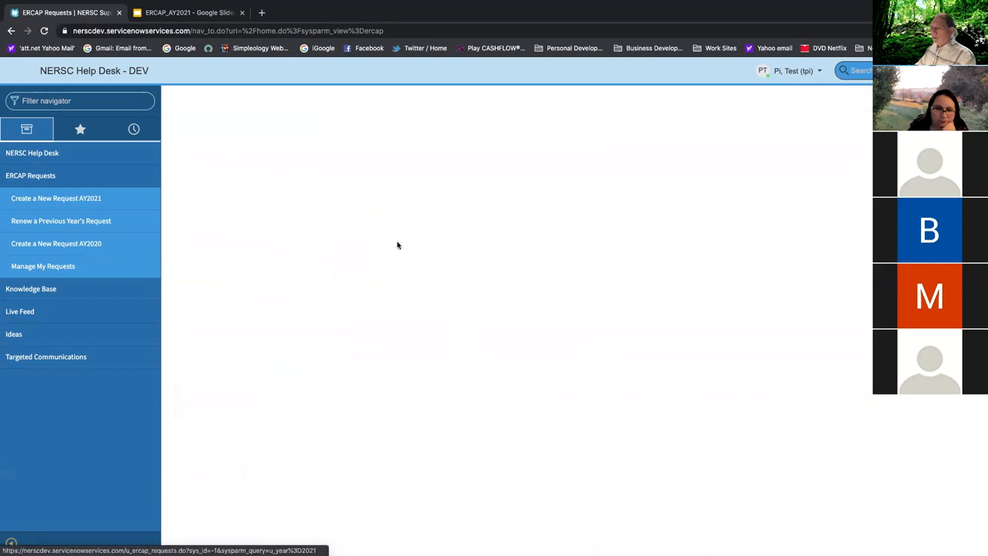
click(55, 198)
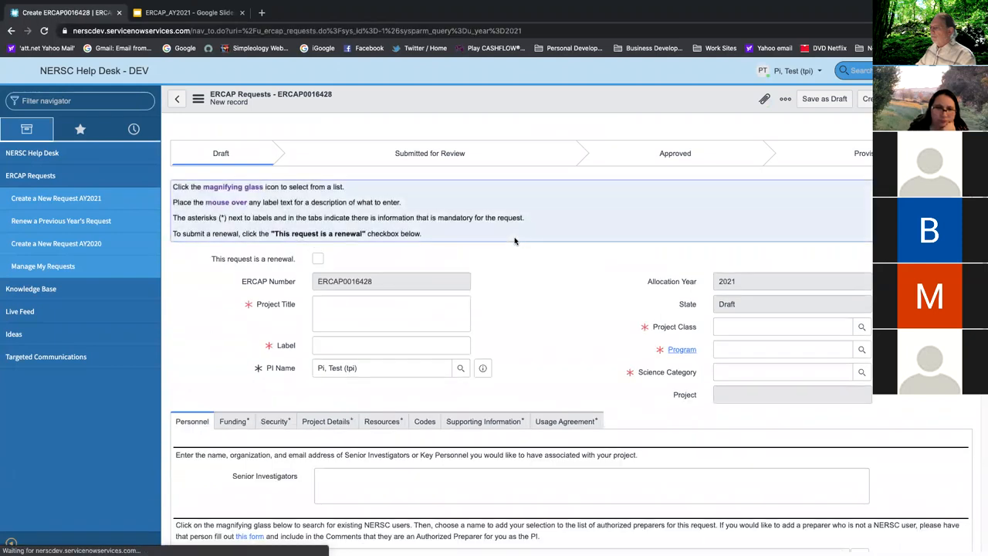
click(782, 327)
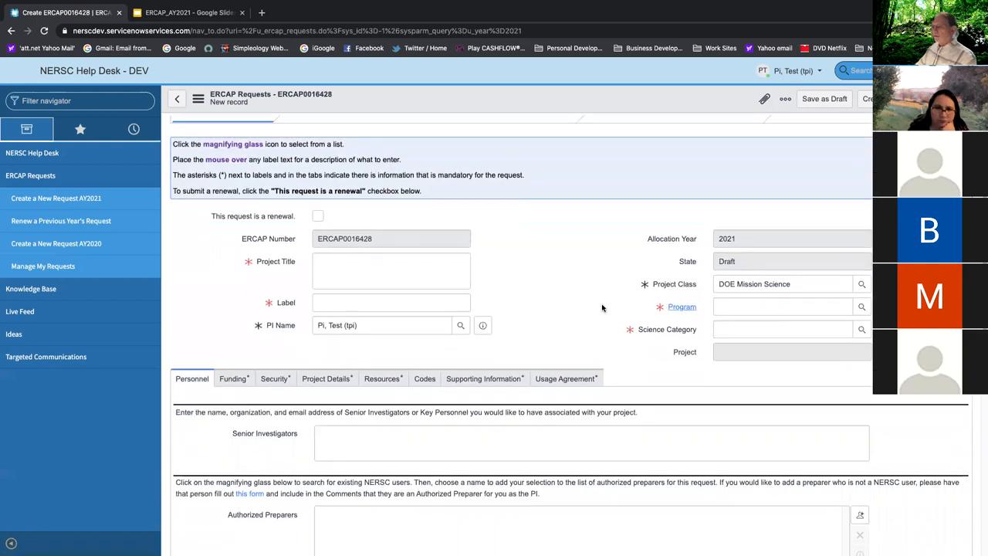
mouse_move(587, 296)
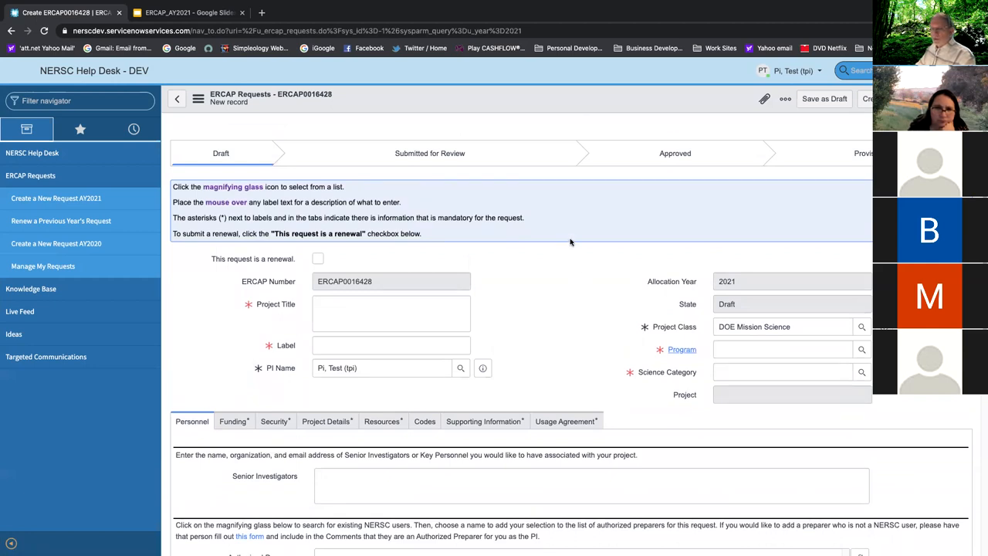
mouse_move(292, 195)
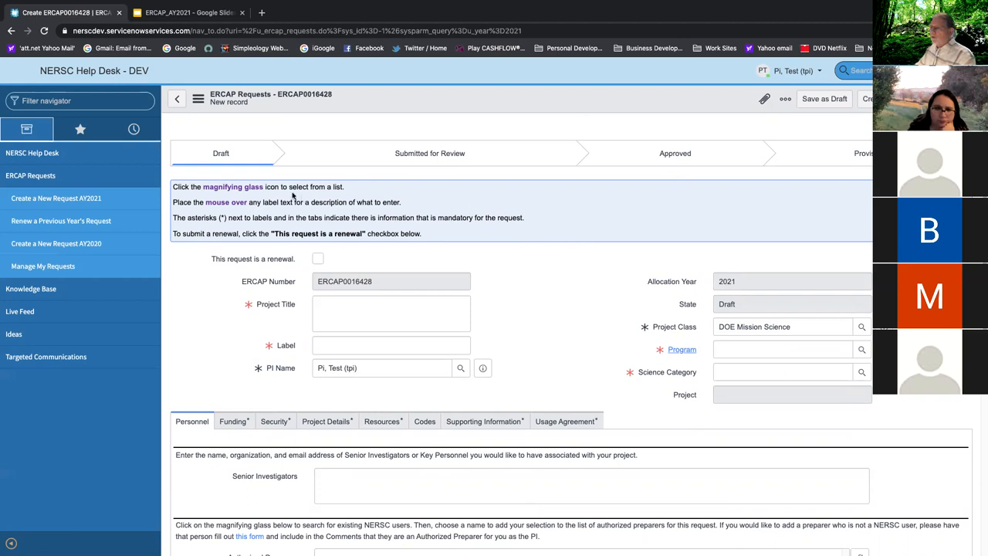
mouse_move(475, 225)
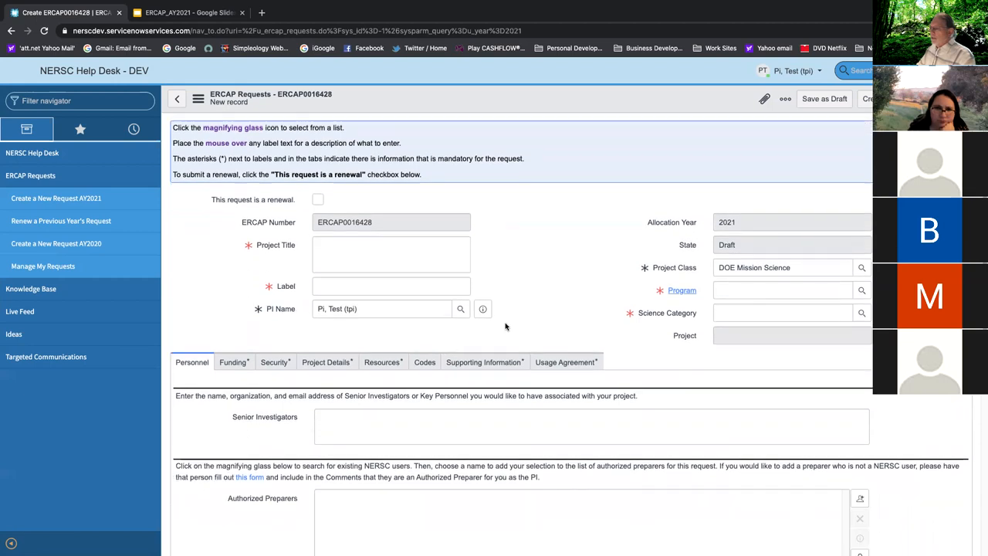
Show the Project Details tab with summary, goals and detailed description fields.
click(325, 362)
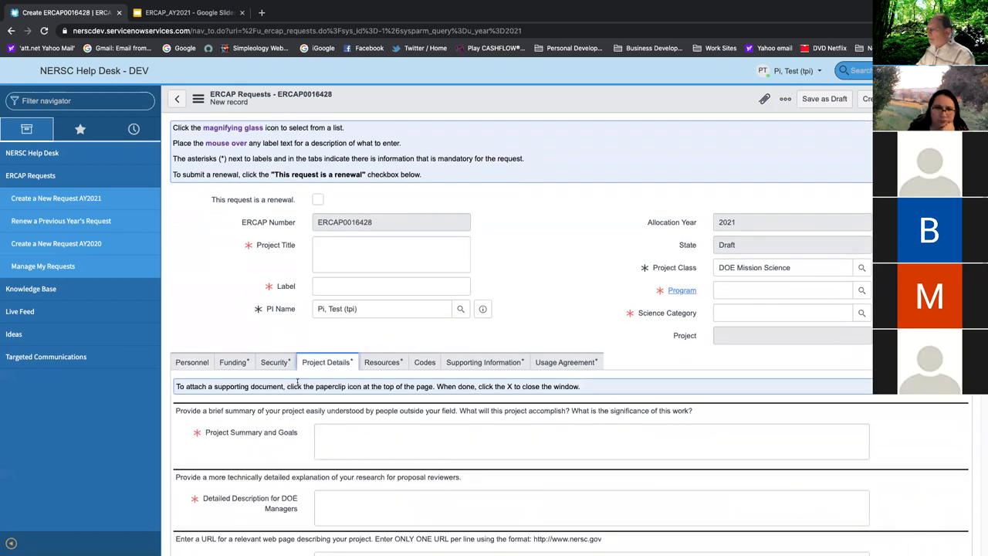
mouse_move(232, 362)
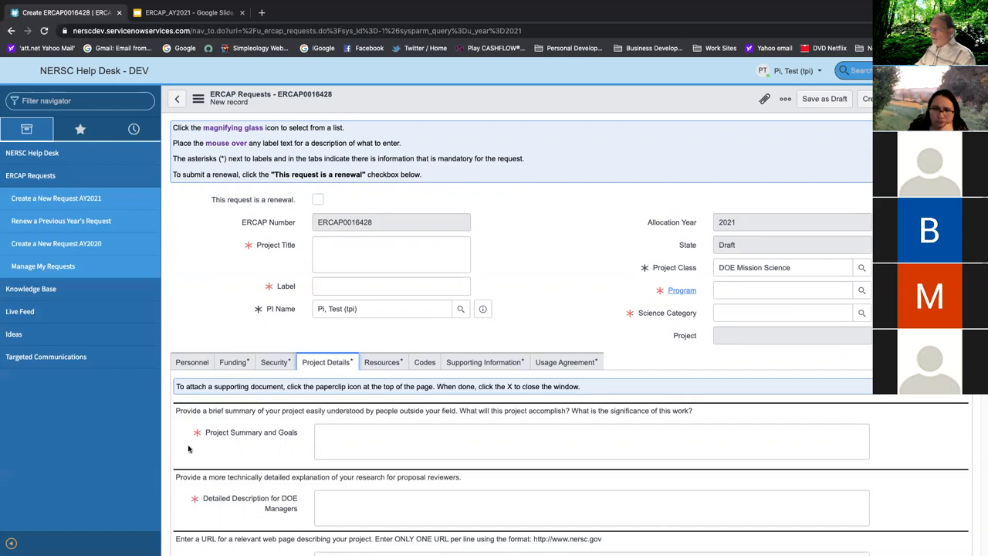
mouse_move(257, 429)
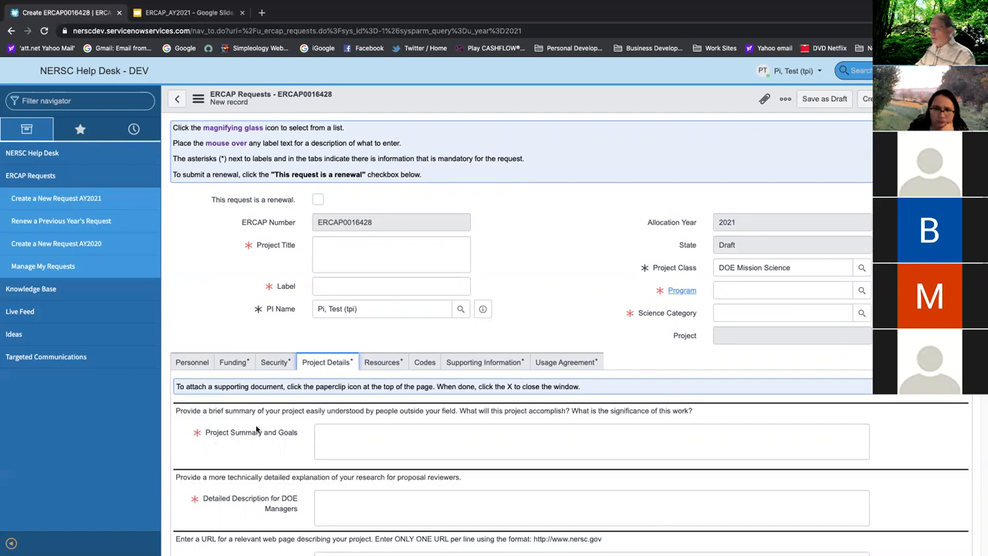
mouse_move(571, 294)
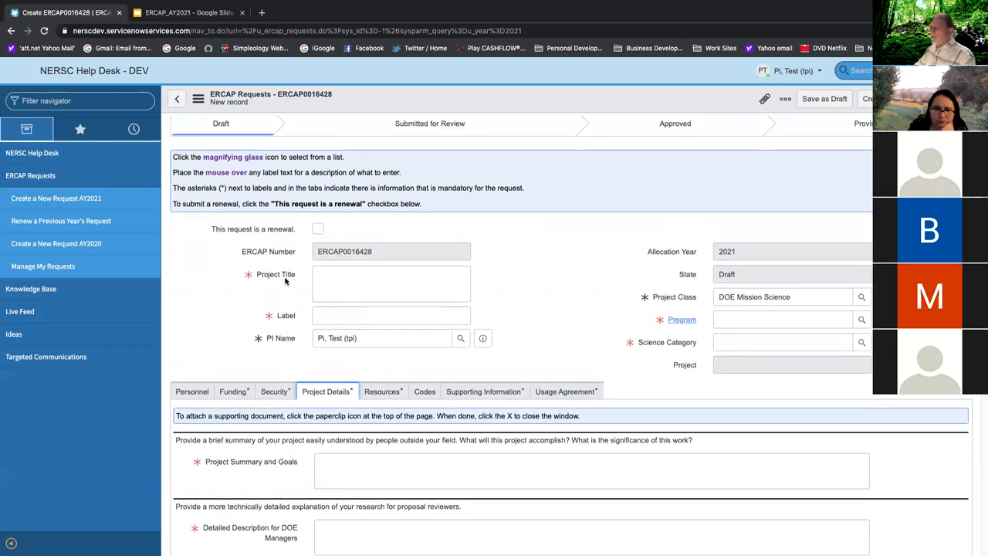
mouse_move(276, 273)
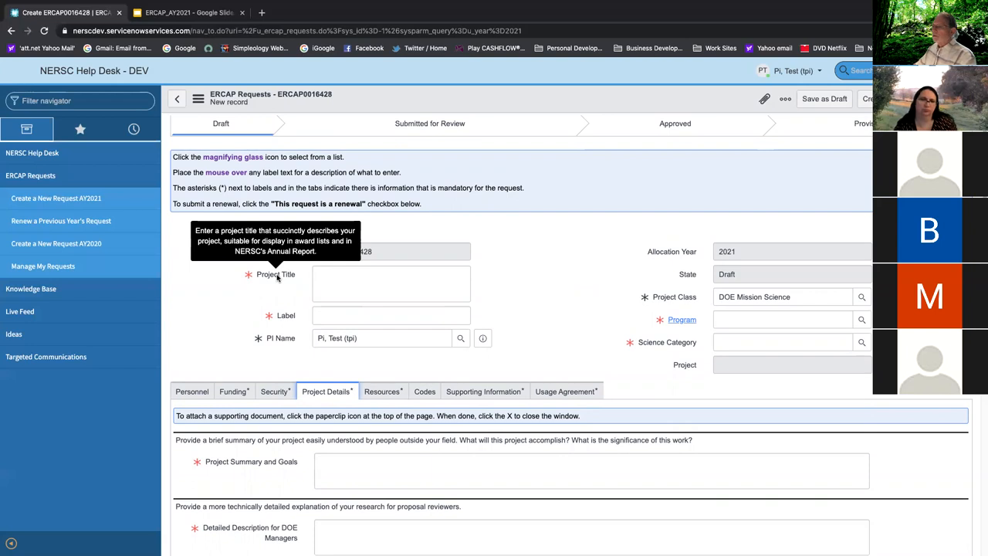
mouse_move(285, 314)
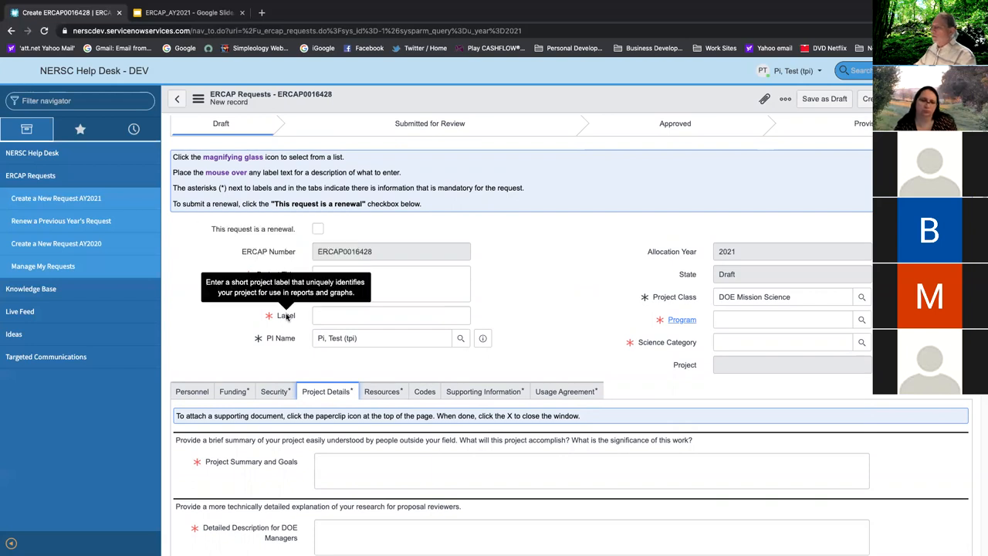
mouse_move(611, 315)
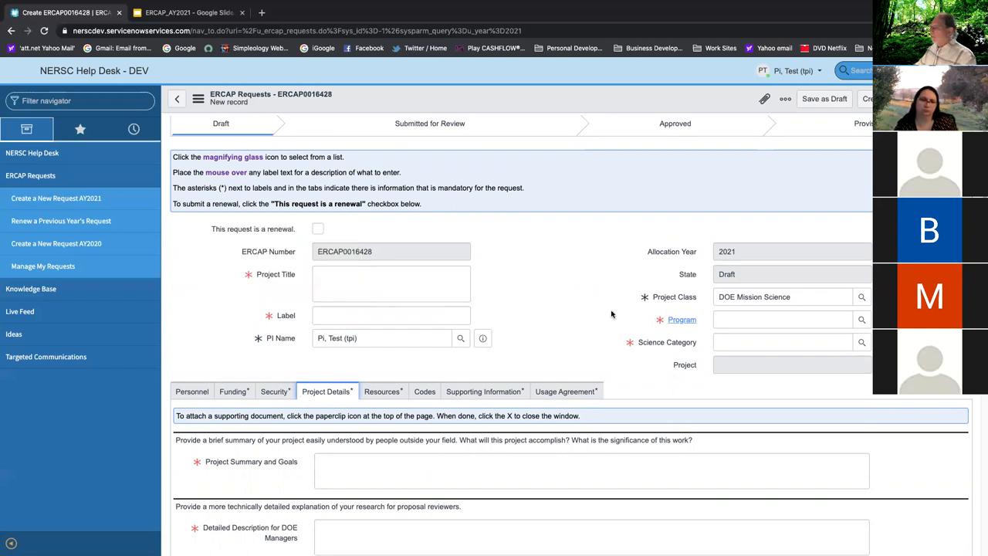
mouse_move(682, 320)
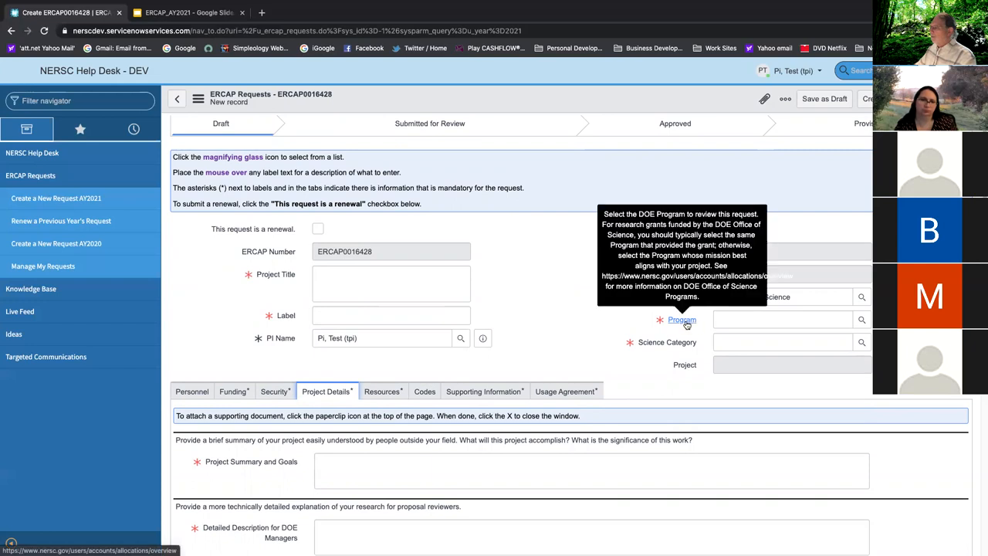
mouse_move(594, 327)
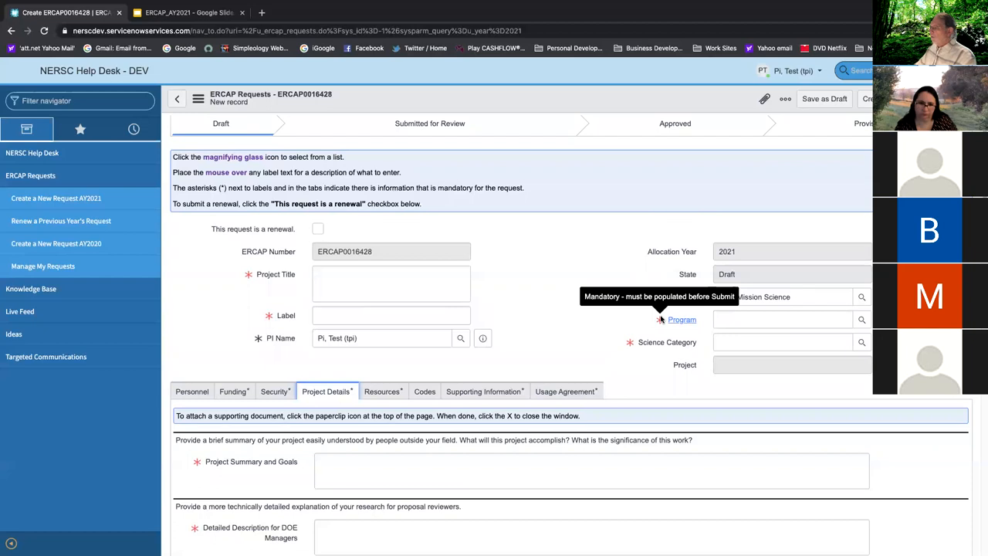
mouse_move(682, 319)
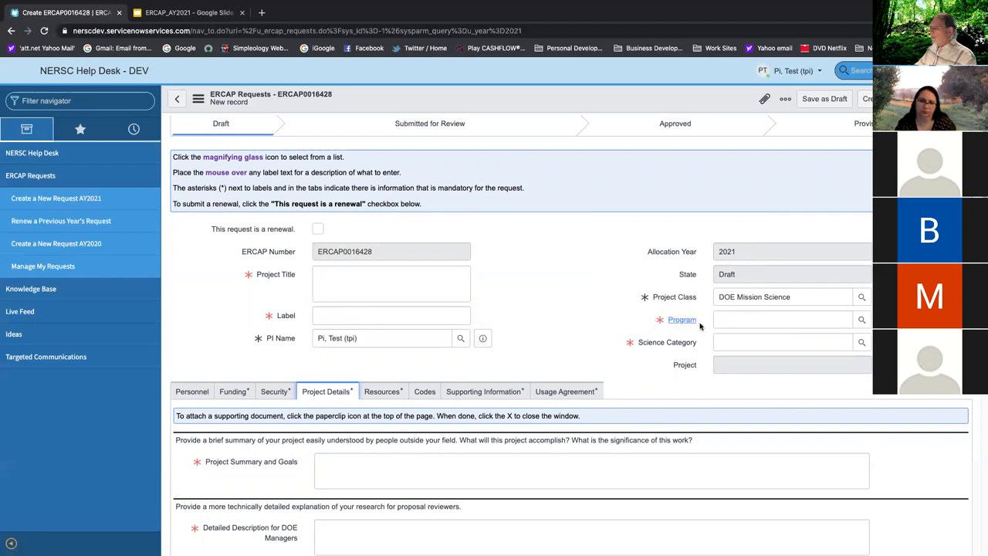
mouse_move(682, 320)
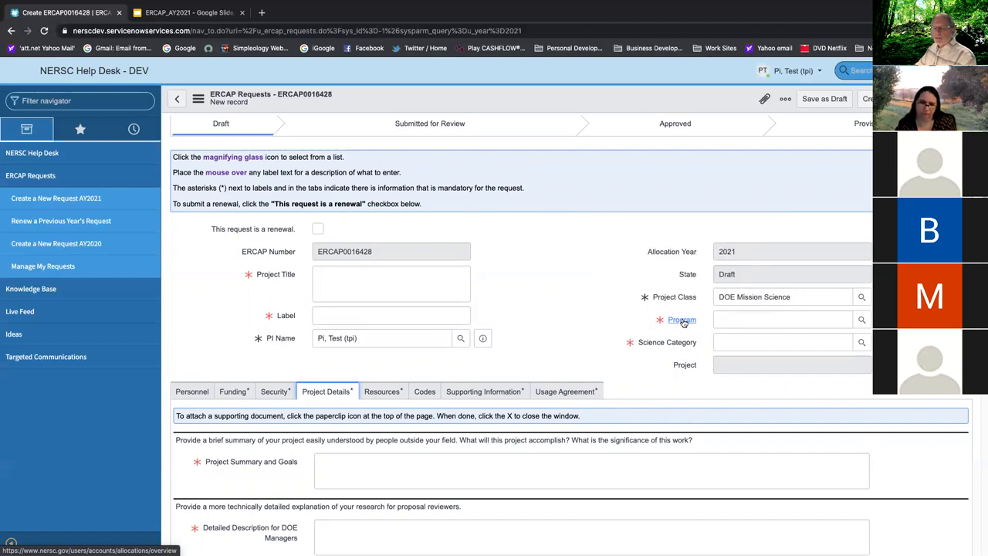
mouse_move(493, 290)
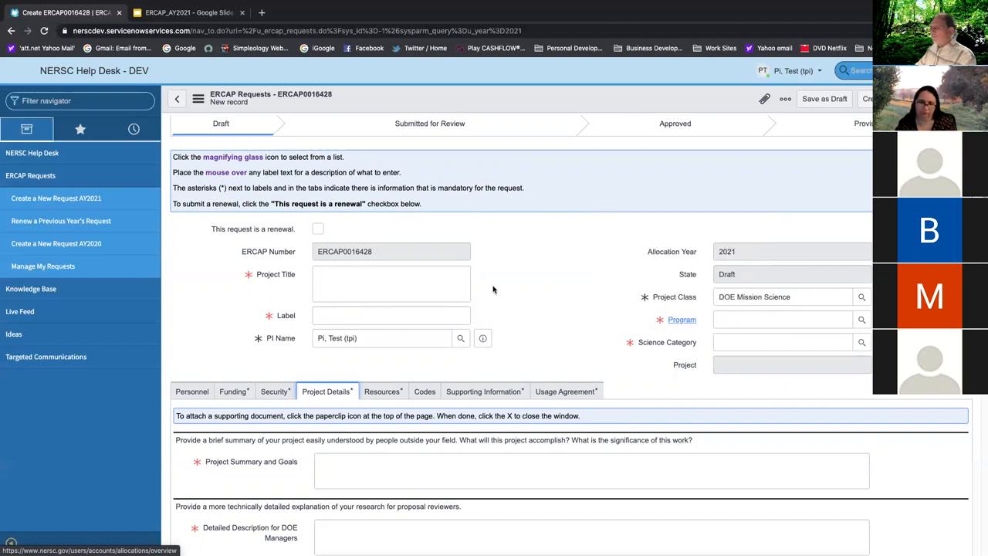
click(390, 283)
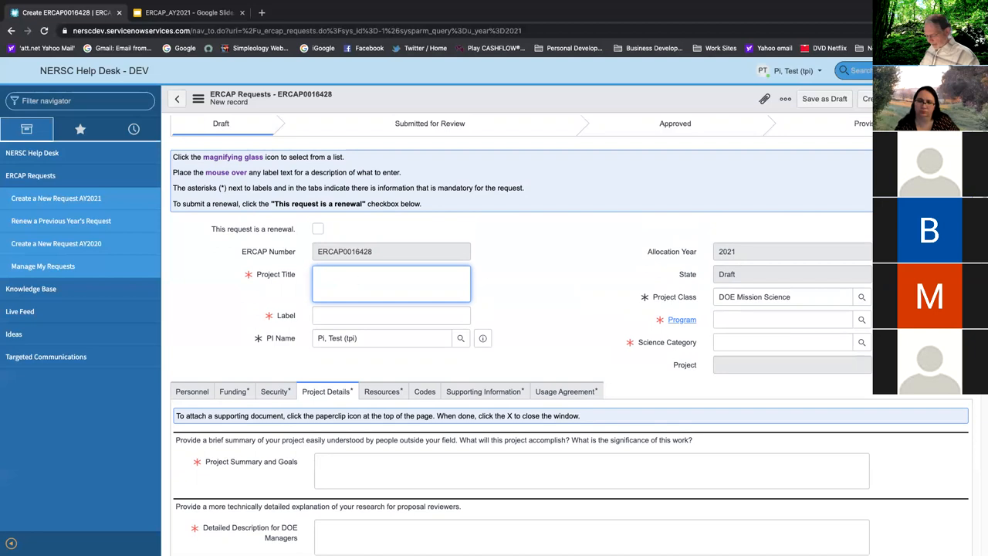
Enter Project Title 'ERCAP request for AY 2021' and Label 'AY 2021'.
text(ERCAP request for)
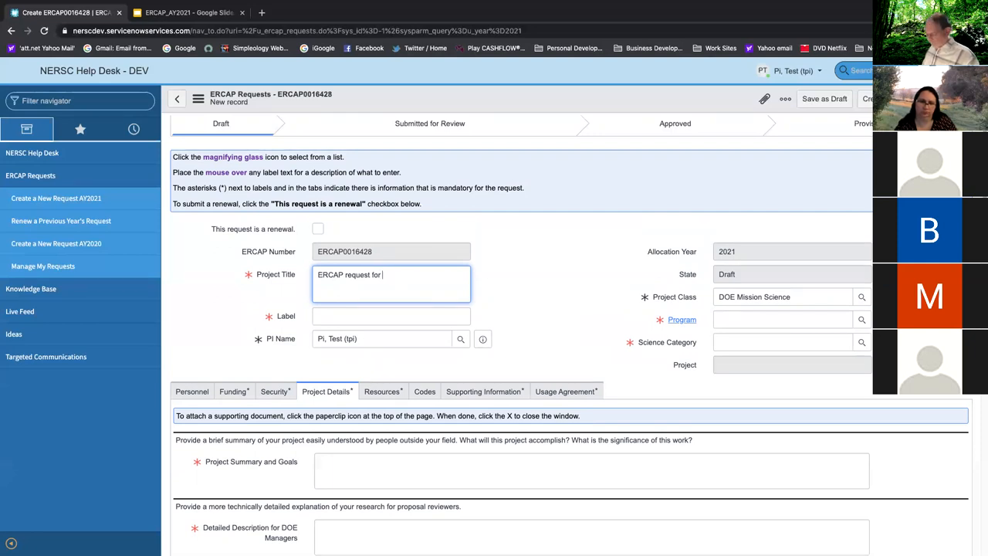
text(AY 2021)
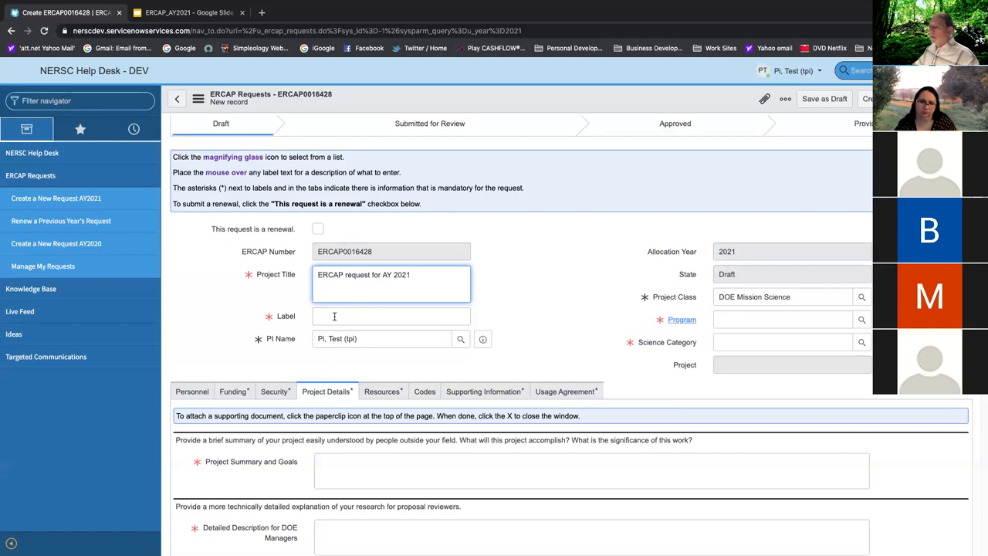
click(390, 316)
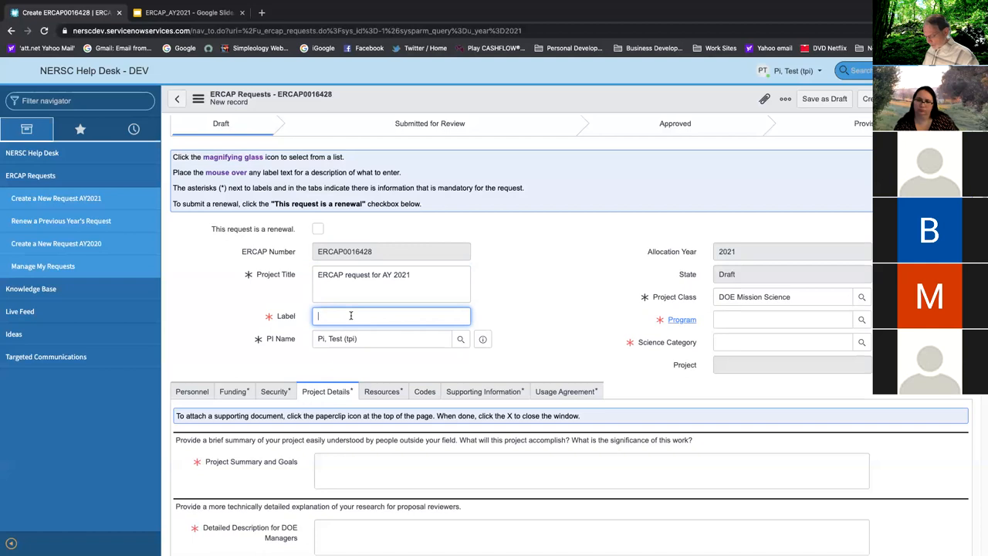
text(AY 2021)
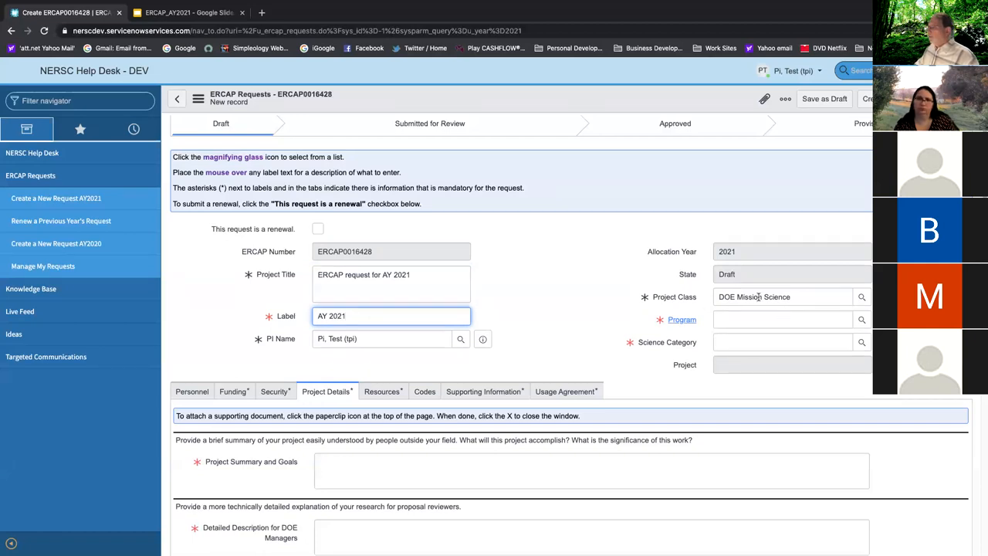
click(782, 296)
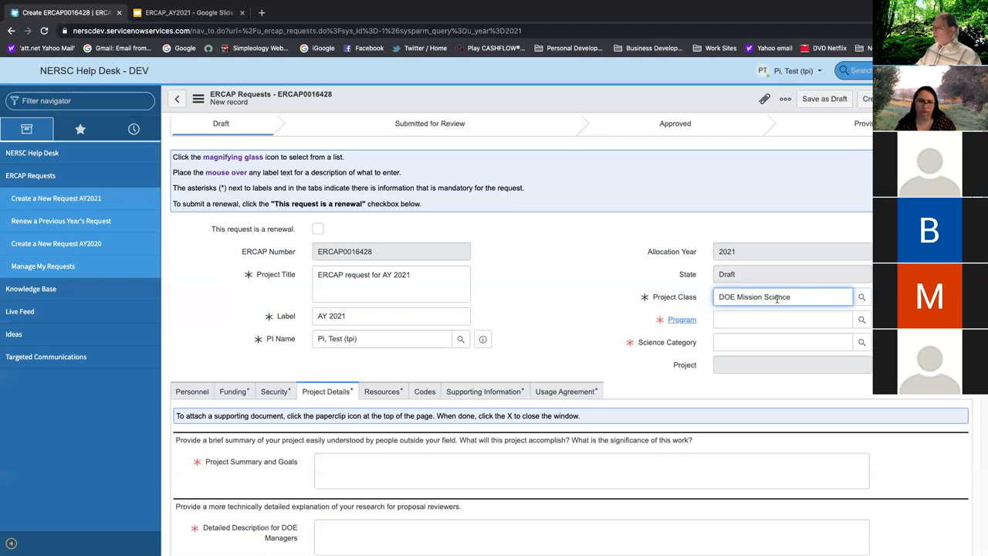
mouse_move(861, 297)
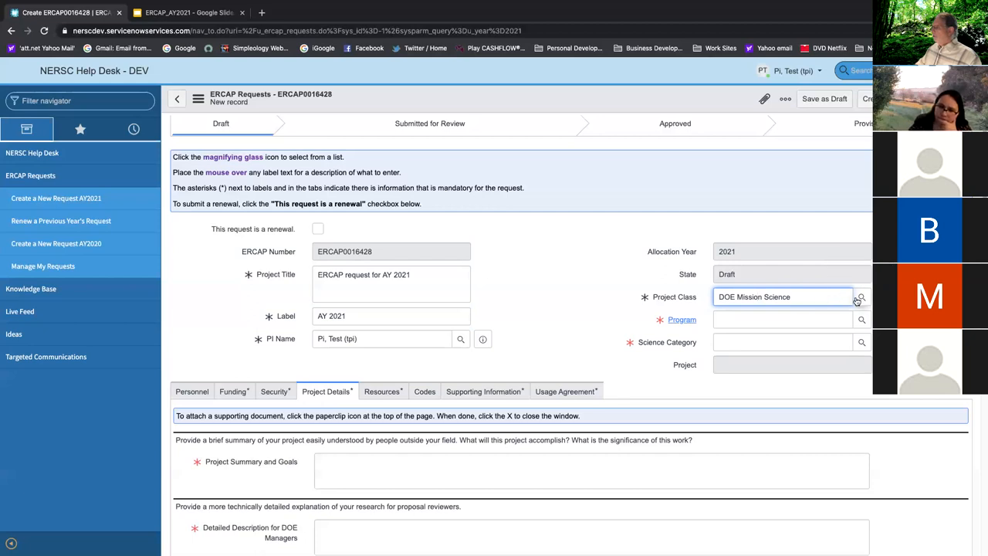
Open the Project Class lookup listing Director Reserve, DOE Mission Science, Education and Exploratory.
click(859, 298)
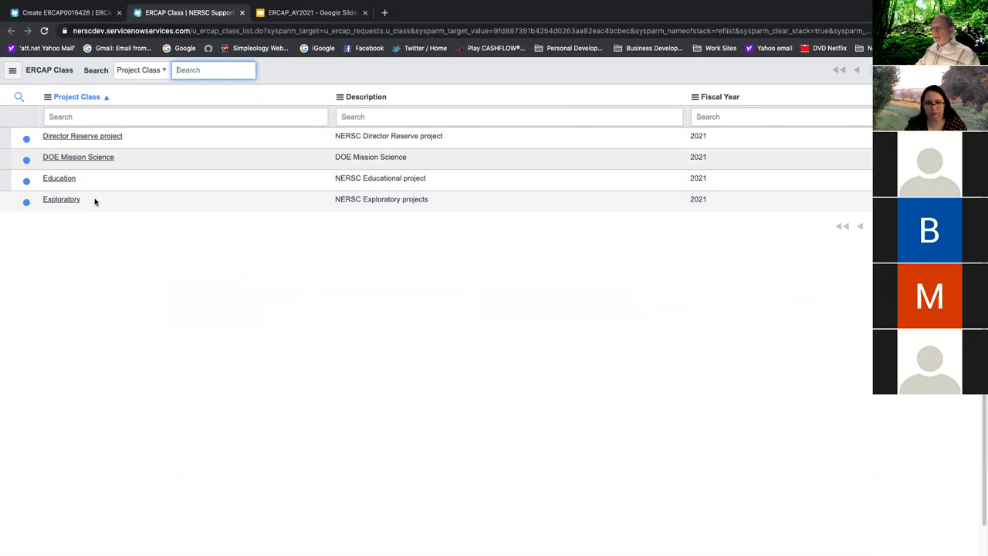
mouse_move(92, 202)
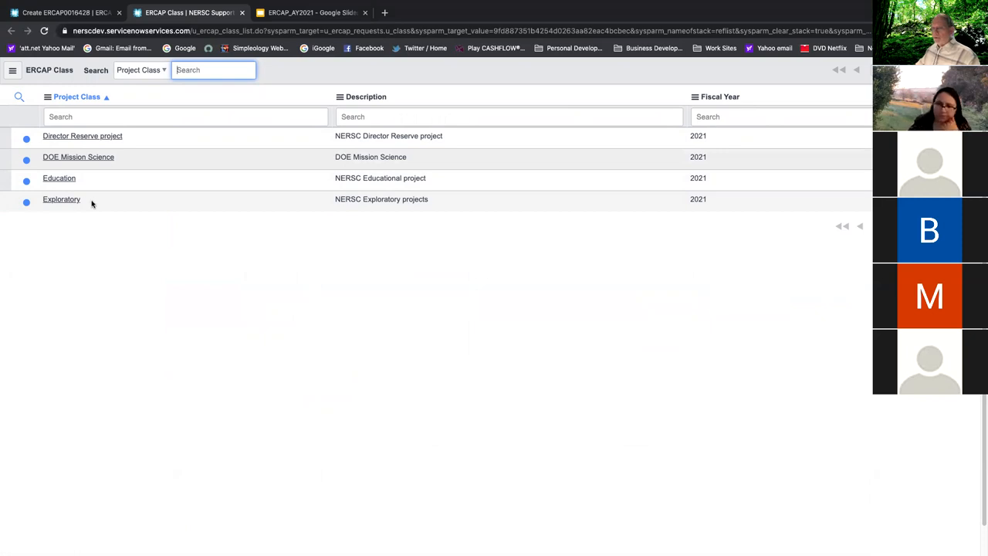
mouse_move(129, 202)
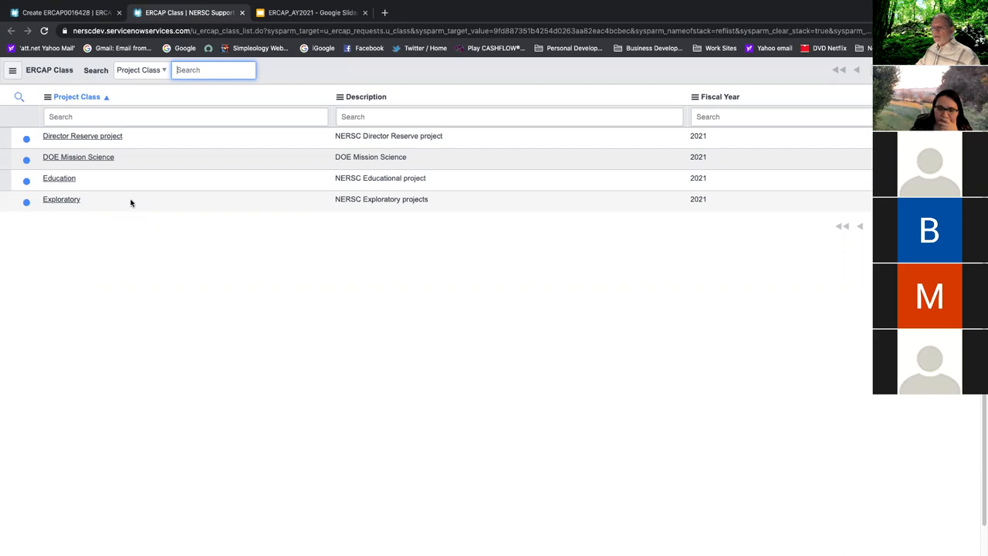
mouse_move(124, 190)
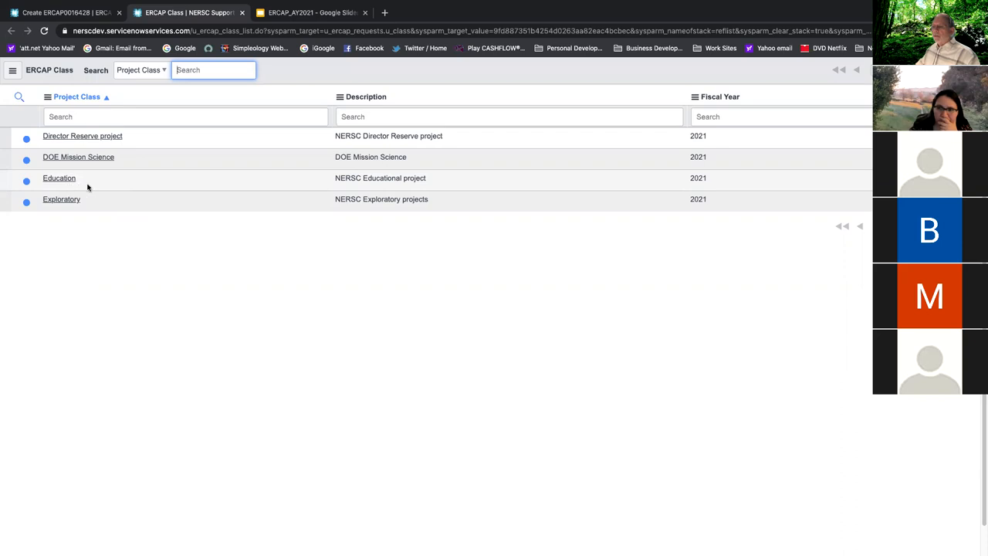
mouse_move(123, 186)
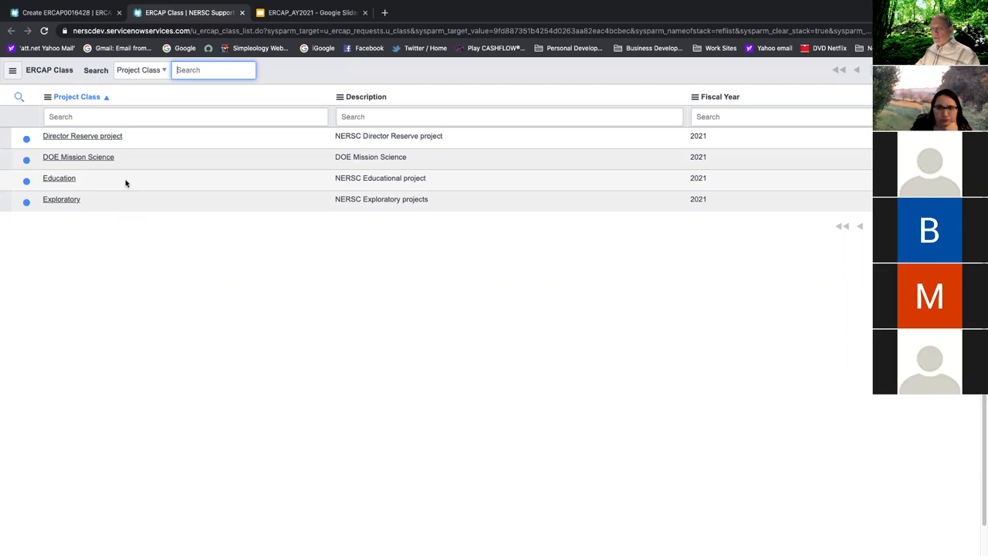
mouse_move(122, 182)
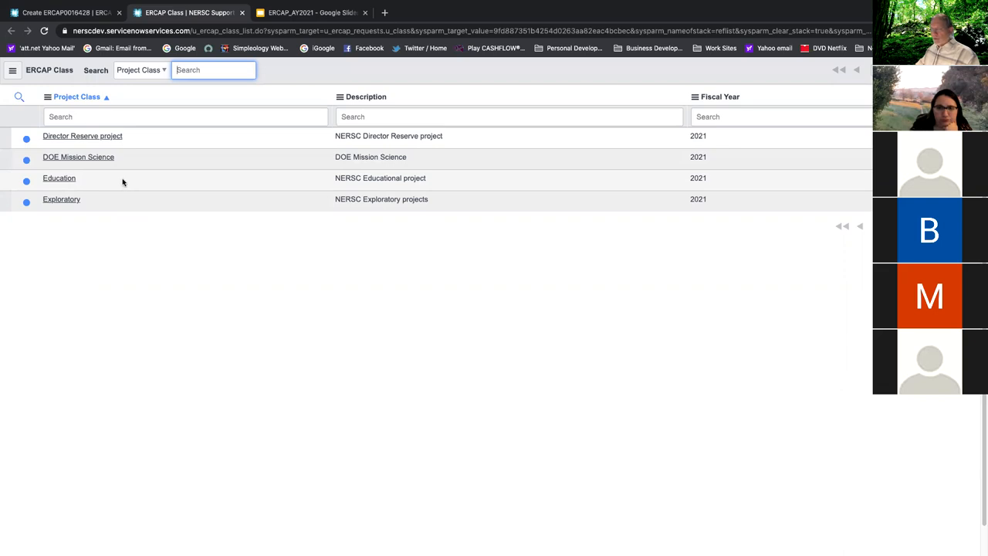
mouse_move(119, 183)
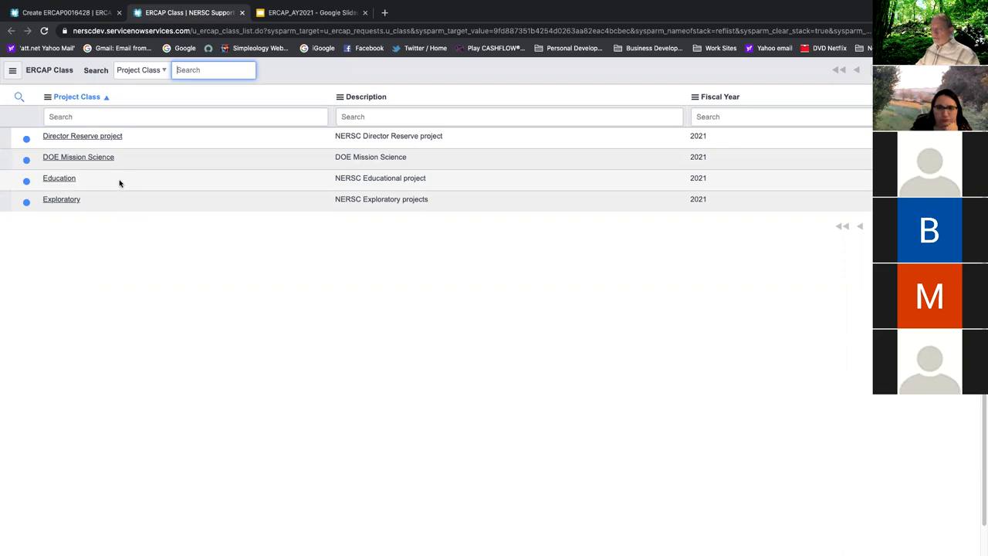
mouse_move(122, 184)
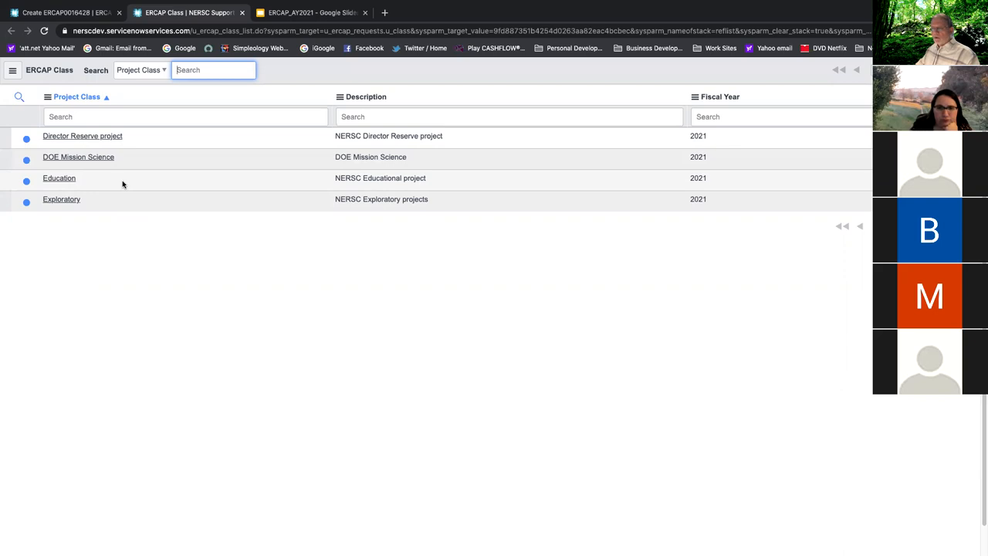
mouse_move(130, 186)
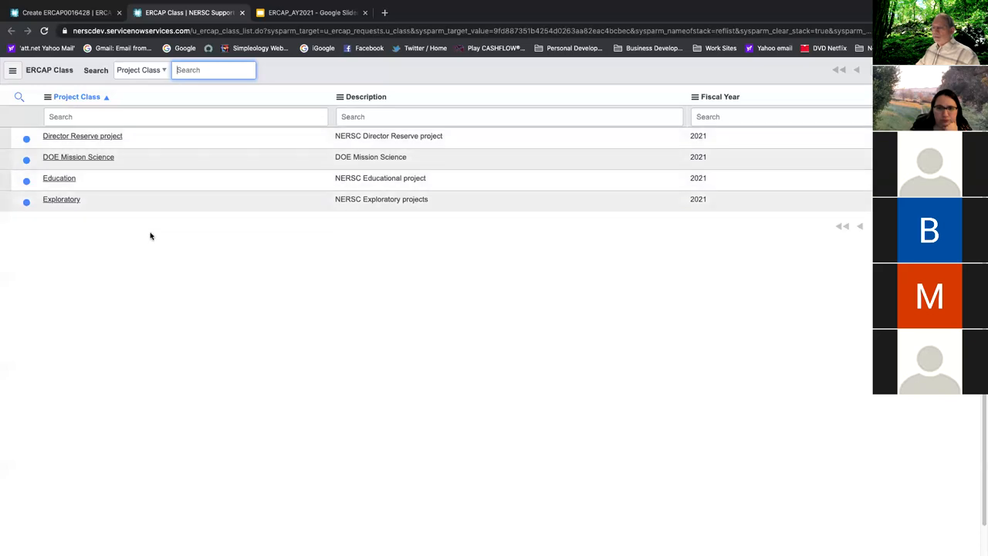
mouse_move(150, 240)
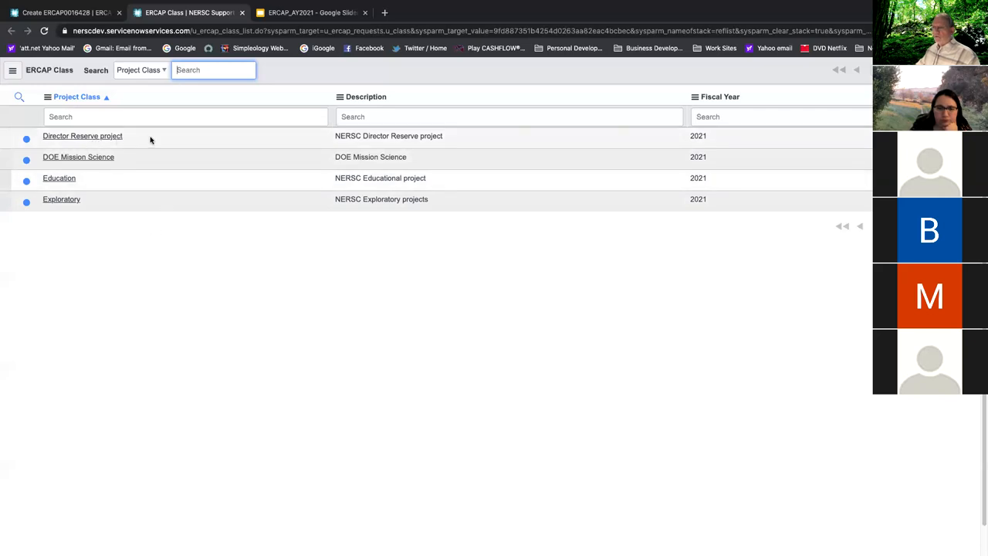
mouse_move(148, 140)
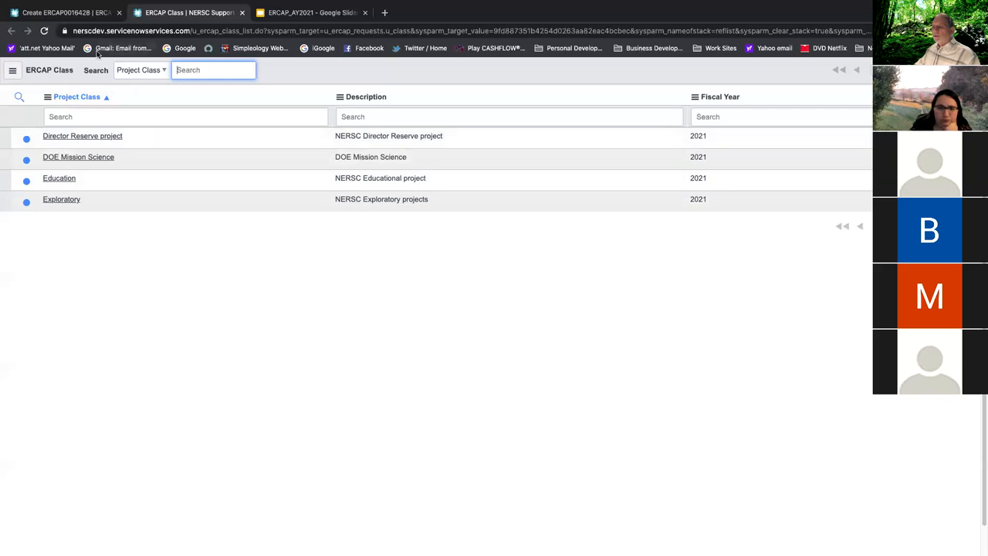
Return to the request form and set Program and Sub Program both to ASCR.
click(78, 157)
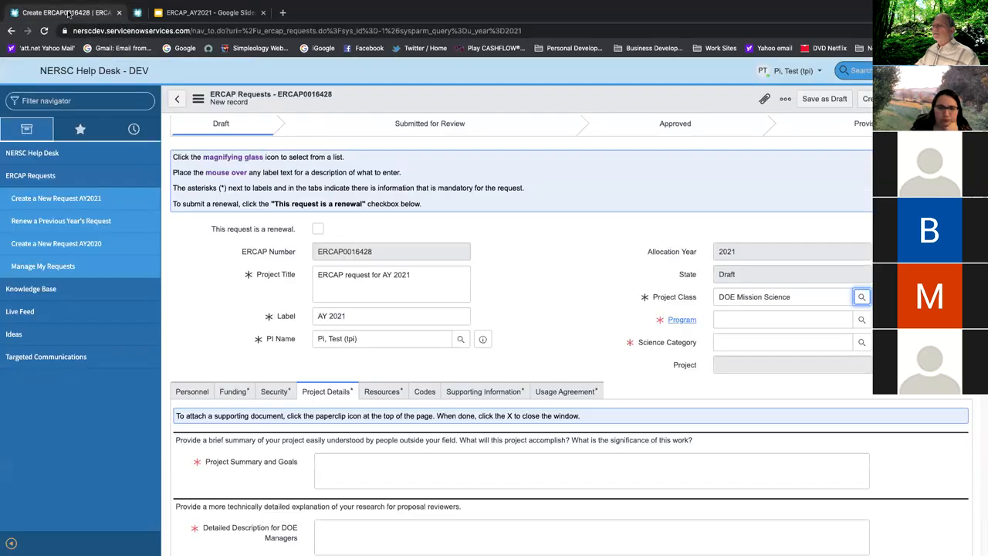
scroll(down, 3)
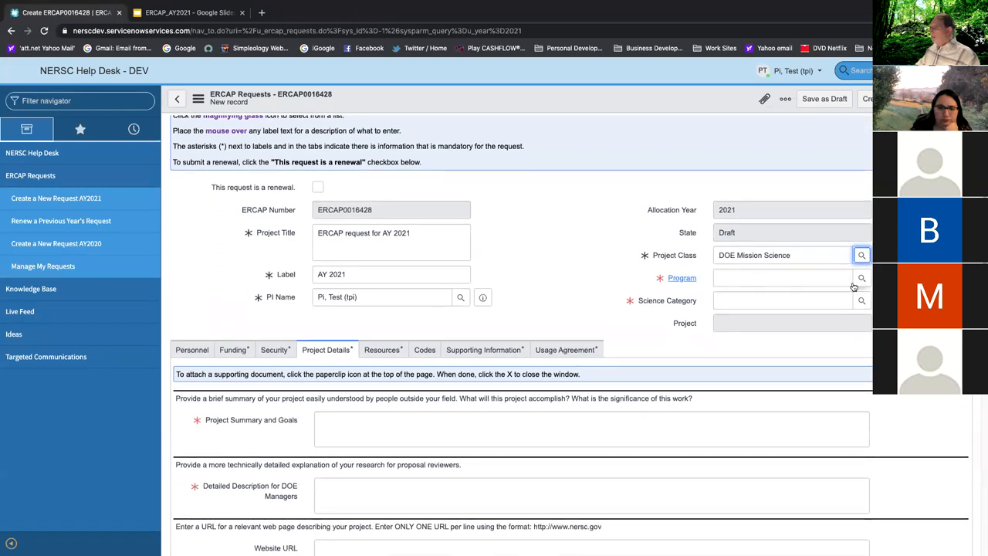
click(782, 278)
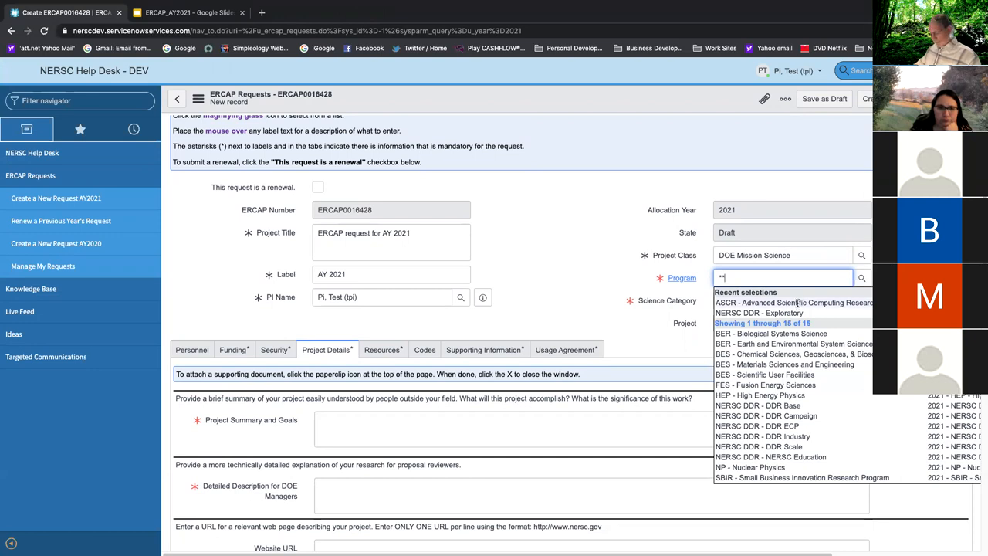
click(792, 302)
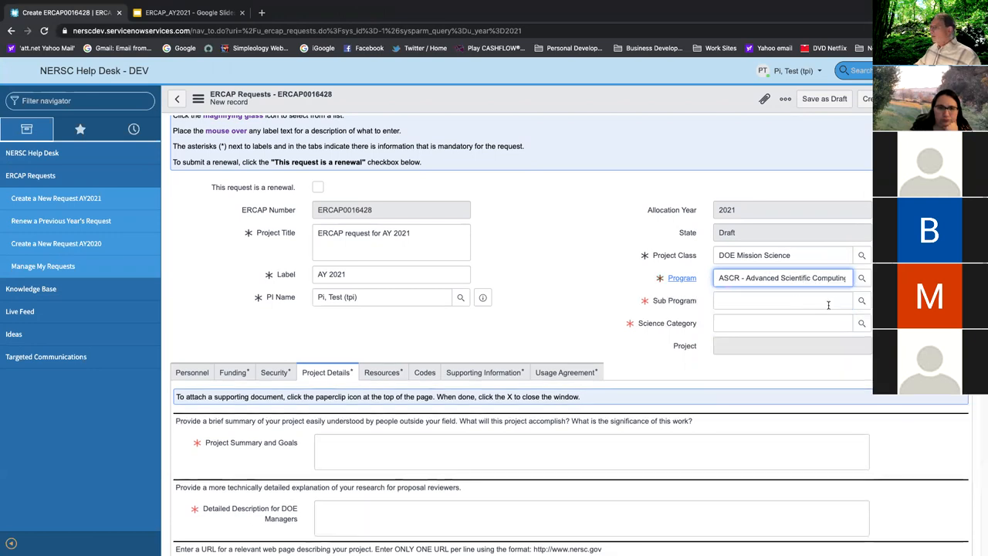
click(781, 300)
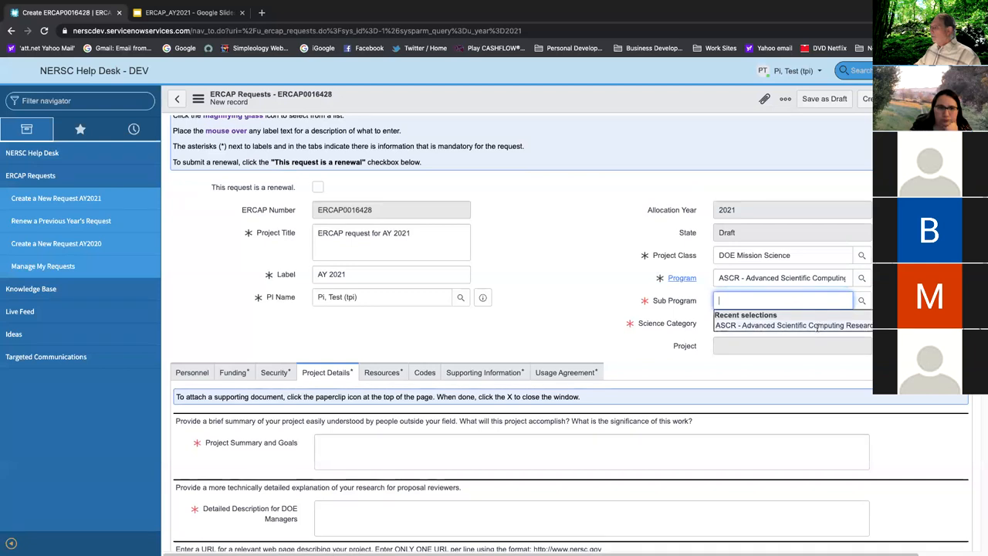
click(793, 324)
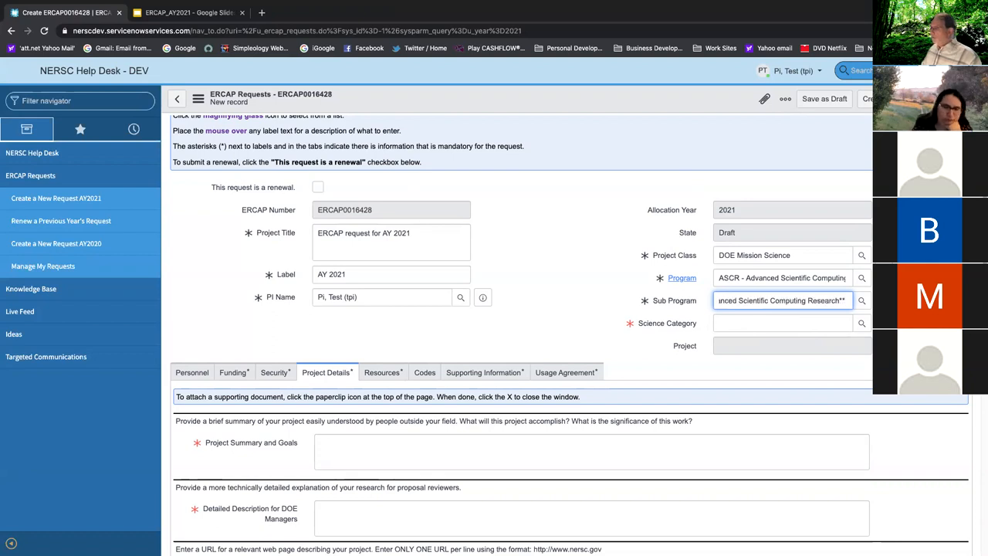
click(781, 300)
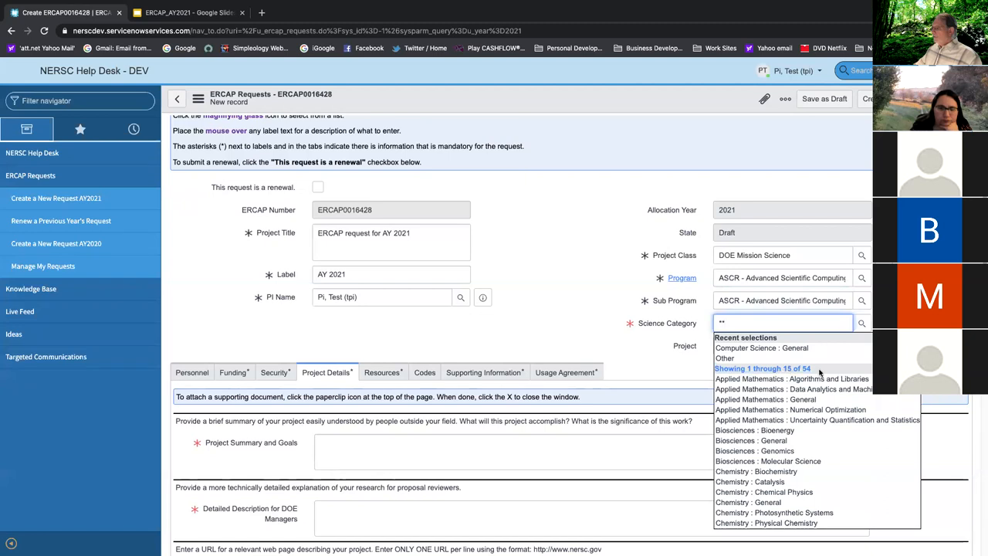
mouse_move(761, 347)
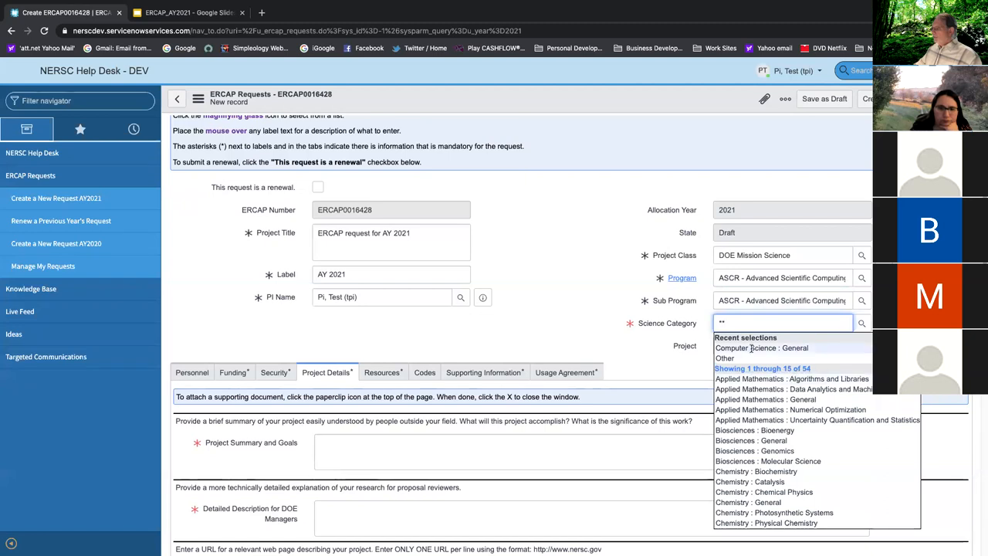
key(Backspace)
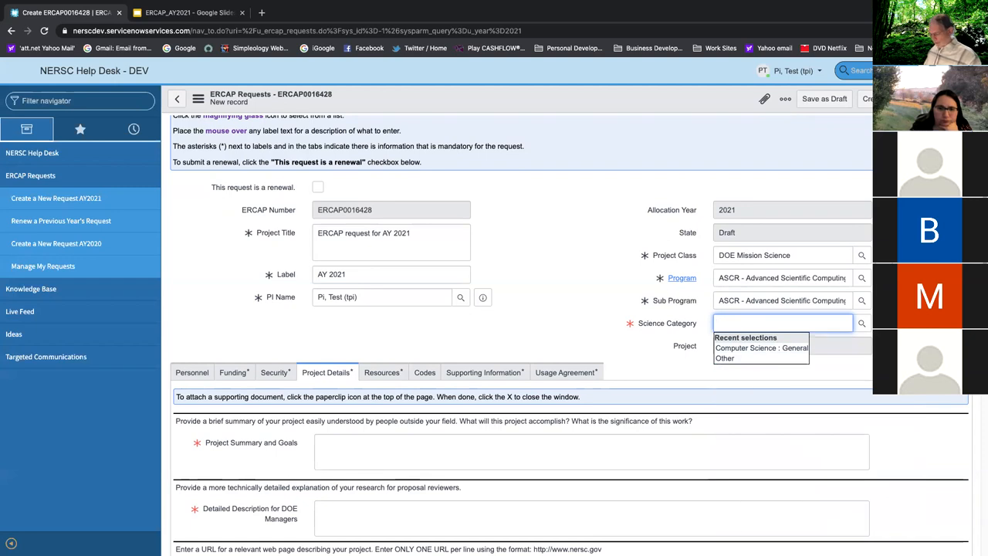
text(Ph)
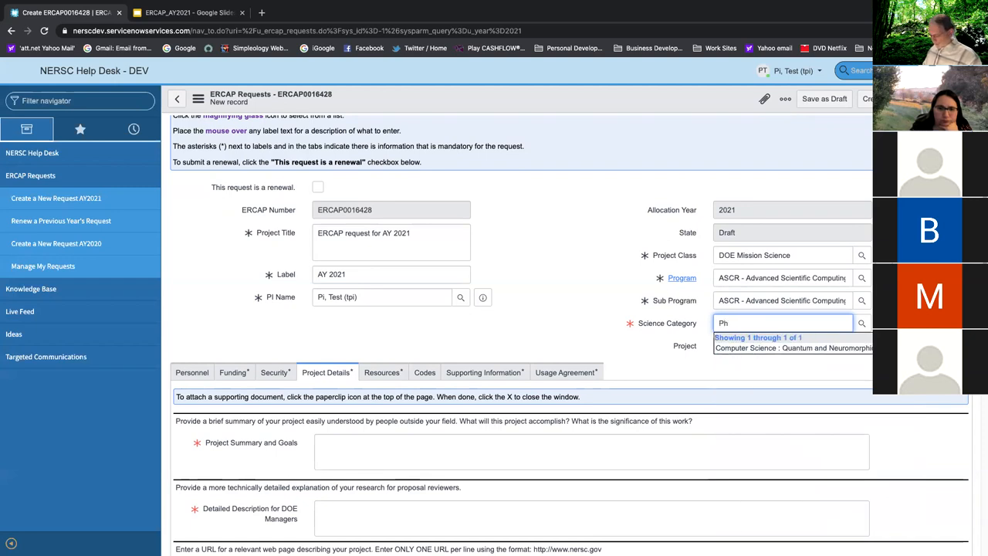
text(Physics)
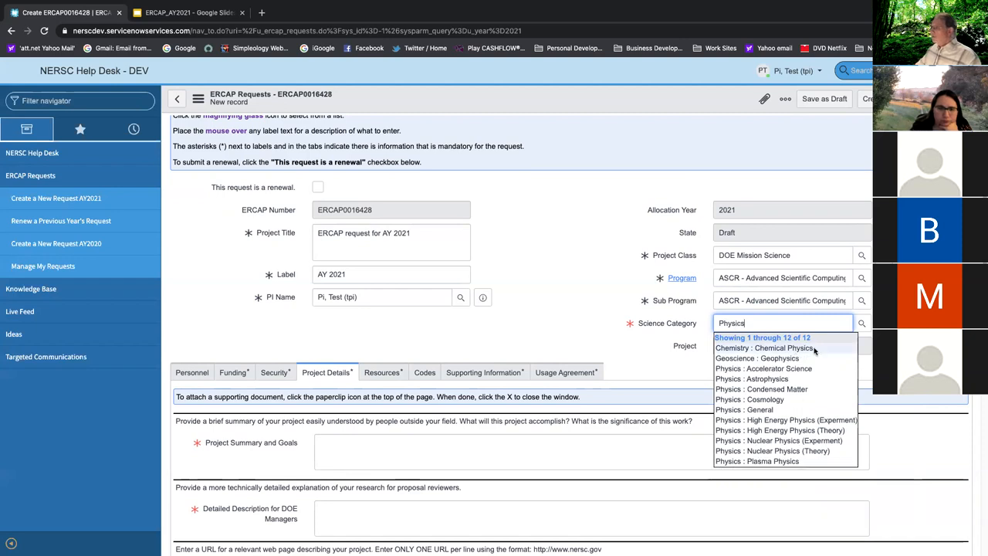
mouse_move(803, 465)
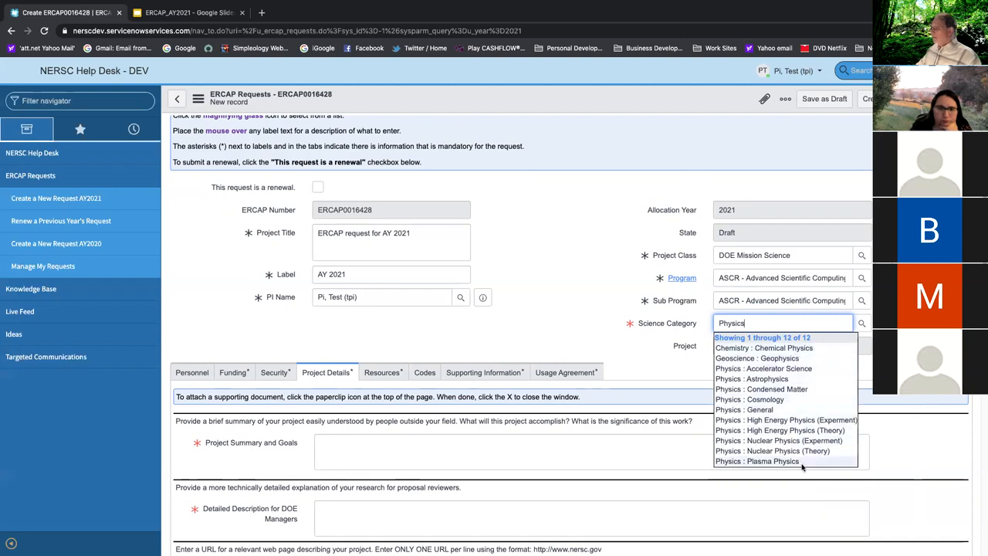
mouse_move(799, 451)
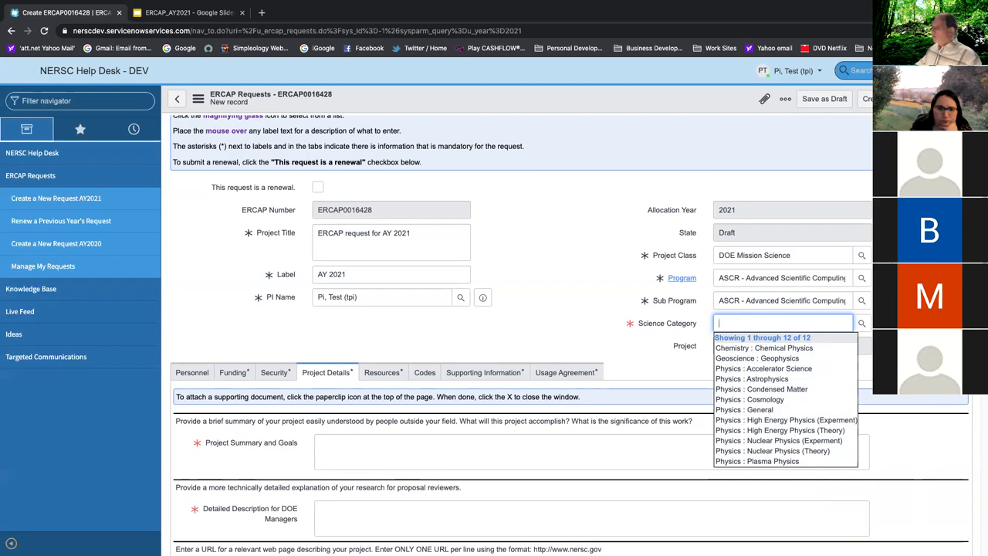
click(862, 322)
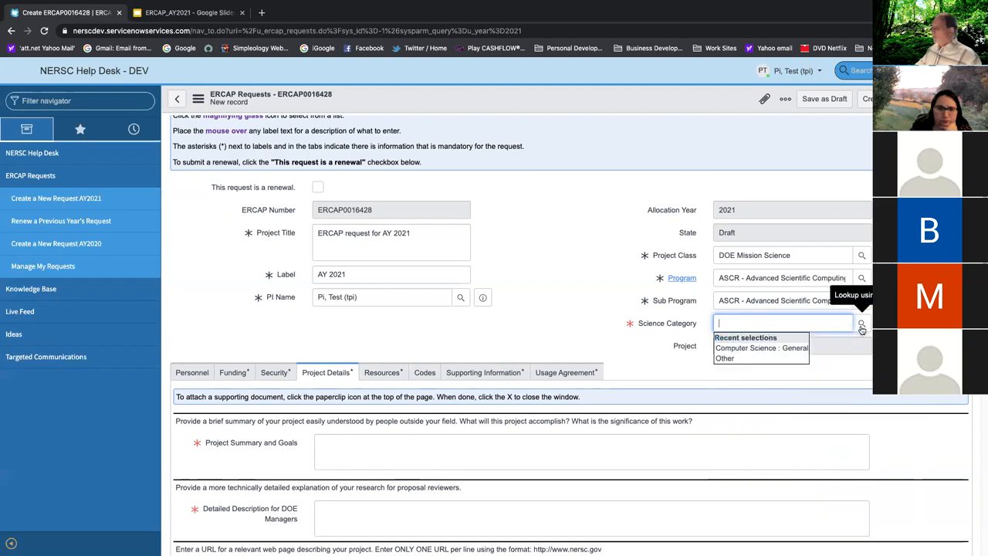
mouse_move(862, 326)
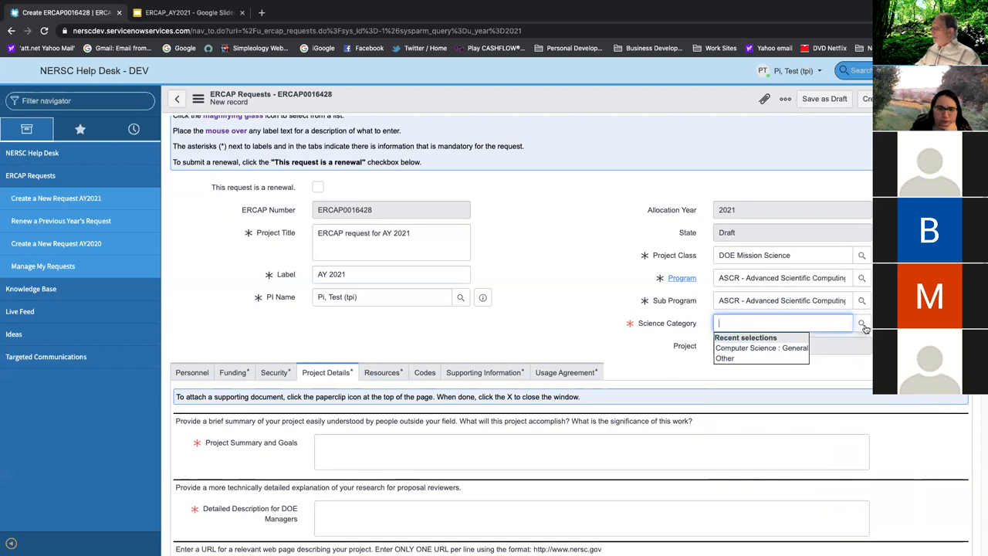
Filter the science category list by 'Comput' and pick Computer Science : General.
click(861, 323)
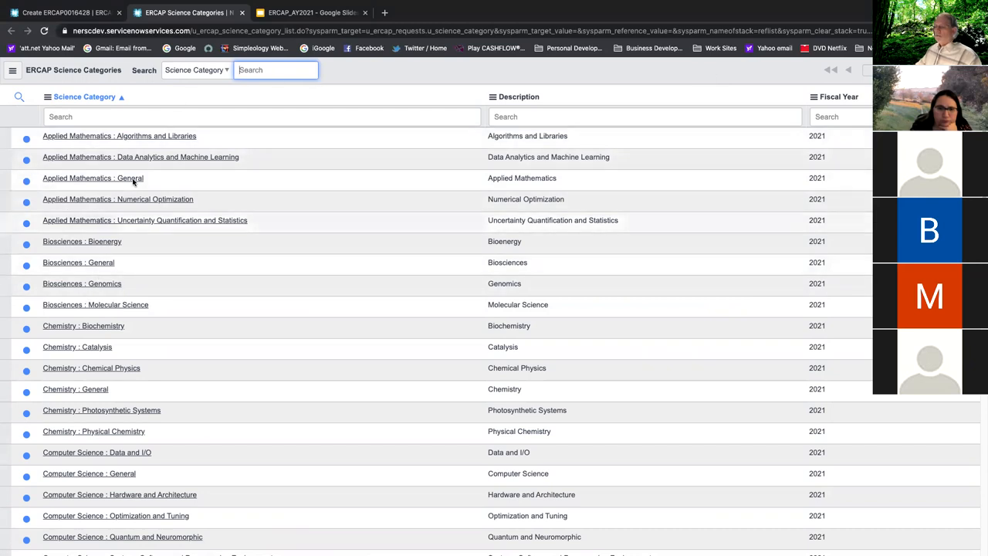
click(276, 70)
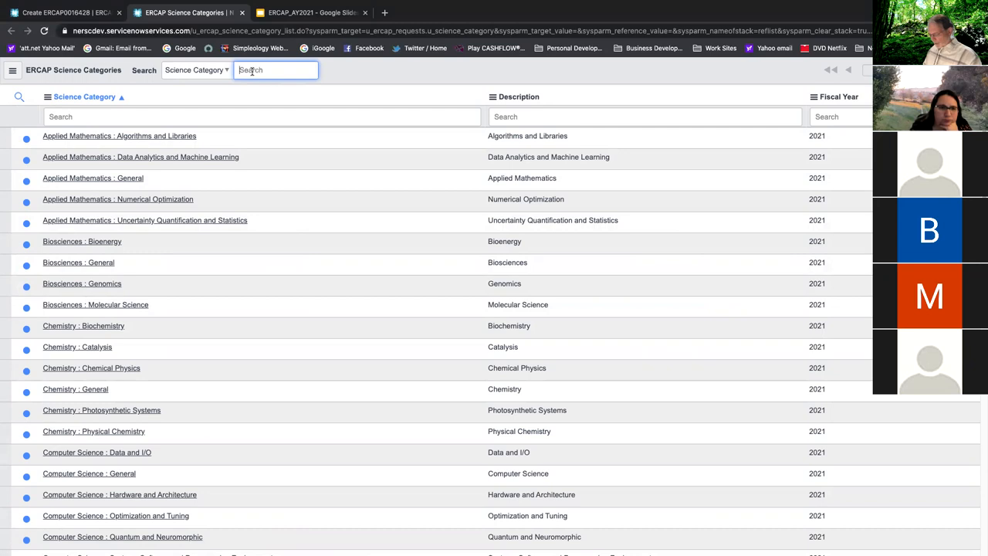
text(Compute)
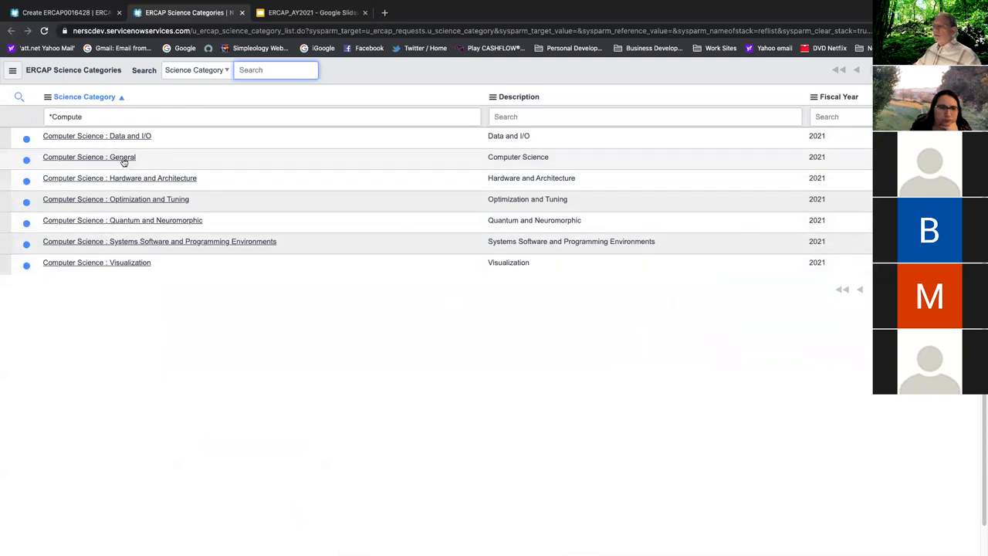
click(89, 157)
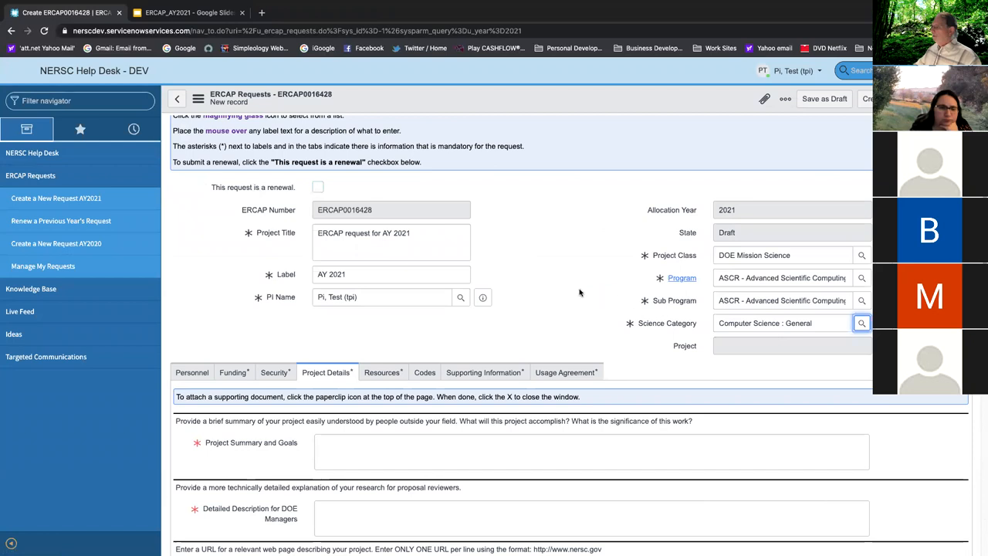
Open the Personnel tab showing blank Senior Investigators and Authorized Preparers fields.
scroll(down, 3)
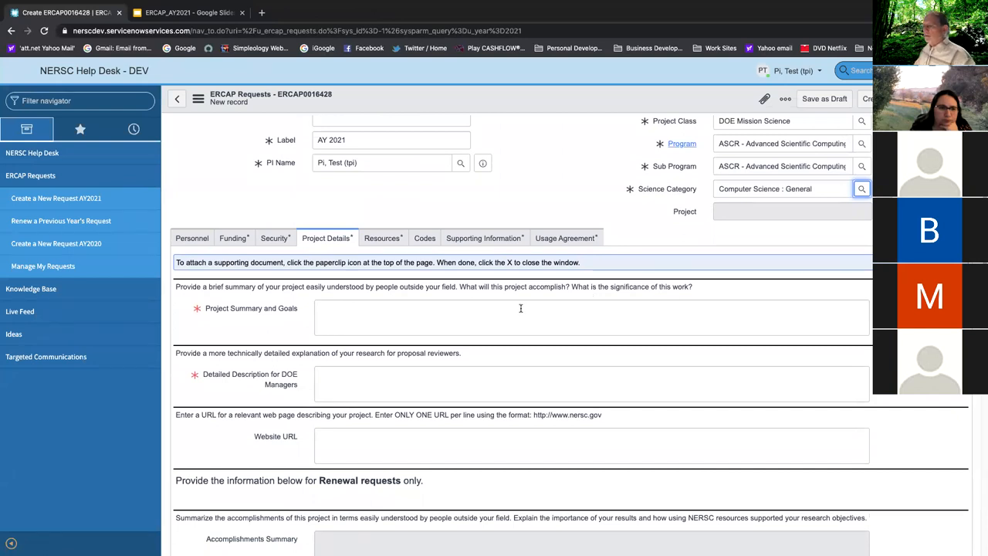
click(192, 237)
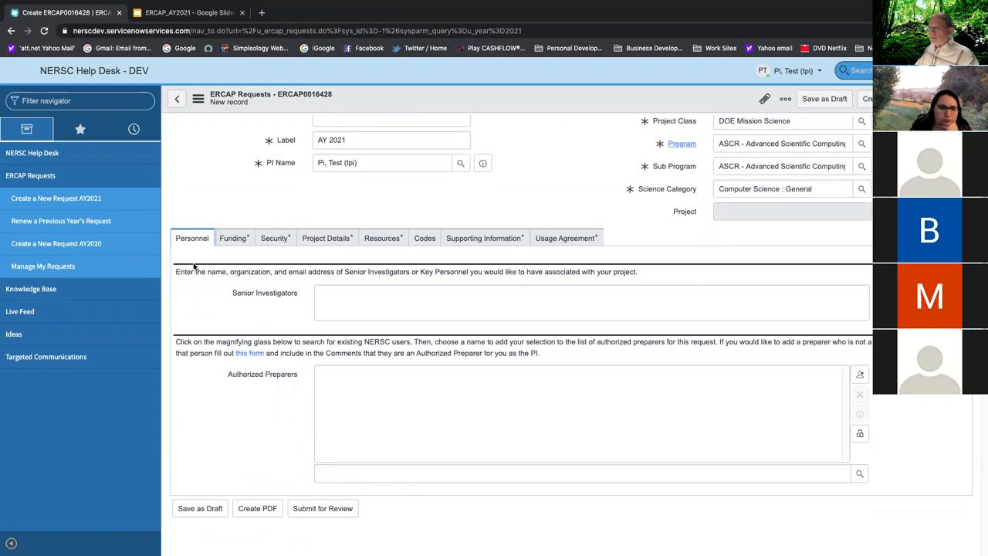
mouse_move(230, 259)
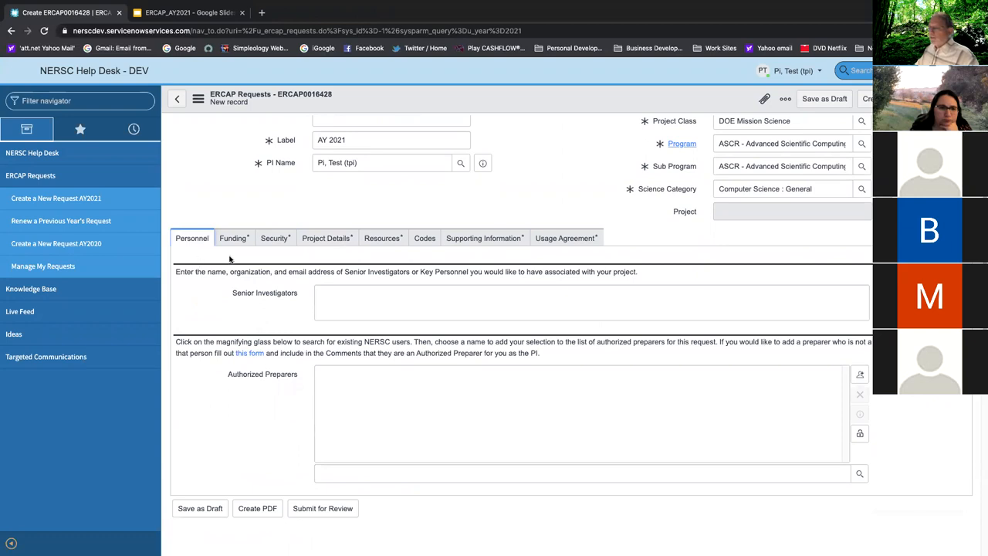
mouse_move(199, 247)
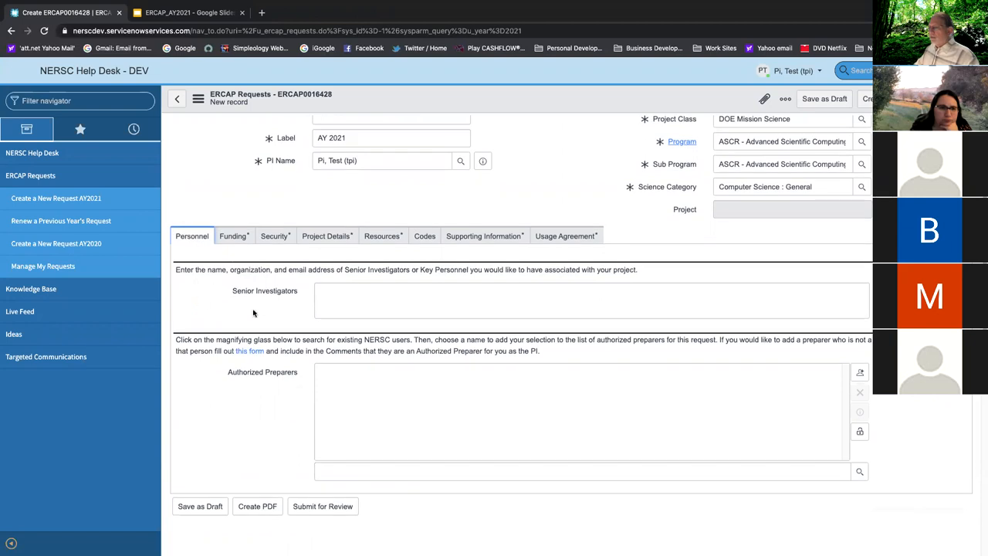
mouse_move(259, 311)
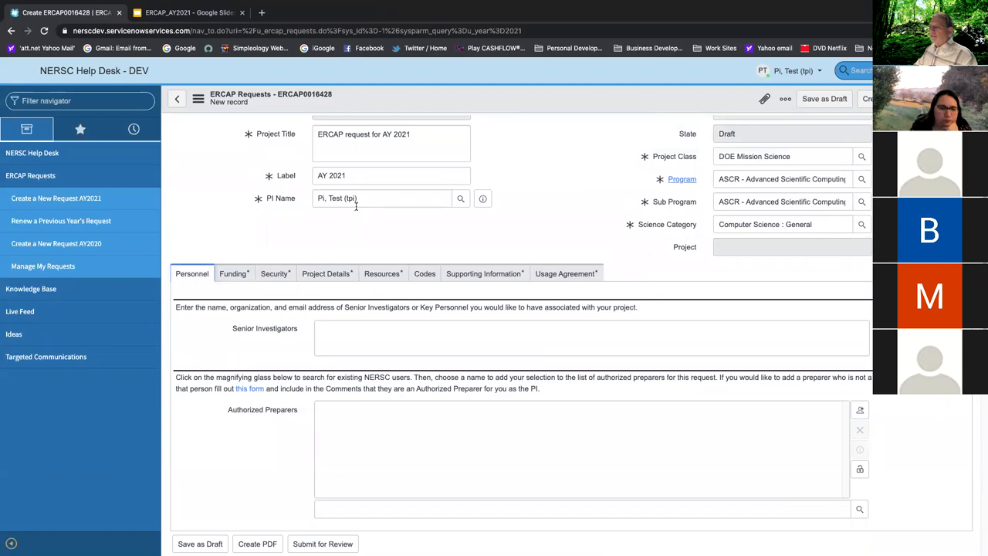
mouse_move(280, 199)
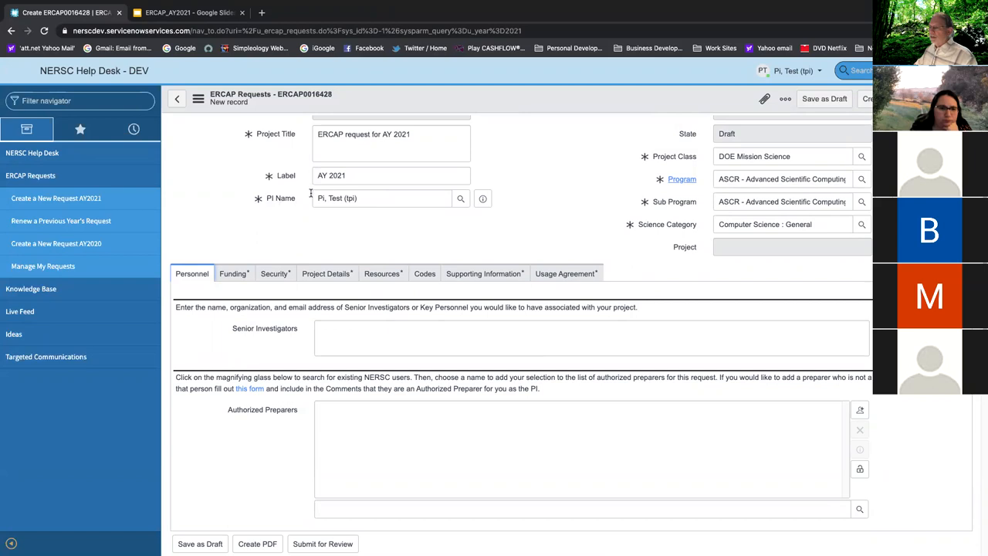
mouse_move(264, 233)
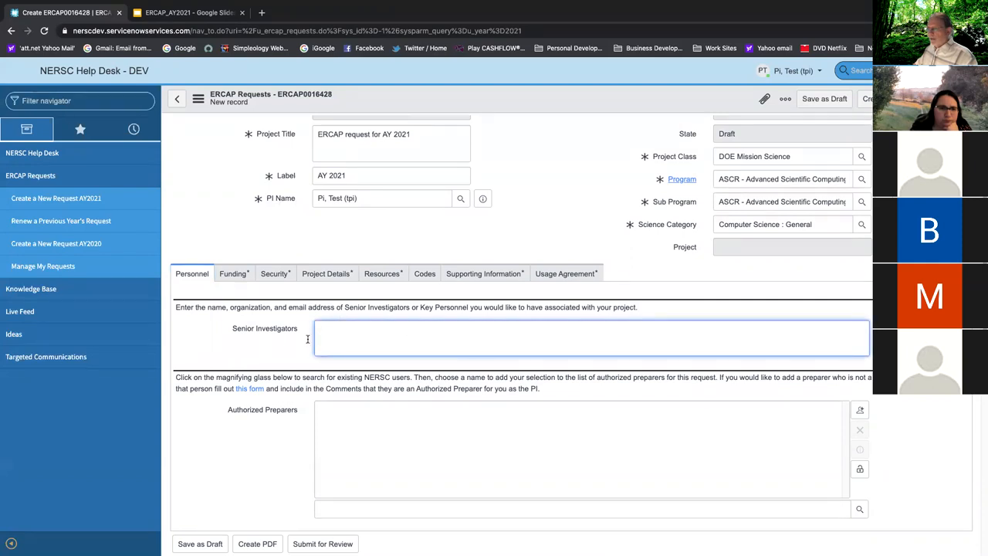
scroll(down, 3)
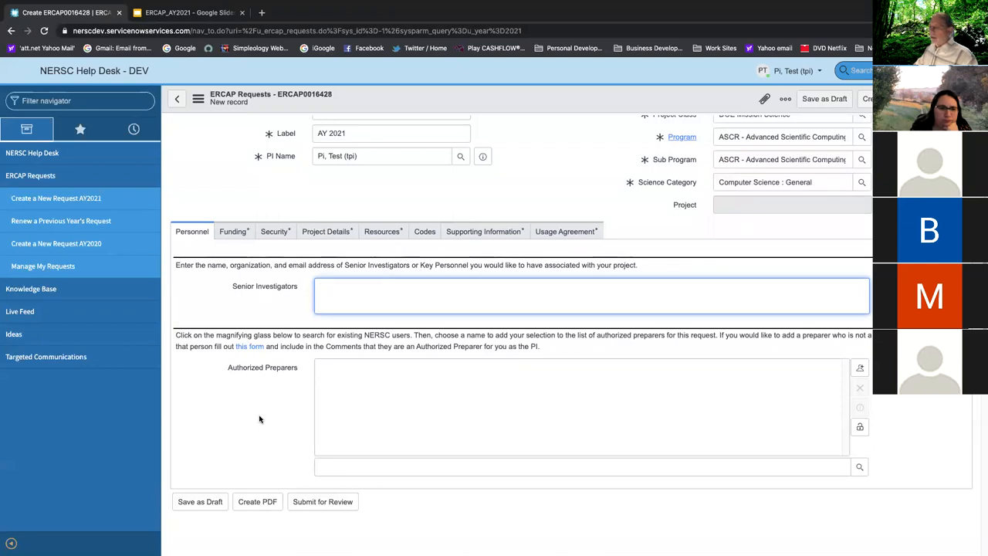
mouse_move(216, 377)
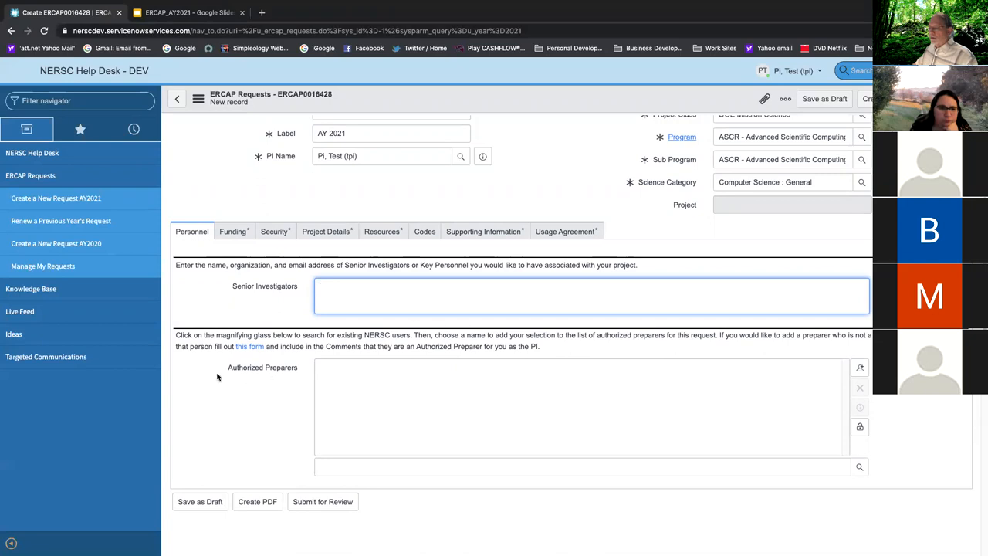
scroll(down, 3)
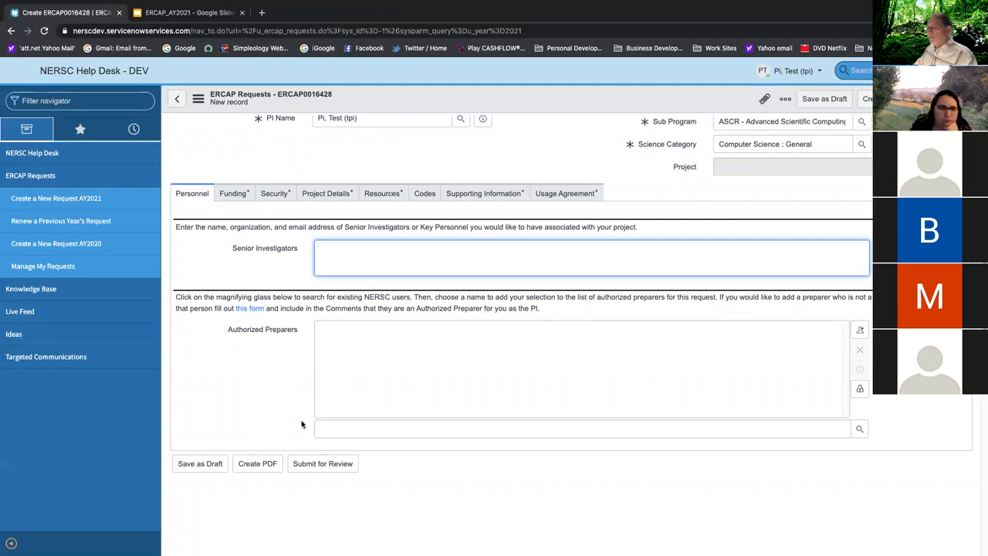
mouse_move(278, 434)
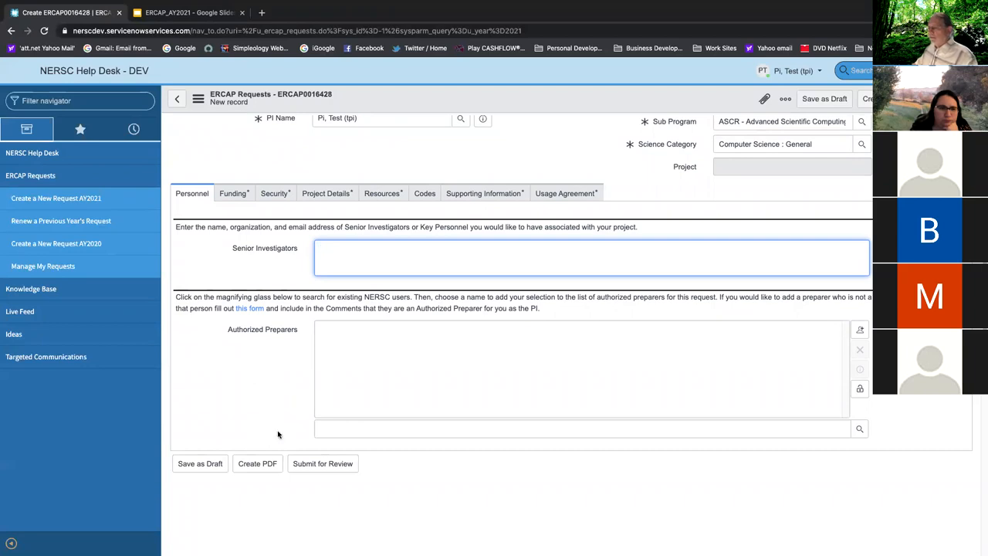
mouse_move(273, 419)
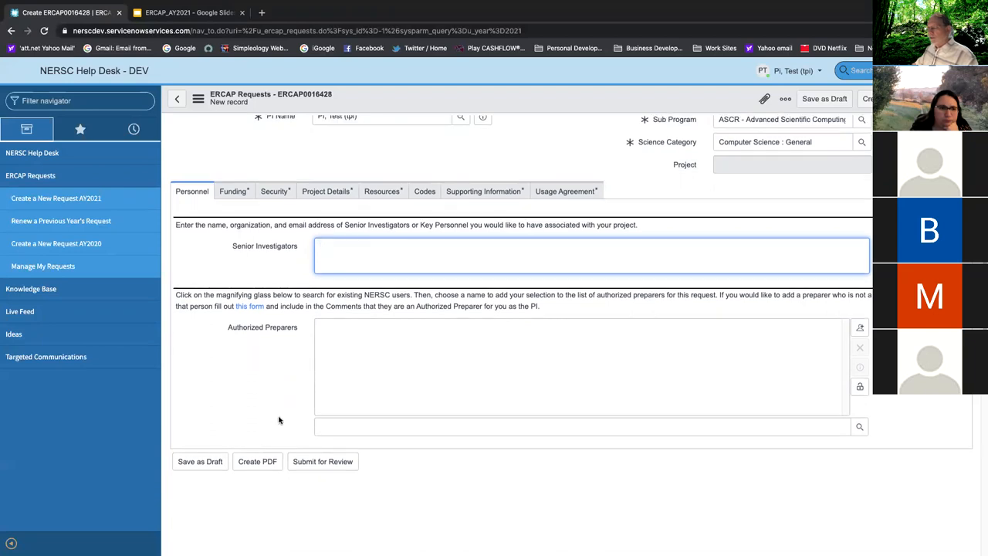
mouse_move(369, 426)
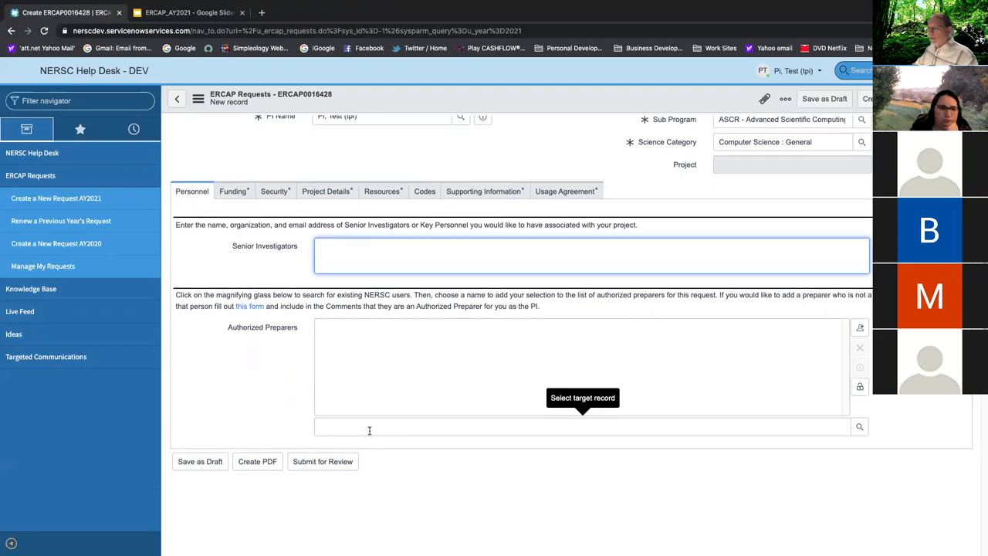
click(582, 426)
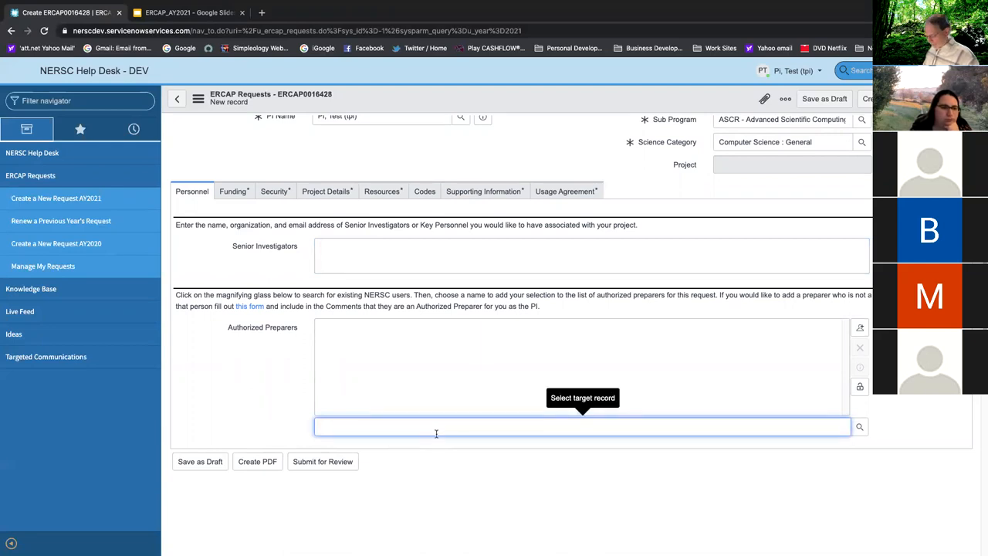
text(Clayton)
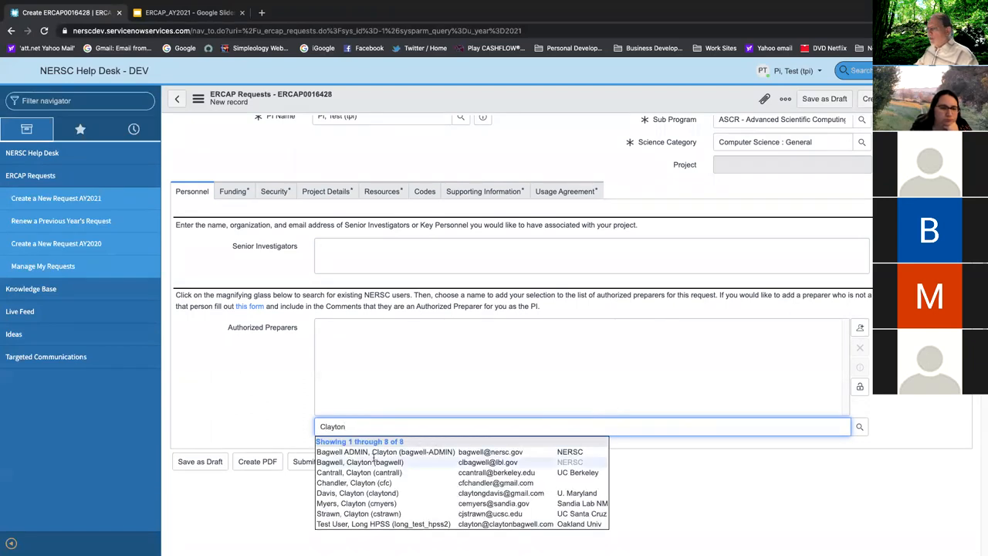
click(359, 462)
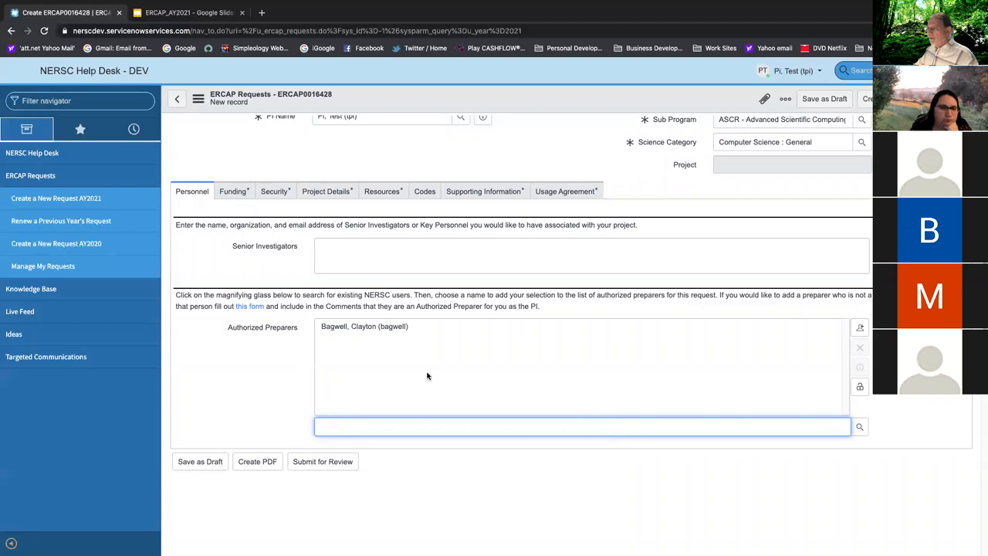
mouse_move(373, 359)
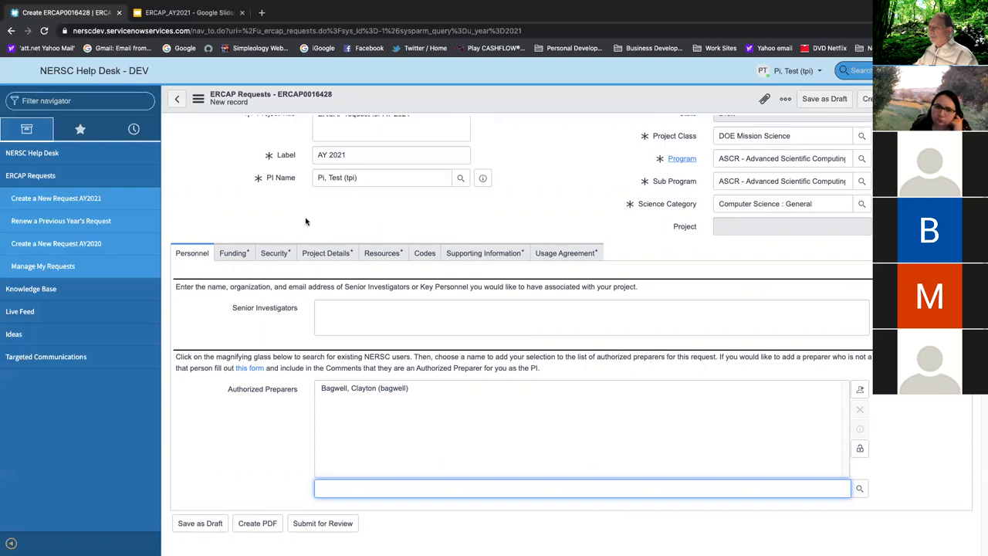
click(233, 255)
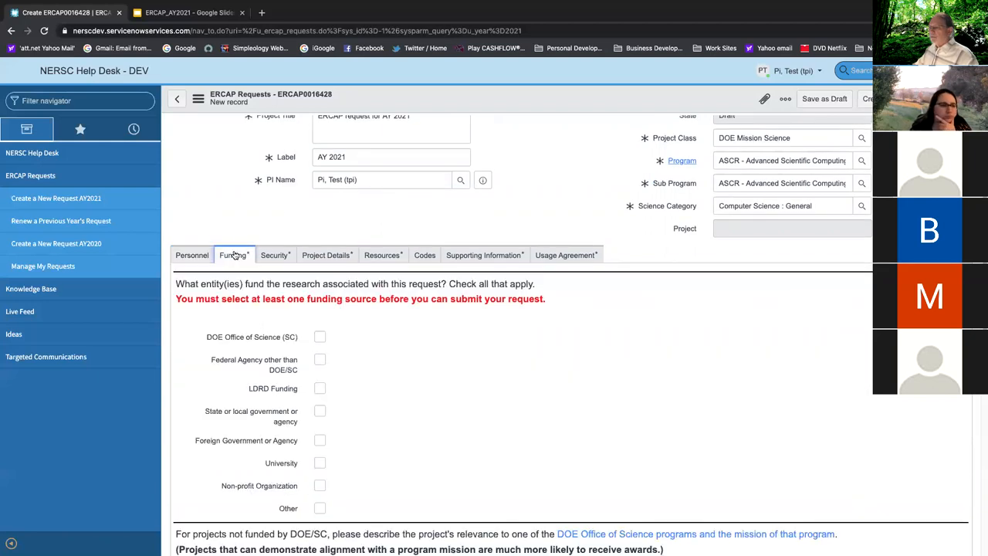
Mark DOE Office of Science as a funder with Funding Office set to ASCR.
scroll(down, 3)
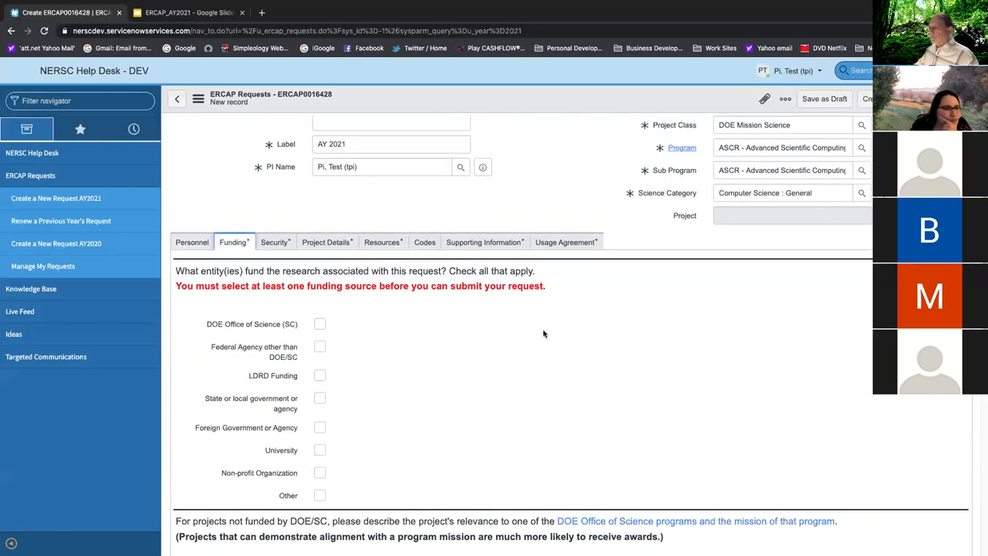
scroll(down, 3)
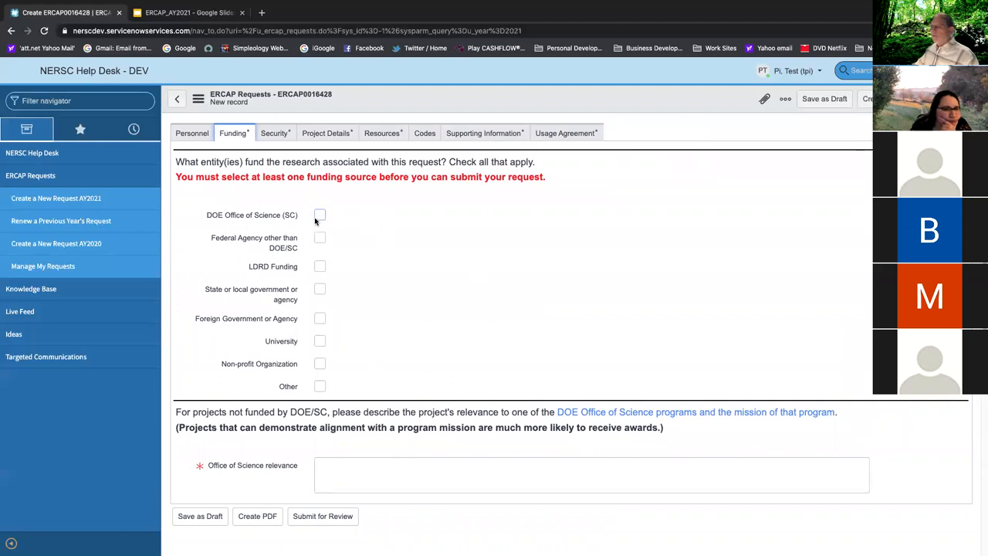
click(320, 214)
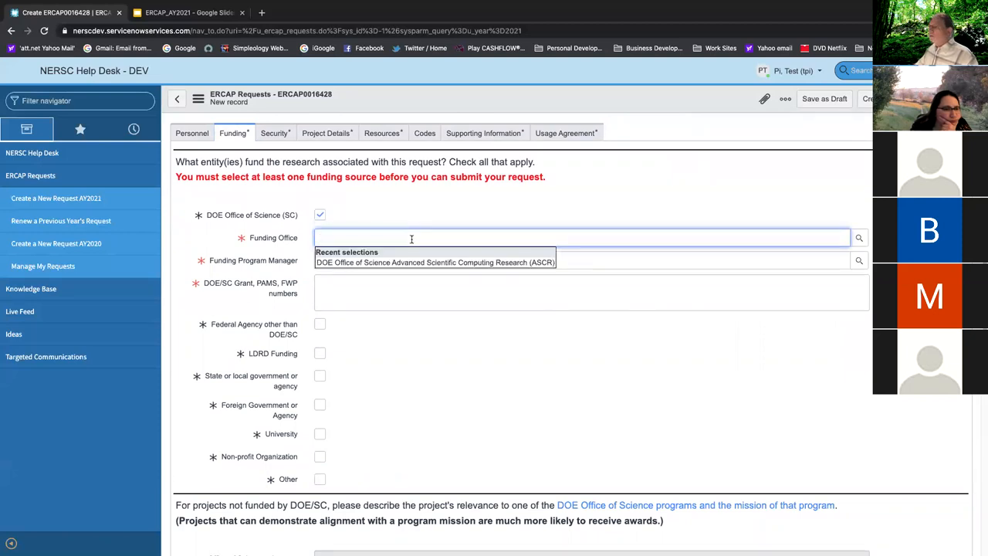
text(1)
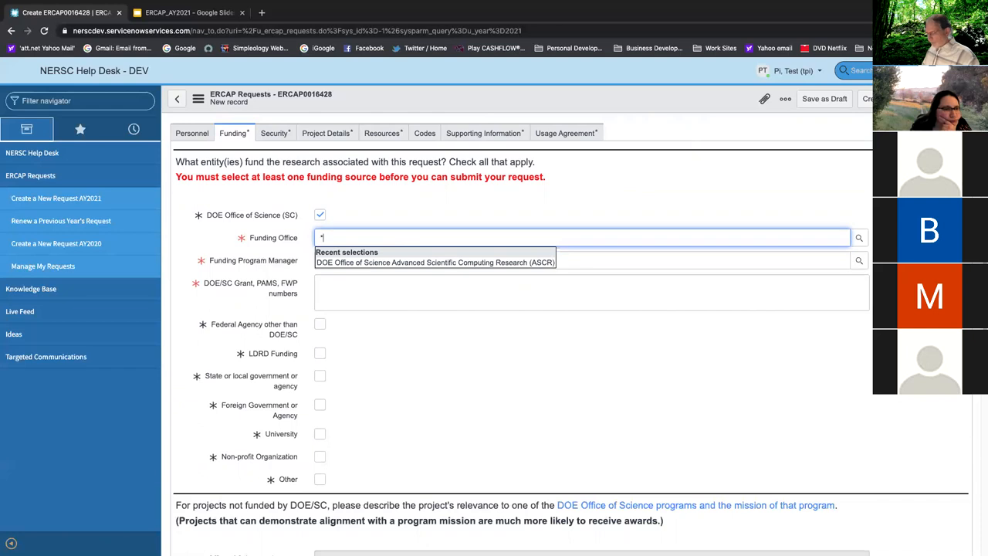
text(*)
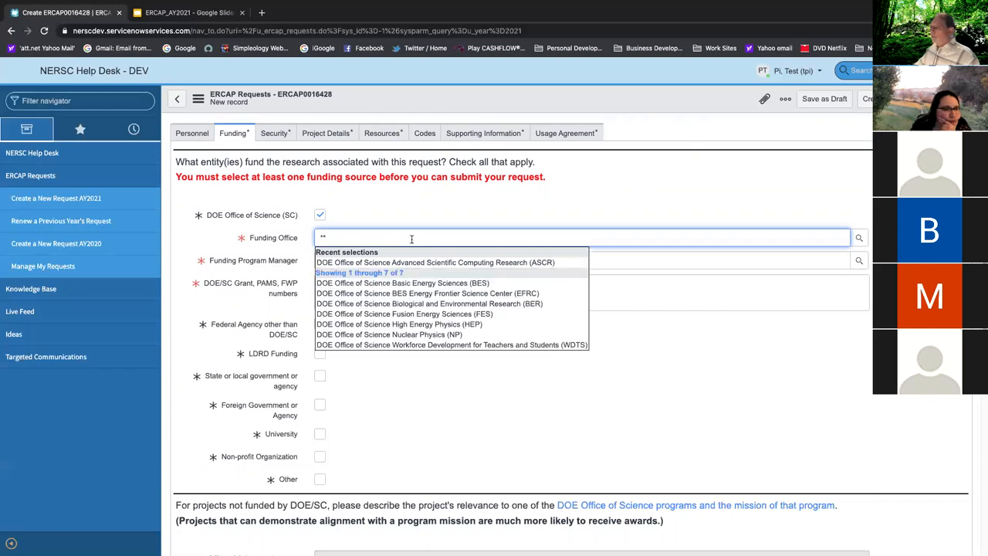
click(435, 262)
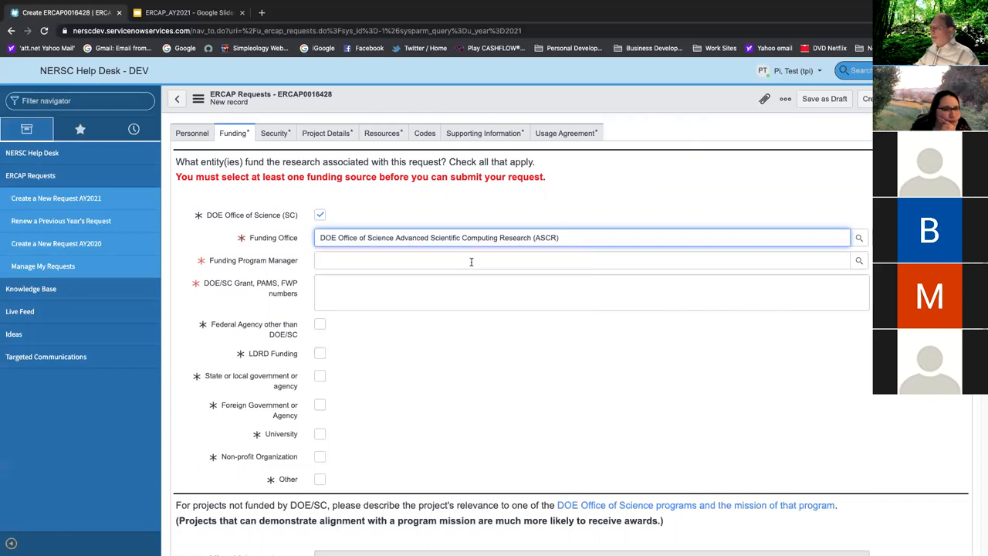
List all funding program managers by entering ** in the Program Manager field.
click(583, 260)
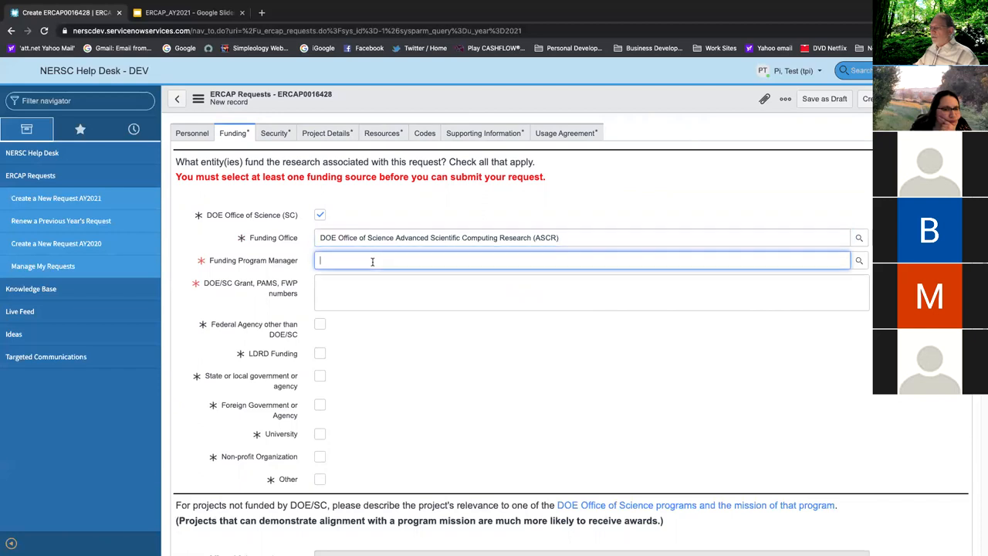
click(372, 261)
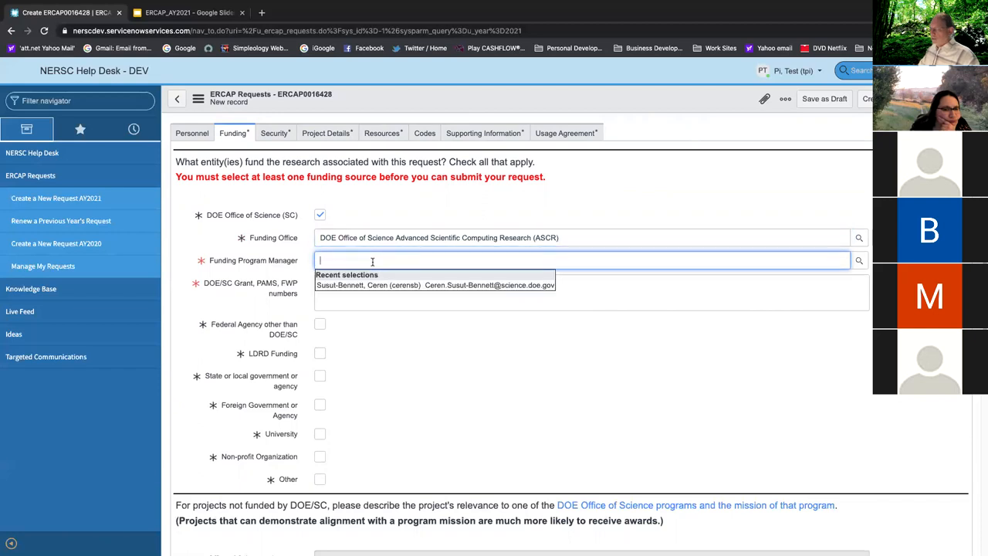
text(**)
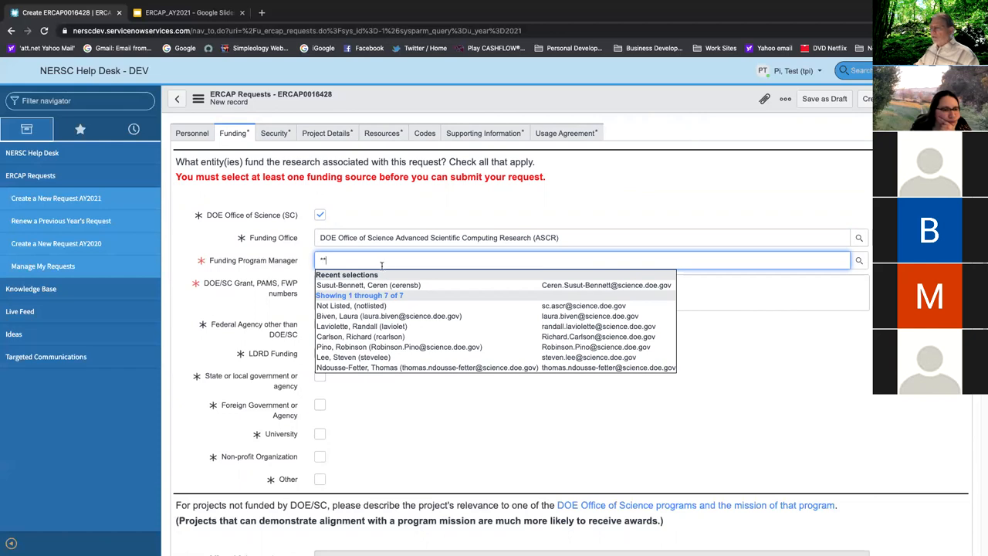
mouse_move(352, 306)
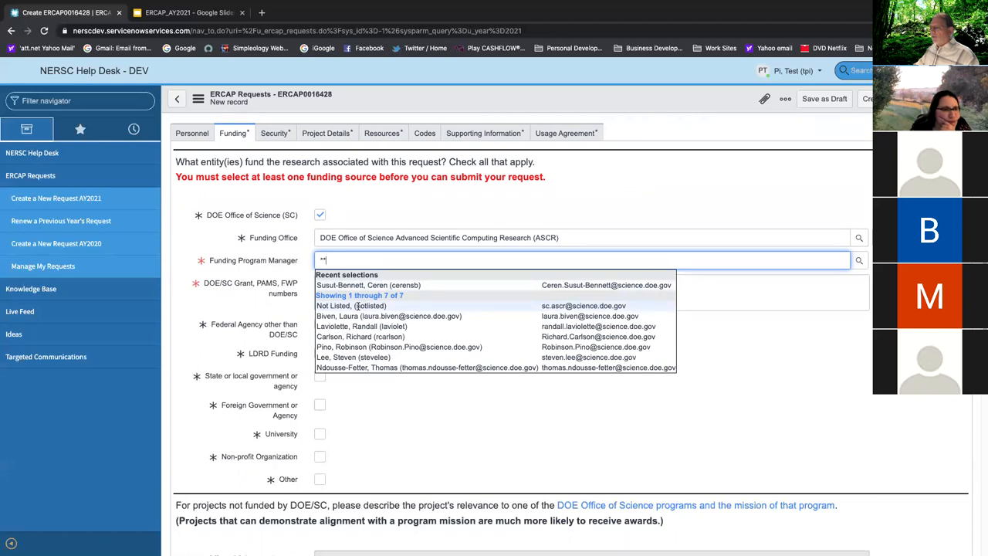
Set Funding Program Manager to Not Listed and enter grant 'DOE12345 - PROGRAM MANAGER NAME'.
click(351, 306)
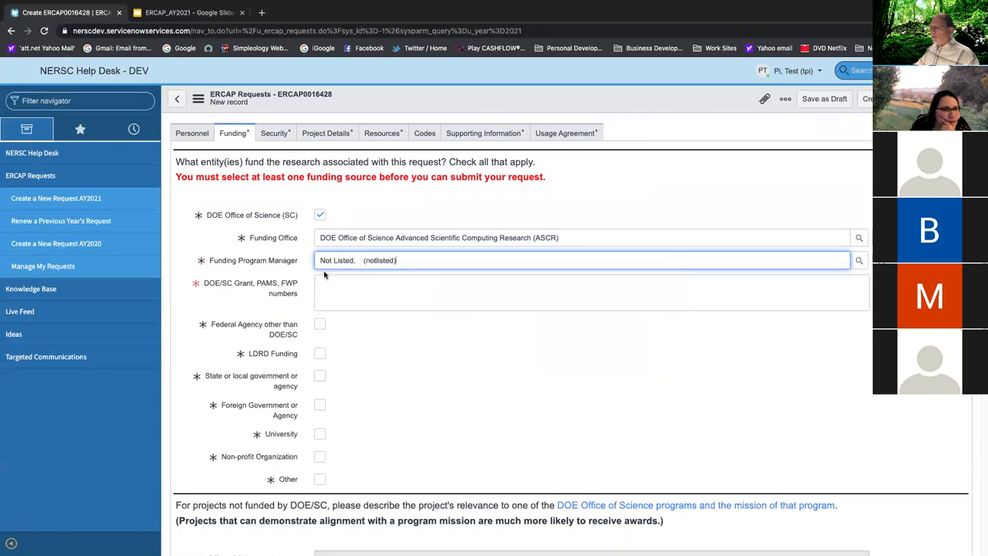
click(590, 292)
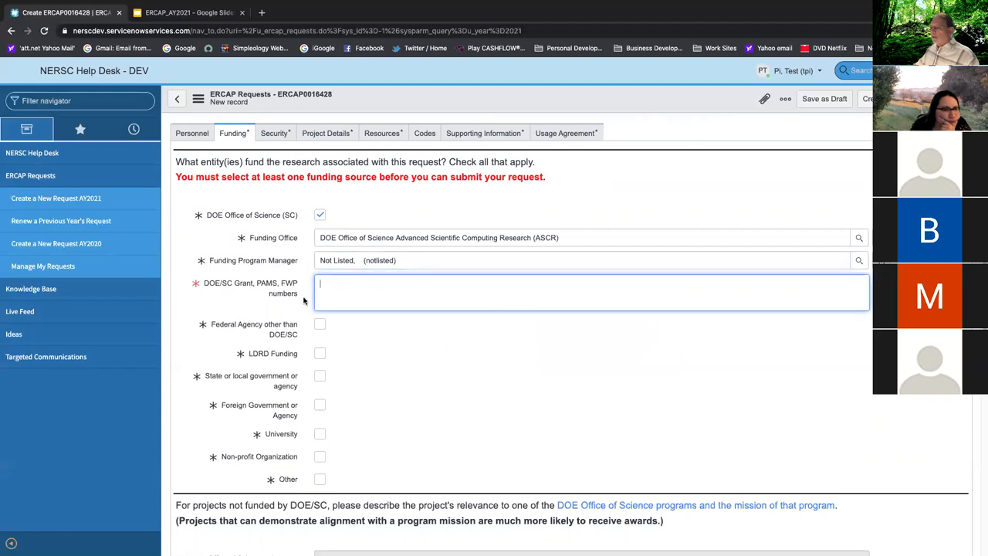
mouse_move(401, 299)
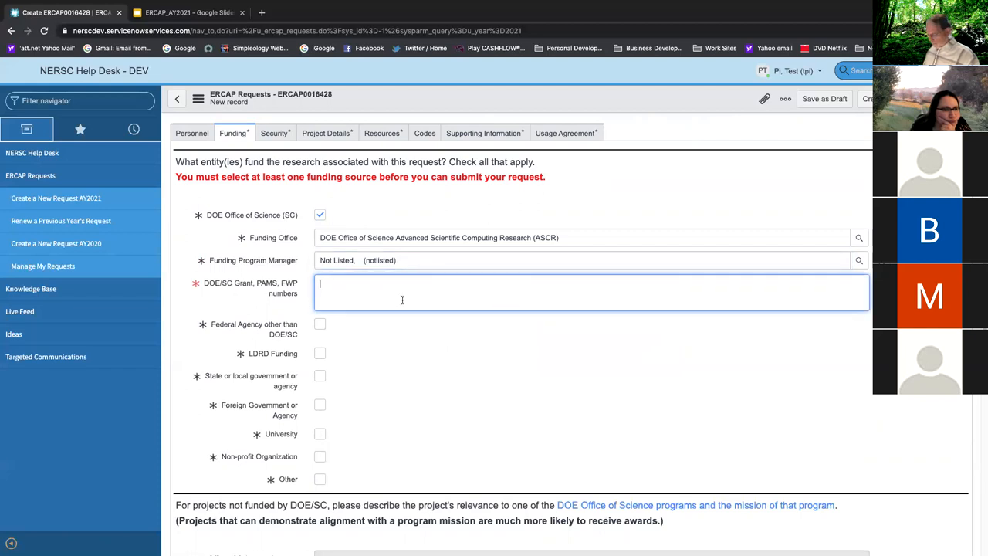
text(DOE123)
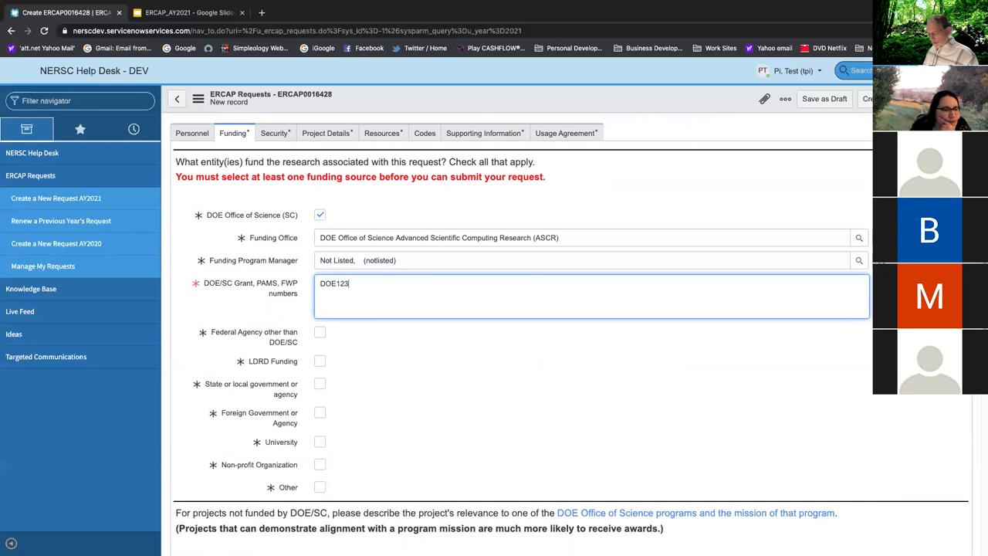
text(45)
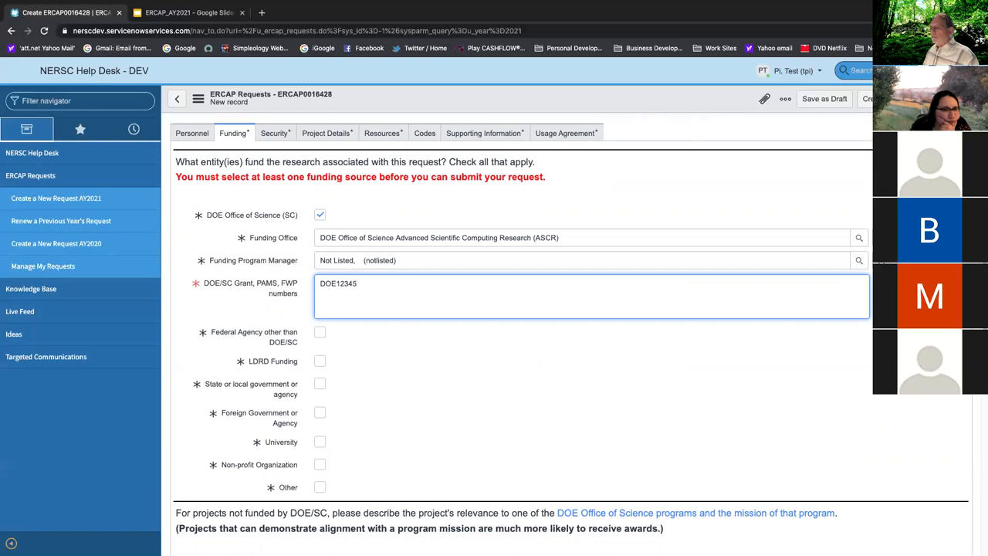
text(- PROGRAM MANAG)
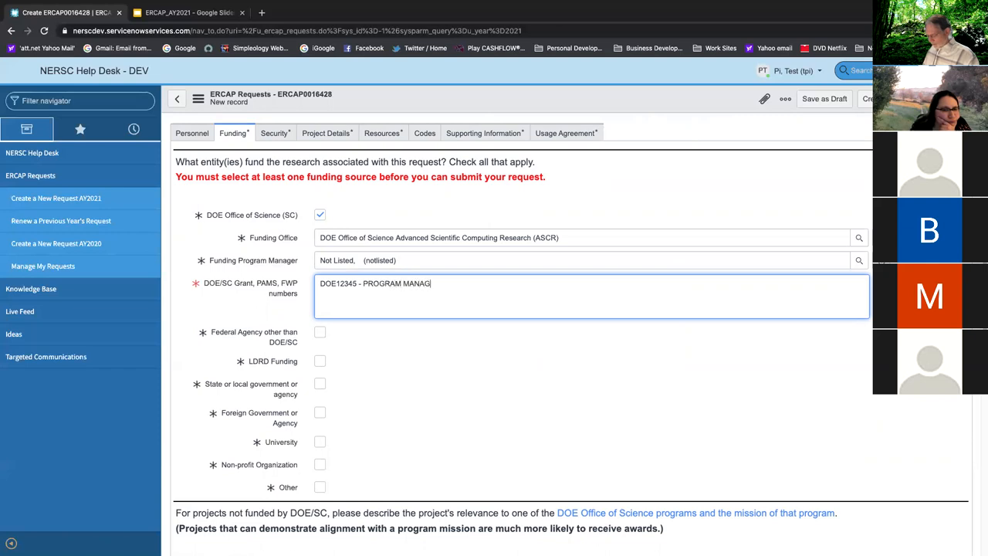
text(ER)
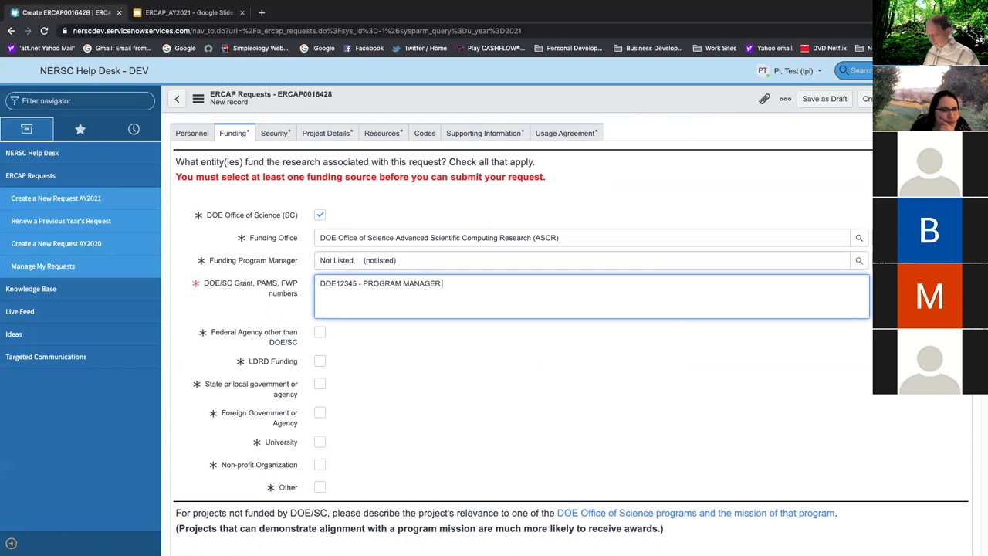
text(NAME)
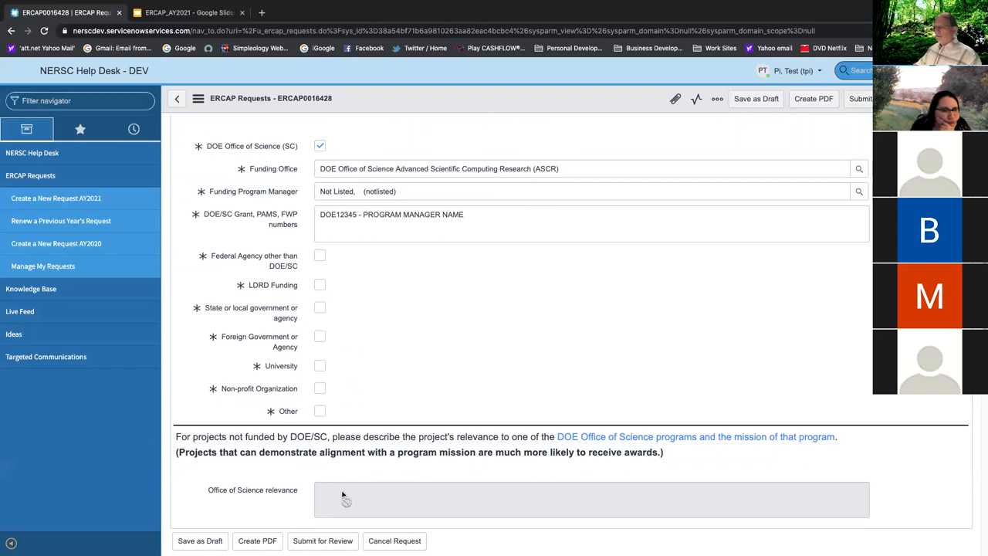
mouse_move(360, 414)
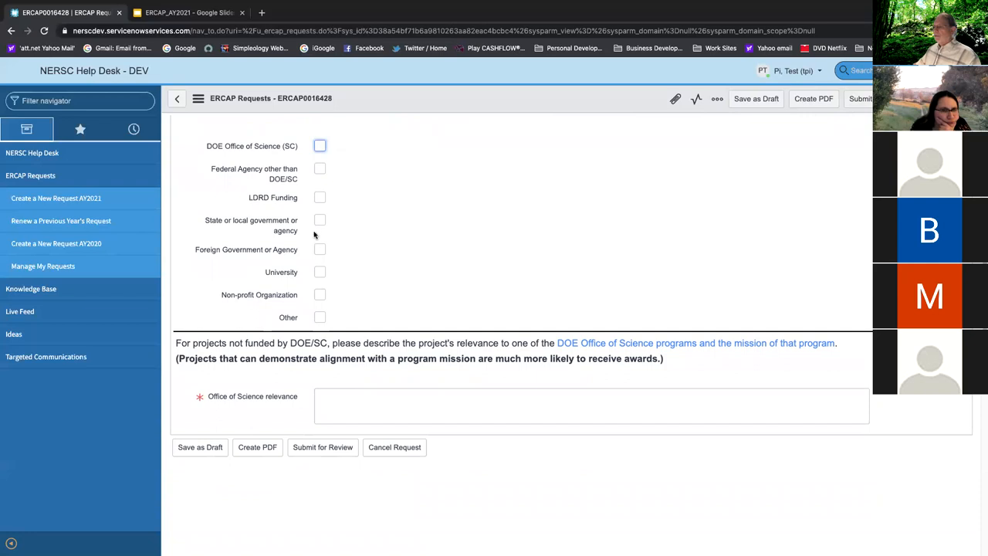
Replace DOE Office of Science (SC) with University as the funding source.
click(319, 271)
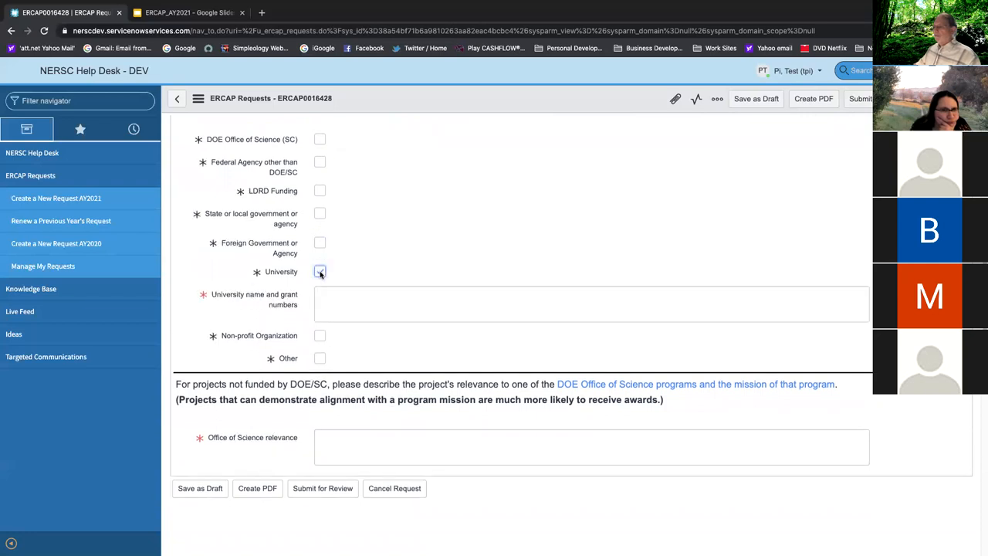
click(319, 271)
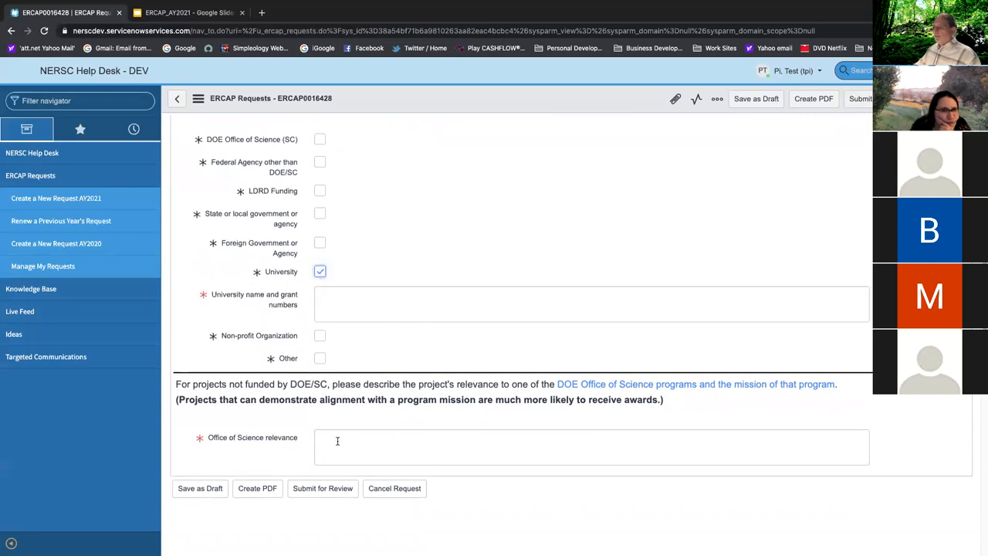
click(541, 446)
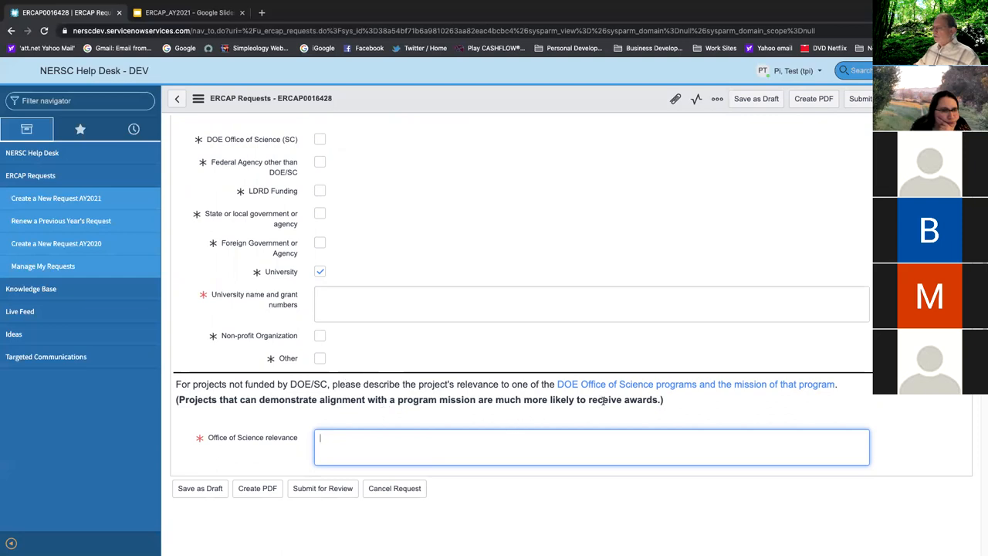
mouse_move(507, 431)
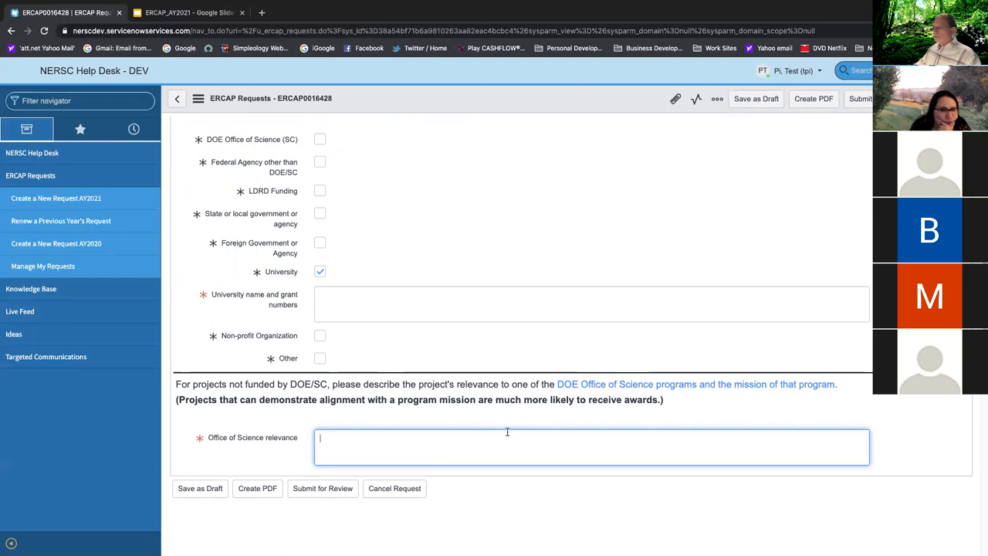
mouse_move(202, 444)
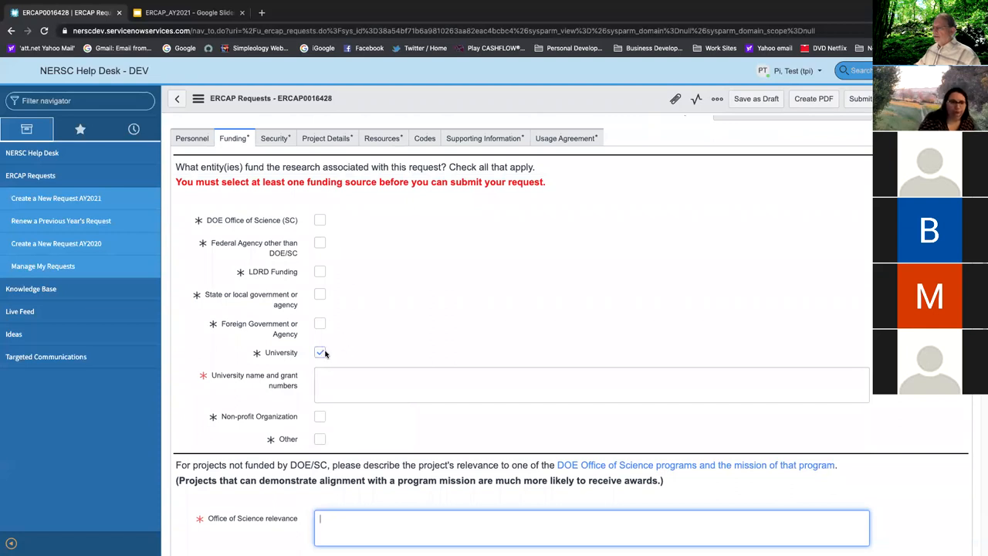
Switch funding to Federal Agency other than DOE/SC, selecting NIH and DOE Office of Fossil Energy.
click(319, 353)
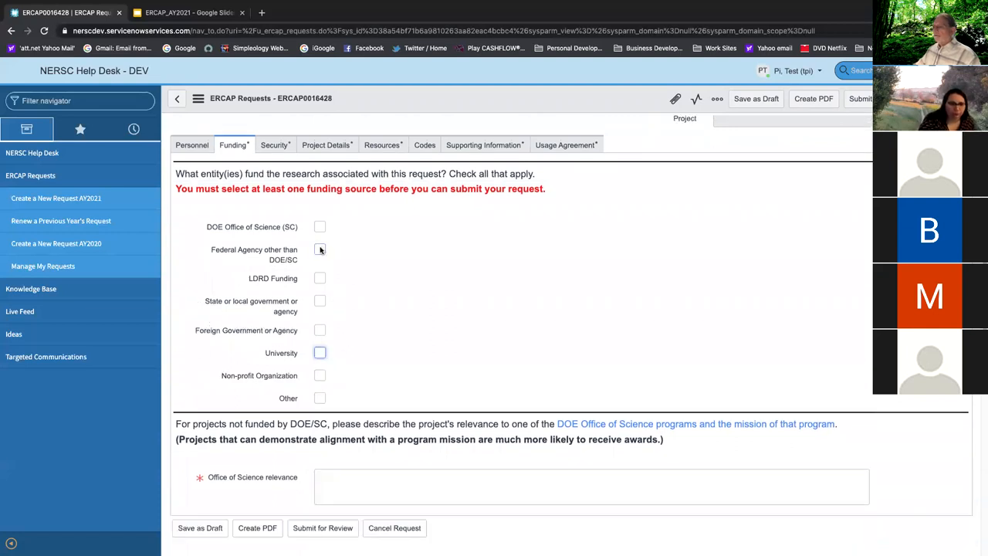
click(320, 248)
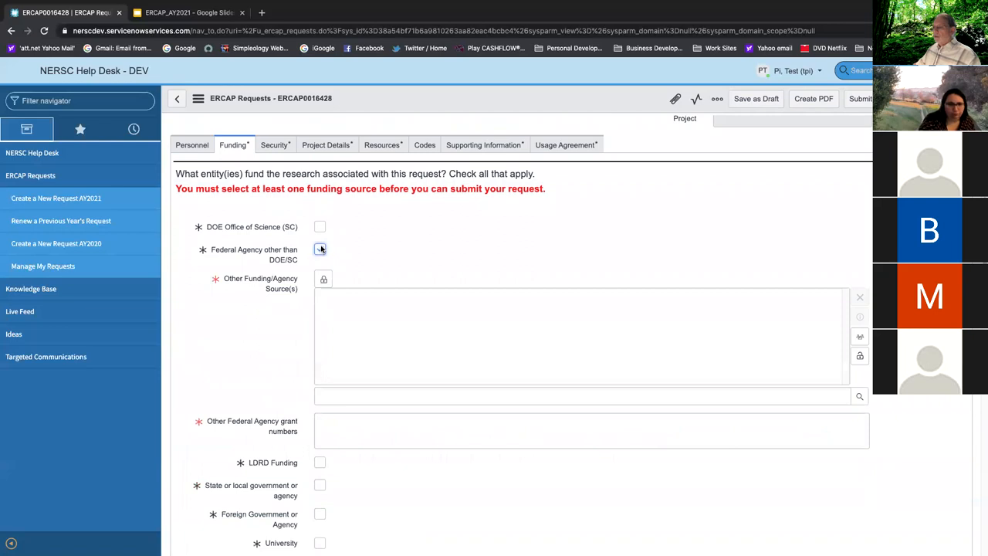
click(319, 248)
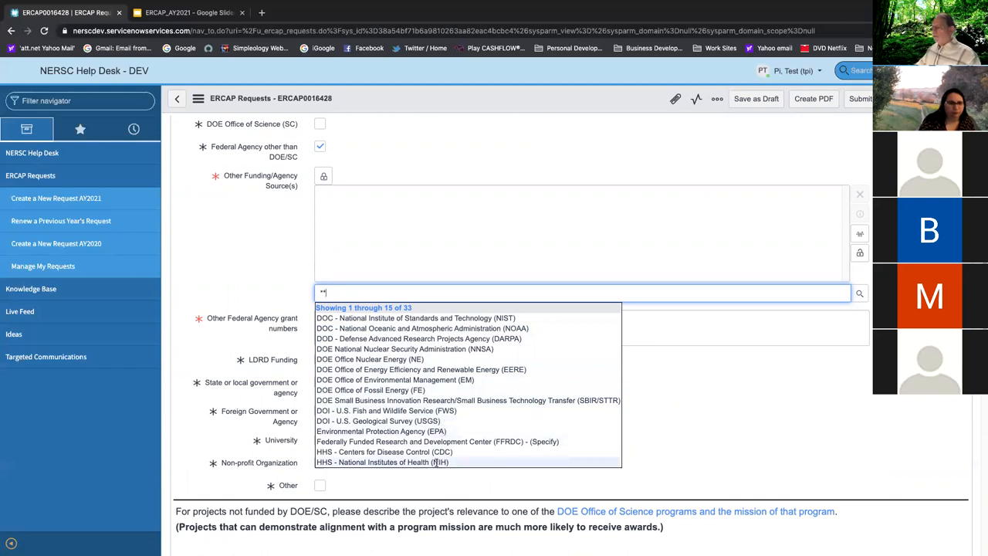
click(382, 461)
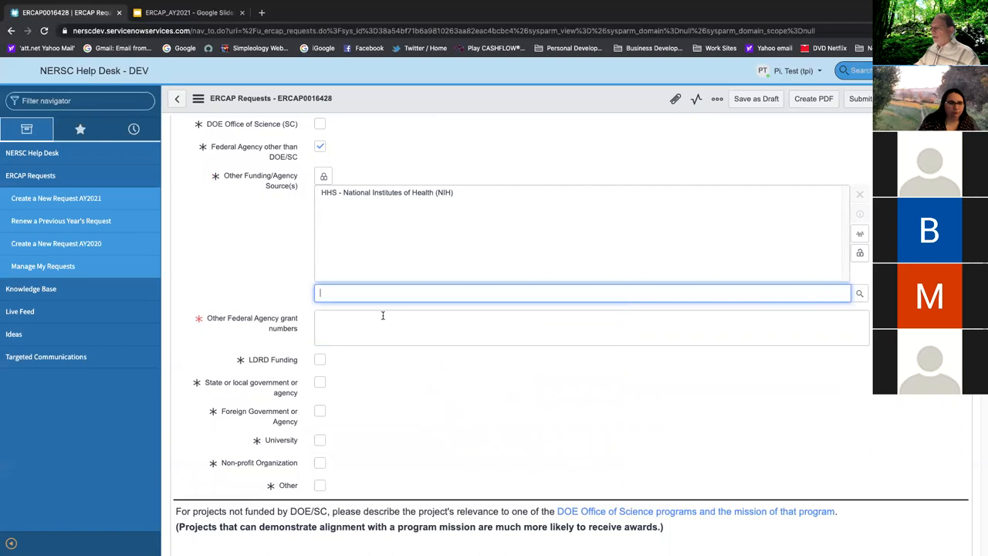
text(*)
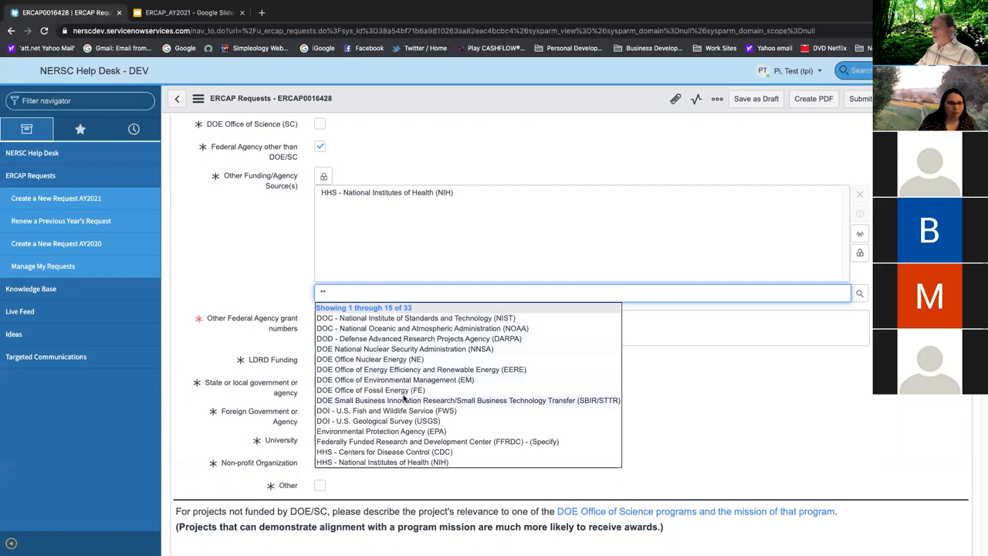
click(370, 390)
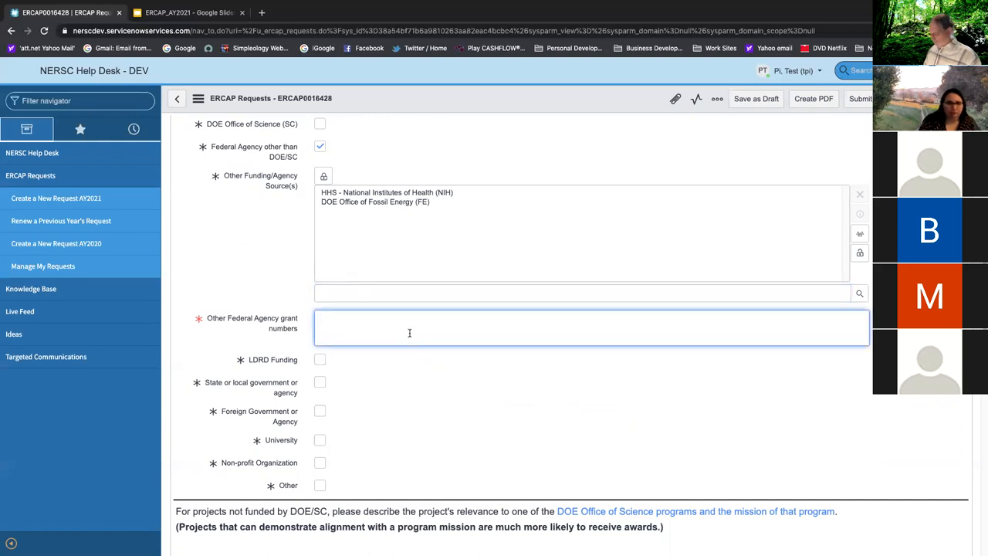
Enter other federal agency grant numbers 'NIH - 98765' and 'FE - FE 87654'.
text(NIH)
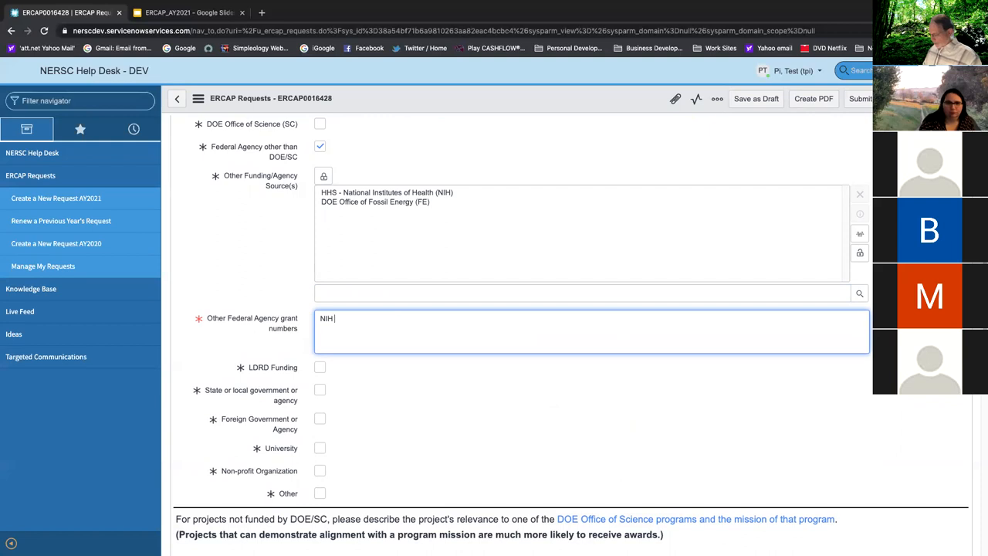
text(-)
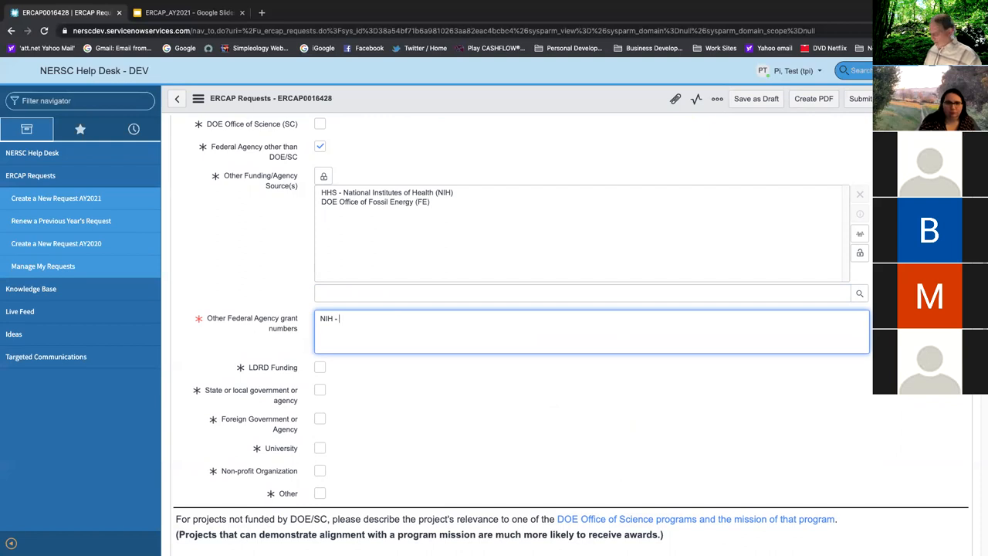
text(98765)
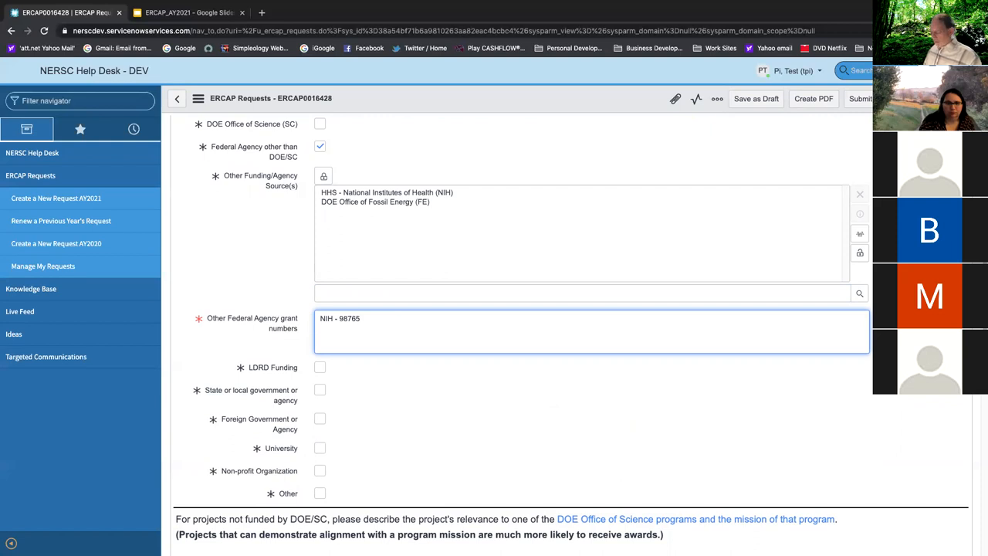
text(FE)
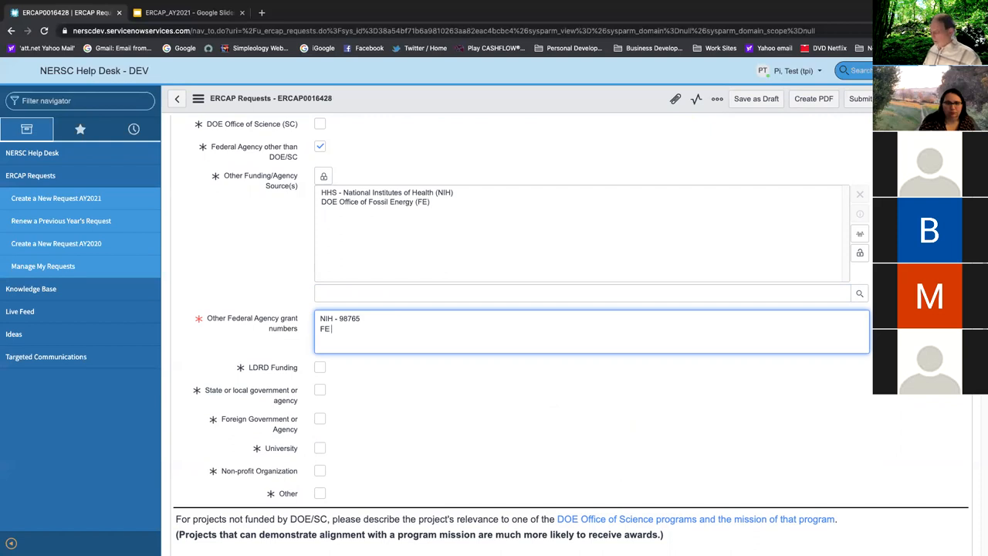
text(- FE)
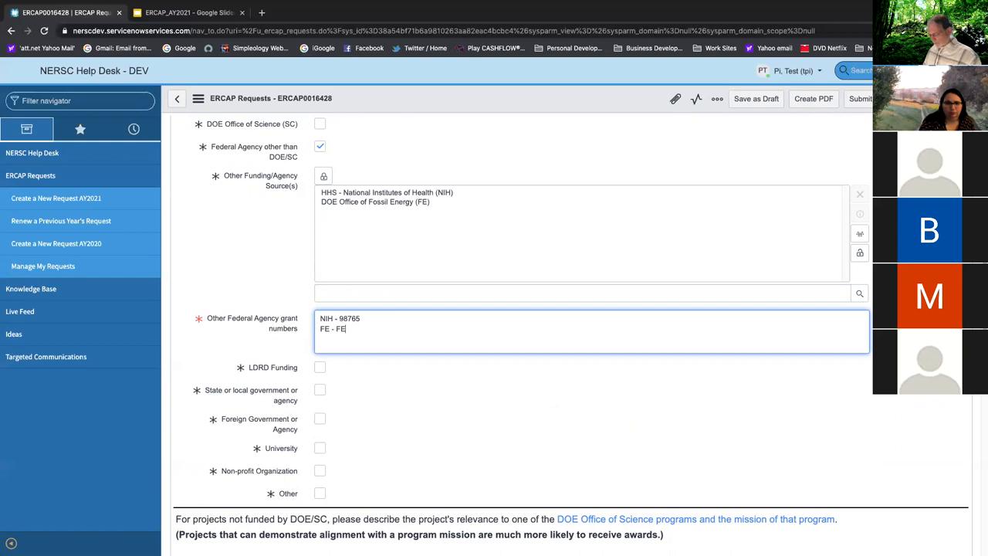
text(87654)
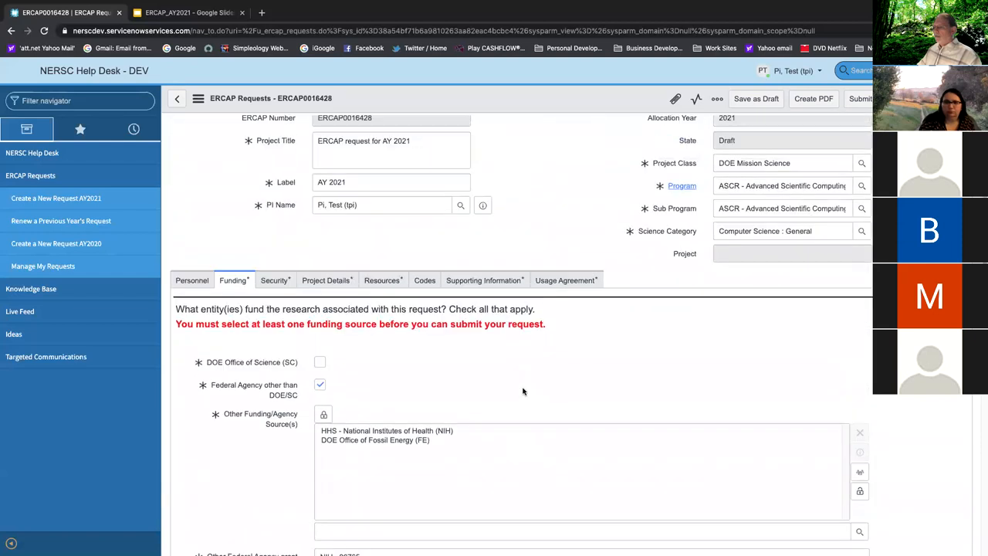
Re-tick 'Federal Agency other than DOE/SC' and scroll back through the funding section.
click(319, 383)
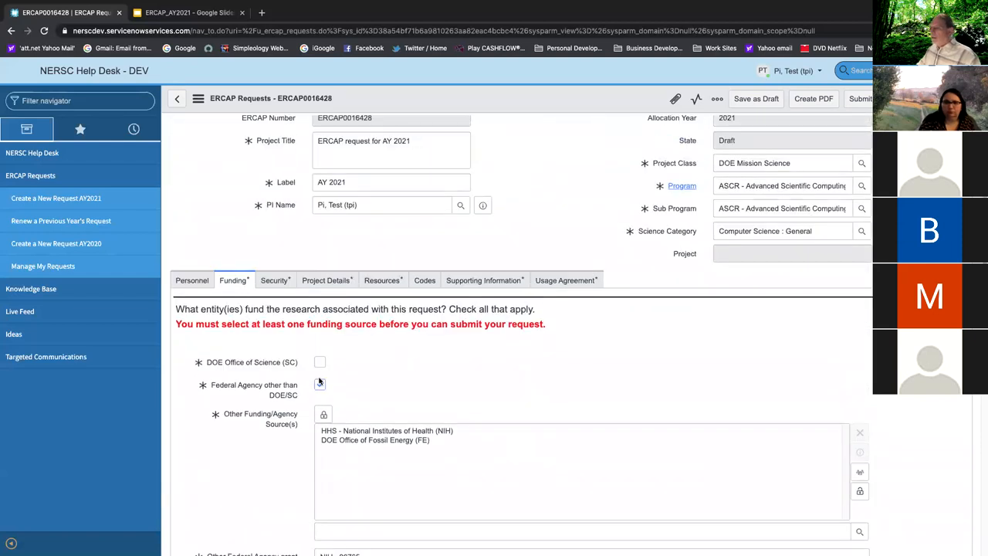
click(320, 384)
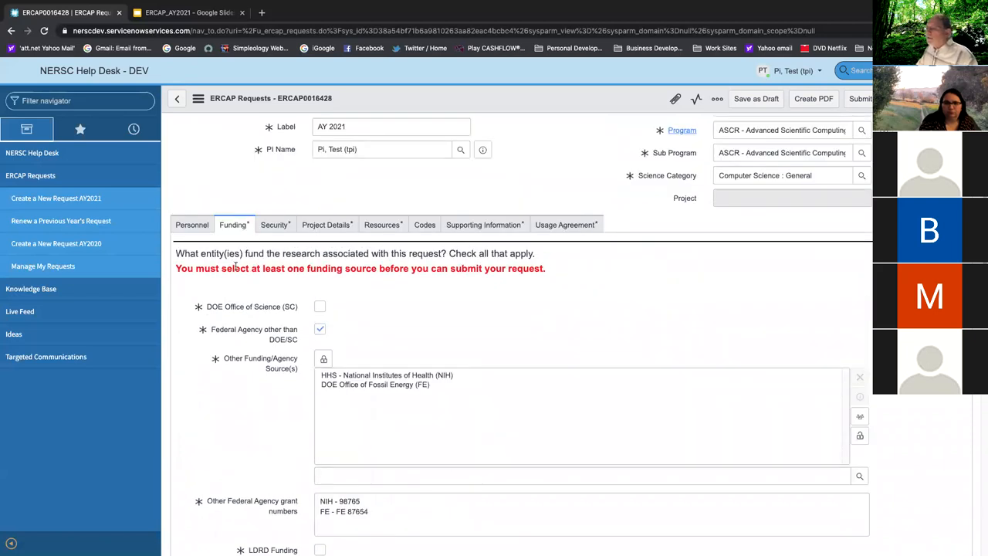
scroll(down, 3)
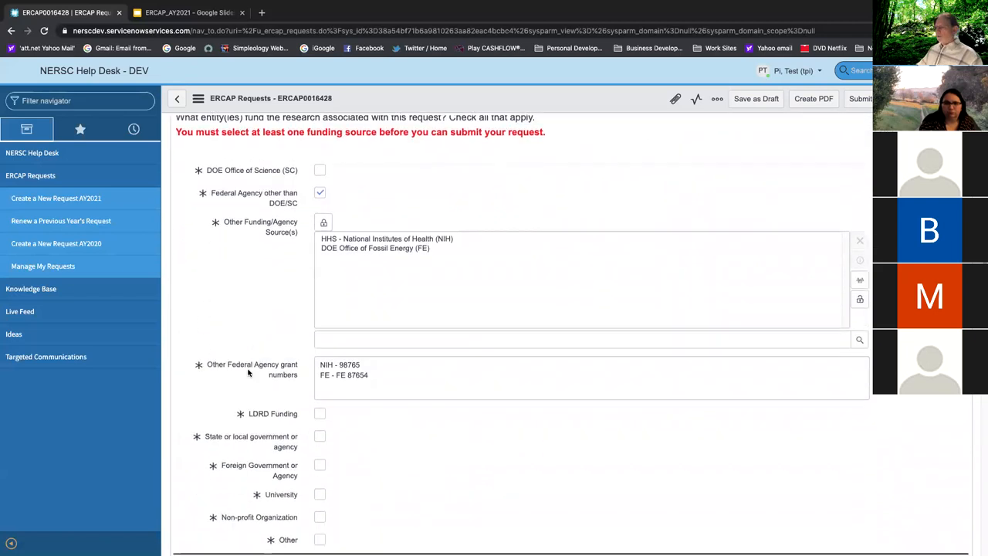
scroll(down, 3)
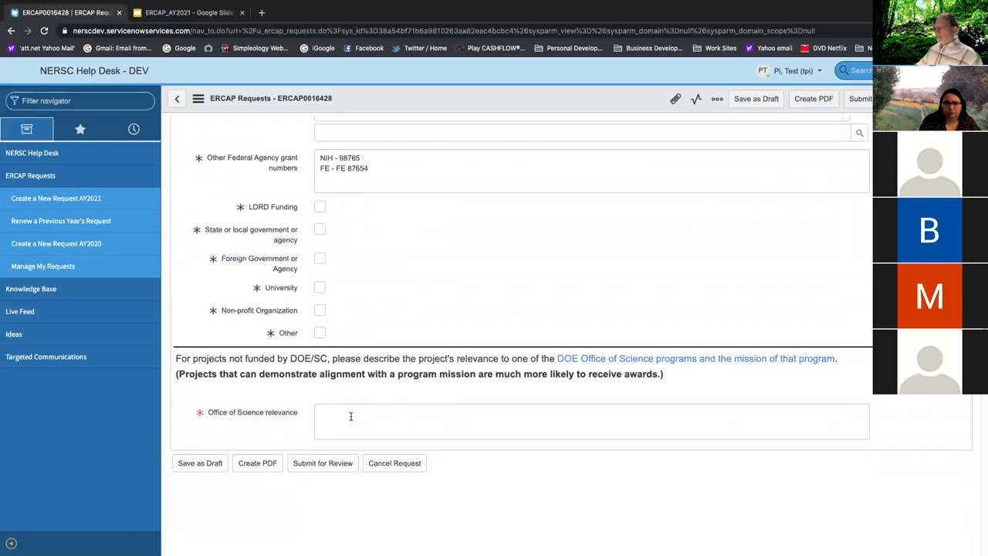
text(Ju)
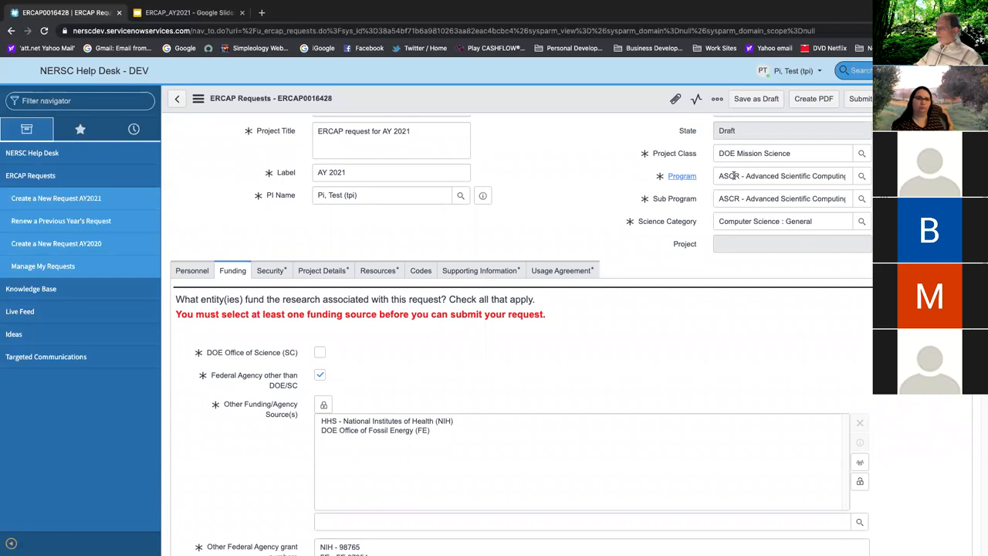
mouse_move(445, 250)
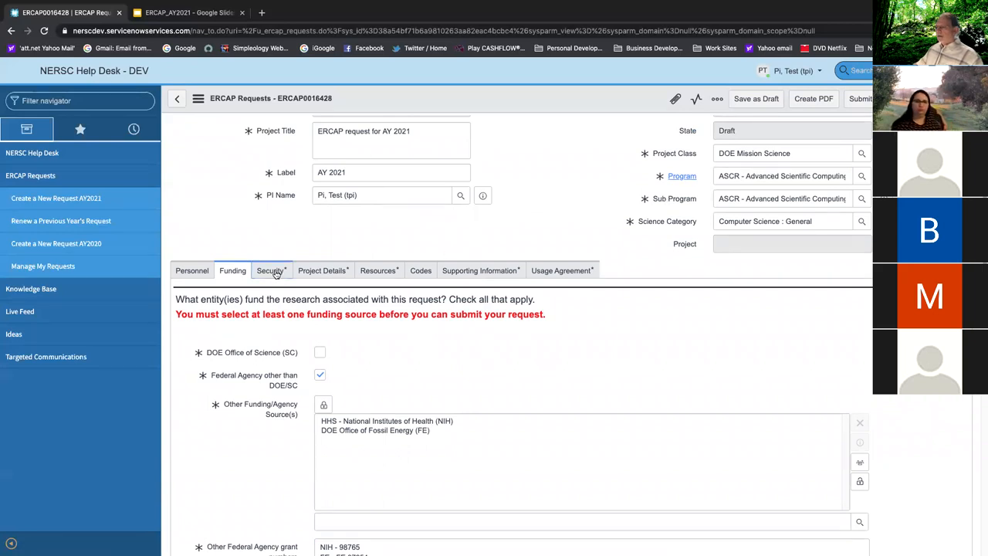
Attest adherence to NERSC security guidelines after briefly selecting the exception option.
click(270, 270)
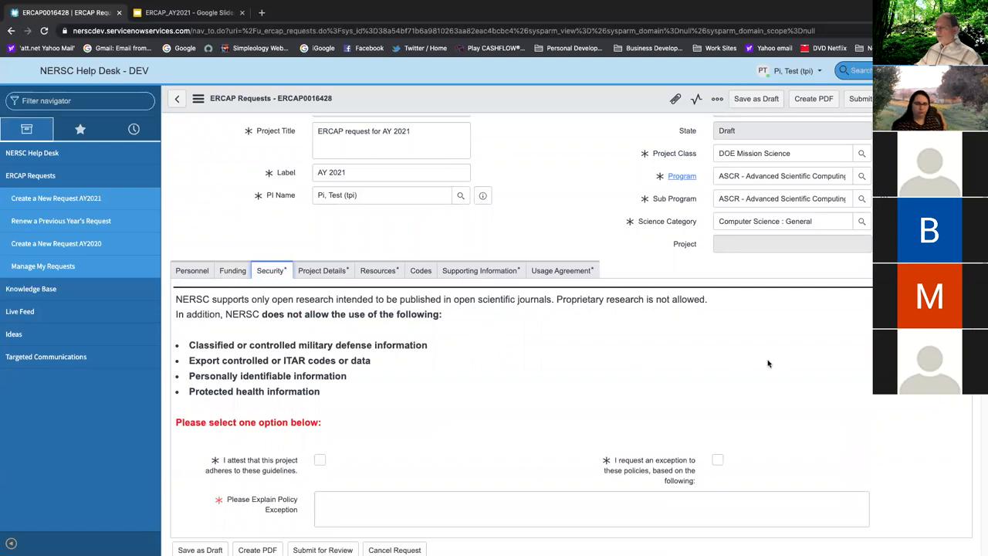
scroll(down, 3)
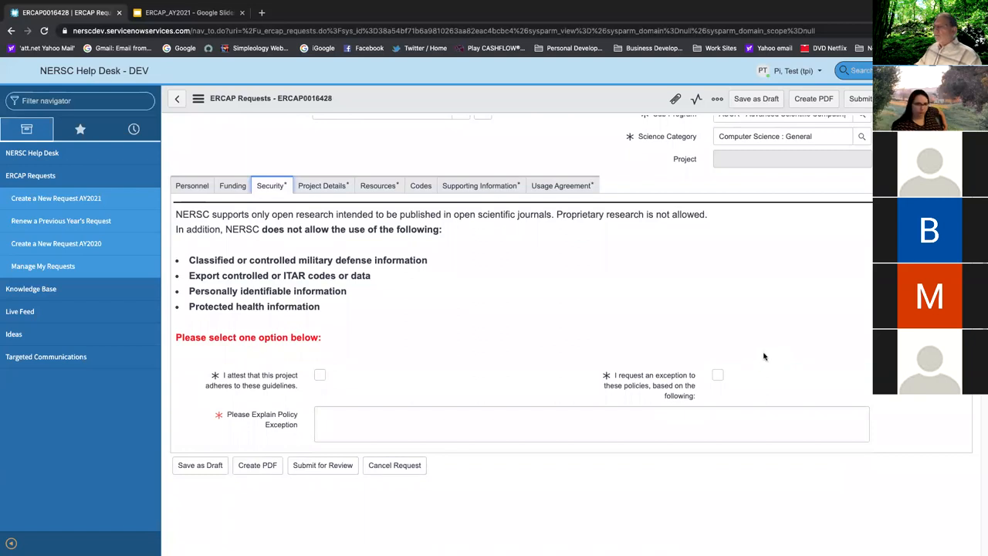
mouse_move(478, 311)
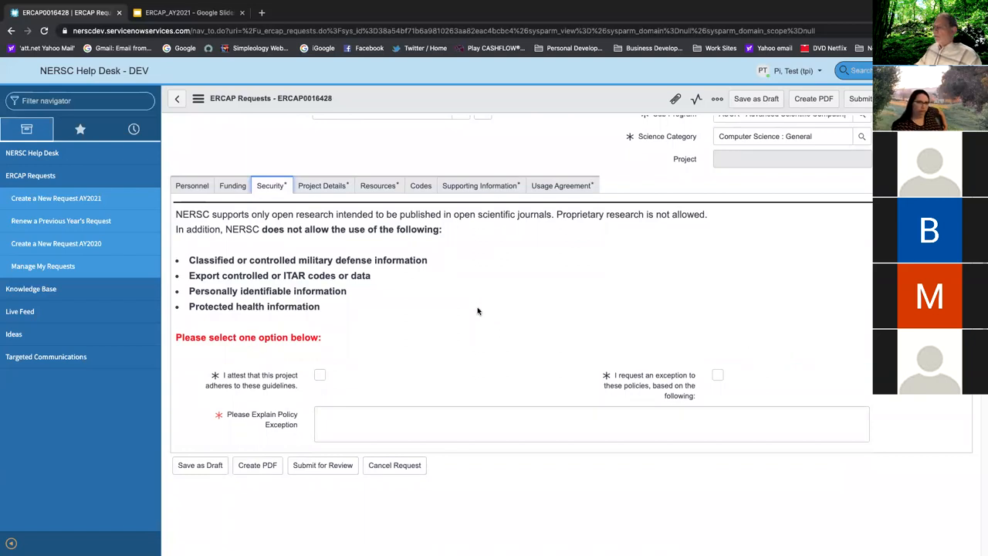
mouse_move(442, 292)
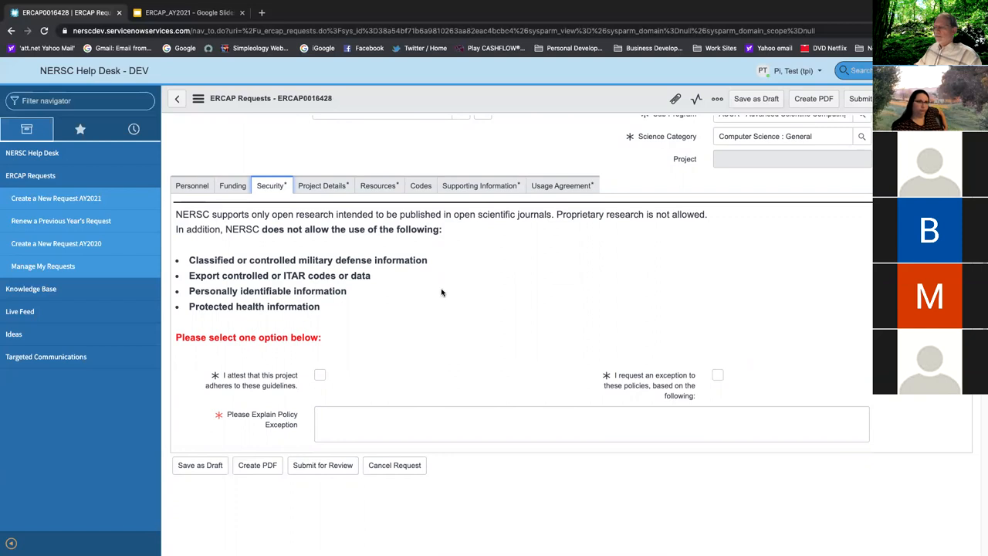
mouse_move(437, 285)
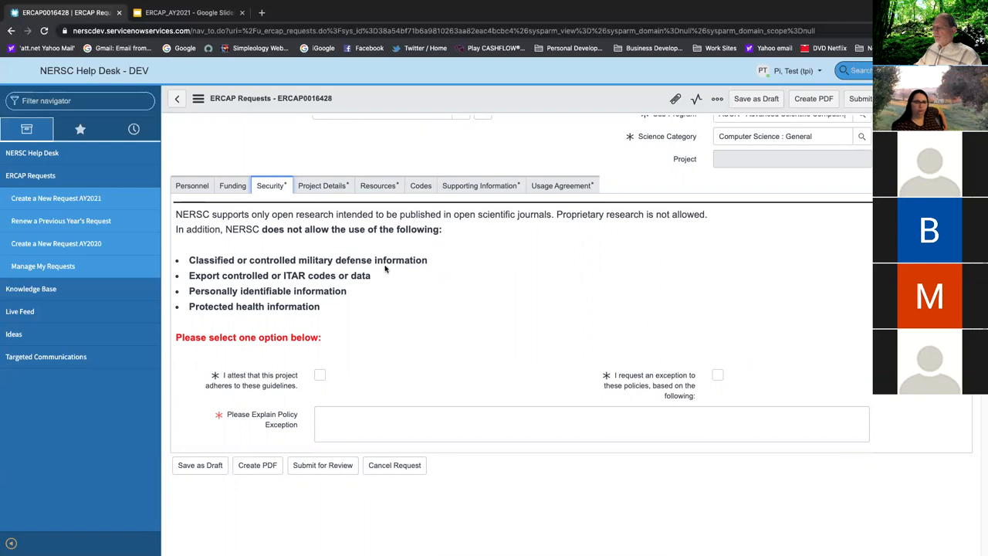
mouse_move(276, 262)
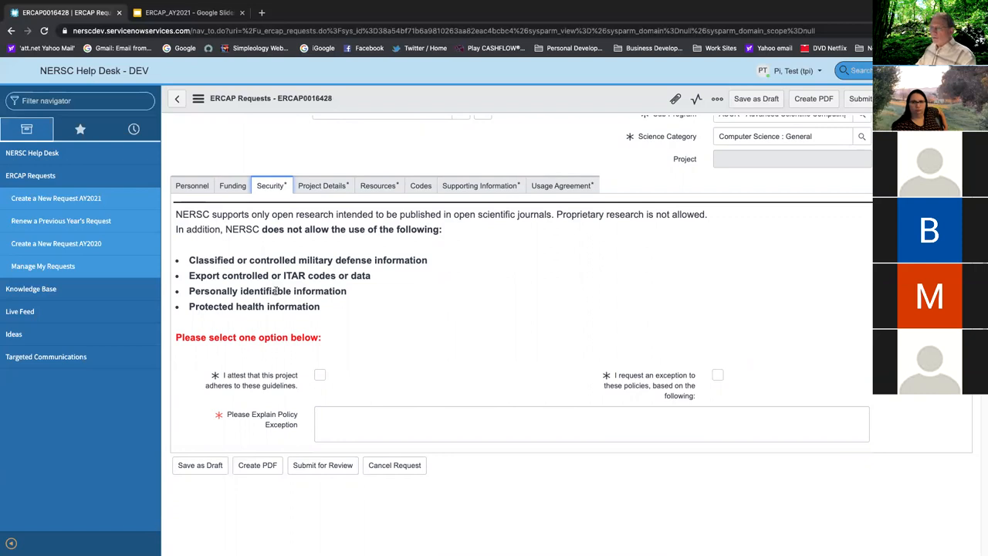
mouse_move(279, 301)
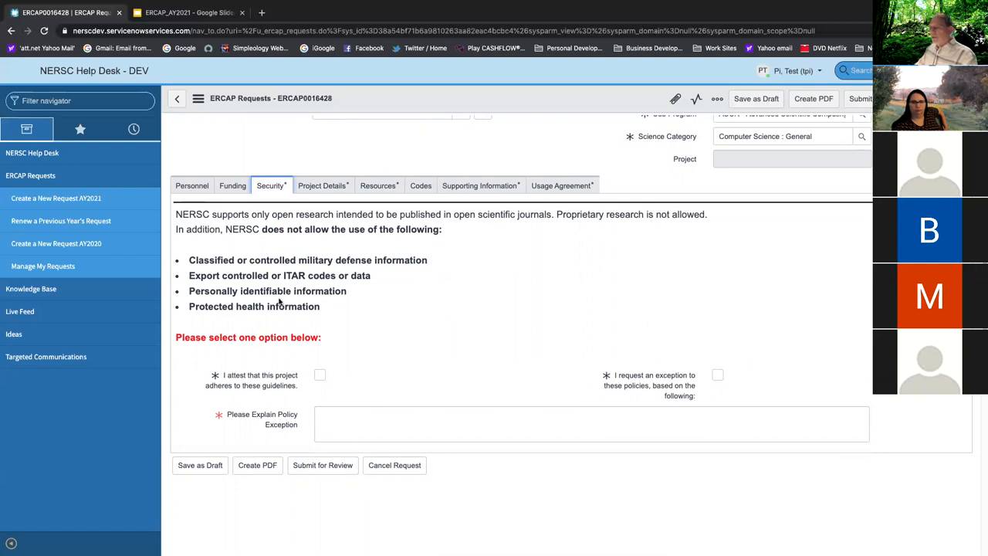
mouse_move(275, 301)
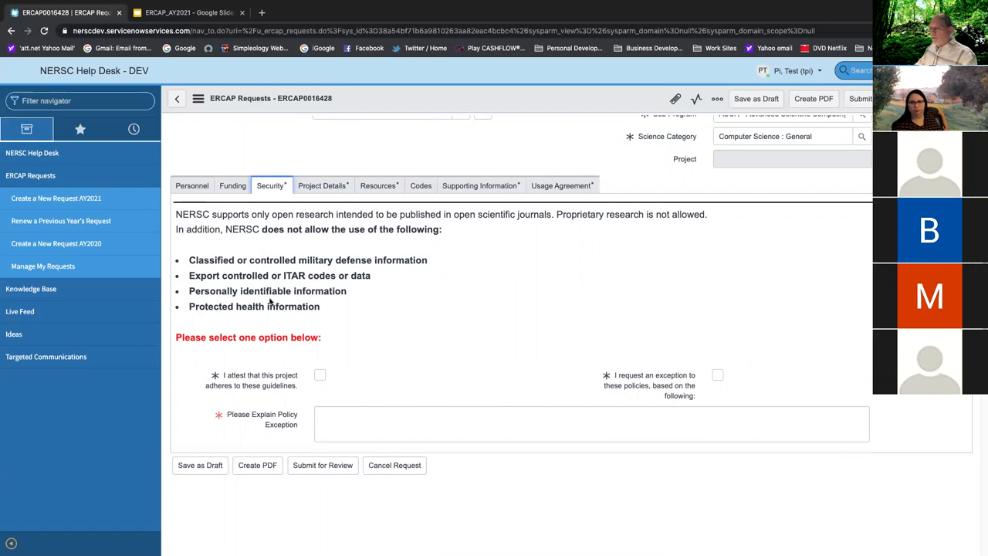
mouse_move(445, 303)
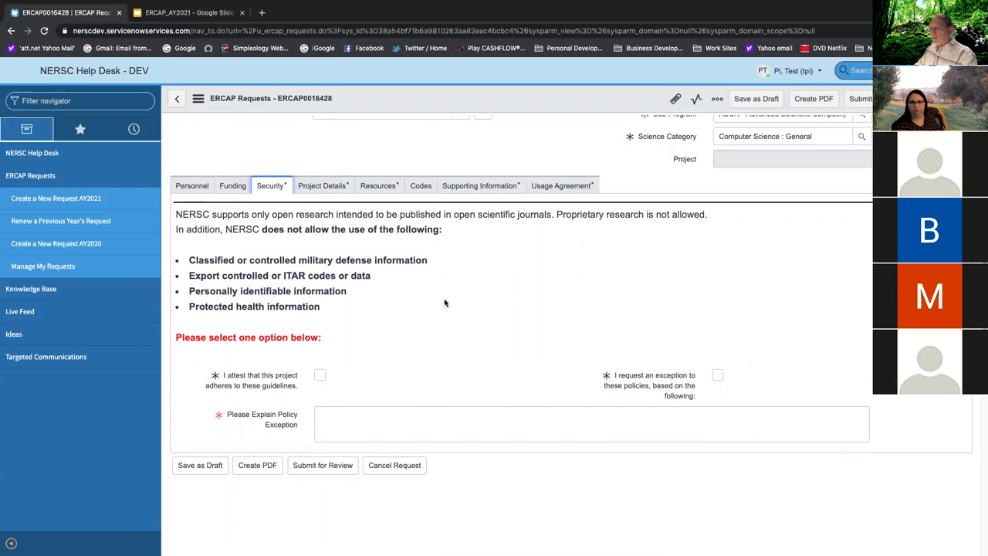
mouse_move(331, 390)
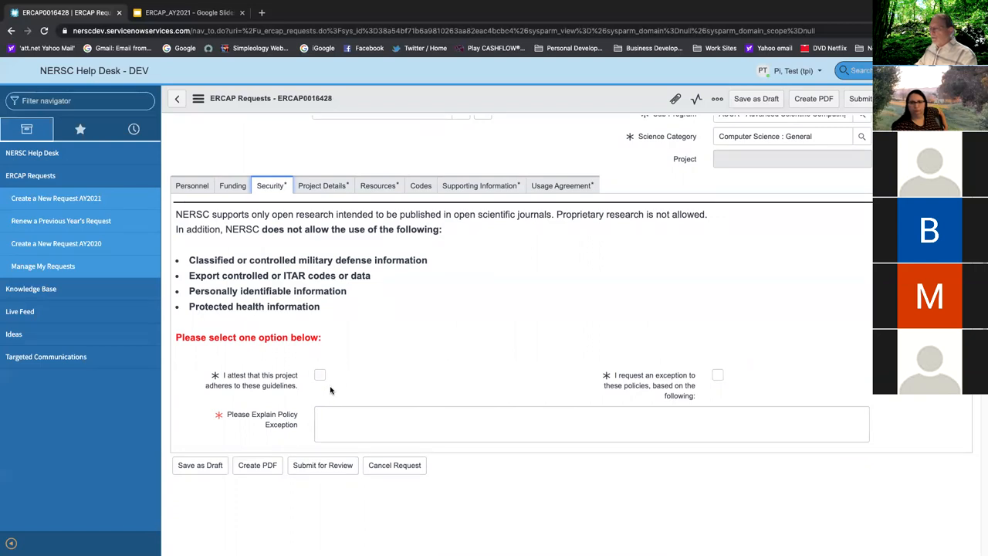
click(319, 375)
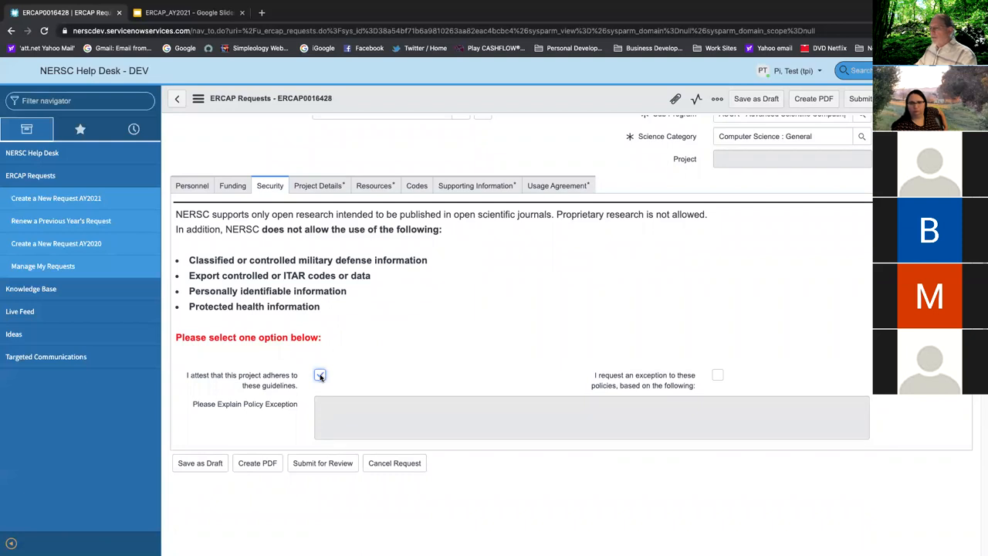
click(320, 374)
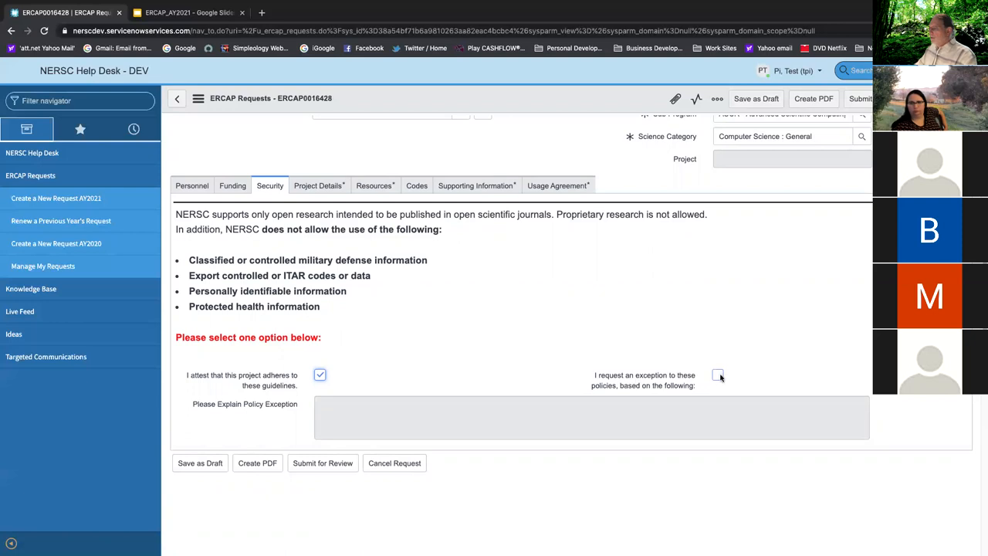
click(717, 375)
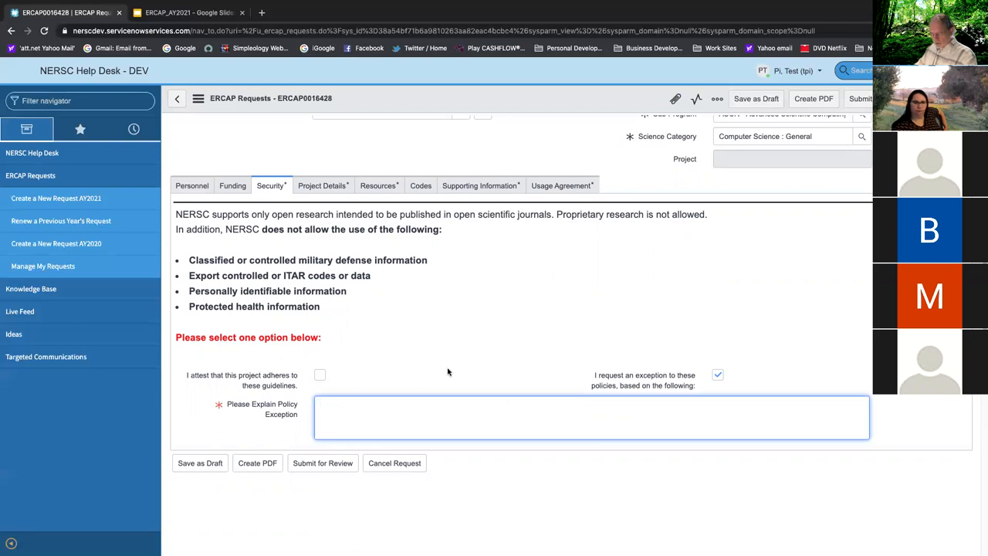
mouse_move(401, 378)
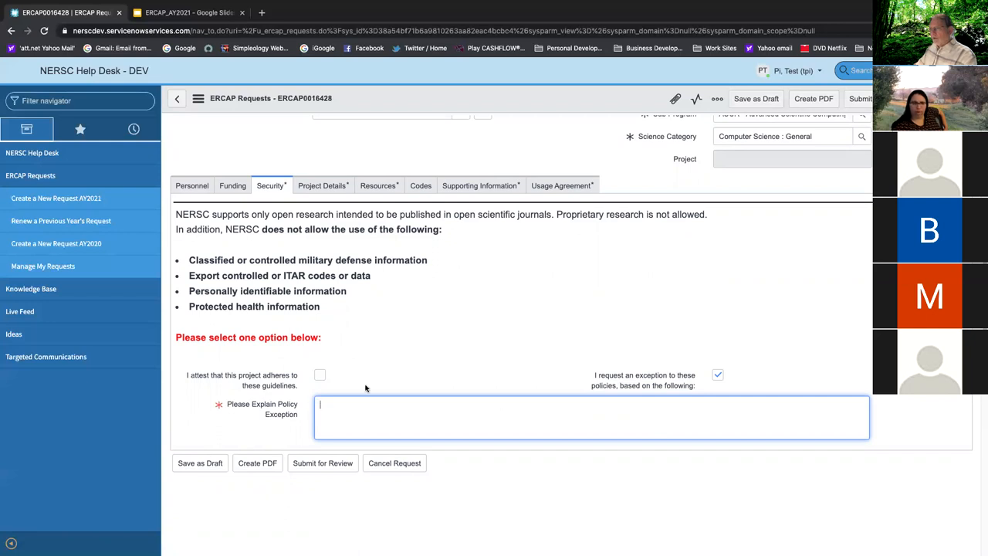
click(320, 374)
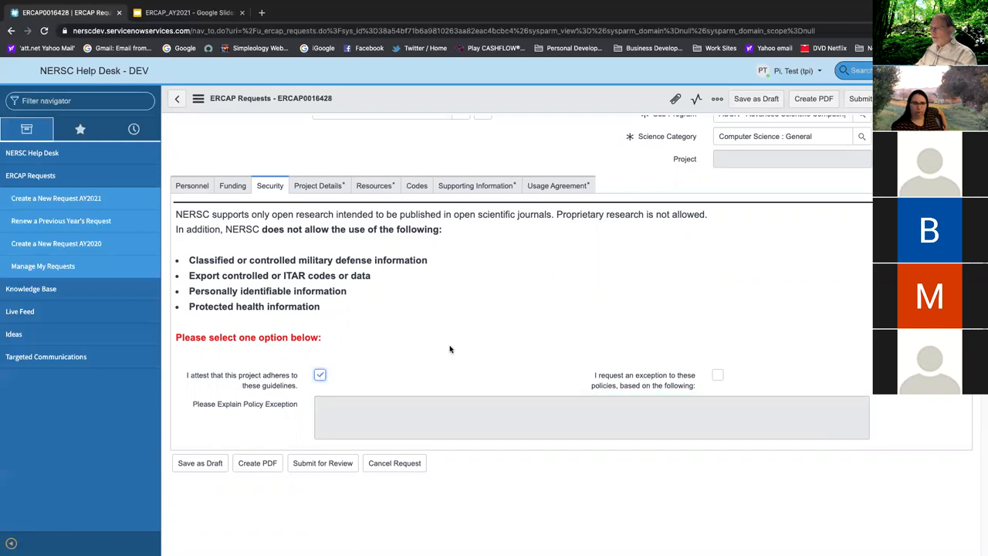
click(317, 186)
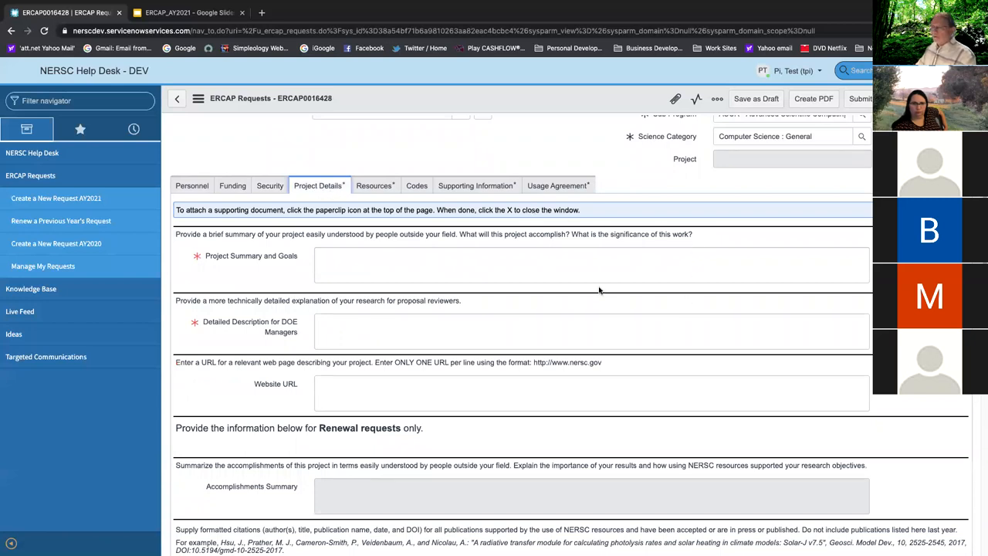
mouse_move(282, 264)
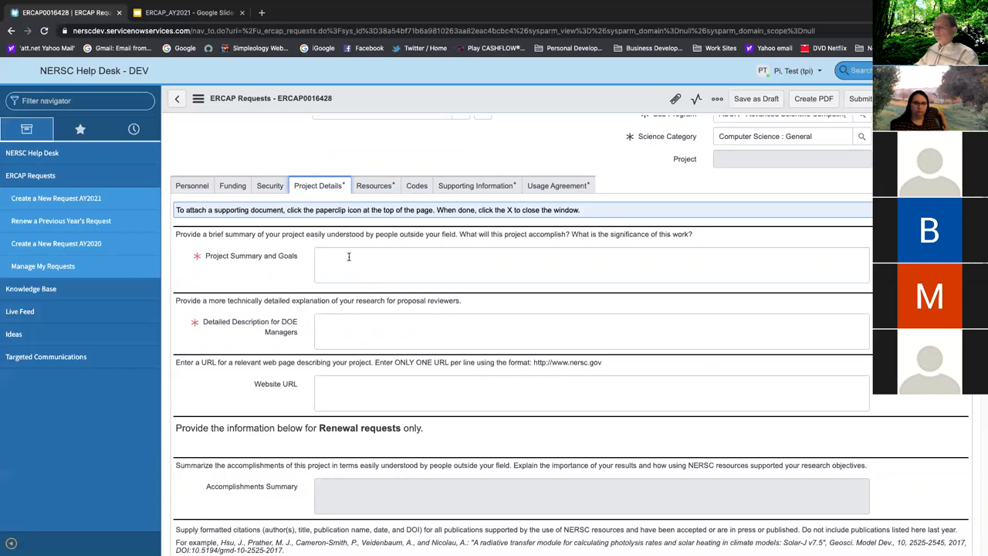
click(591, 330)
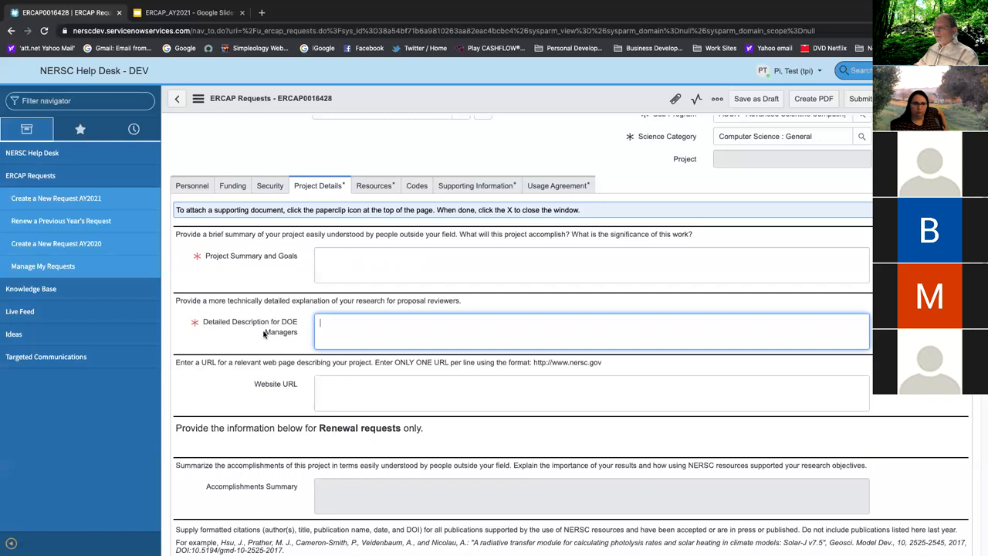
mouse_move(269, 328)
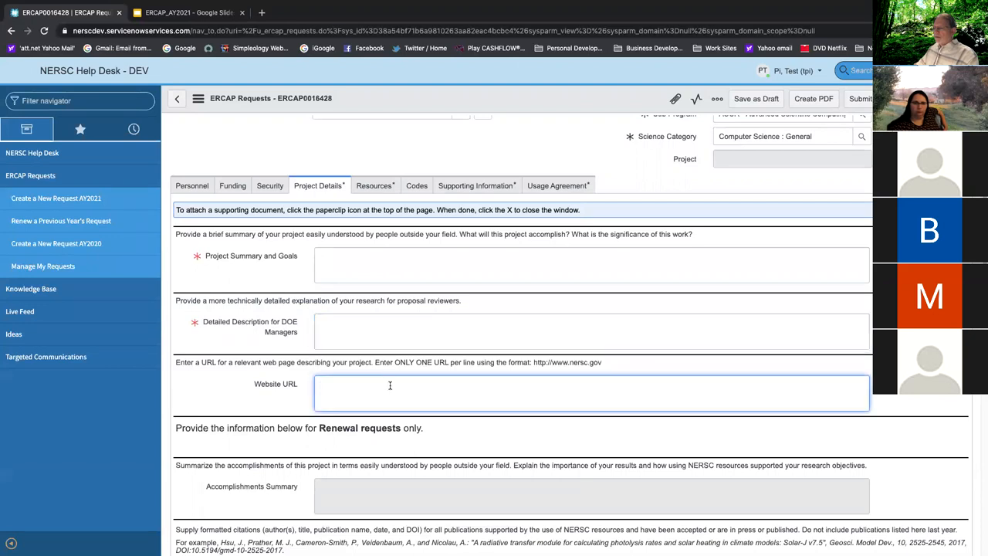
mouse_move(393, 388)
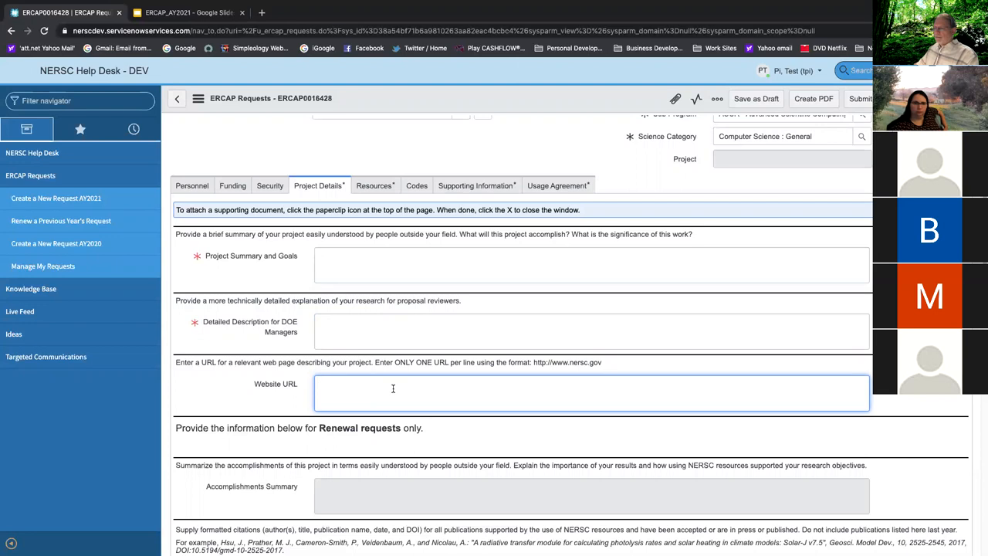
scroll(down, 3)
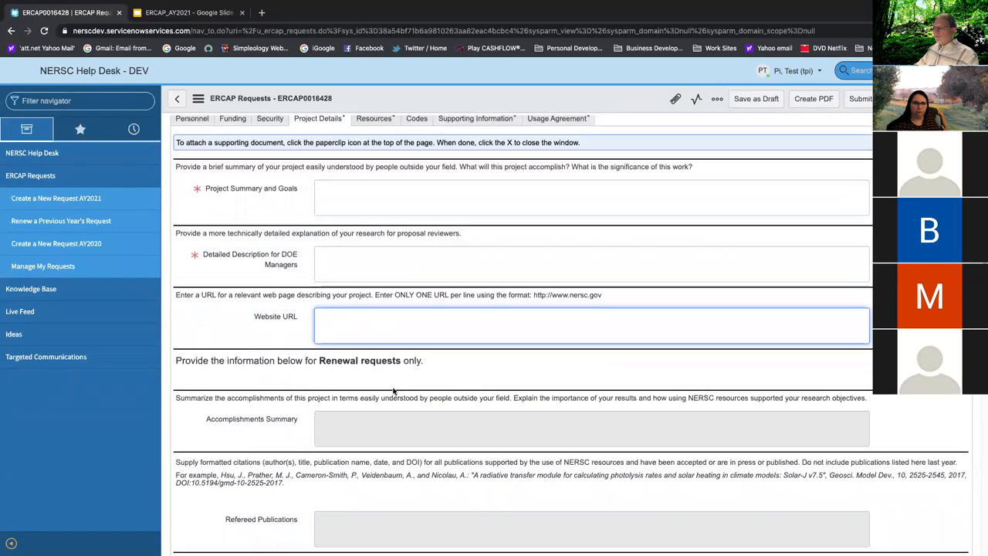
scroll(down, 3)
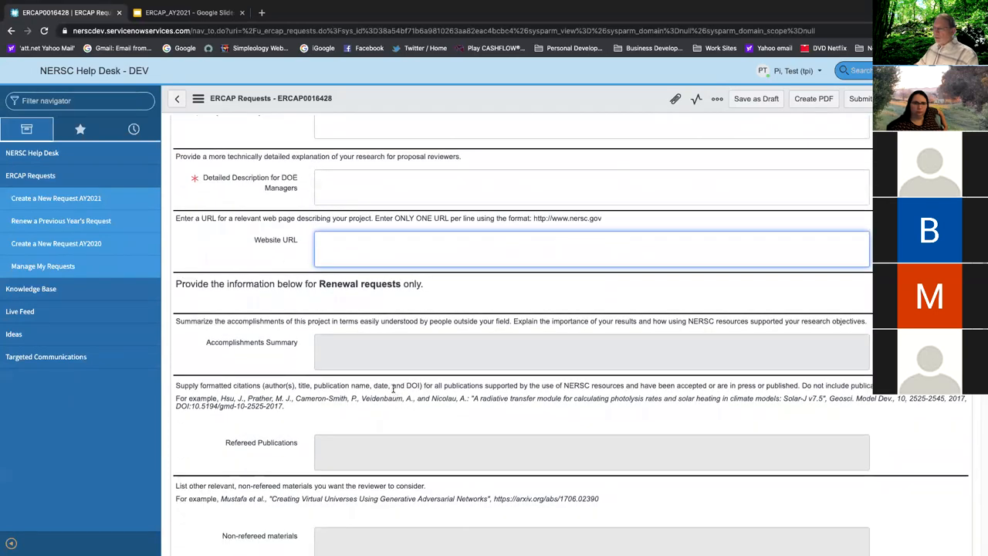
scroll(down, 3)
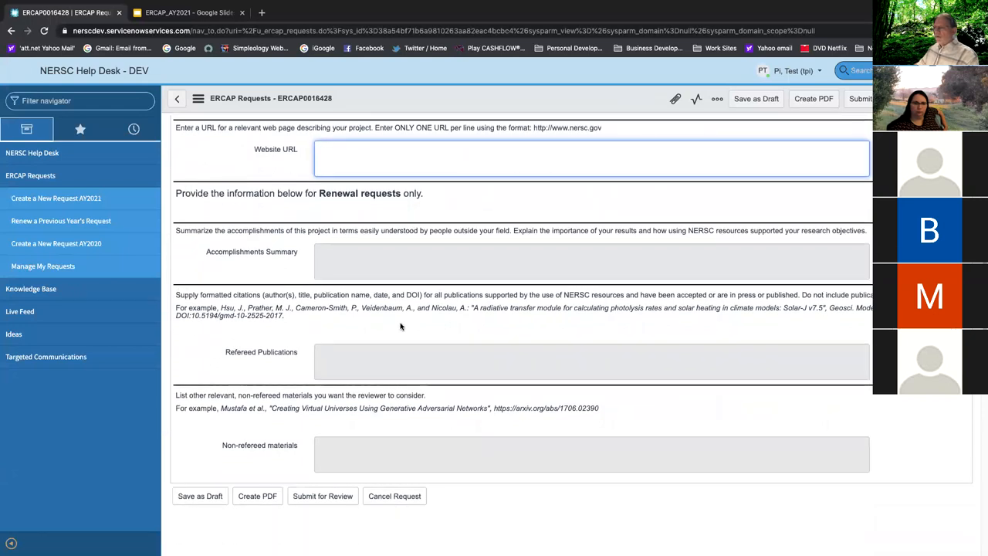
mouse_move(371, 268)
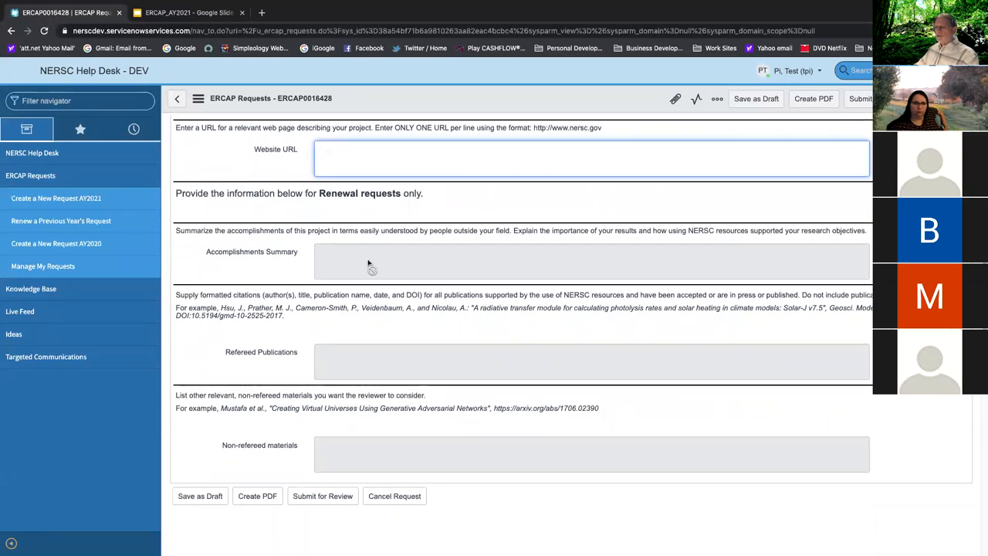
mouse_move(400, 271)
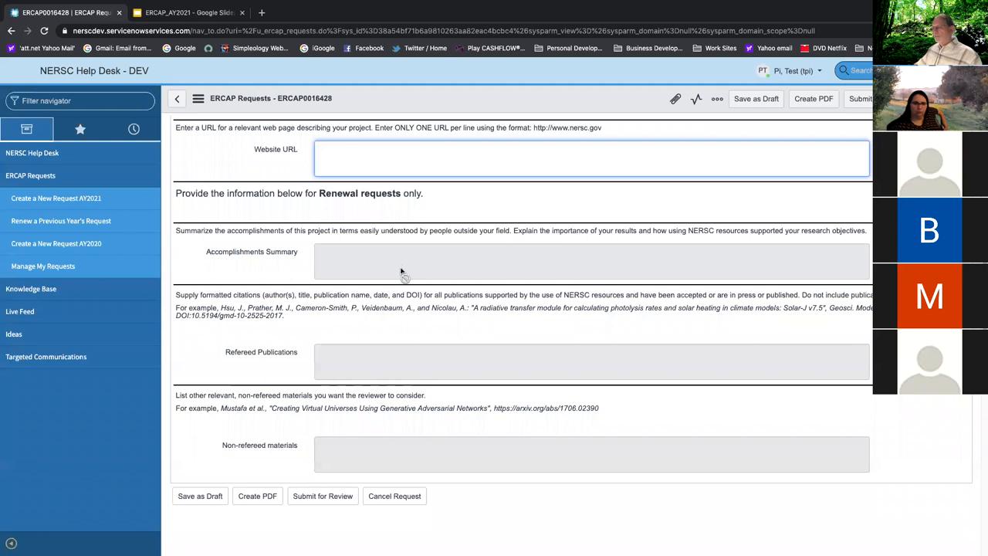
scroll(down, 3)
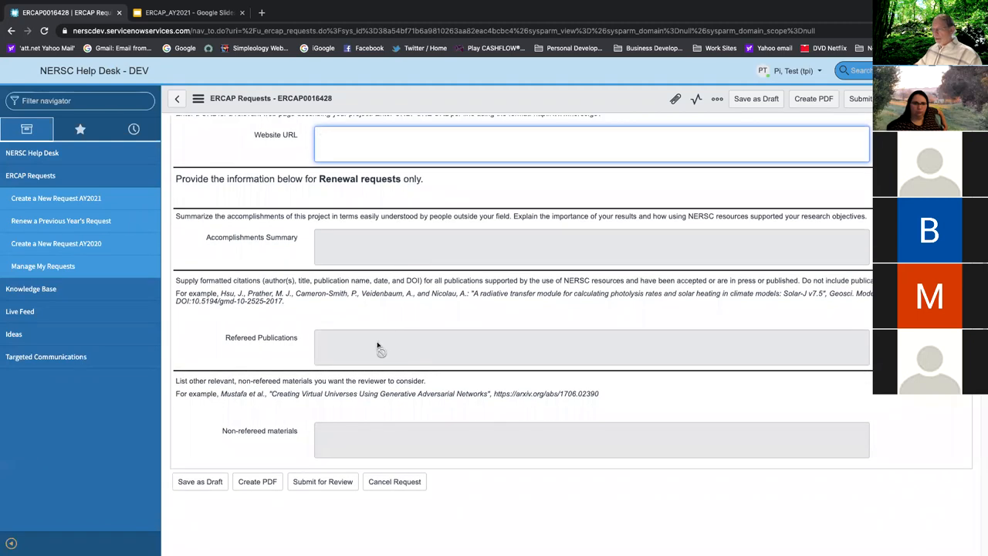
click(591, 347)
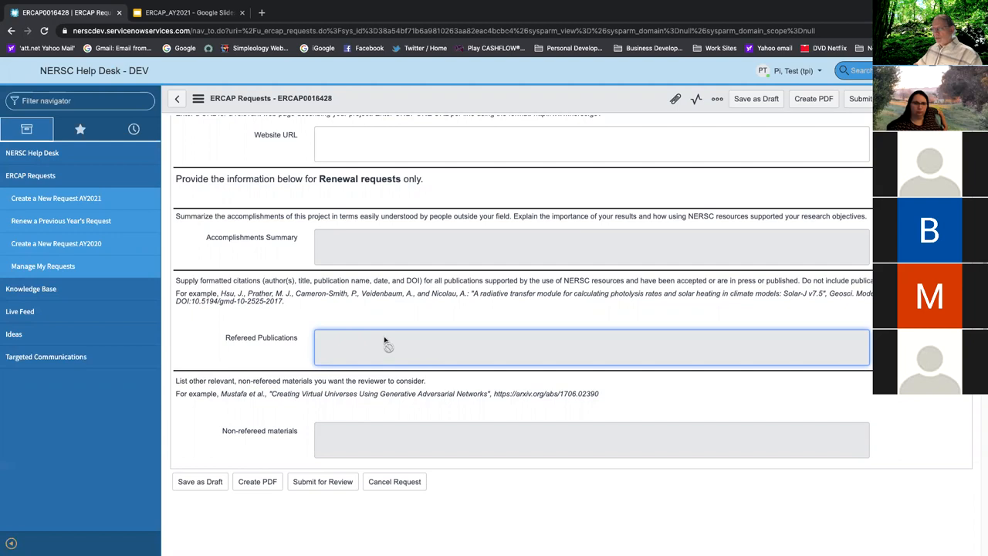
scroll(down, 3)
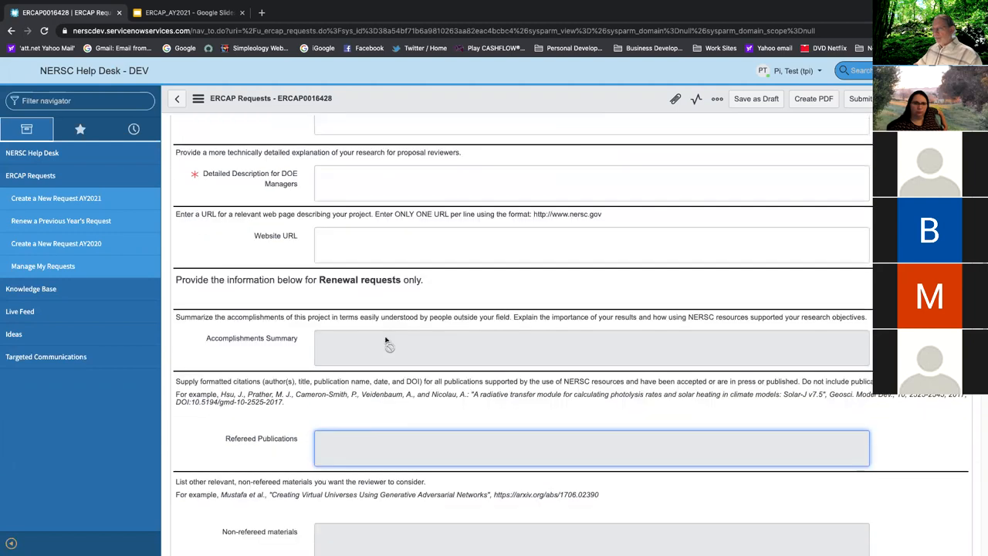
scroll(up, 3)
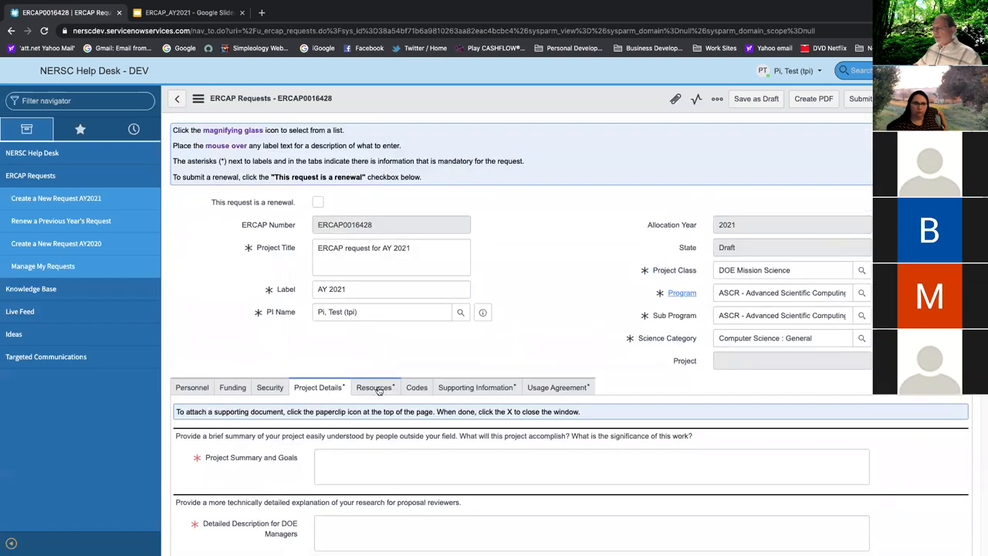
Enter 25000000 in NERSC Hours Requested on the Resources section.
click(373, 387)
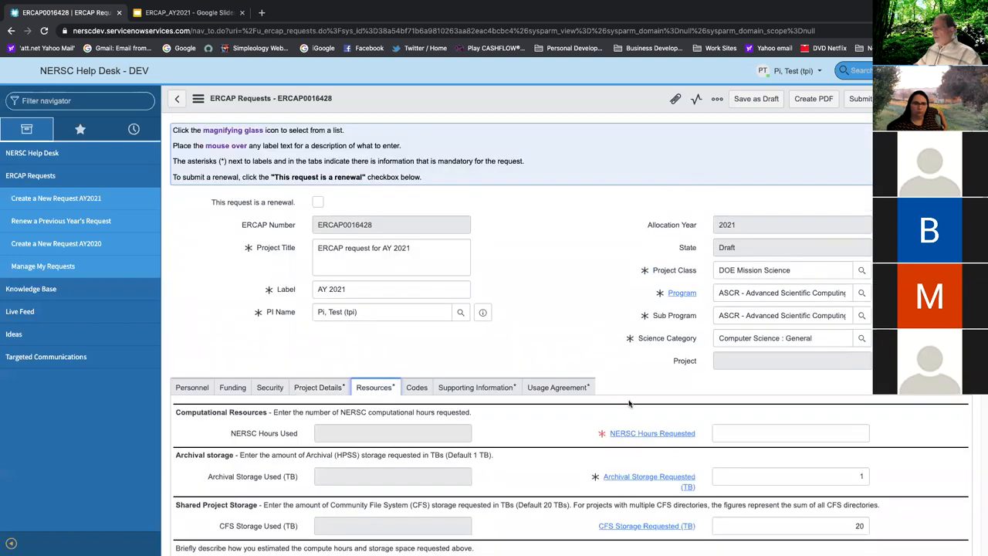
scroll(down, 3)
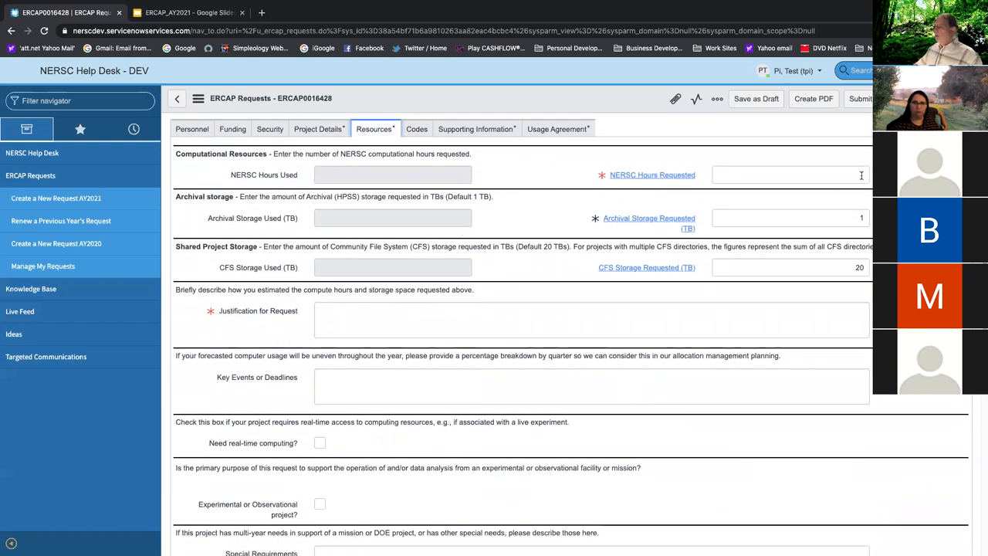
click(787, 174)
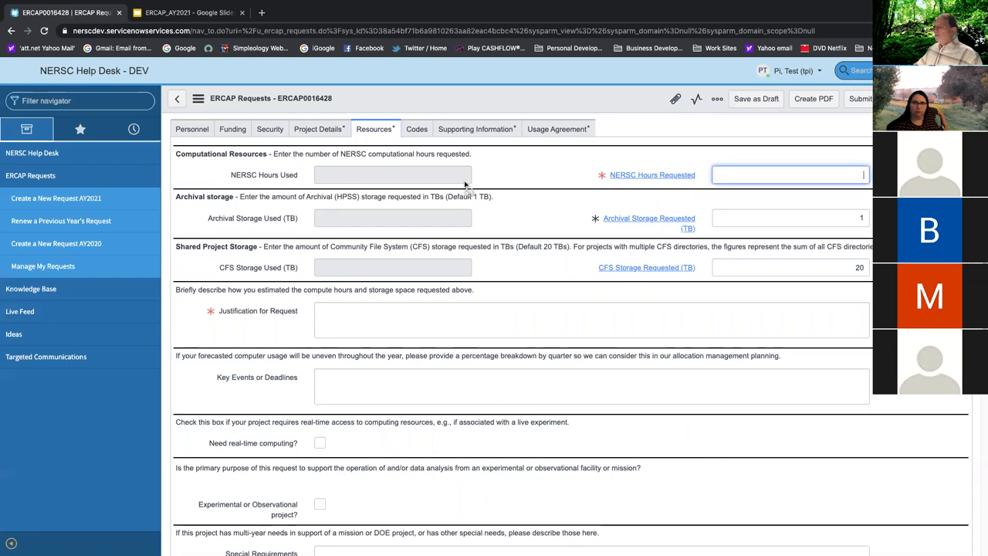
mouse_move(438, 178)
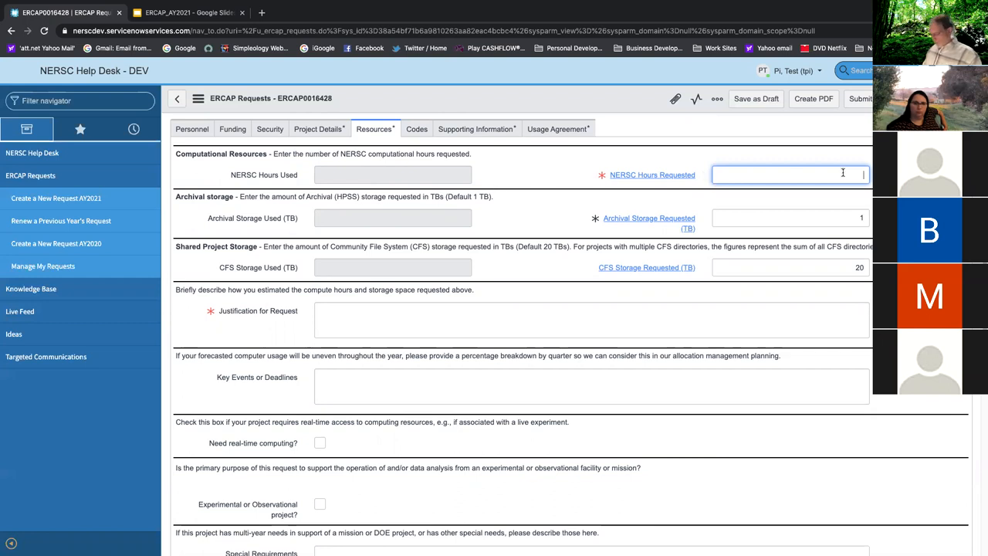
text(25)
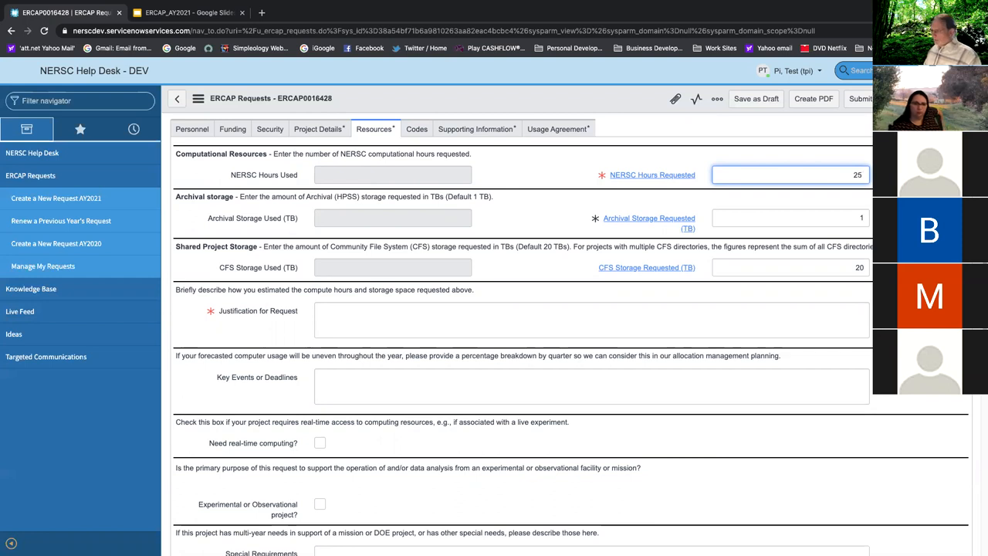
mouse_move(644, 150)
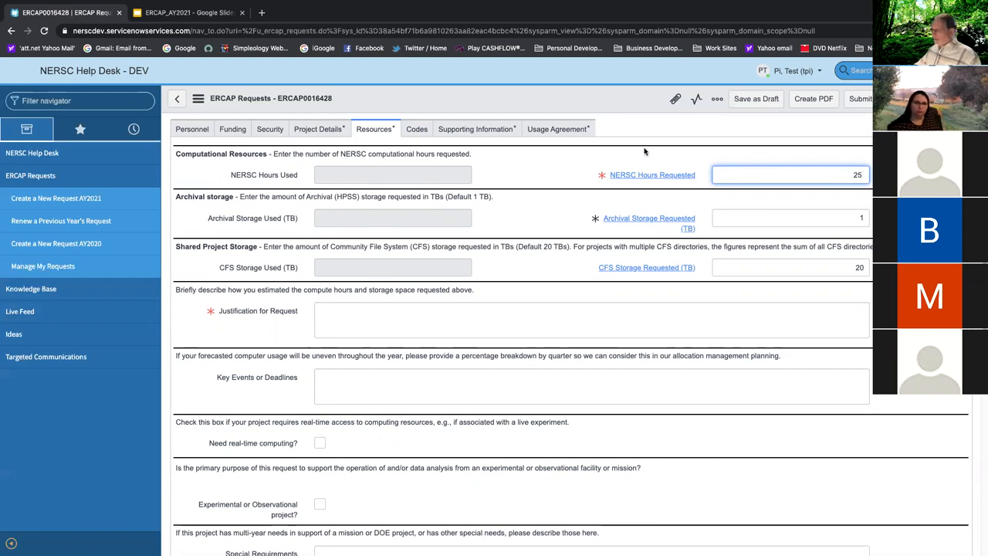
mouse_move(639, 181)
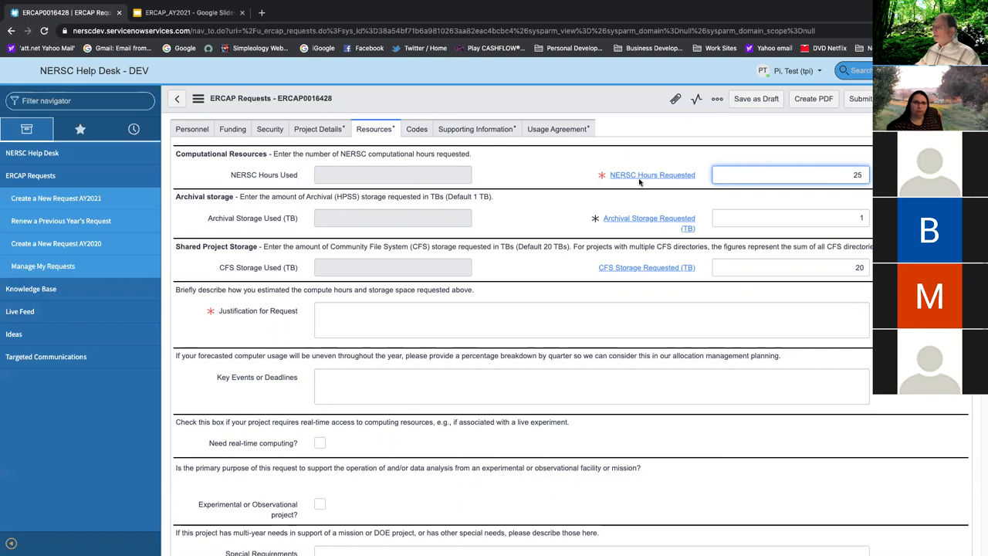
mouse_move(616, 224)
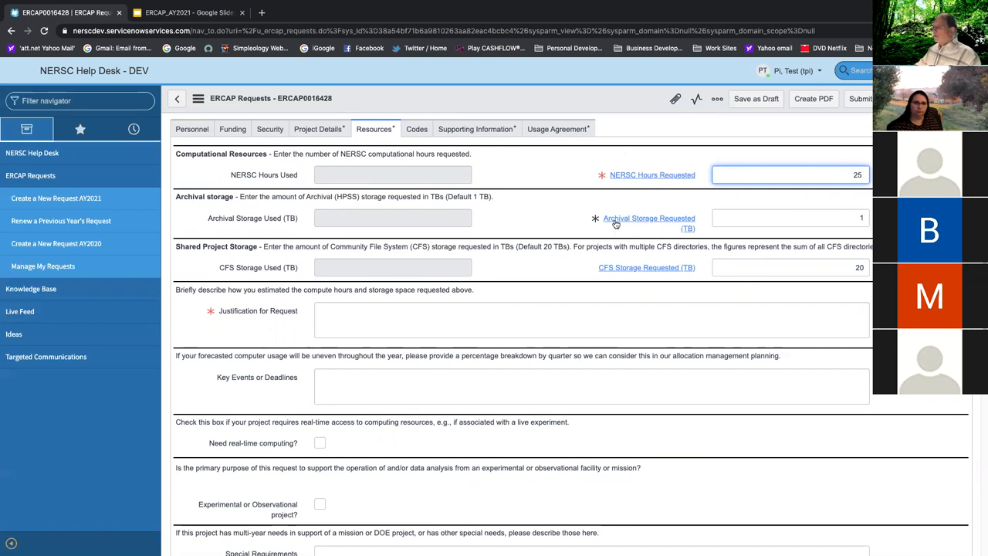
mouse_move(669, 224)
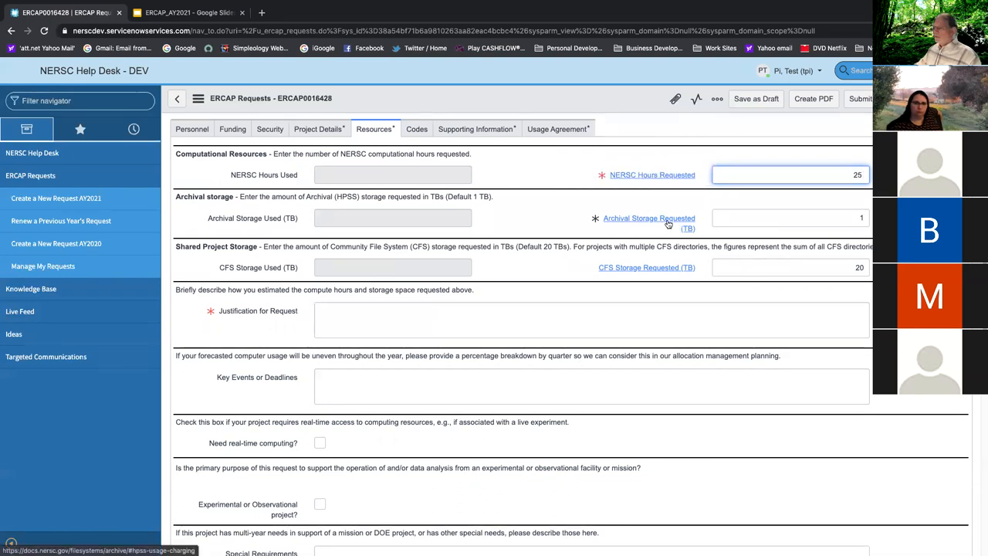
mouse_move(646, 267)
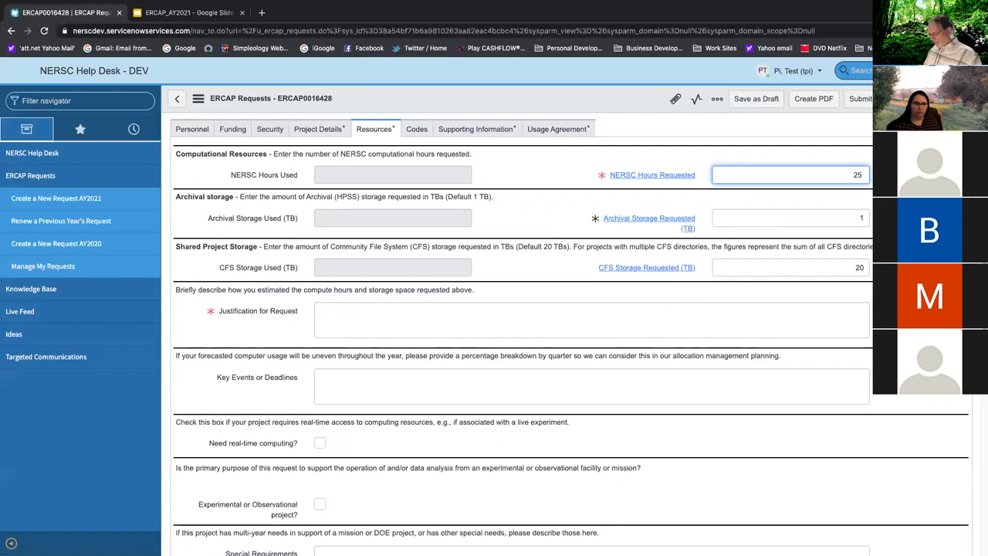
text(Mi)
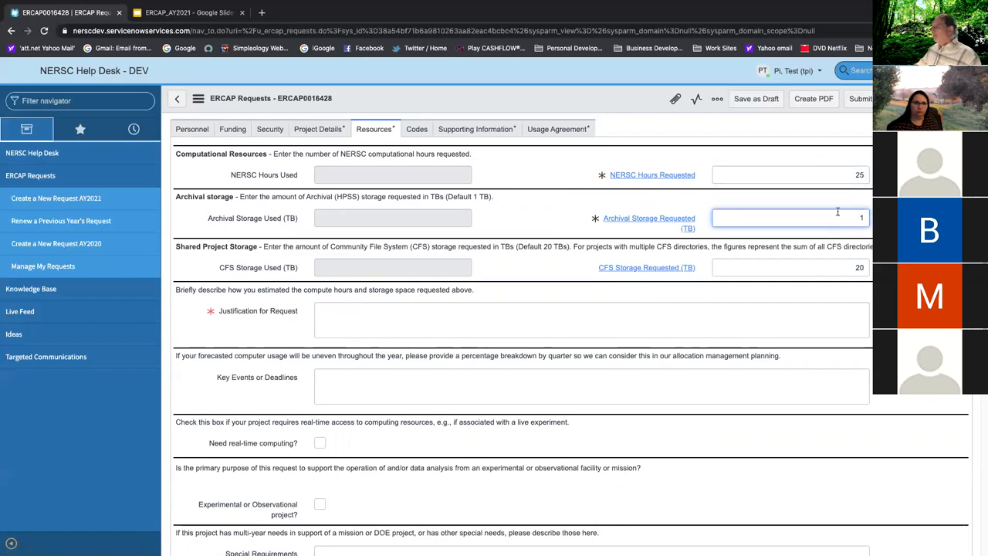
click(788, 175)
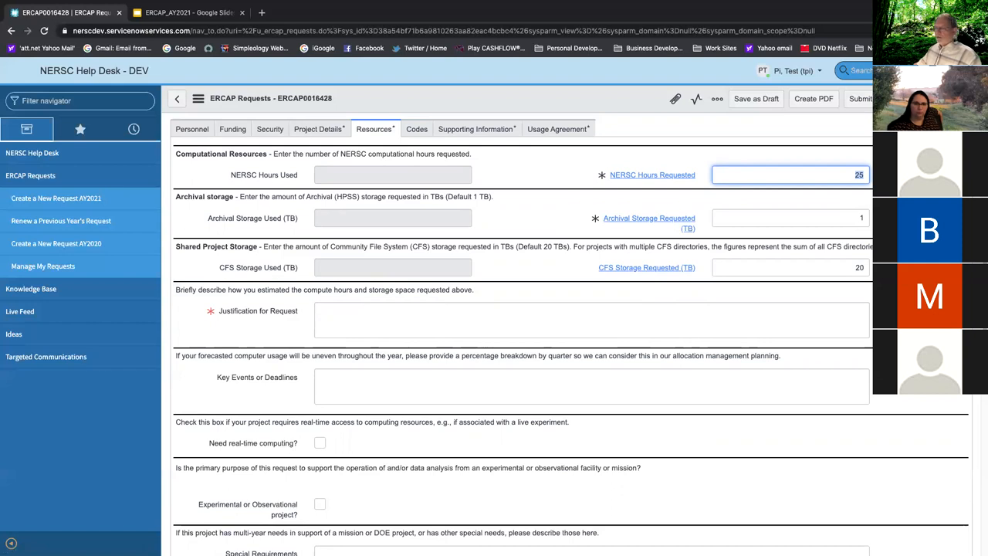
click(787, 174)
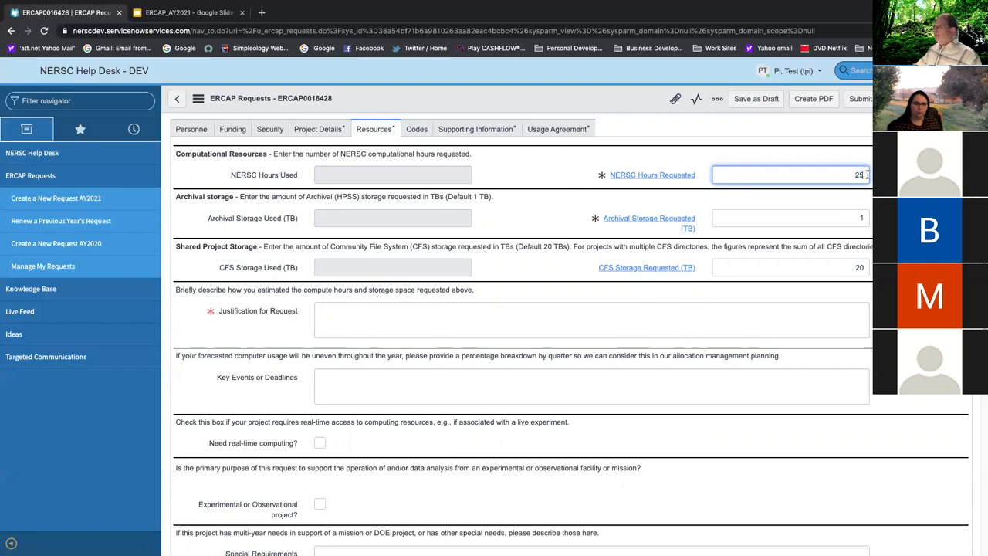
text(25000000)
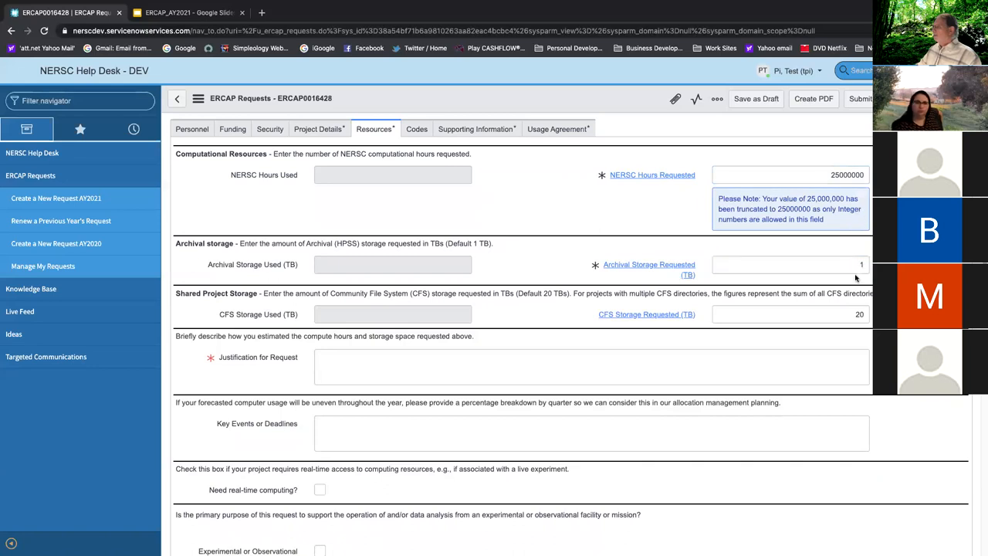
Set Archival Storage Requested to 55.5, rounded to 56 TB.
click(787, 264)
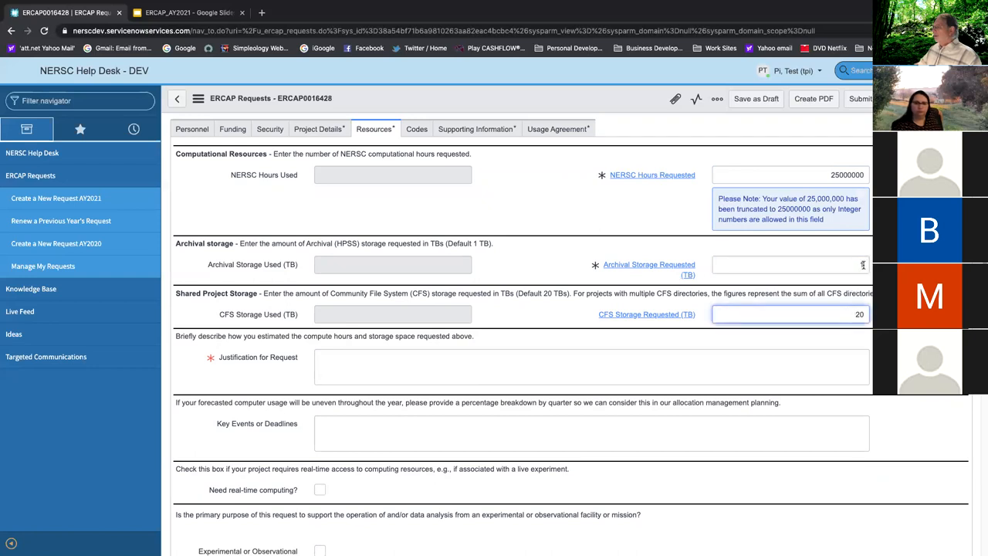
click(788, 265)
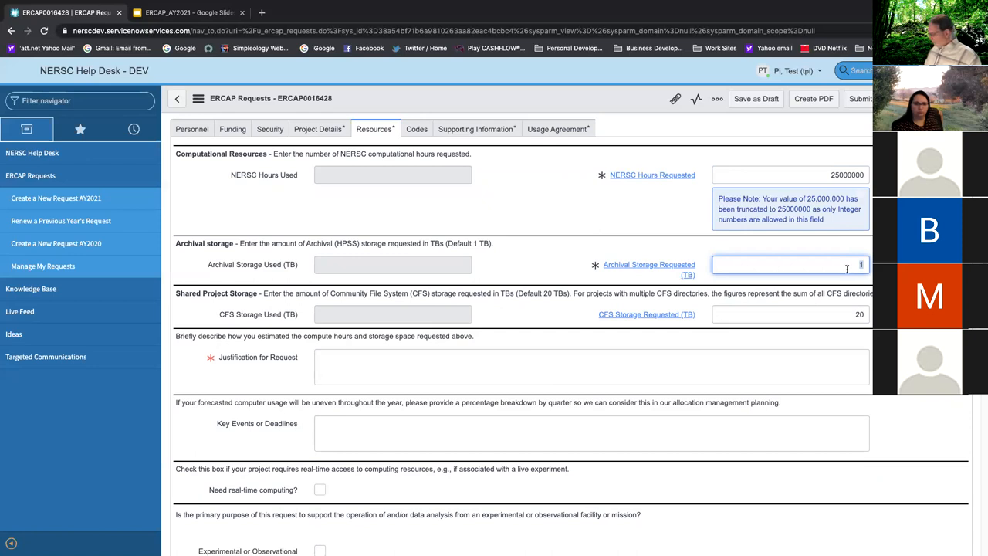
text(9)
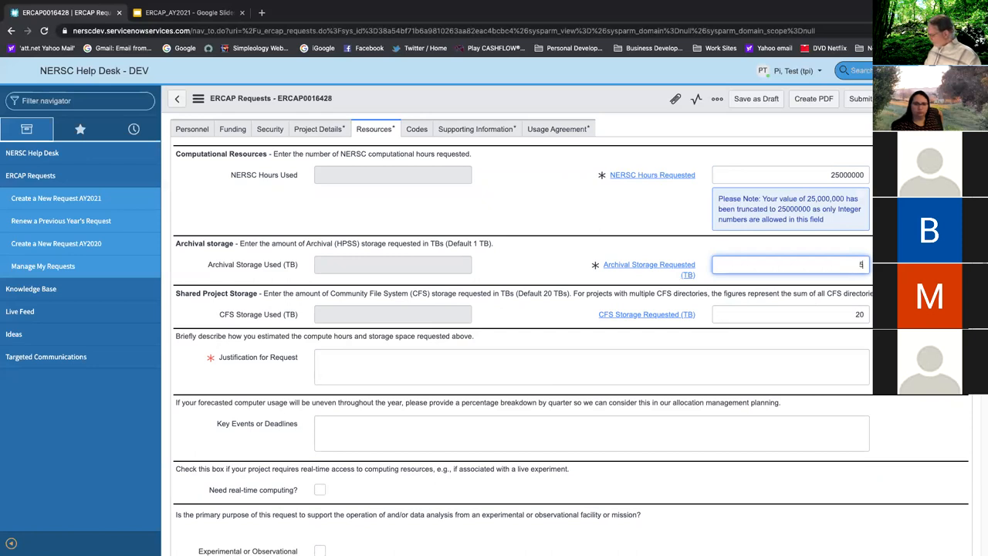
text(55.5)
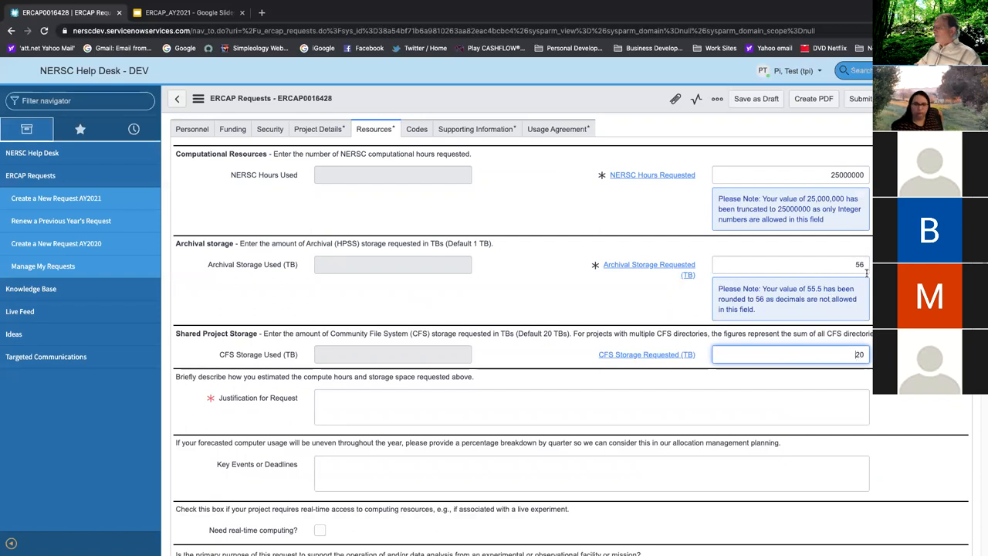
mouse_move(789, 298)
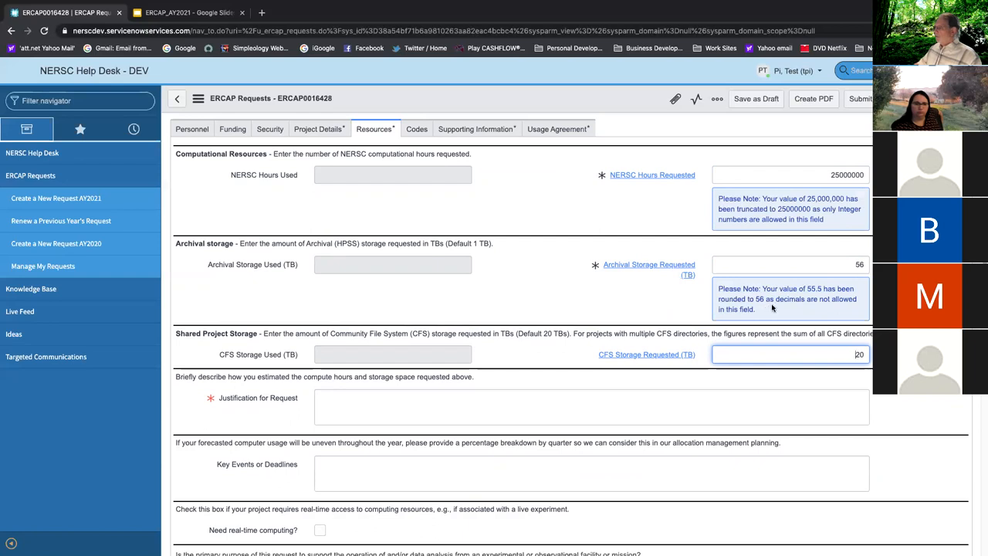
scroll(down, 3)
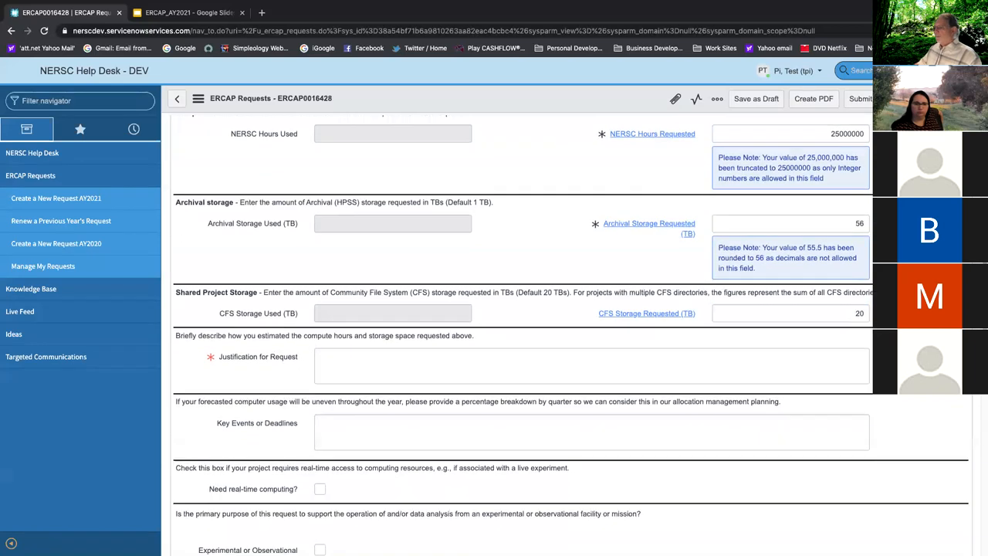
scroll(down, 3)
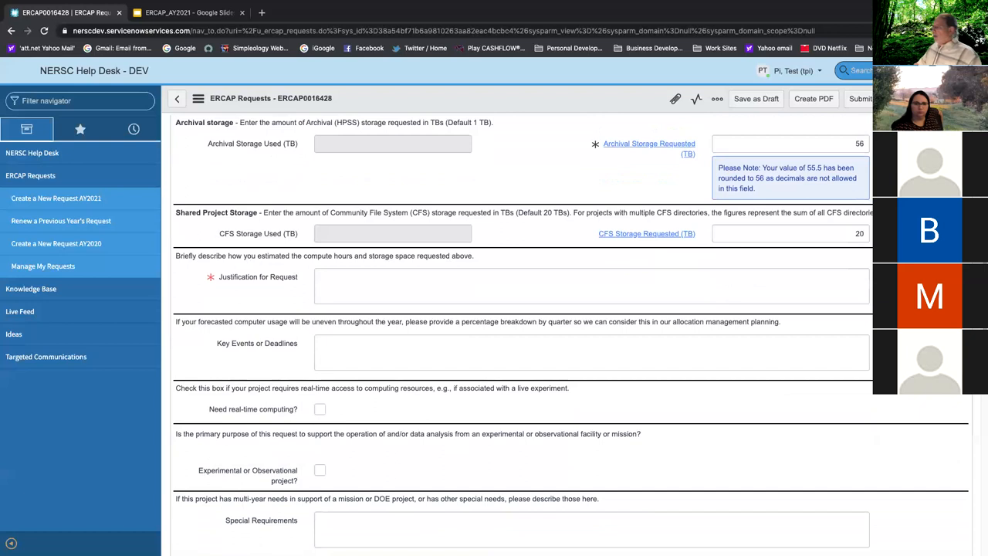
scroll(down, 3)
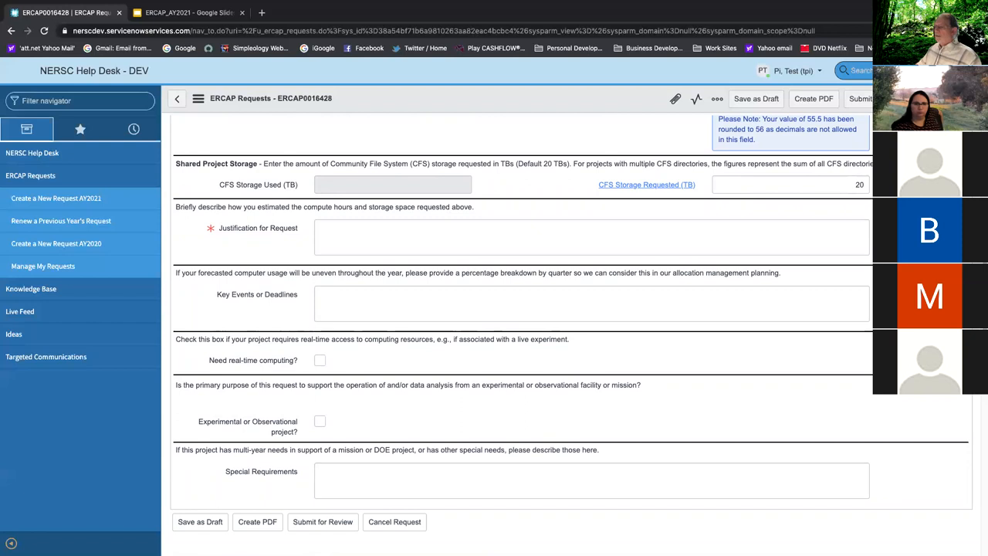
mouse_move(762, 196)
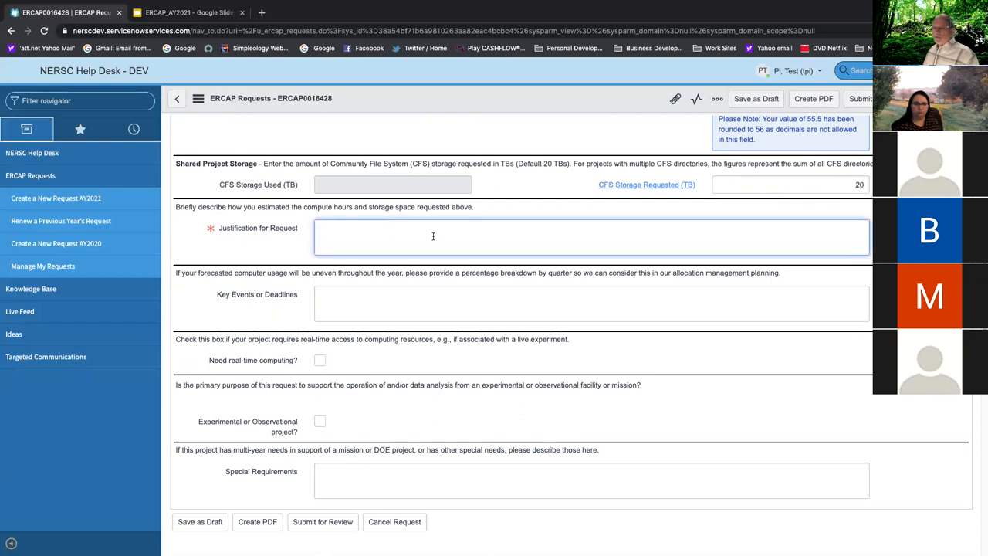
Write the justification 'Through exprimental process' and scroll to the real-time questions.
click(433, 237)
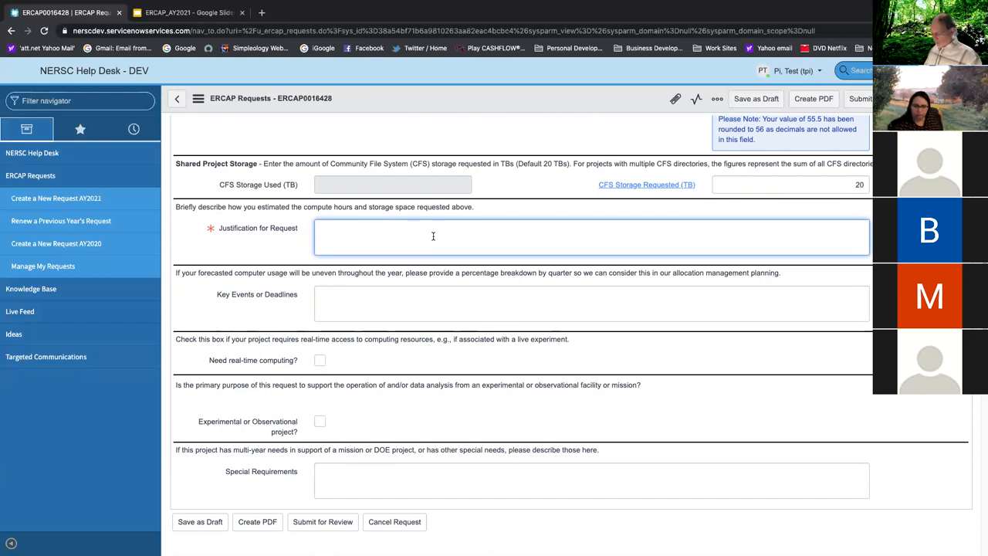
text(Thropugh e)
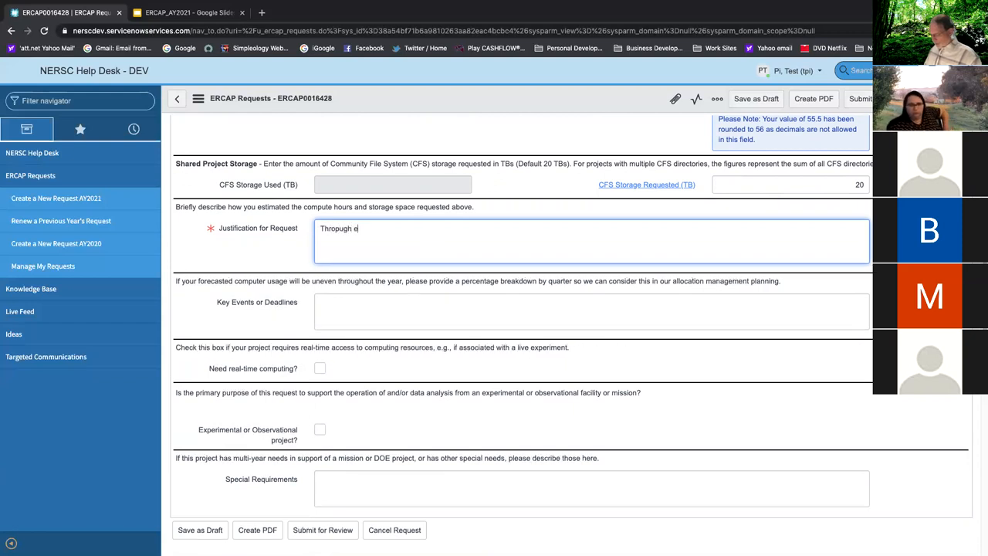
text(xprimental process)
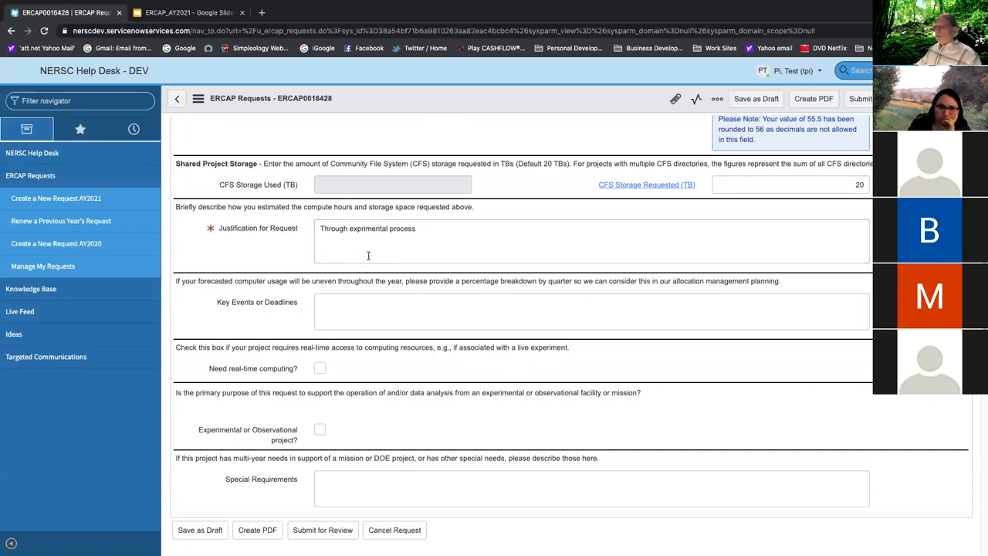
scroll(down, 3)
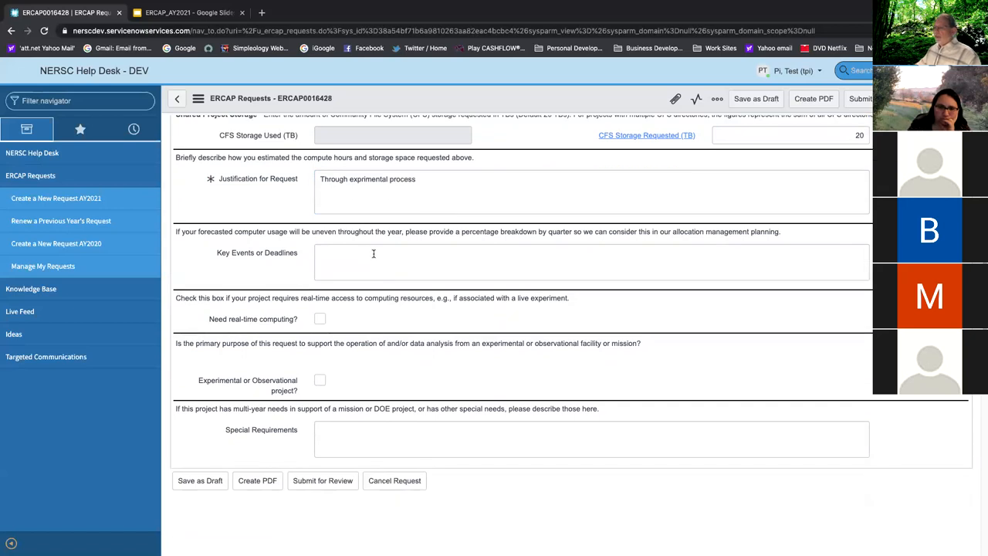
mouse_move(278, 279)
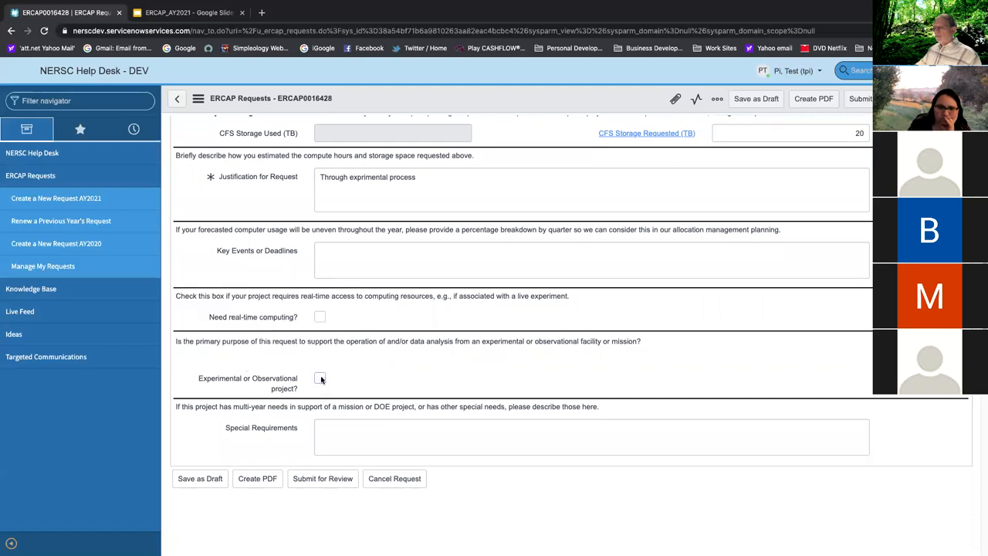
click(320, 378)
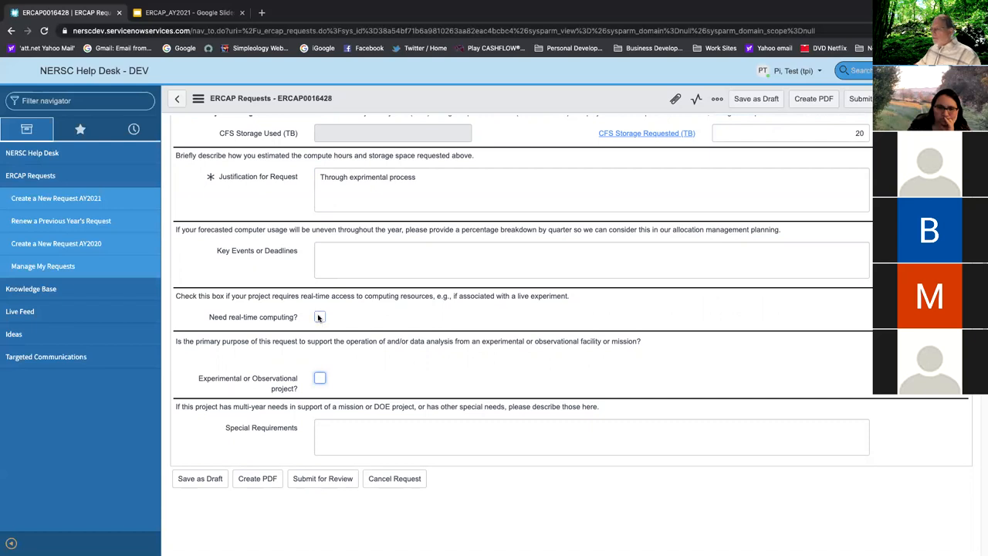
click(320, 316)
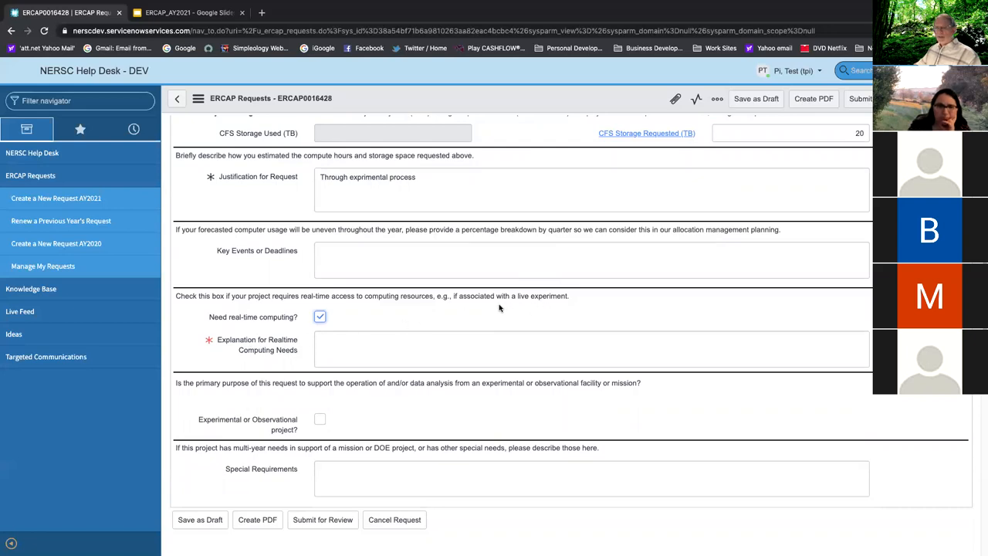
mouse_move(463, 319)
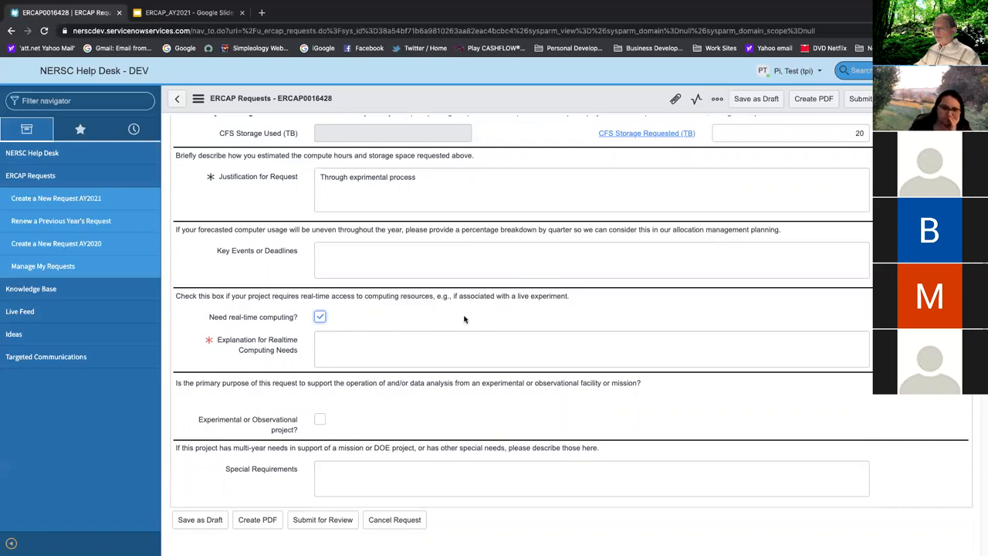
click(320, 316)
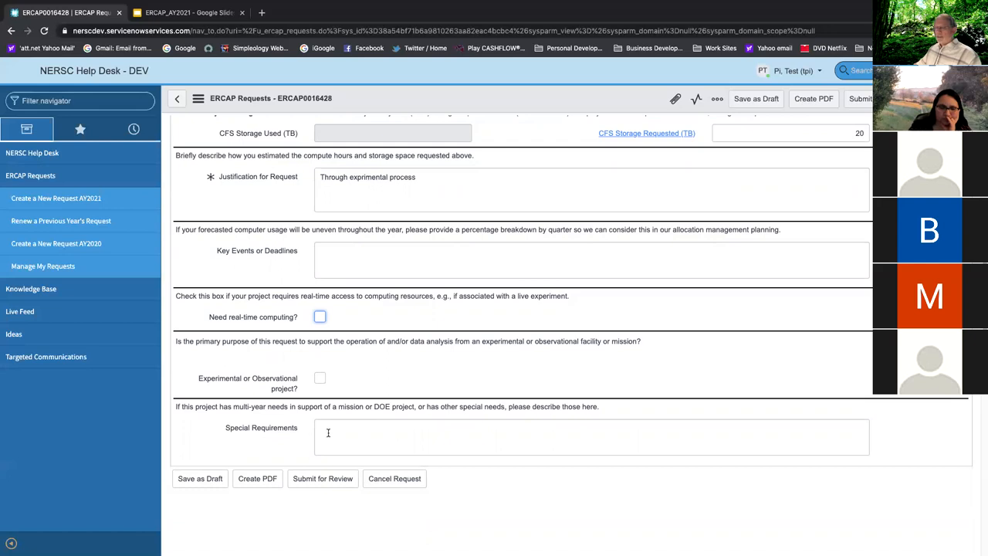
mouse_move(391, 436)
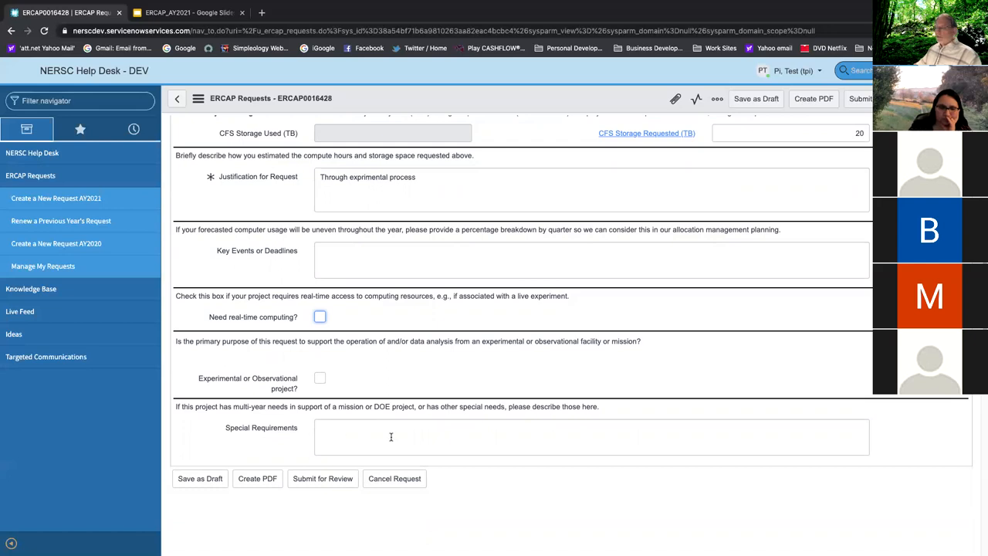
scroll(down, 3)
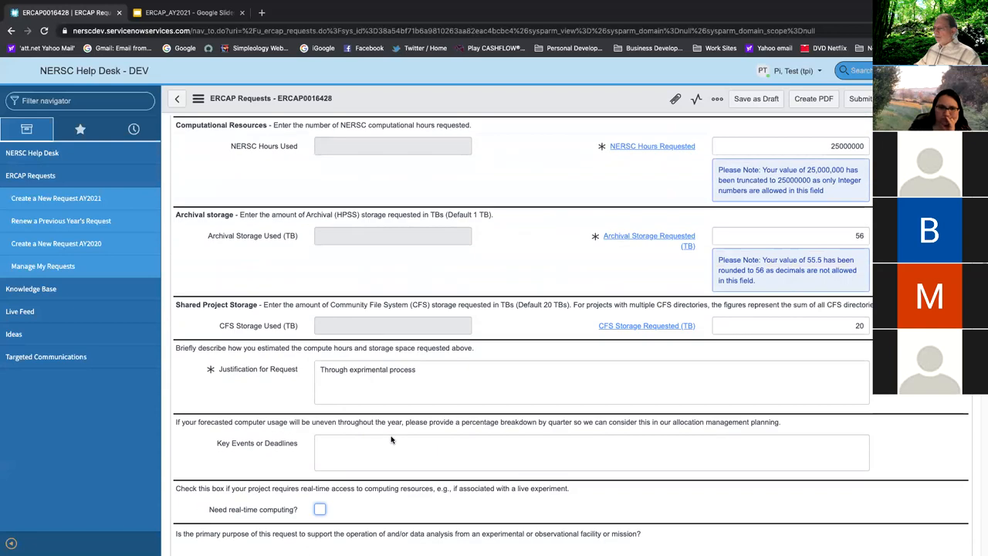
scroll(up, 3)
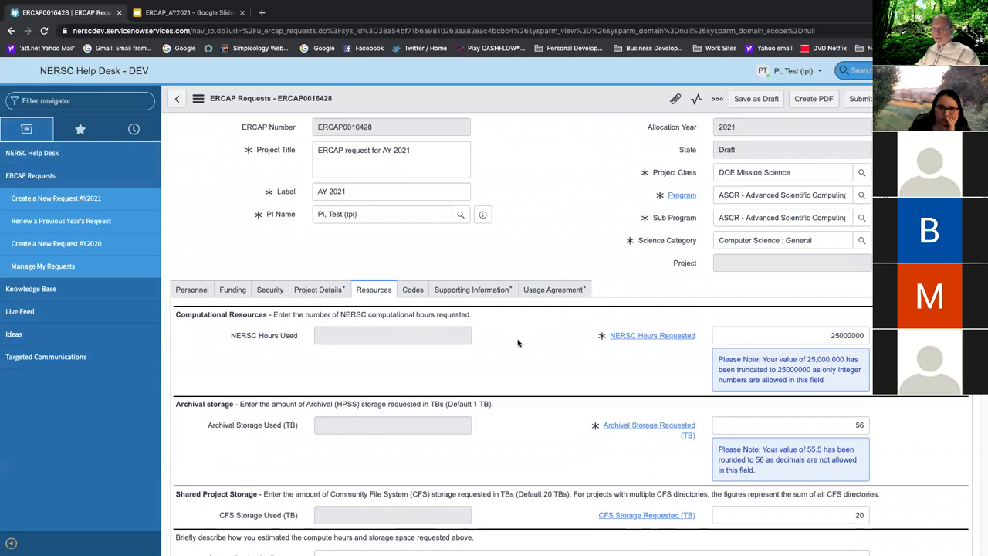
mouse_move(515, 345)
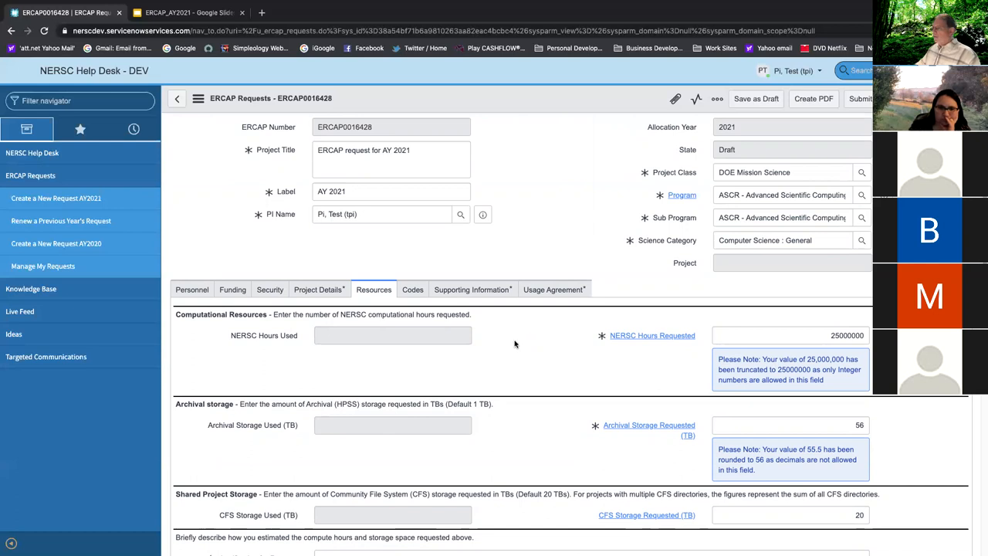
mouse_move(523, 337)
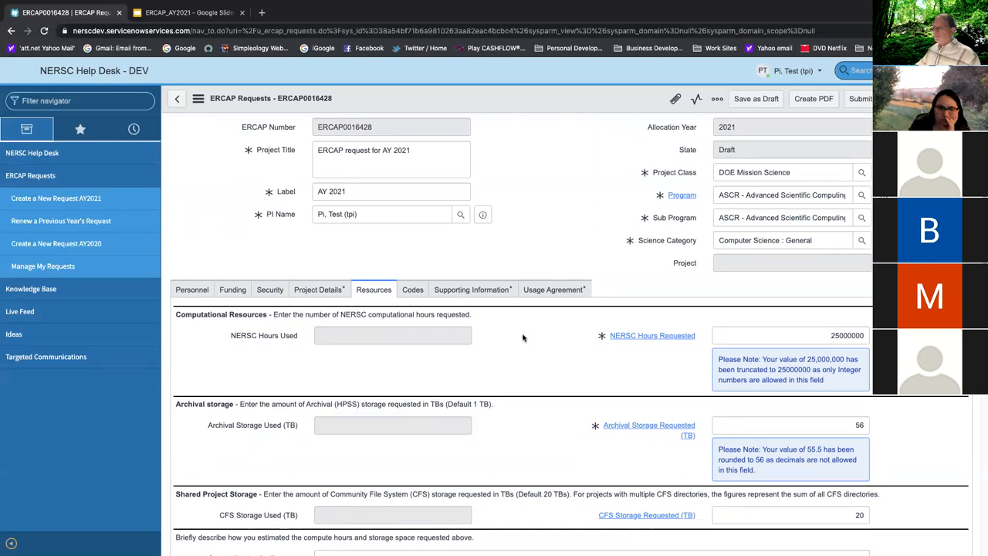
Set the number of important codes to 1 and name Code 1 'VASP'.
click(412, 290)
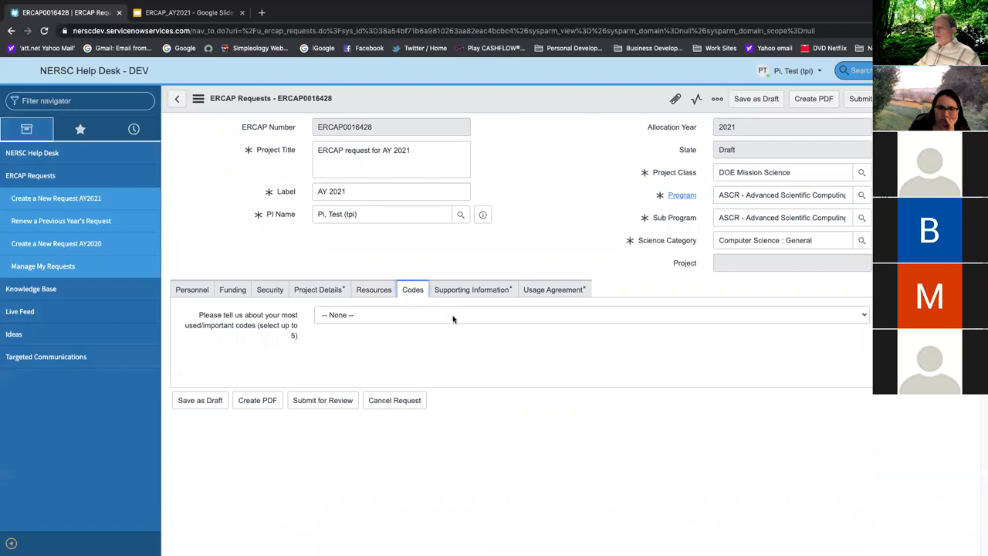
mouse_move(462, 325)
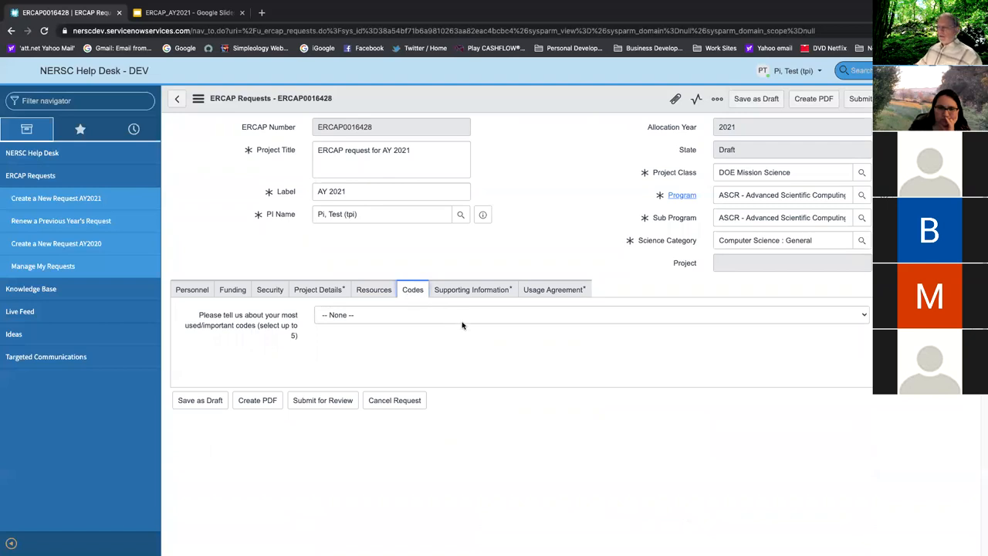
click(586, 314)
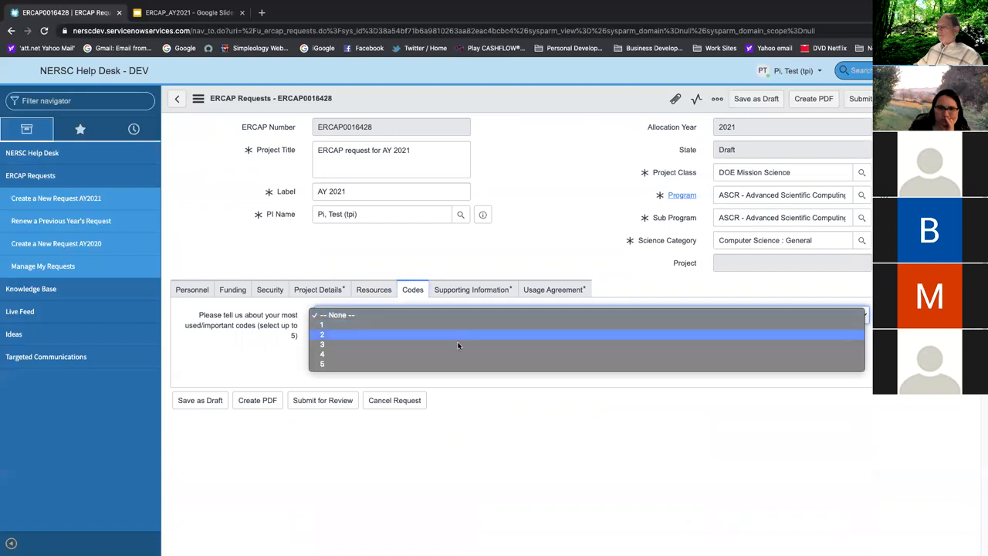
mouse_move(453, 338)
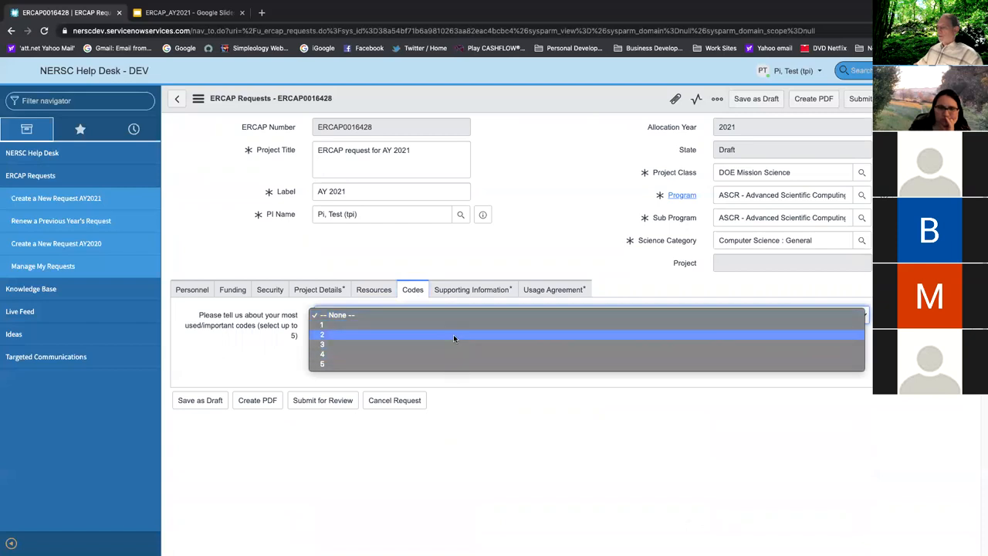
click(321, 324)
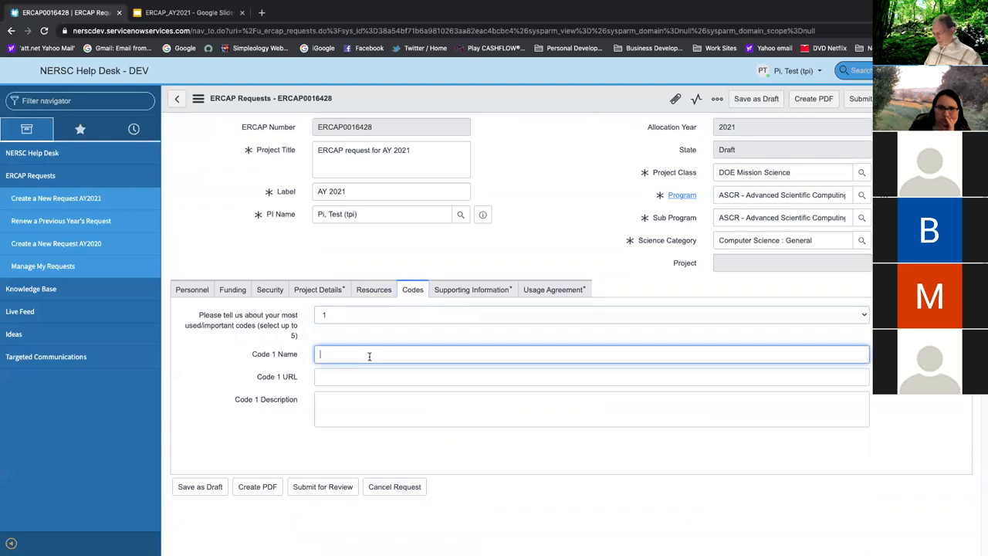
text(VASP)
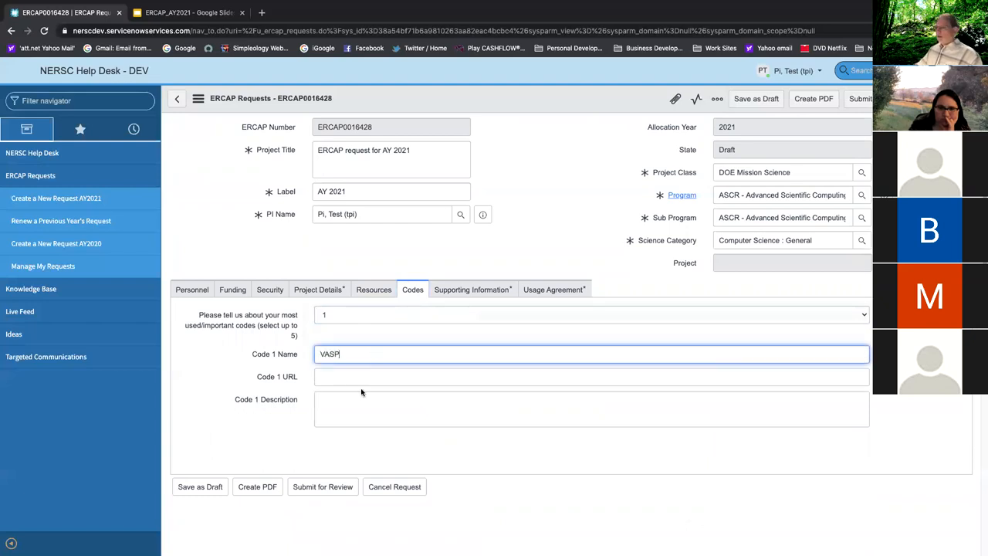
click(376, 377)
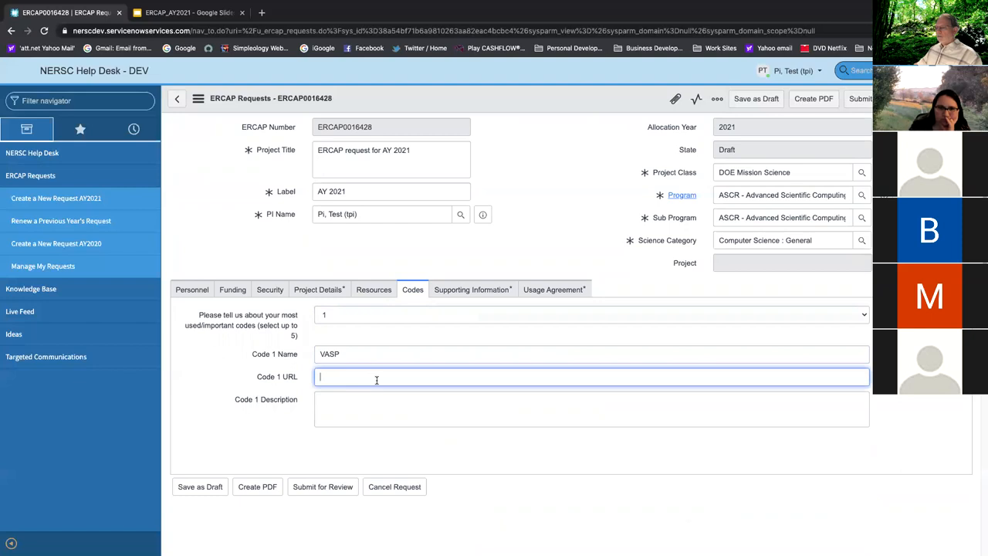
mouse_move(348, 381)
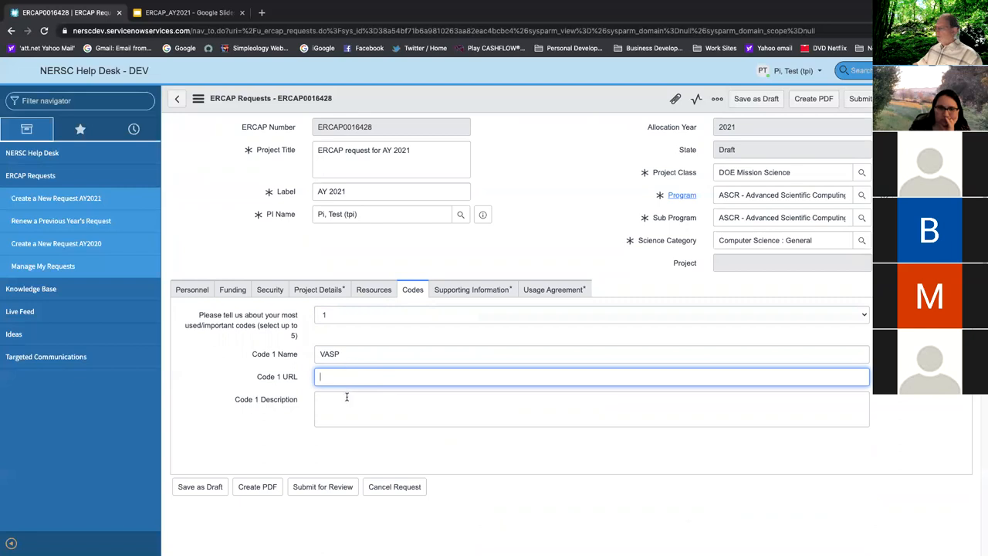
click(425, 407)
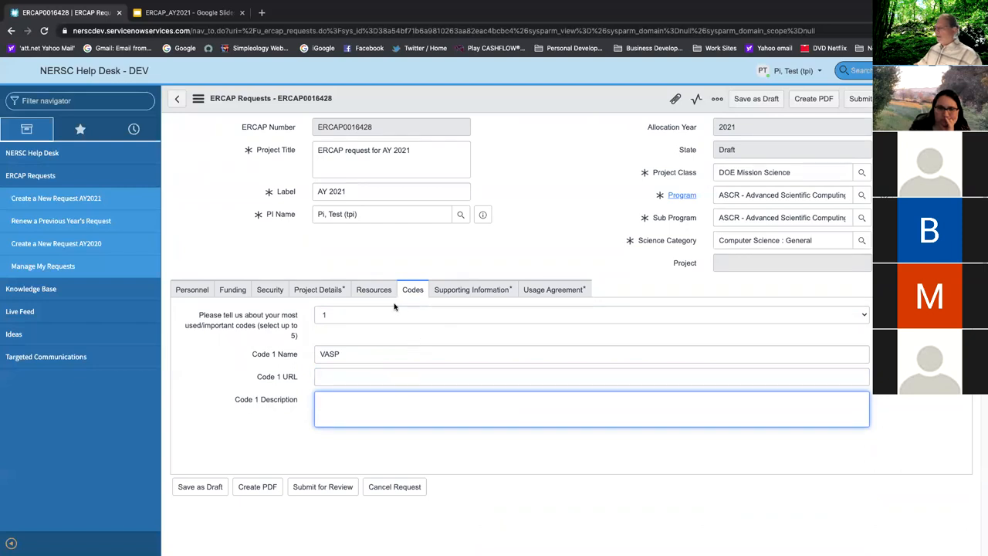
Enter 'No Incote or Xsede' as Other HPC Support under Supporting Information.
click(471, 289)
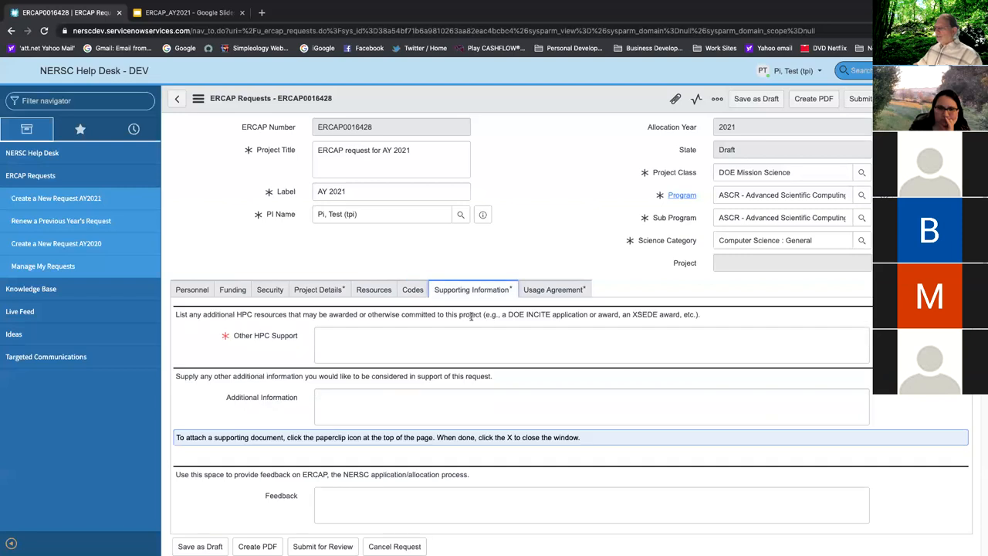
scroll(down, 3)
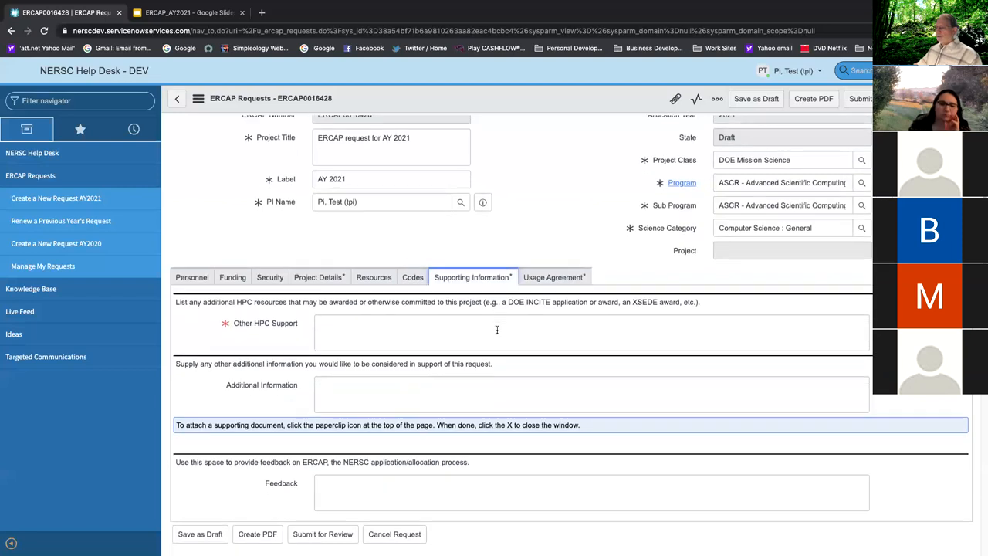
scroll(down, 3)
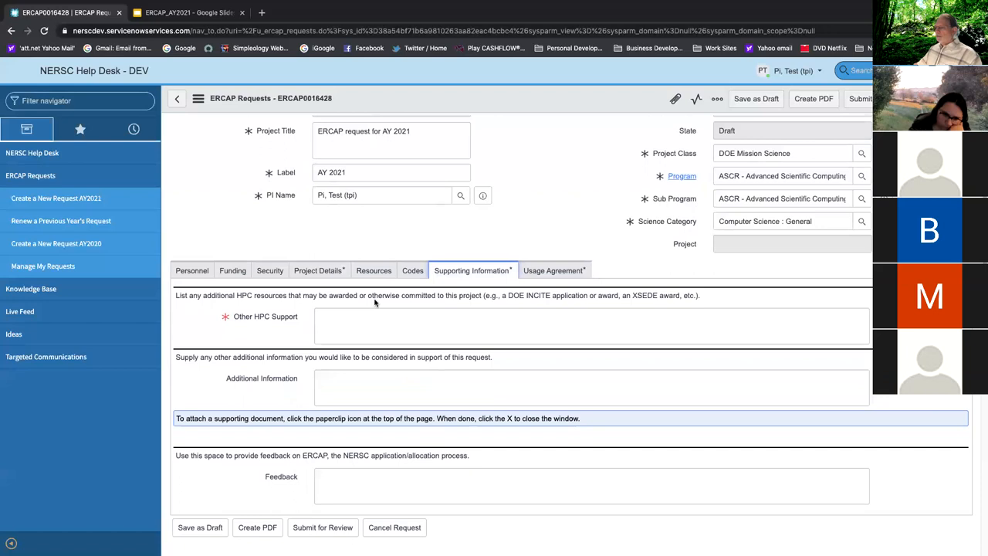
mouse_move(265, 316)
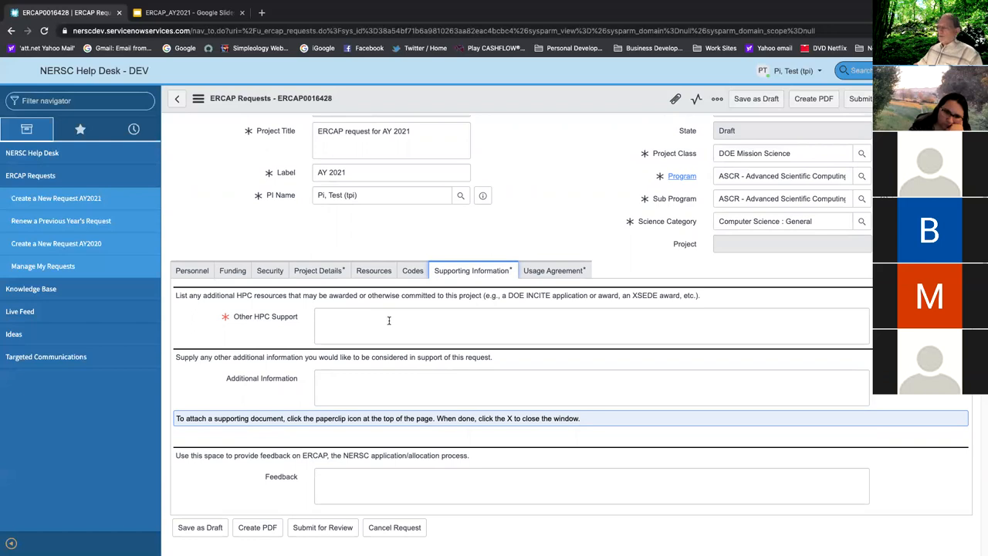
mouse_move(389, 318)
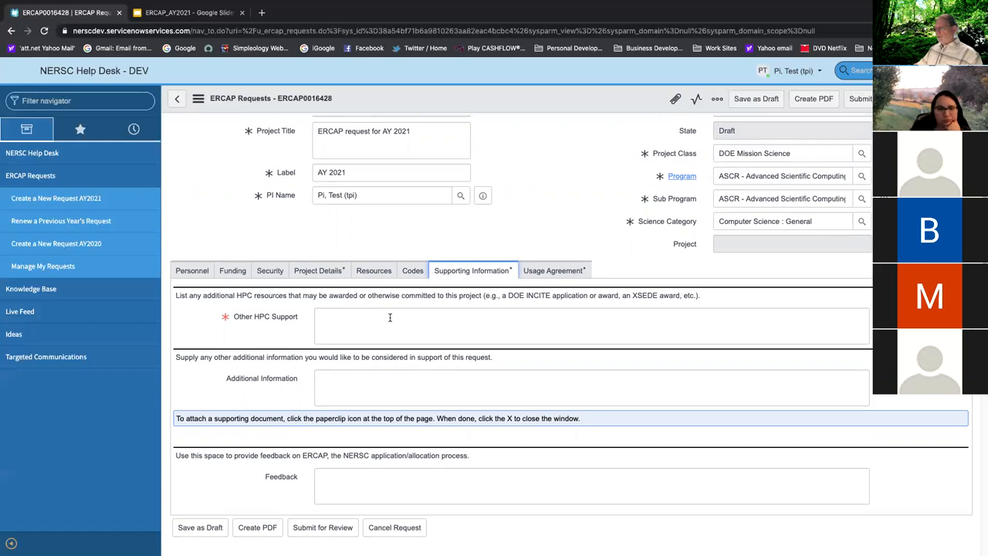
scroll(down, 3)
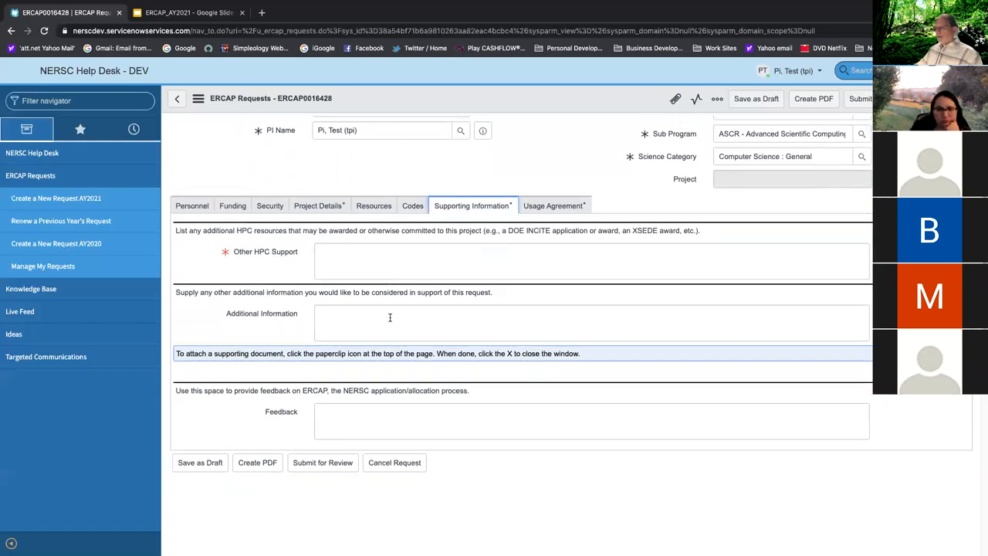
mouse_move(350, 318)
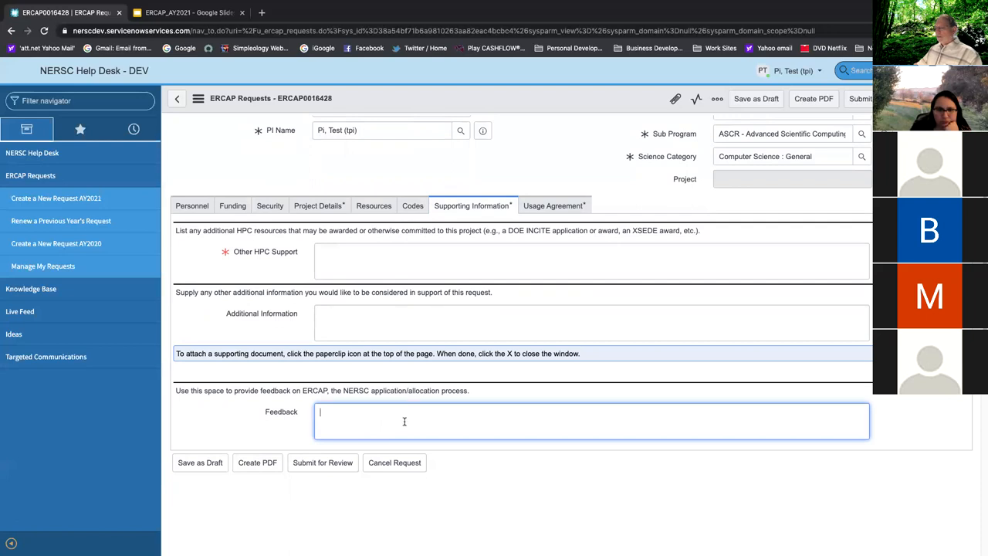
mouse_move(494, 407)
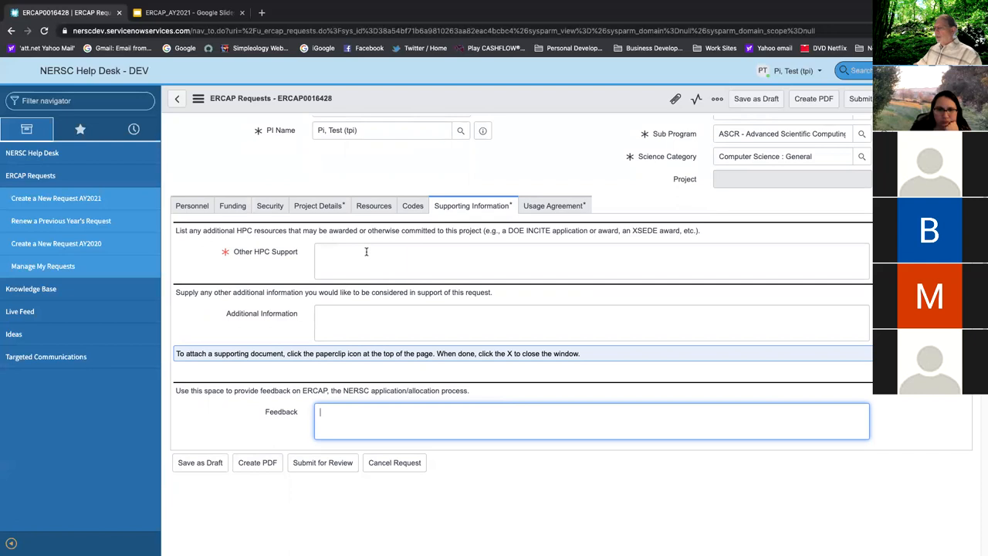
text(No)
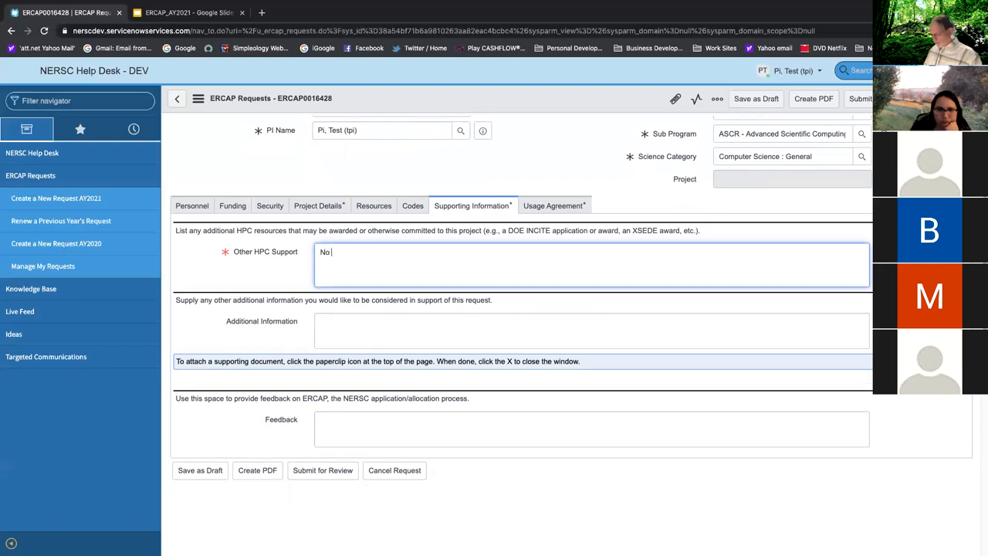
text(Incote or Xsede)
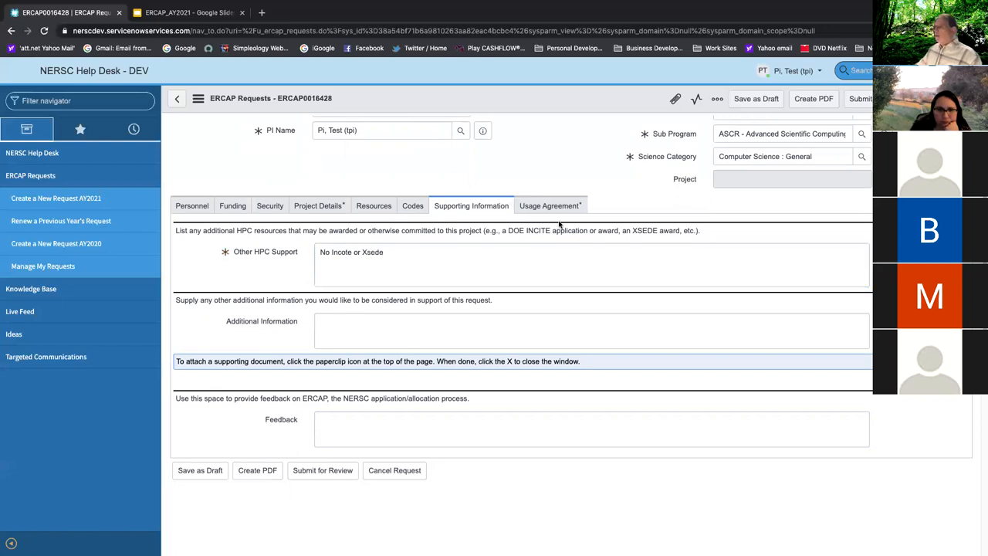
Enter 'TPI' in the Usage Agreement Initials field.
click(549, 205)
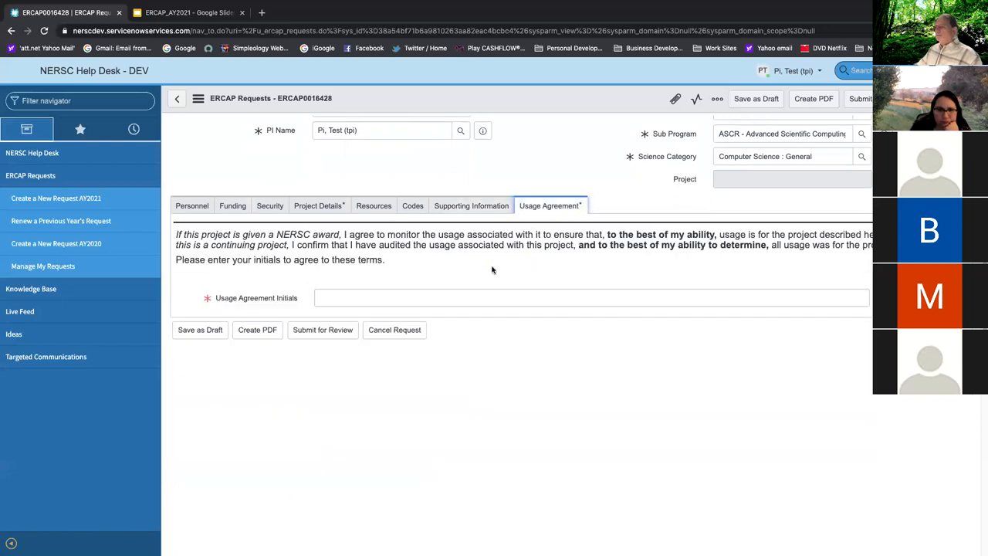
mouse_move(486, 275)
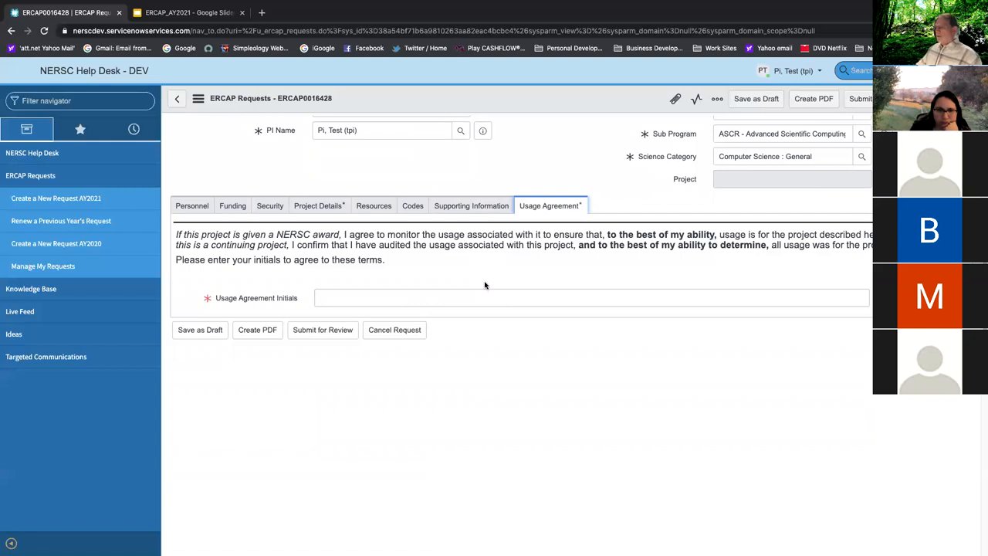
click(458, 298)
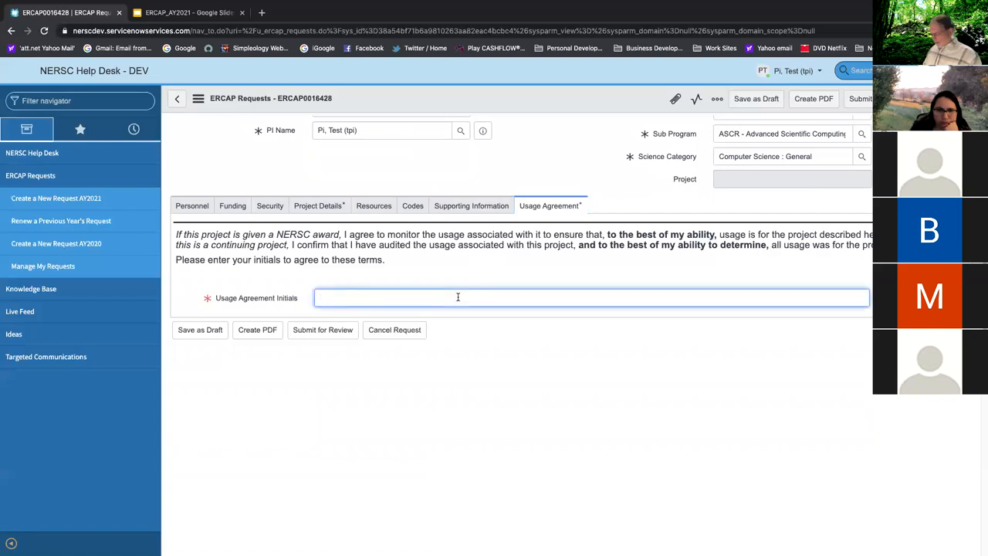
text(TPI)
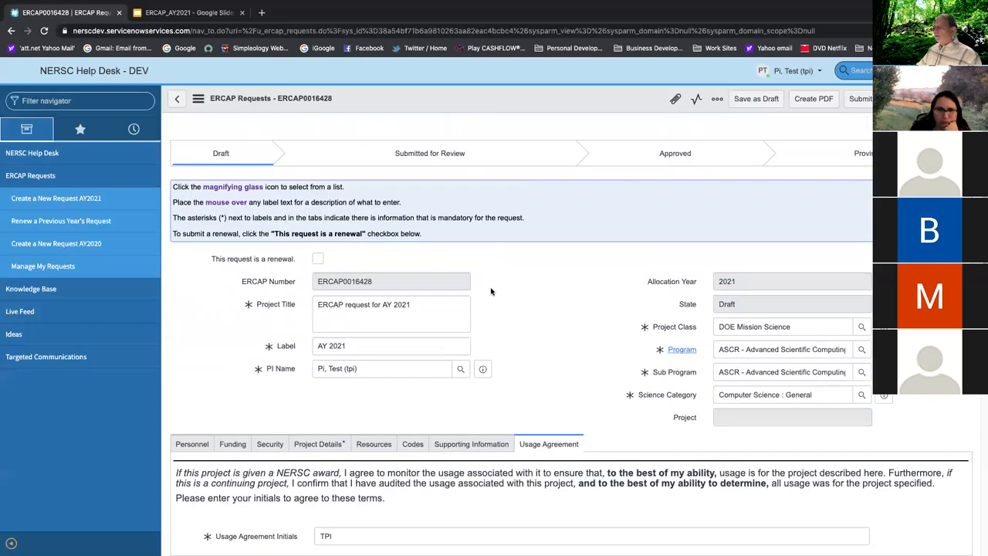
mouse_move(536, 290)
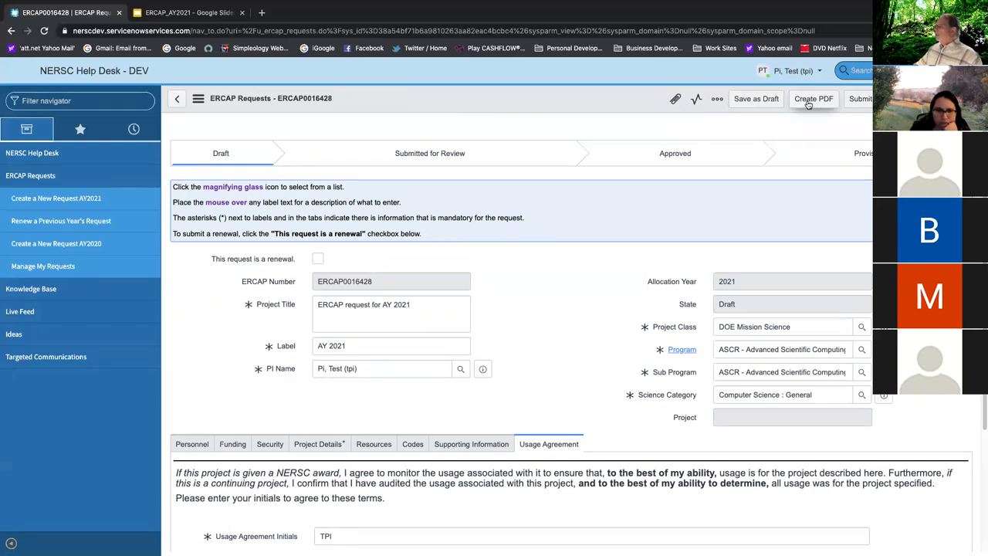
Export draft ERCAP0016428 as a PDF attachment on the request.
click(812, 98)
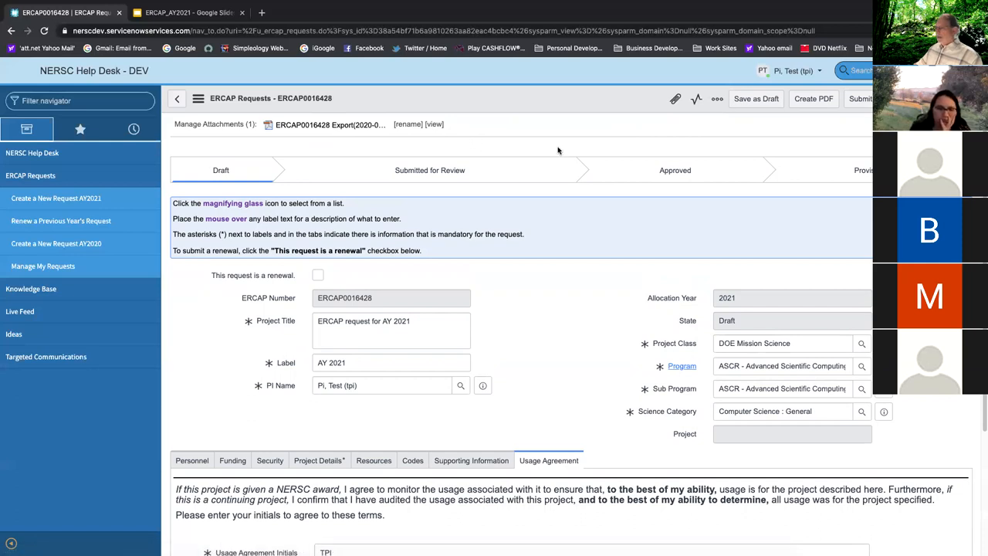
mouse_move(552, 152)
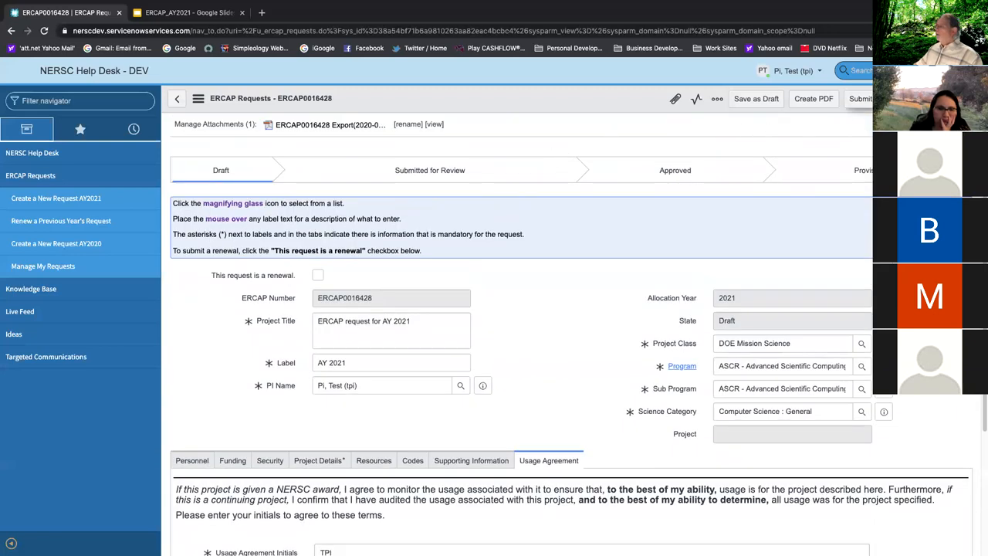
Submit ERCAP0016428 for review and confirm, which warns about unfilled Project Summary fields.
click(860, 98)
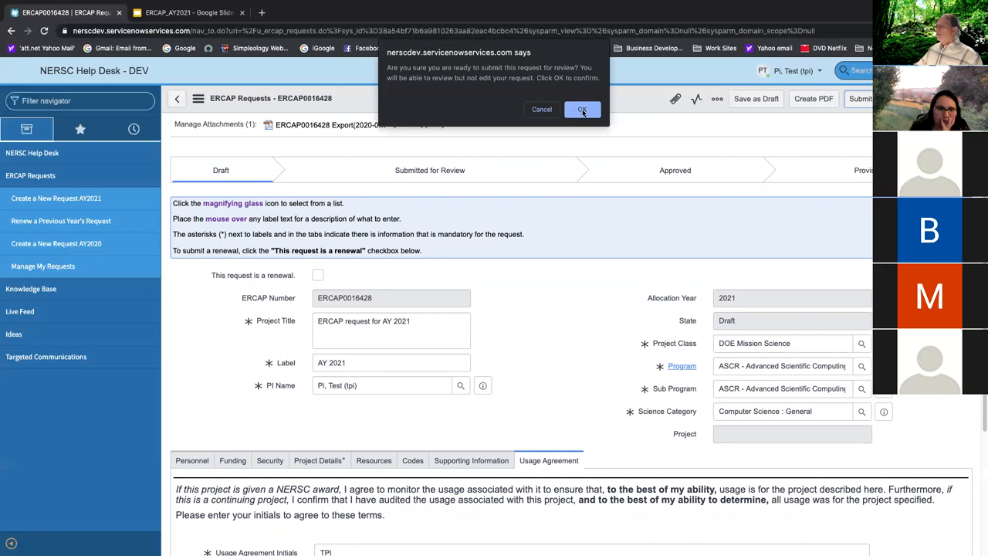
click(582, 108)
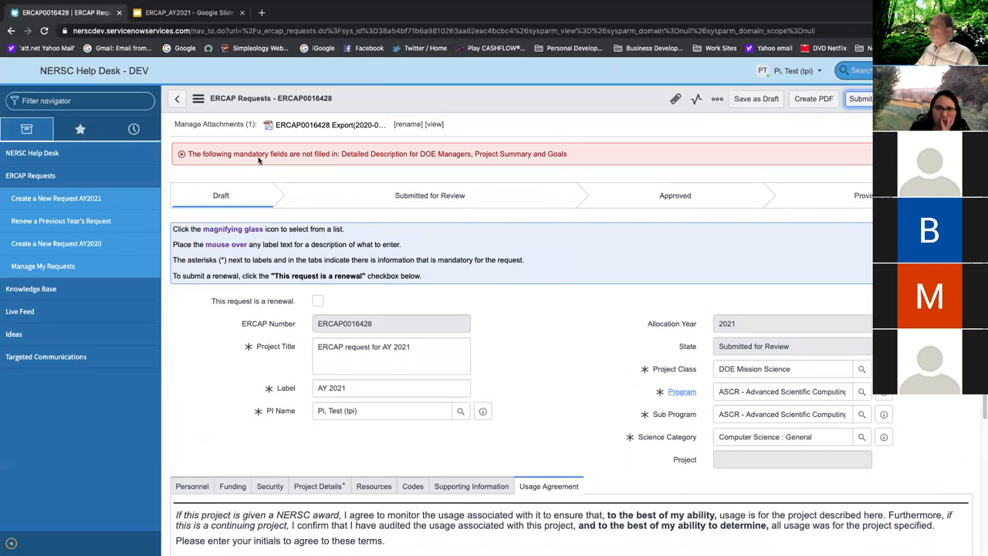
mouse_move(386, 162)
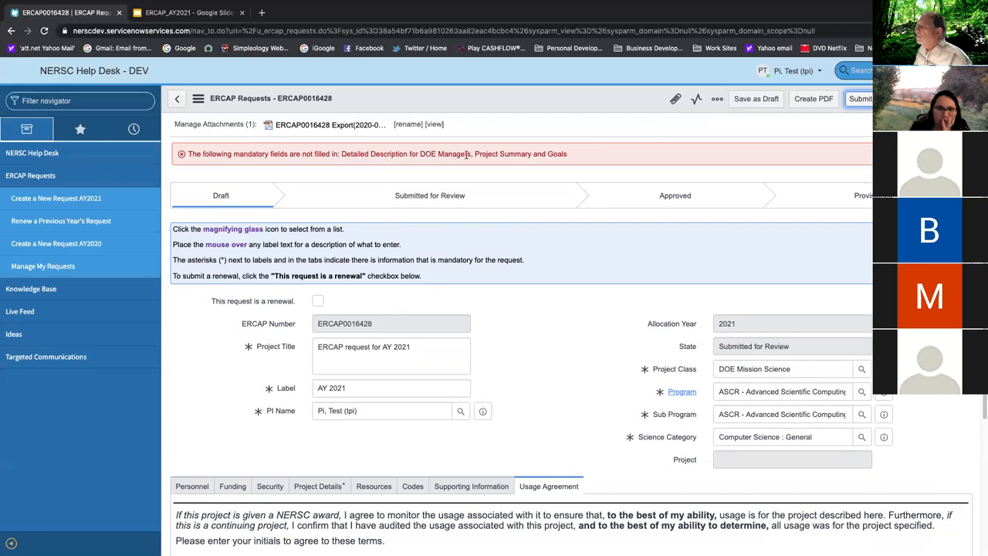
mouse_move(525, 264)
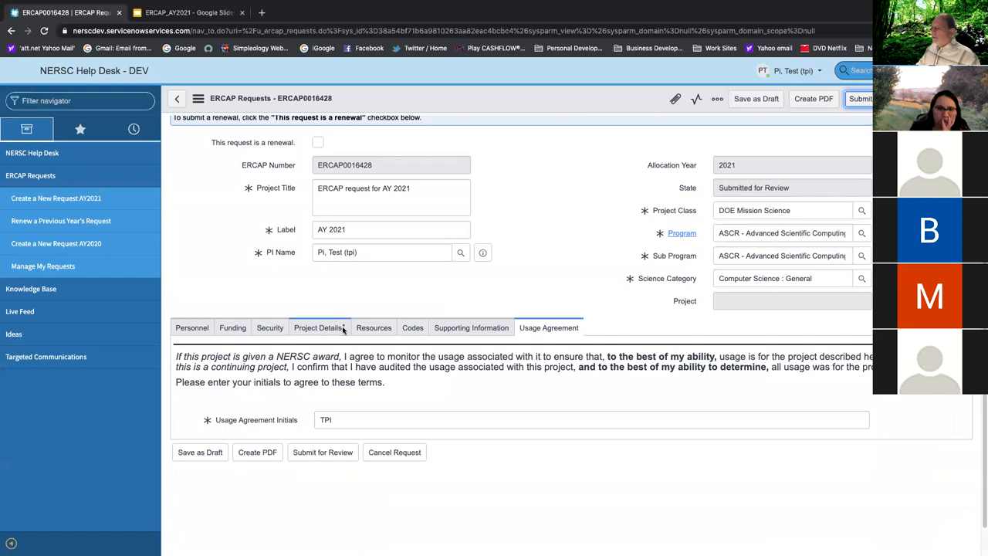
Enter the Project Summary and Detailed Description under Project Details, then submit and confirm ERCAP0016428.
click(318, 327)
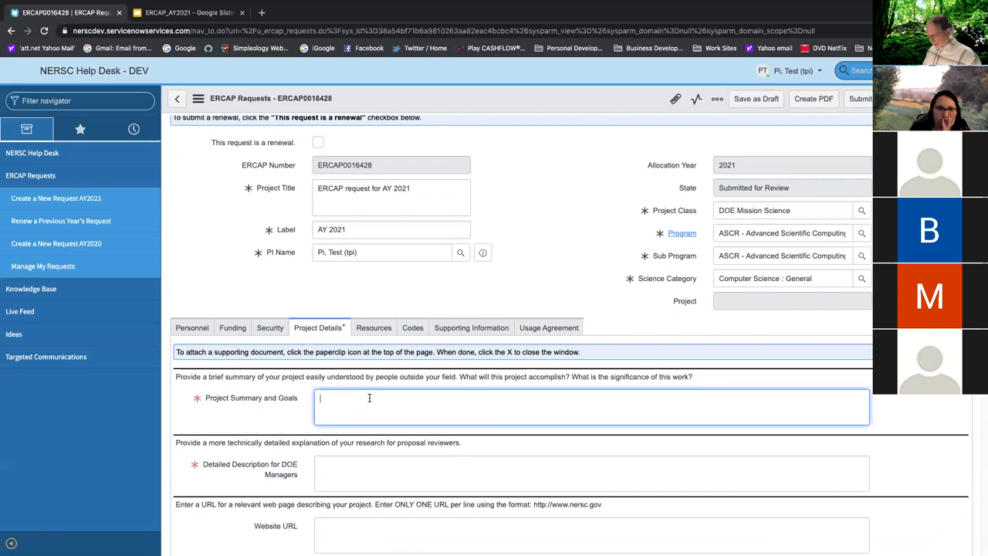
text(Details)
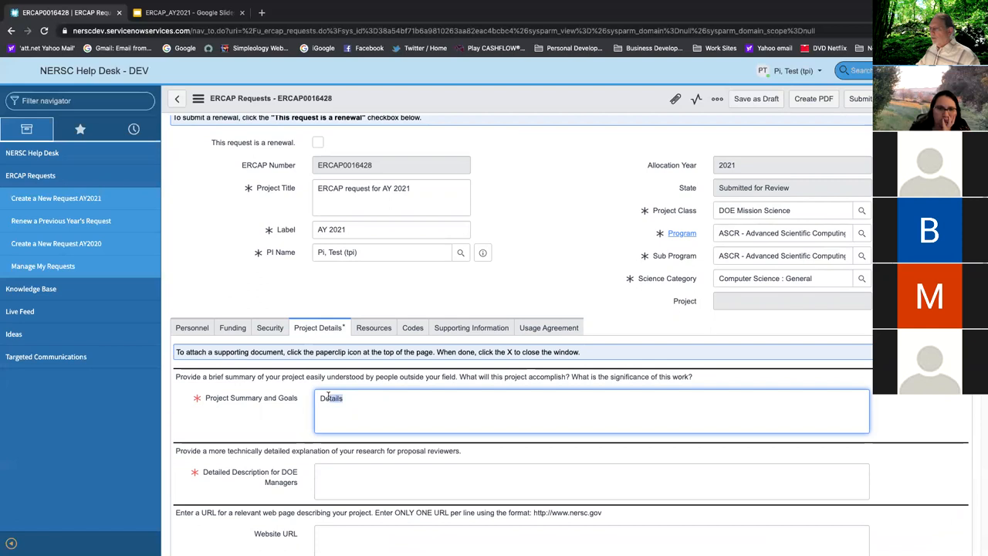
text(Summary)
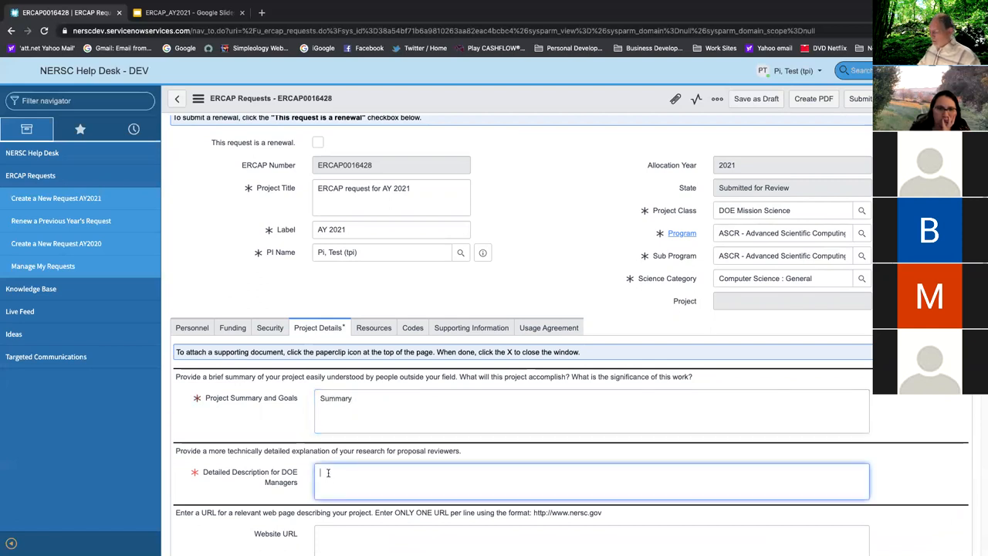
text(Details)
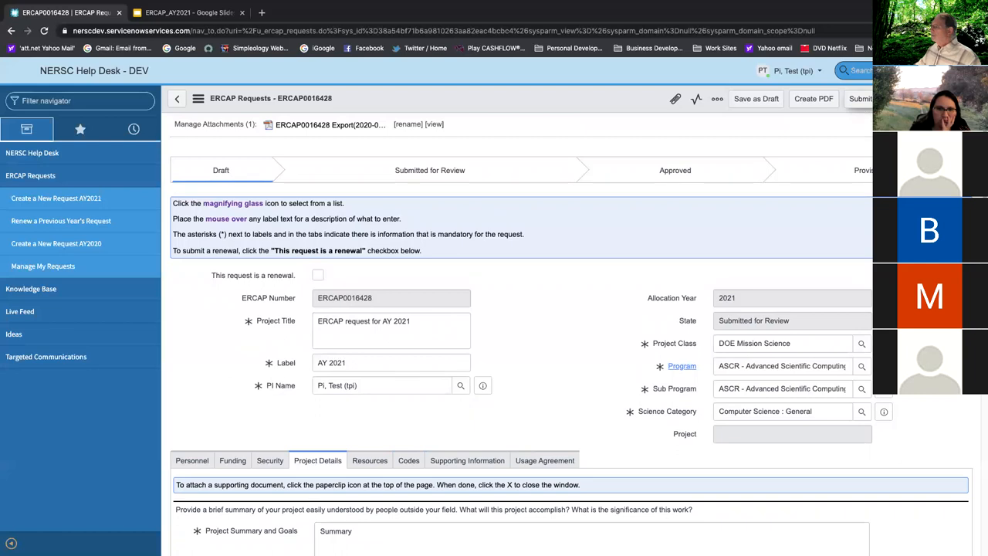
click(860, 98)
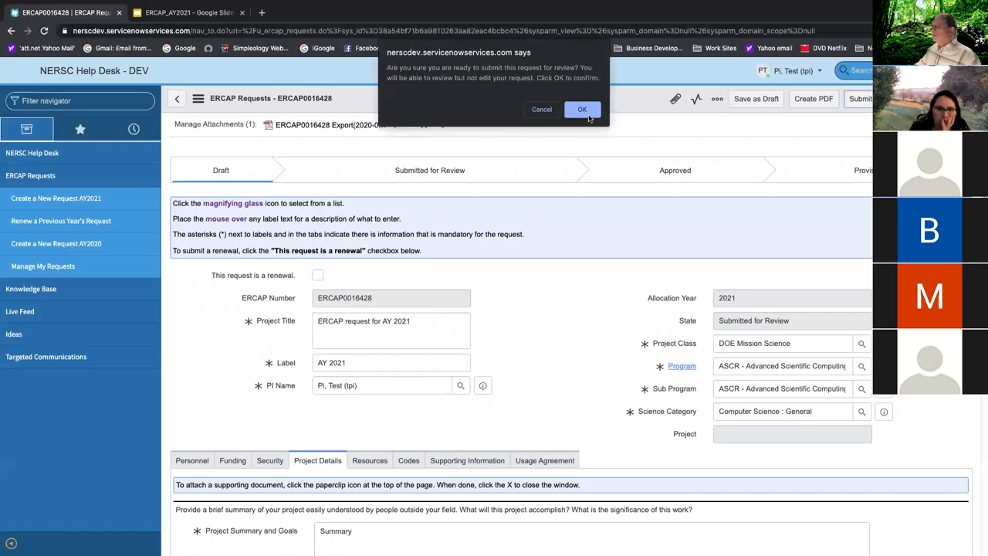
click(582, 109)
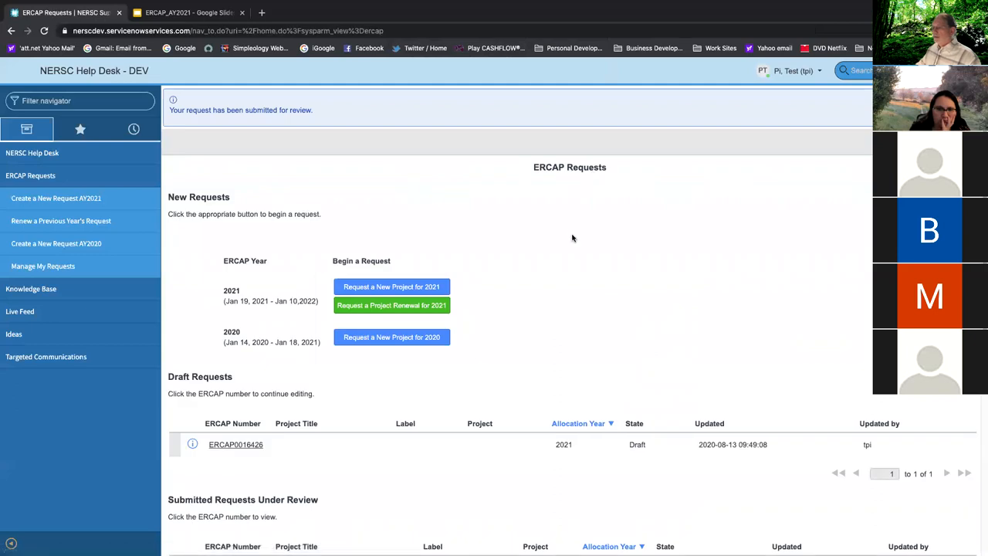
scroll(down, 3)
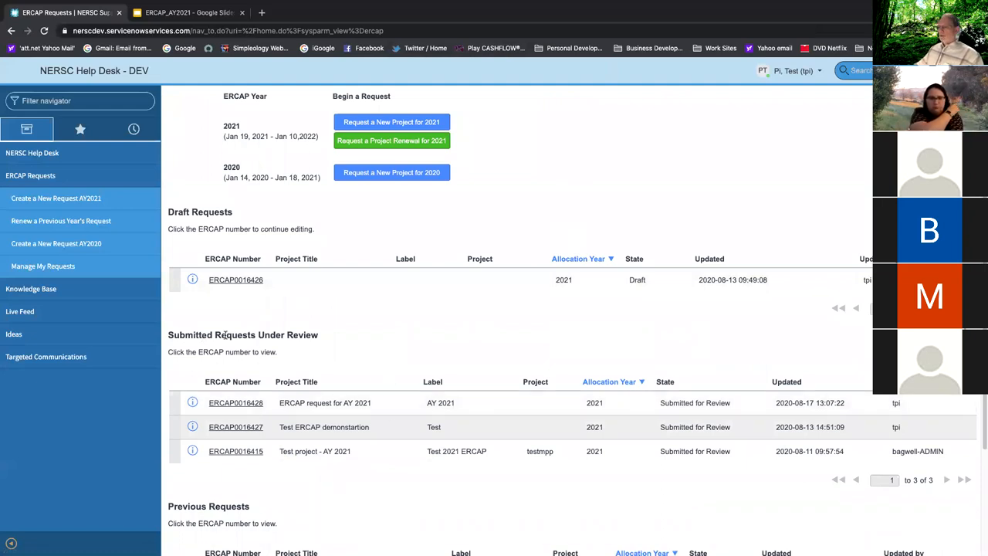
mouse_move(480, 345)
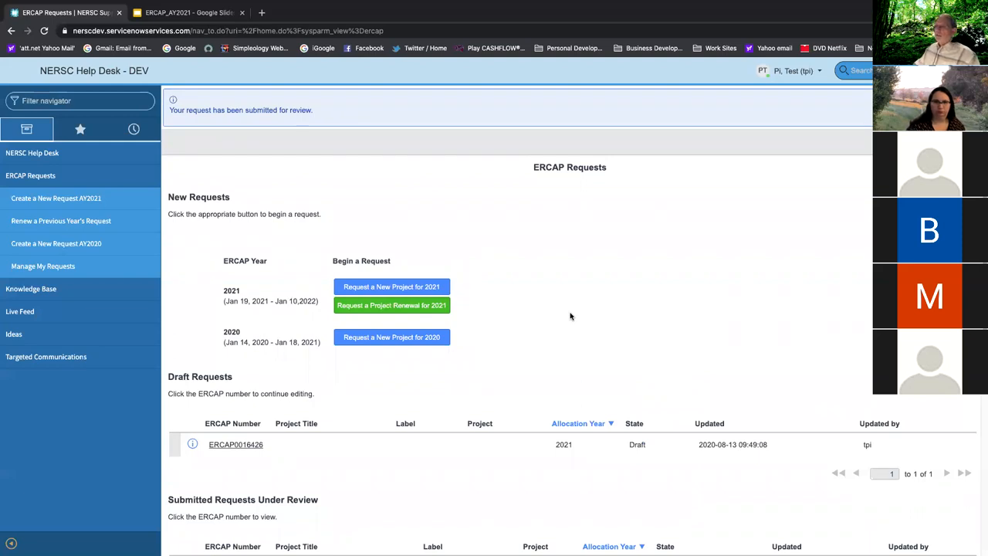
mouse_move(608, 317)
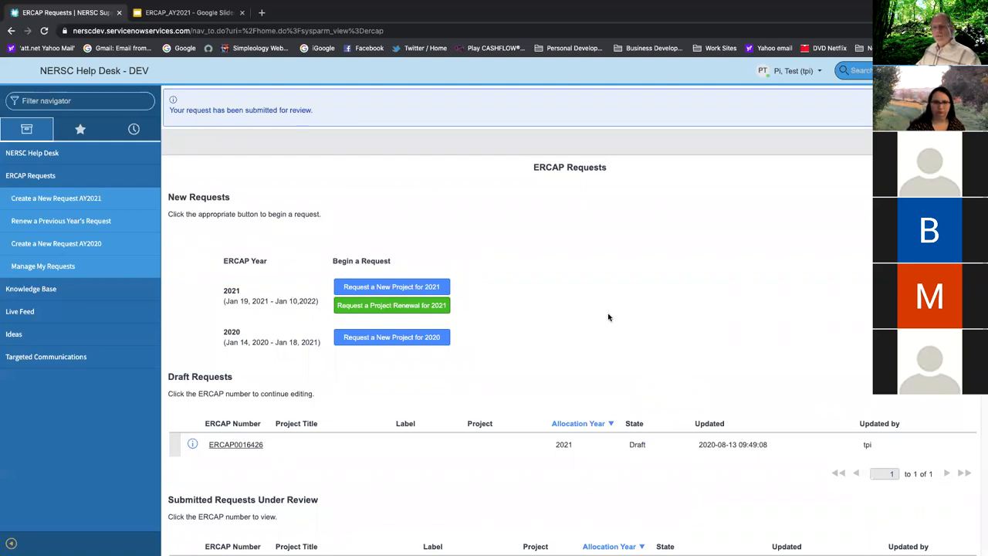
mouse_move(610, 314)
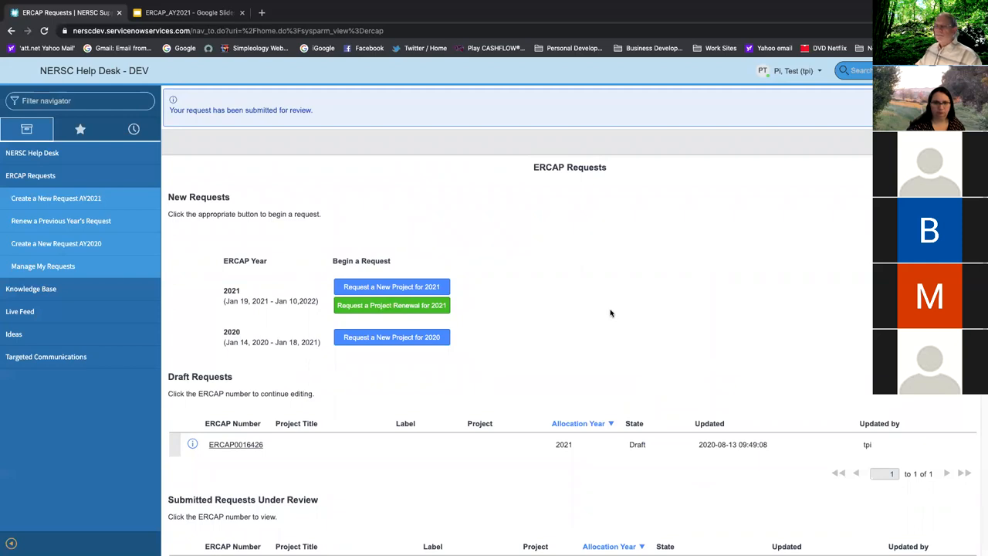
mouse_move(613, 311)
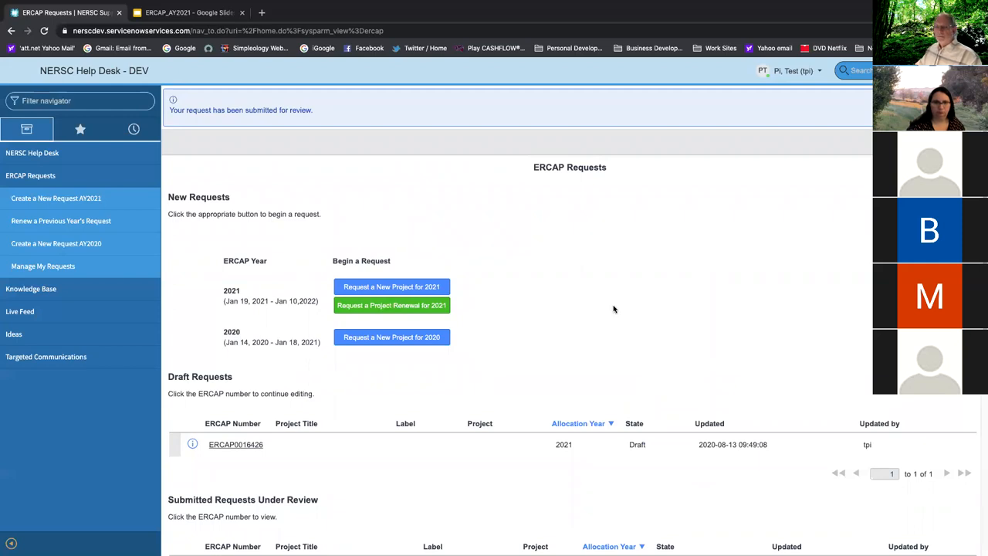
mouse_move(610, 308)
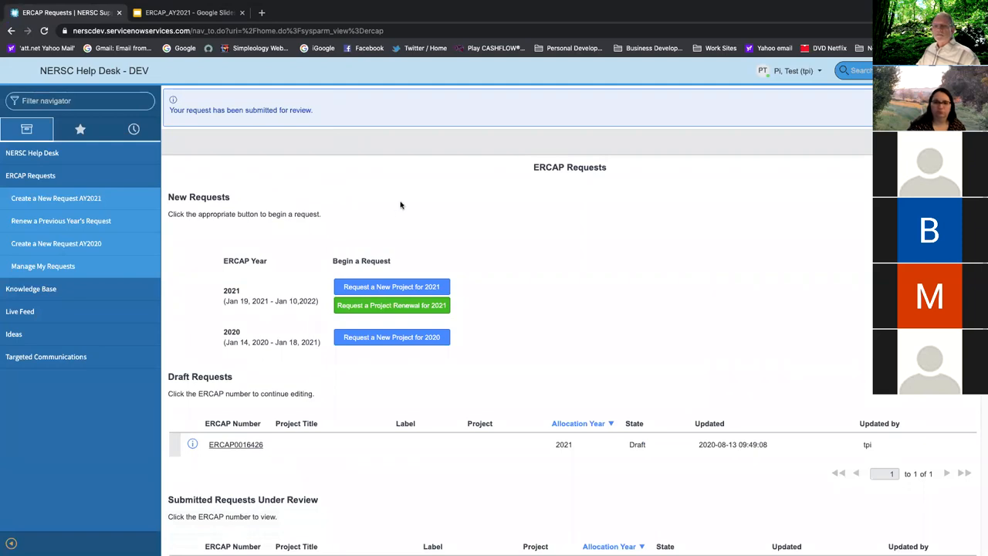
mouse_move(490, 212)
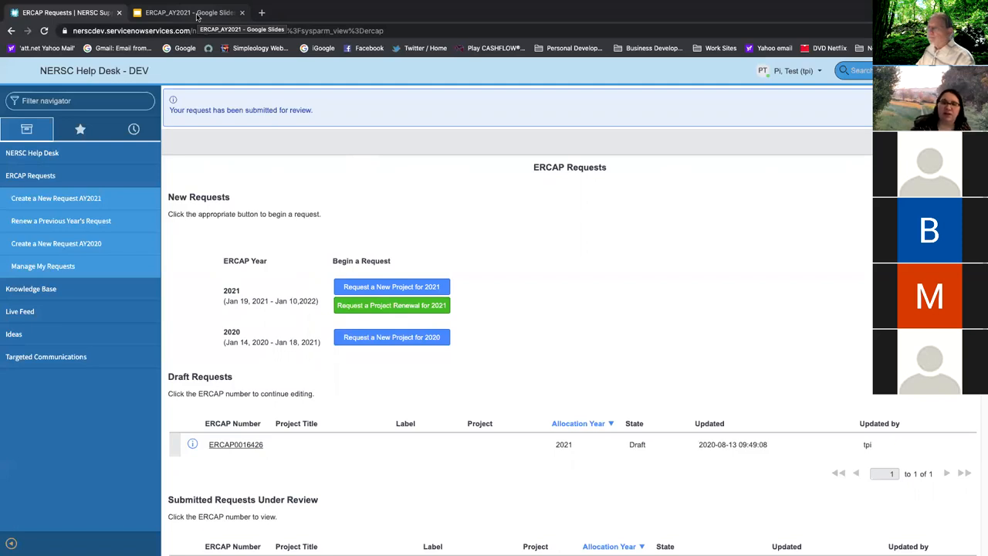
Present the ERCAP_AY2021 deck from Demonstration through to slide 31 (Iris), then exit the slideshow.
click(189, 13)
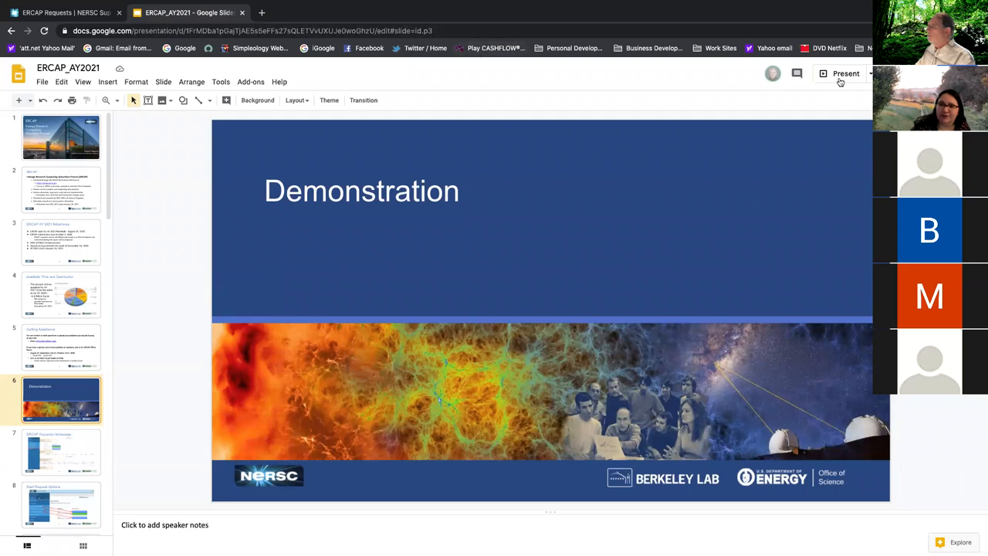
mouse_move(846, 73)
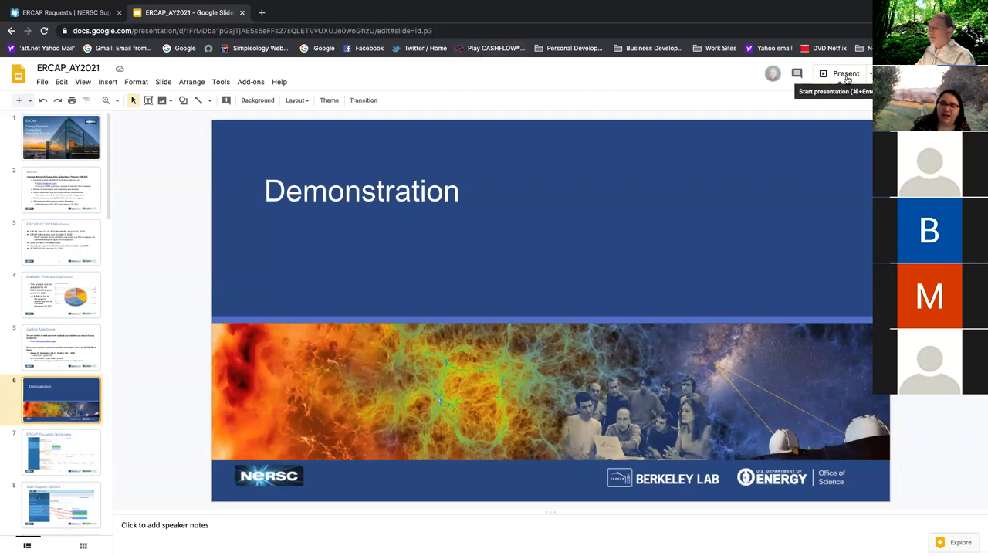
click(846, 73)
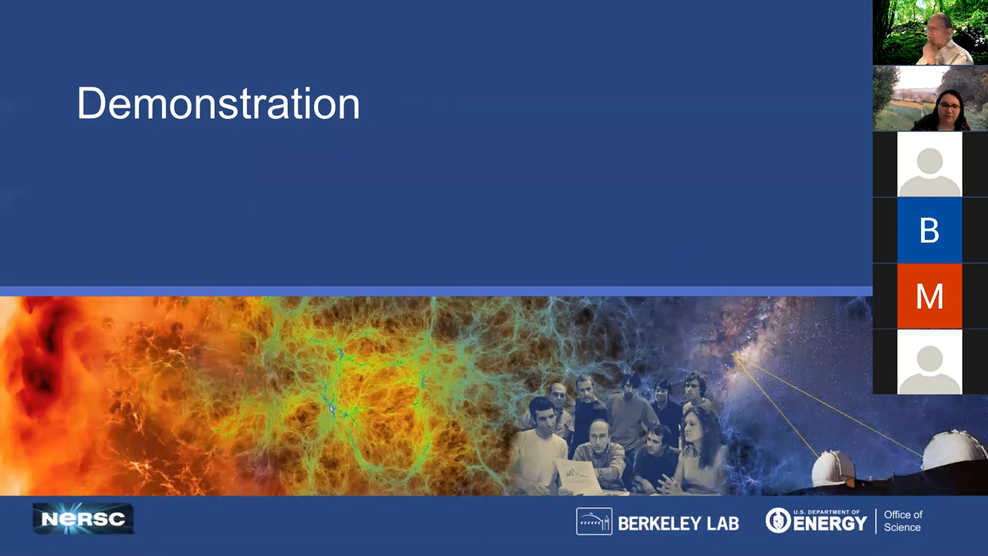
key(right)
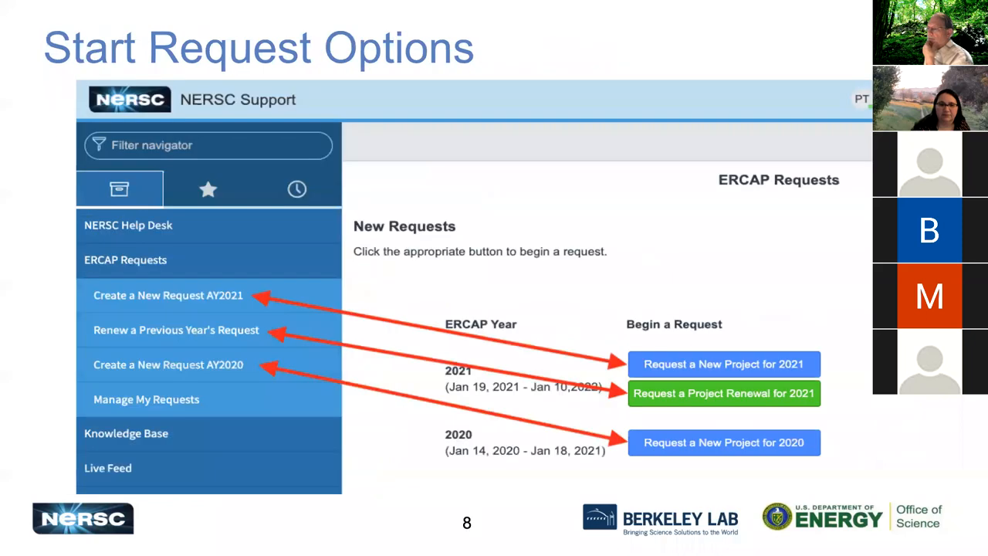
key(Right)
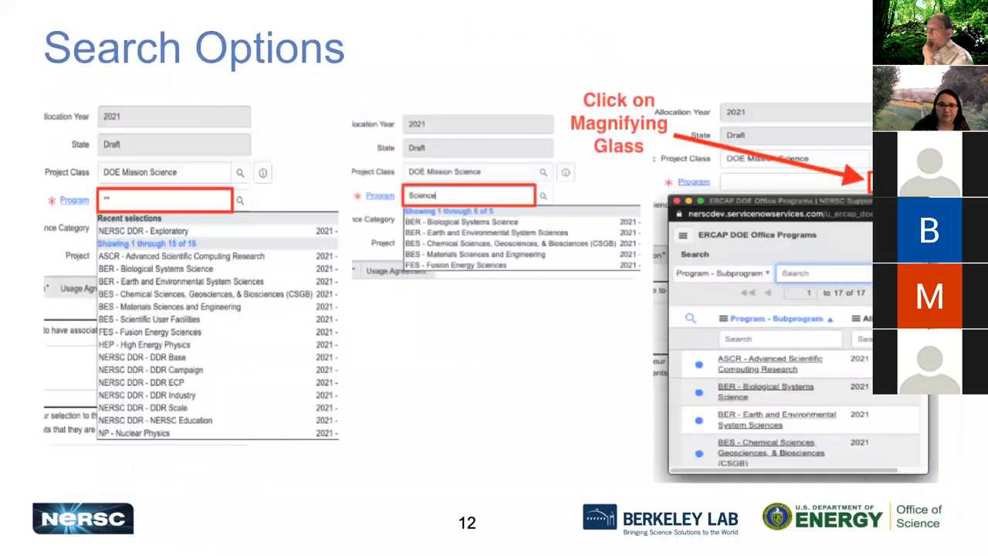
key(Right)
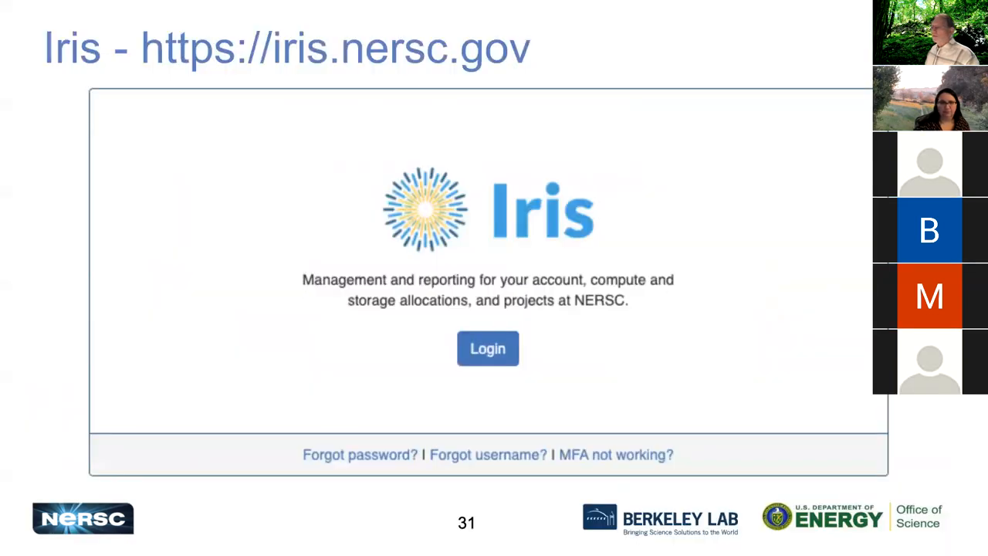
mouse_move(660, 231)
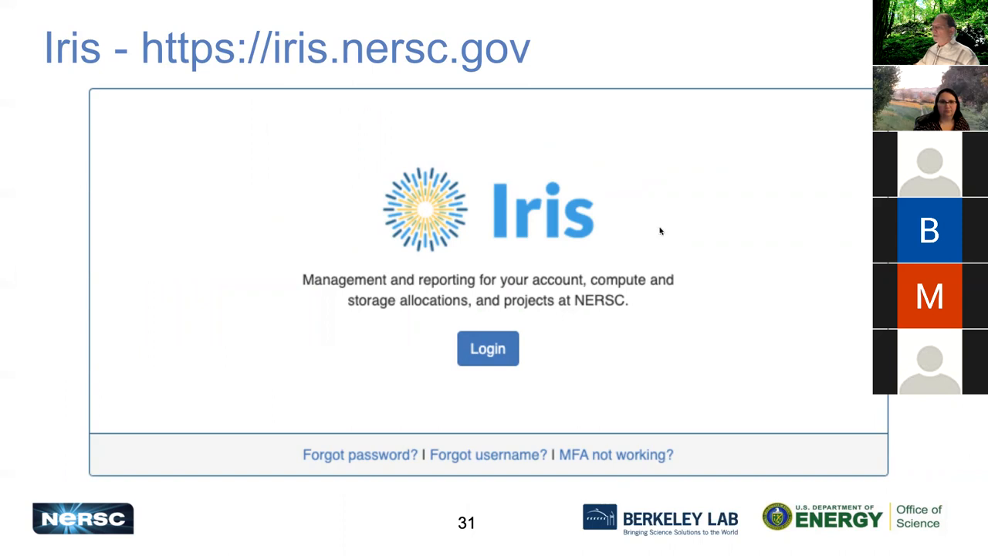
mouse_move(636, 237)
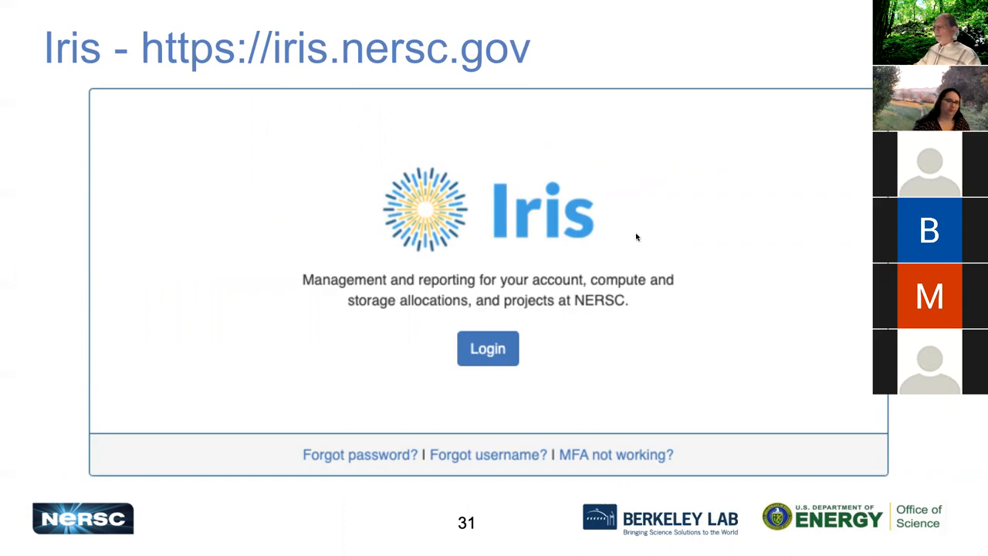
key(Escape)
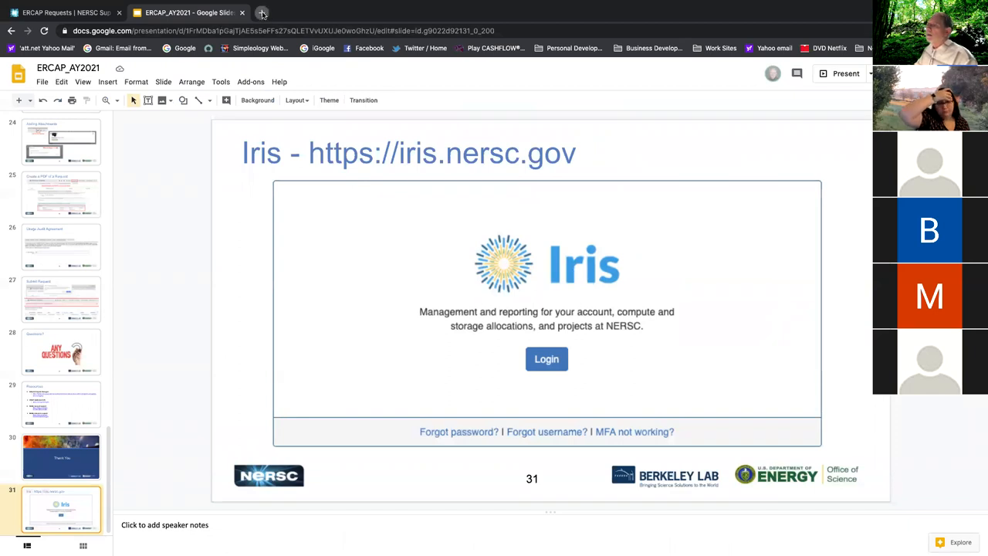
Load iris.nersc.gov in the incognito tab and start the Login.
click(261, 12)
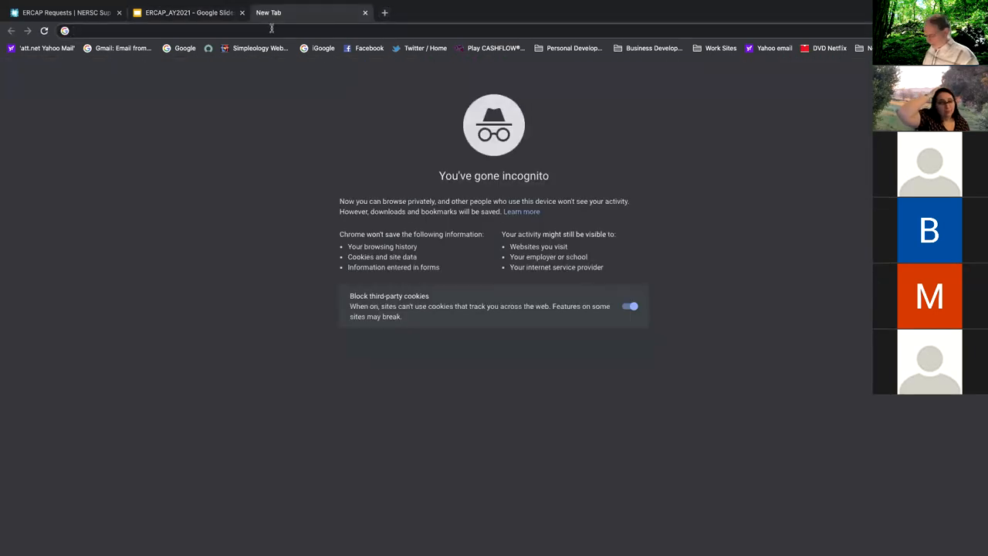
text(iris.nersc.gov)
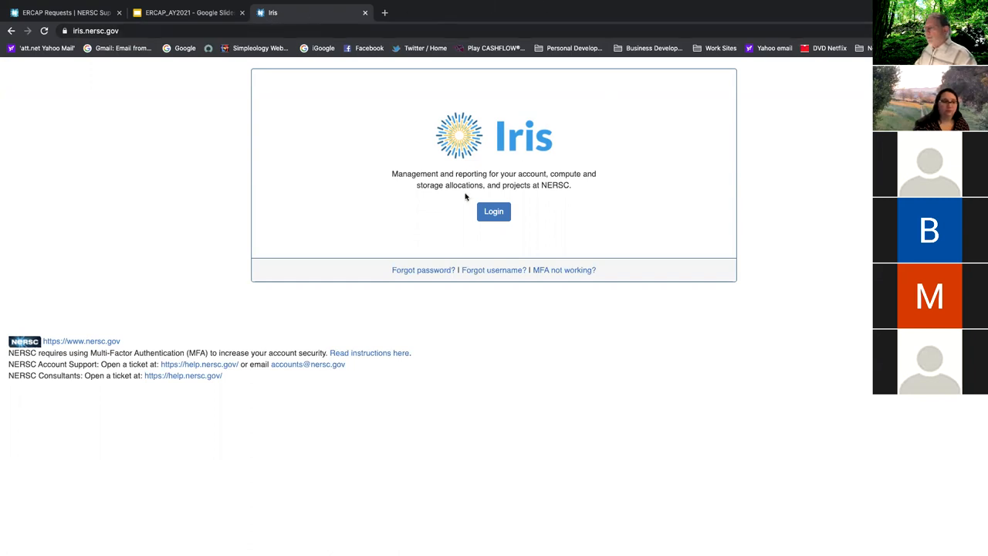
mouse_move(423, 270)
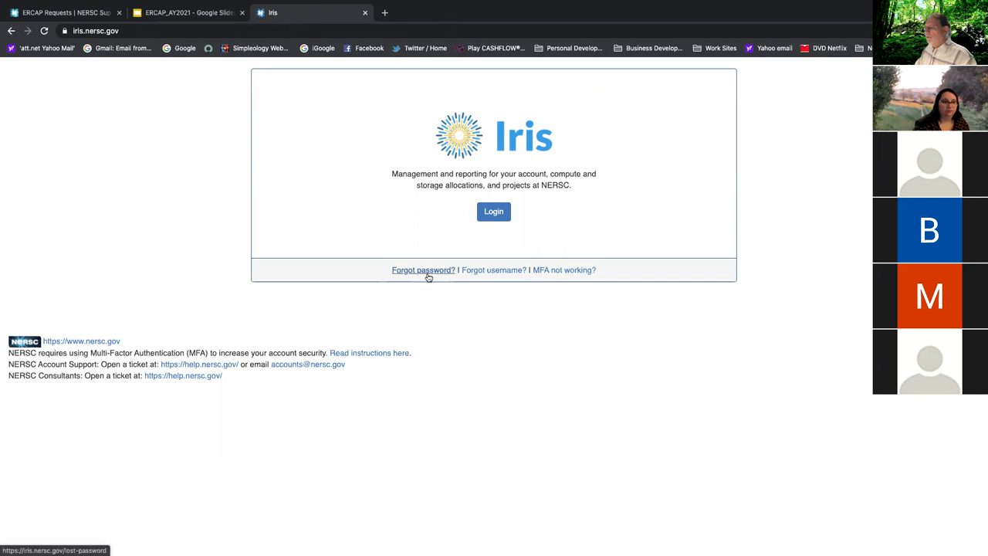
mouse_move(423, 274)
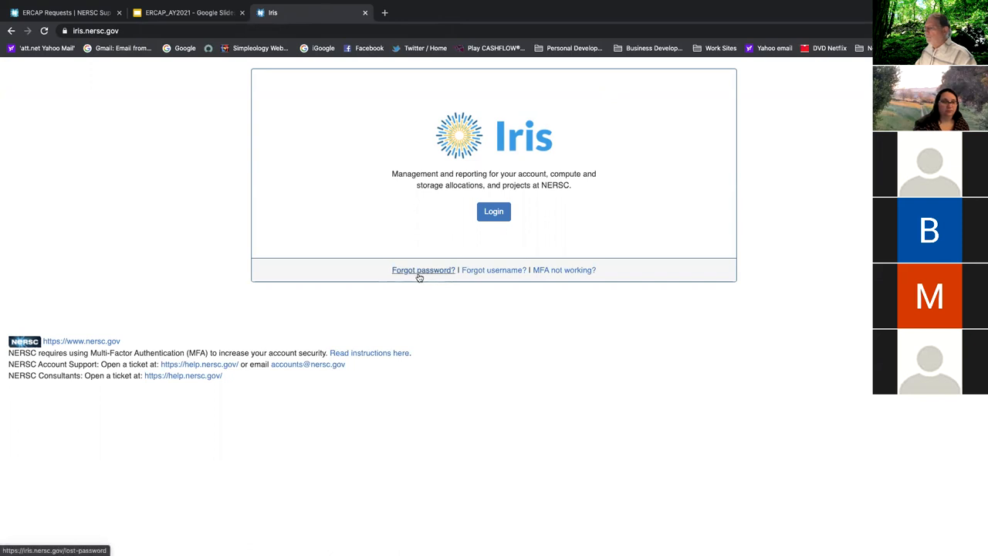
mouse_move(493, 269)
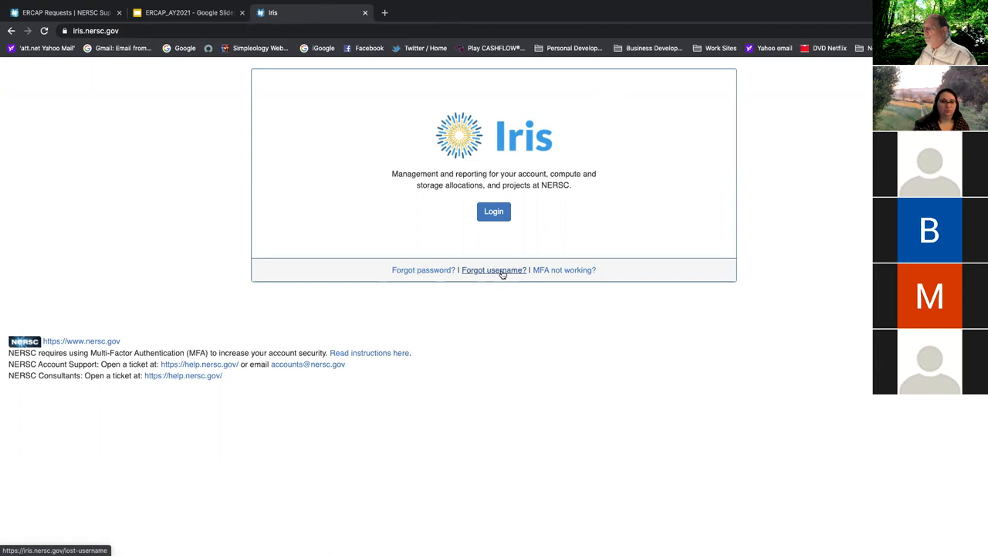
mouse_move(483, 275)
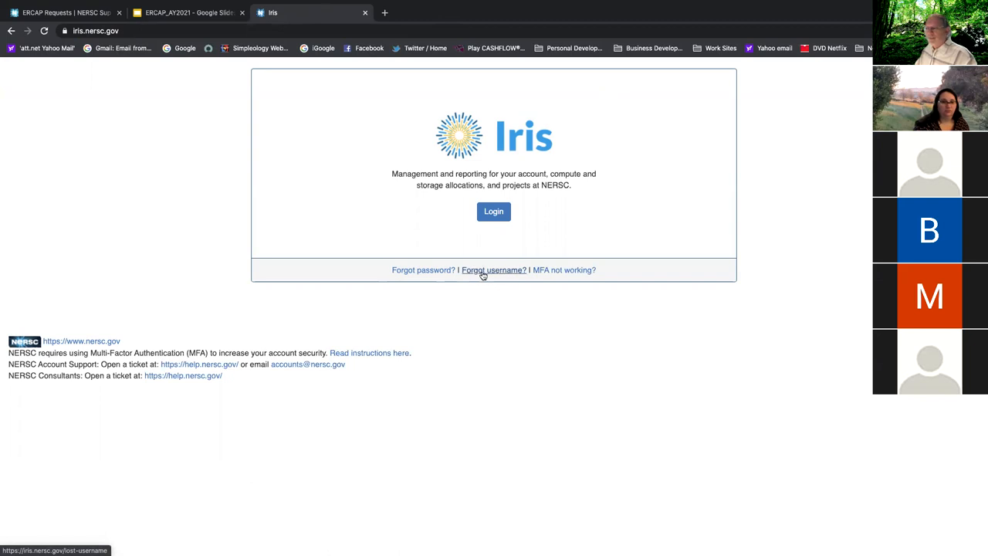
mouse_move(574, 283)
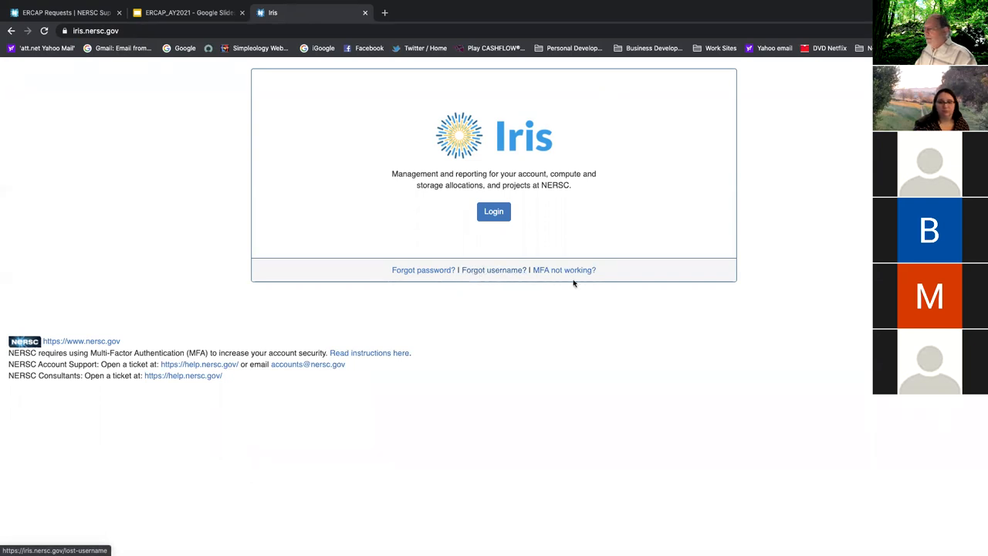
mouse_move(564, 269)
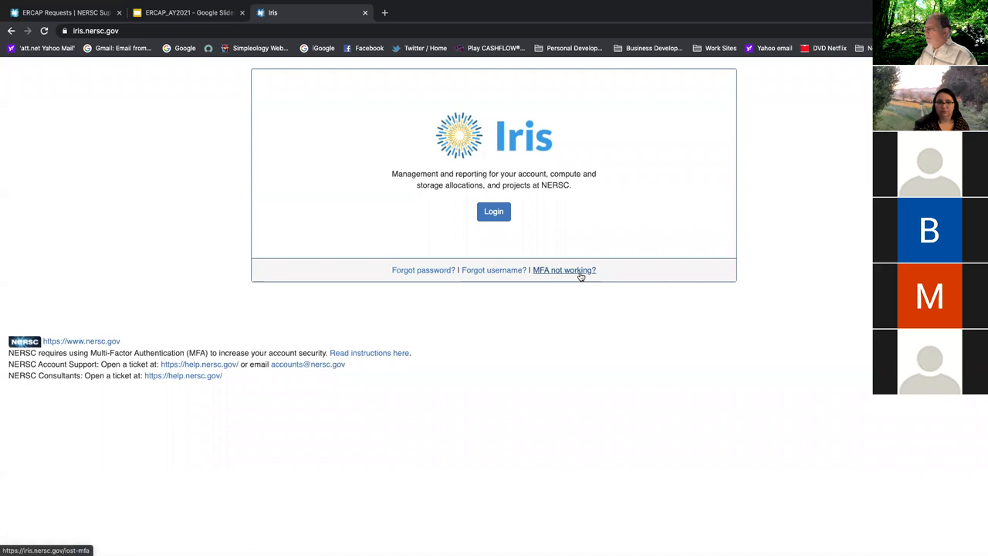
click(494, 211)
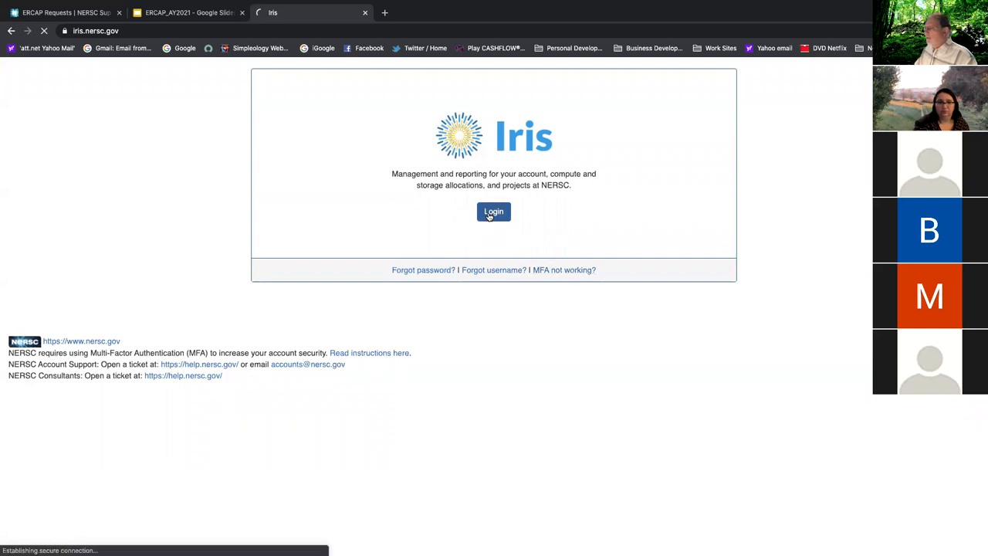
Sign in to Iris with the saved NERSC credentials and the one-time password.
click(493, 211)
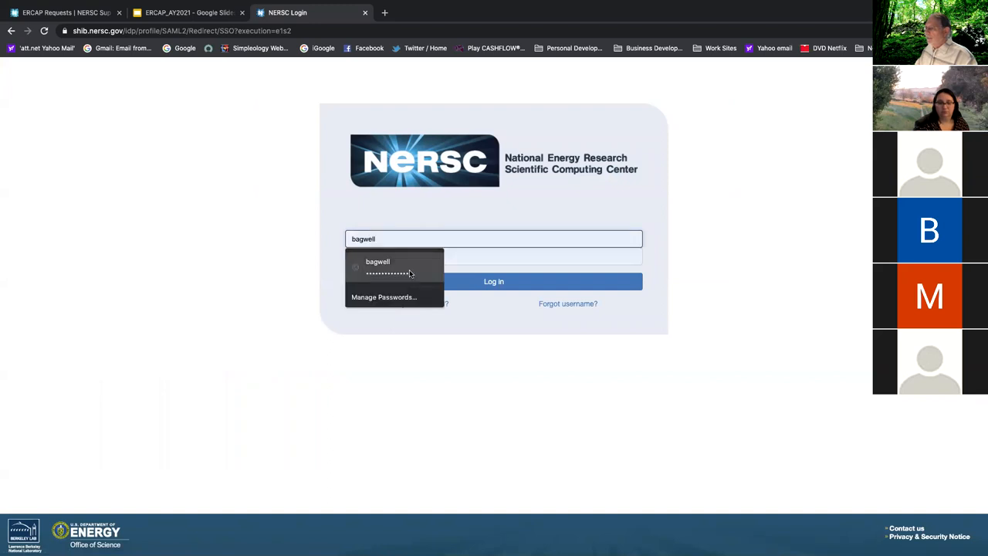
click(493, 281)
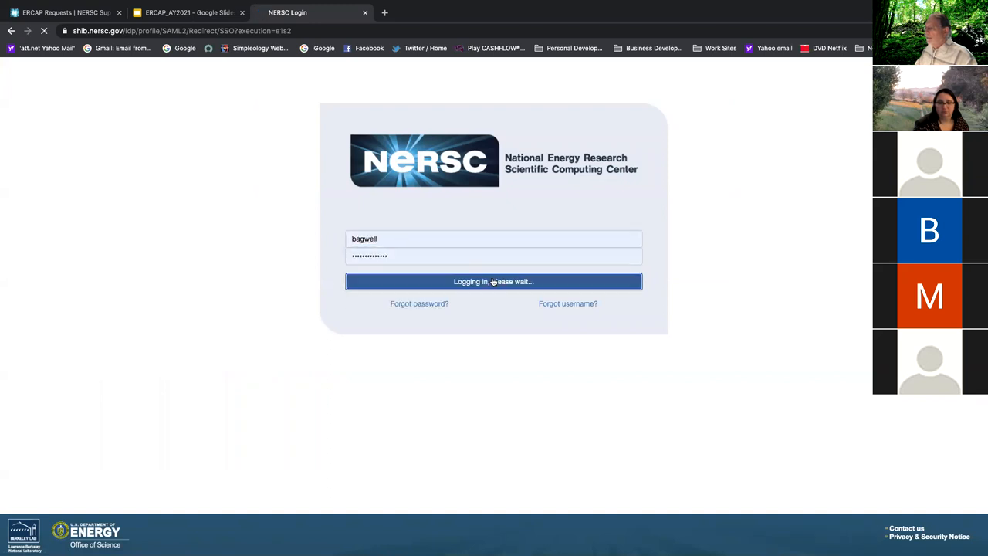
click(493, 281)
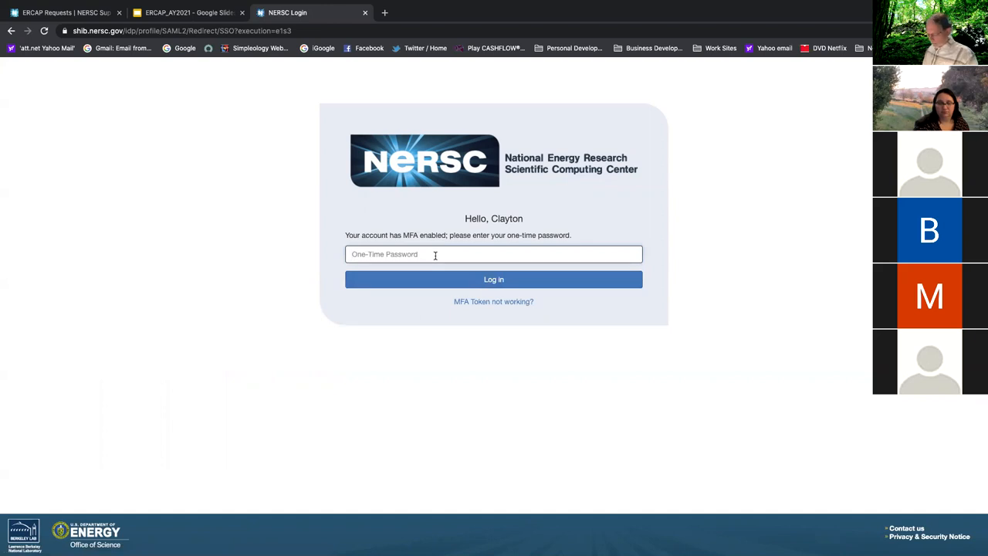
text(5)
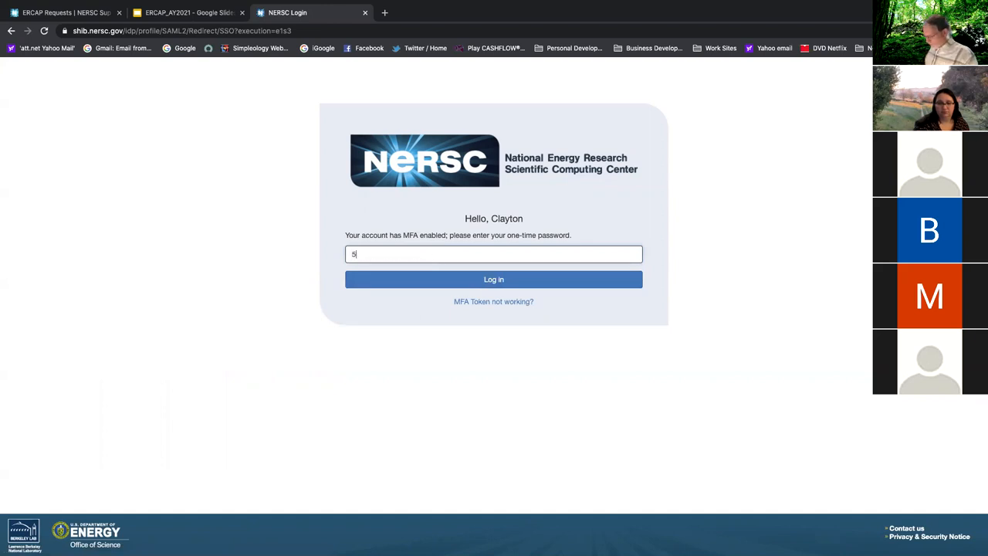
click(493, 279)
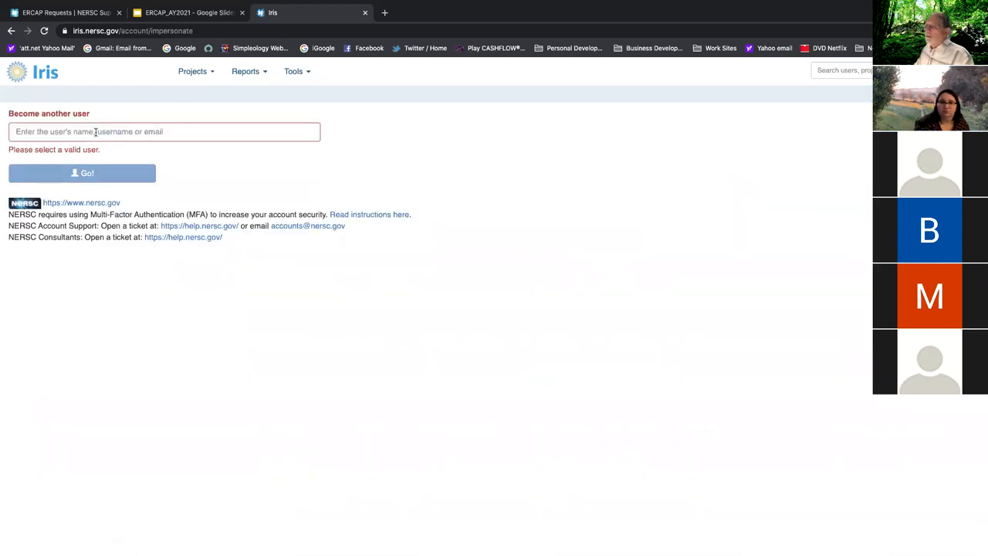
Search 'Test PI' in the Become another user name field.
click(164, 131)
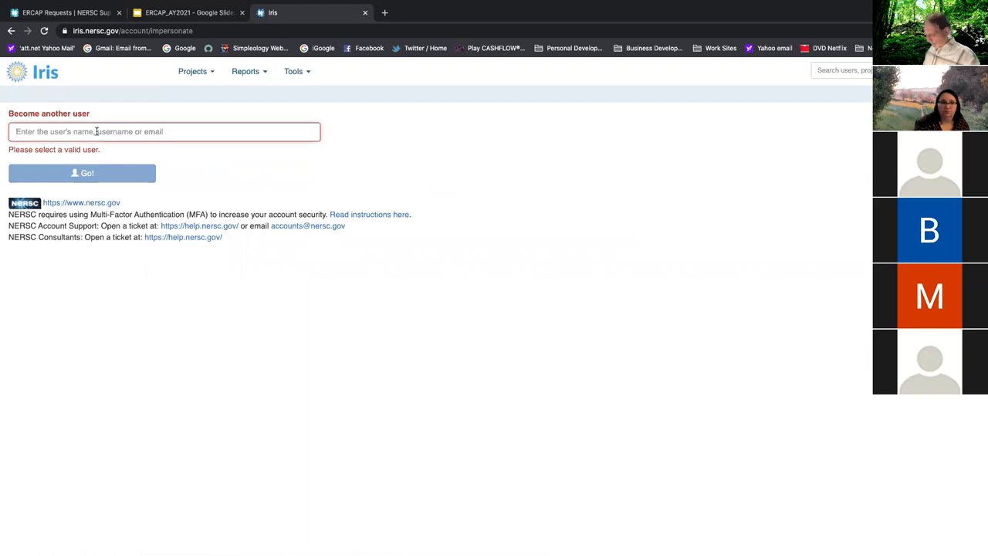
text(Test)
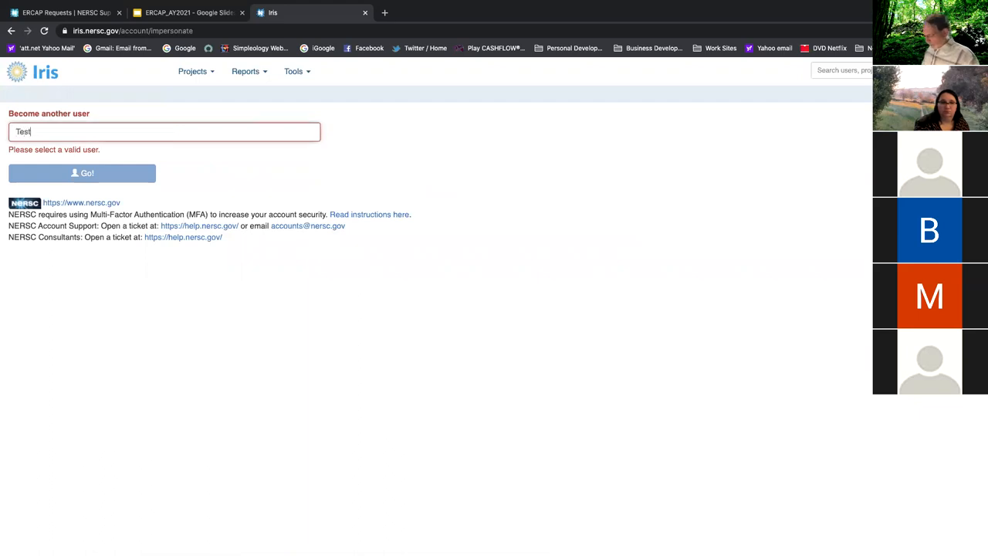
text(PI)
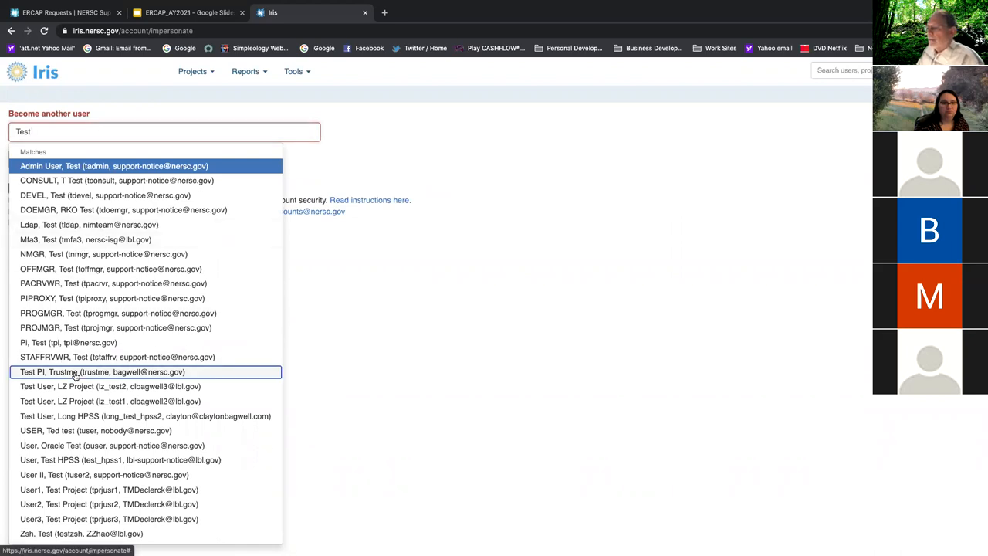
Choose 'Test PI, Trustme' from the matches and Go! to act as that user.
click(103, 372)
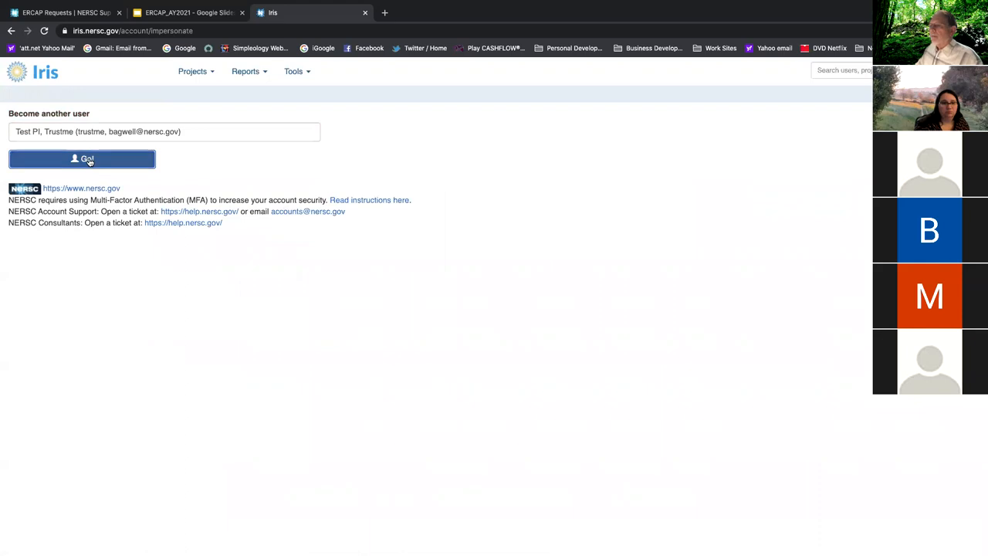
click(82, 159)
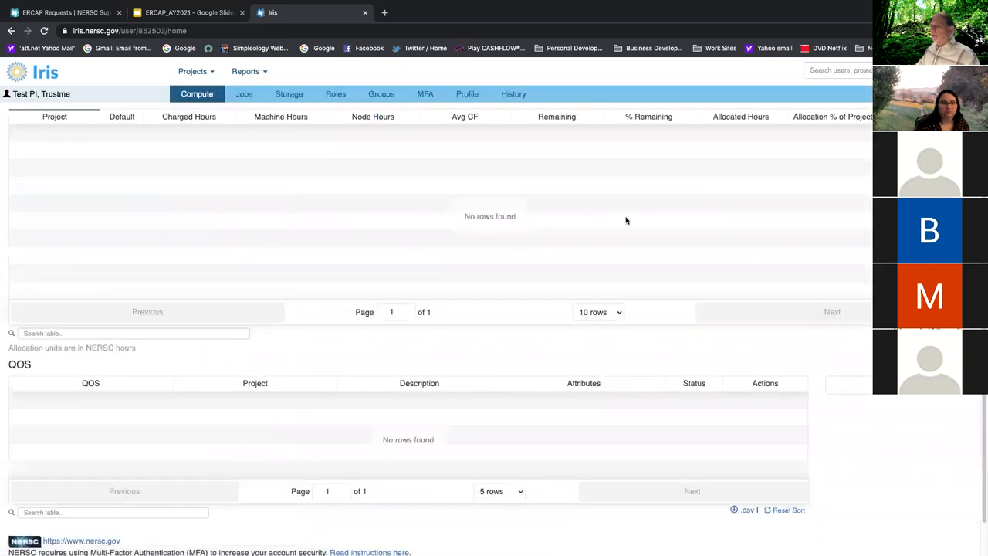
mouse_move(312, 199)
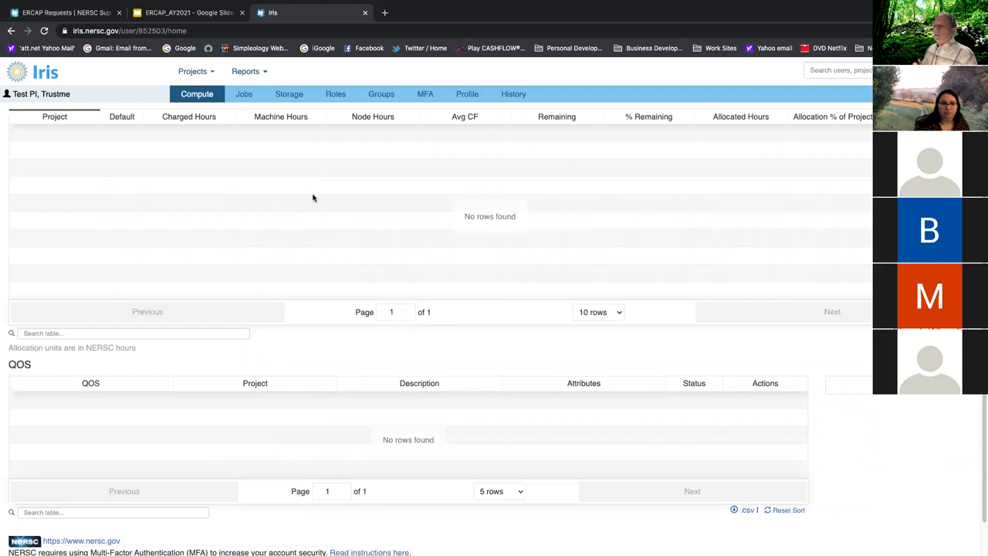
mouse_move(324, 114)
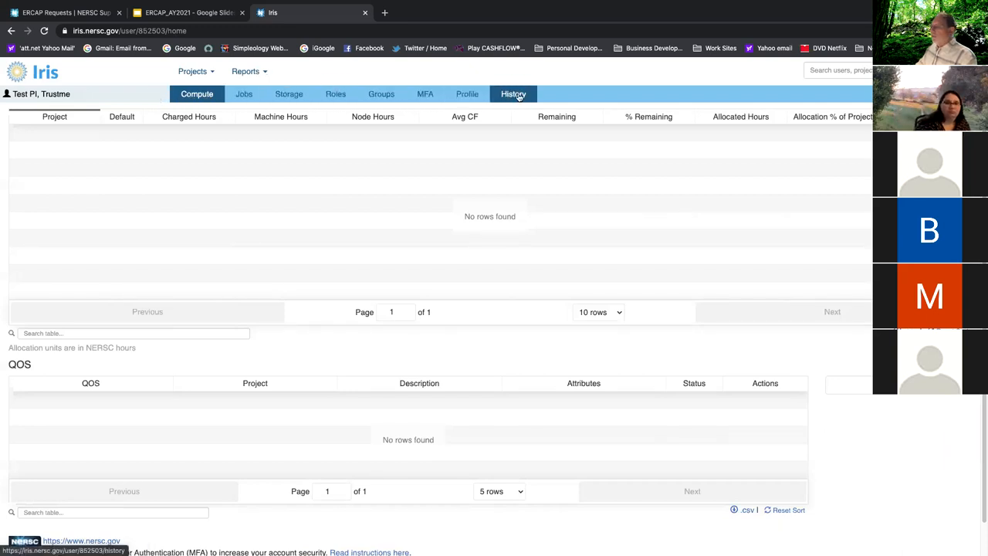
click(197, 93)
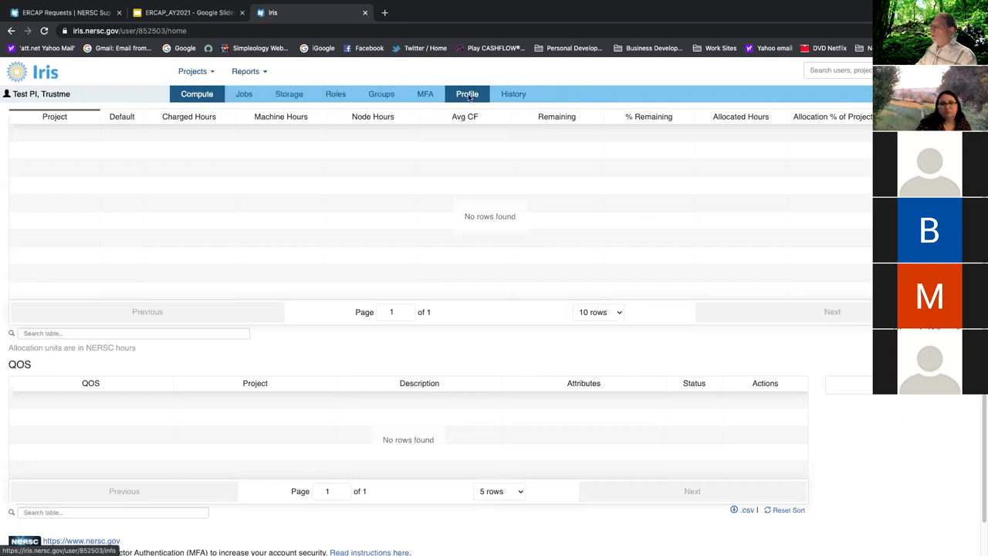
click(467, 93)
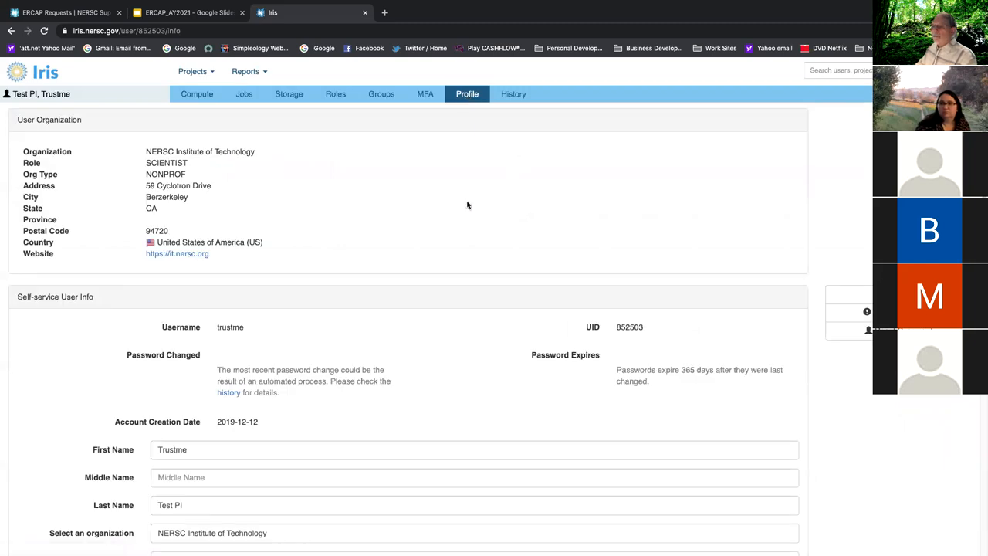
mouse_move(281, 166)
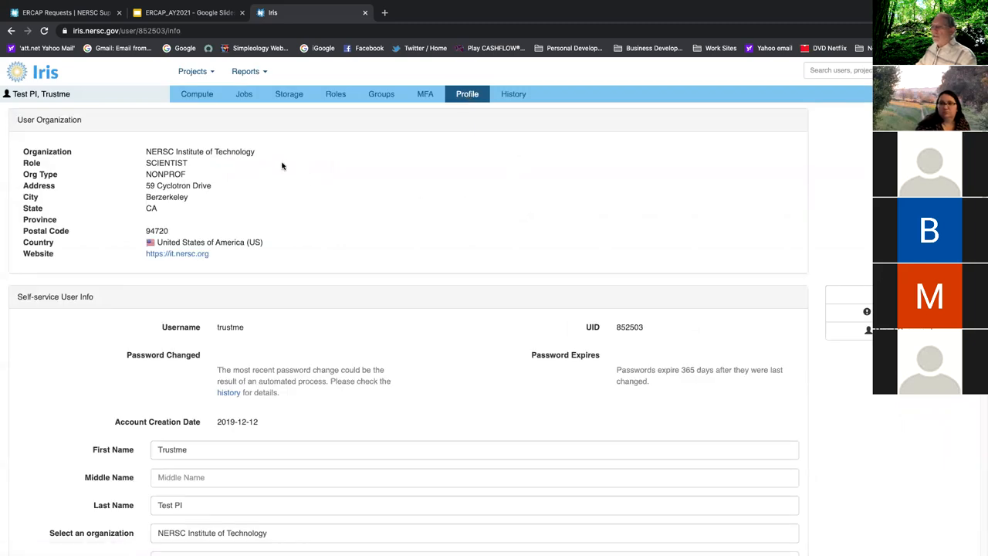
scroll(down, 3)
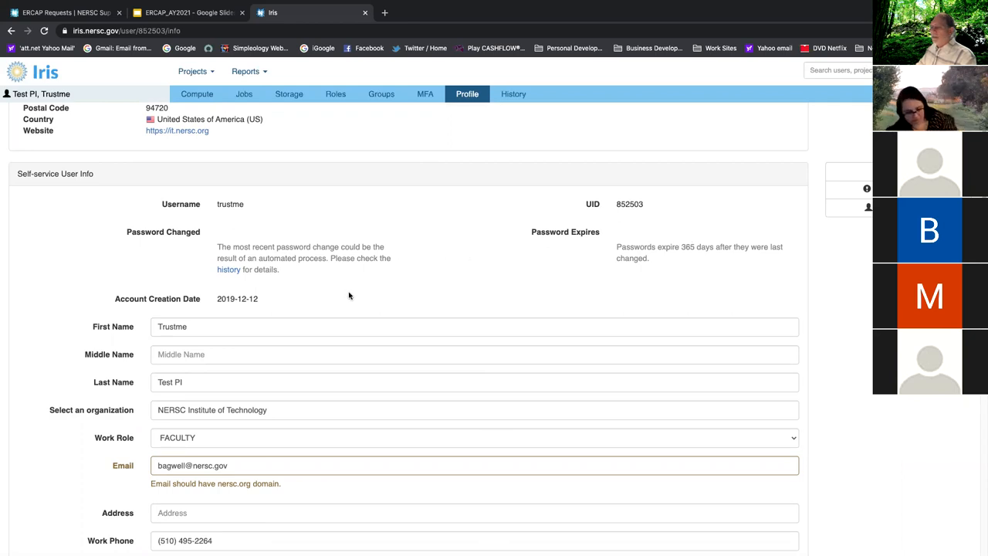
scroll(down, 3)
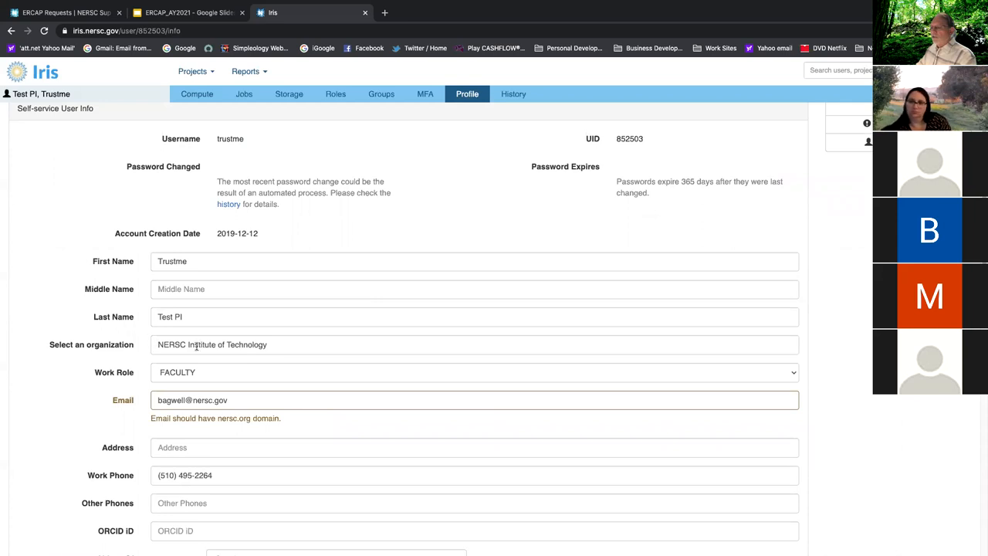
scroll(down, 3)
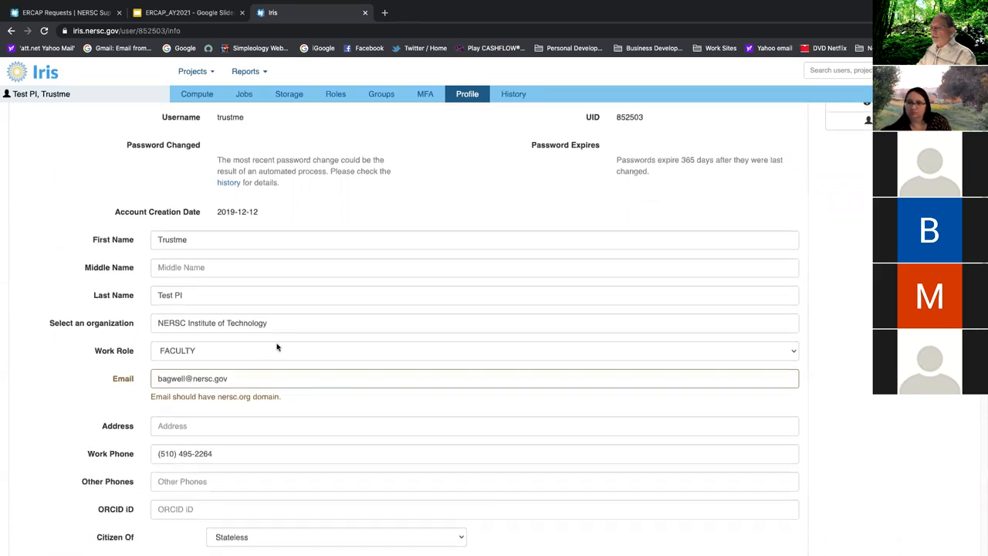
scroll(down, 3)
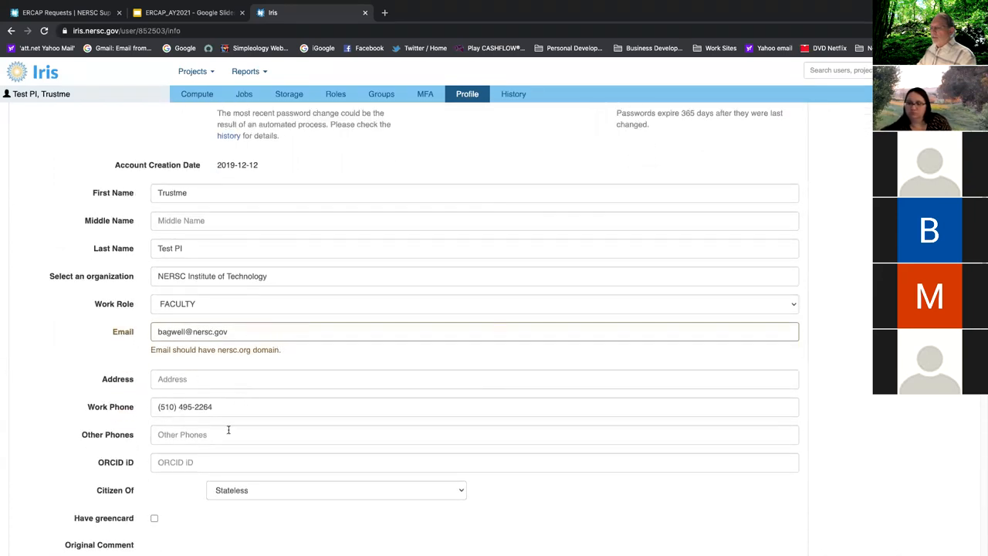
scroll(down, 3)
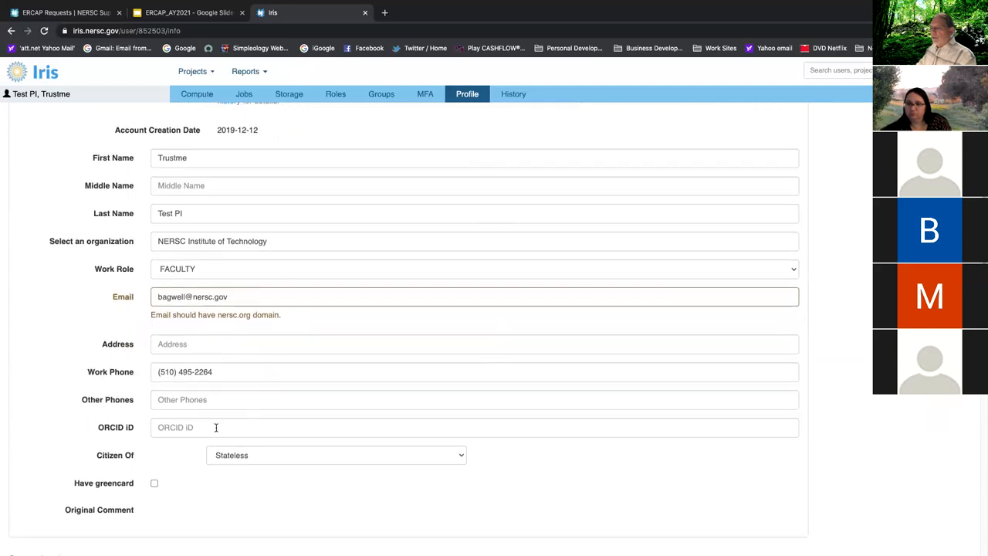
scroll(down, 3)
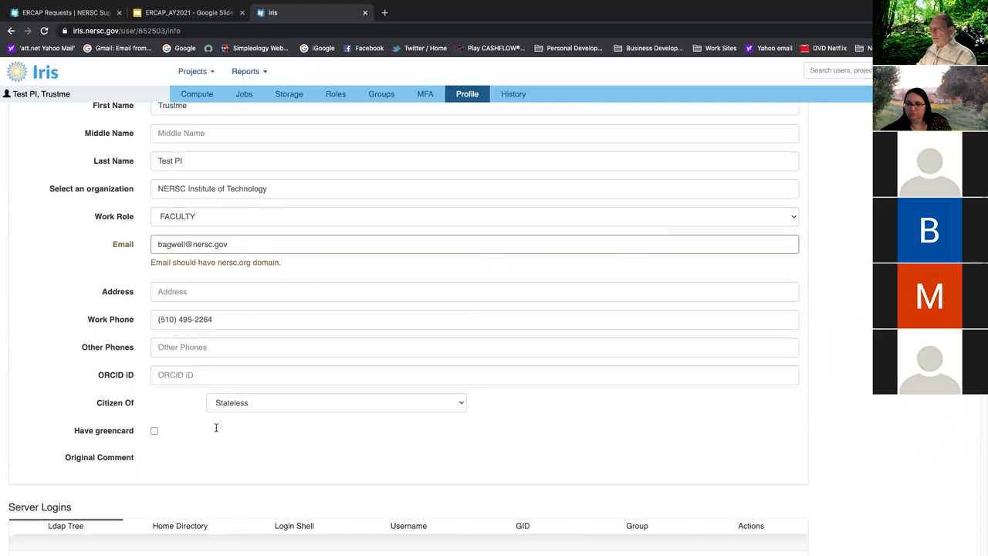
mouse_move(166, 403)
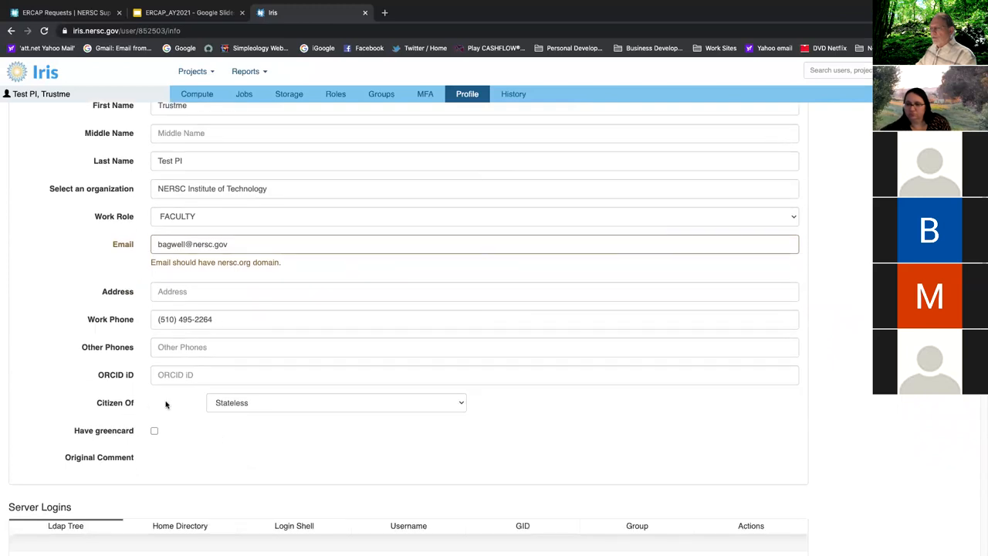
mouse_move(220, 440)
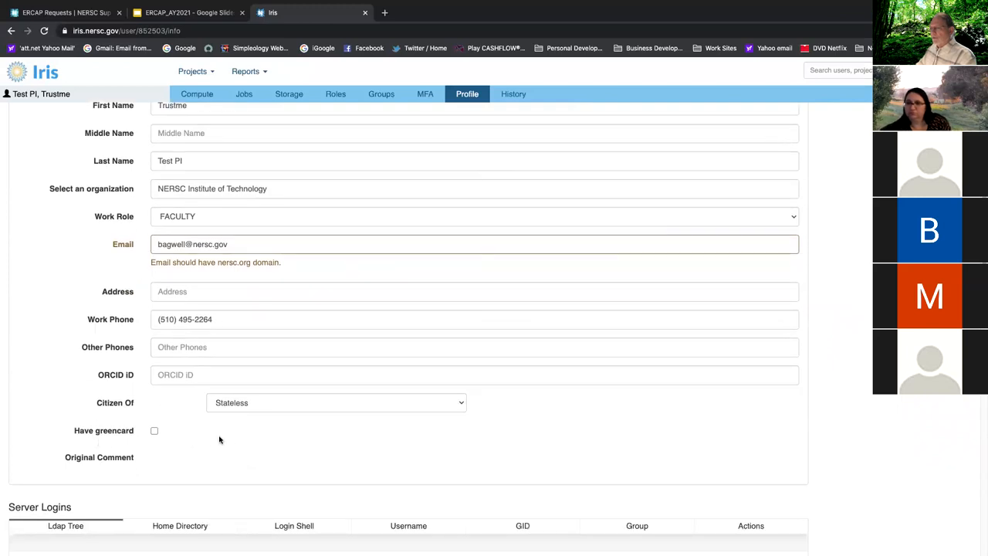
scroll(down, 3)
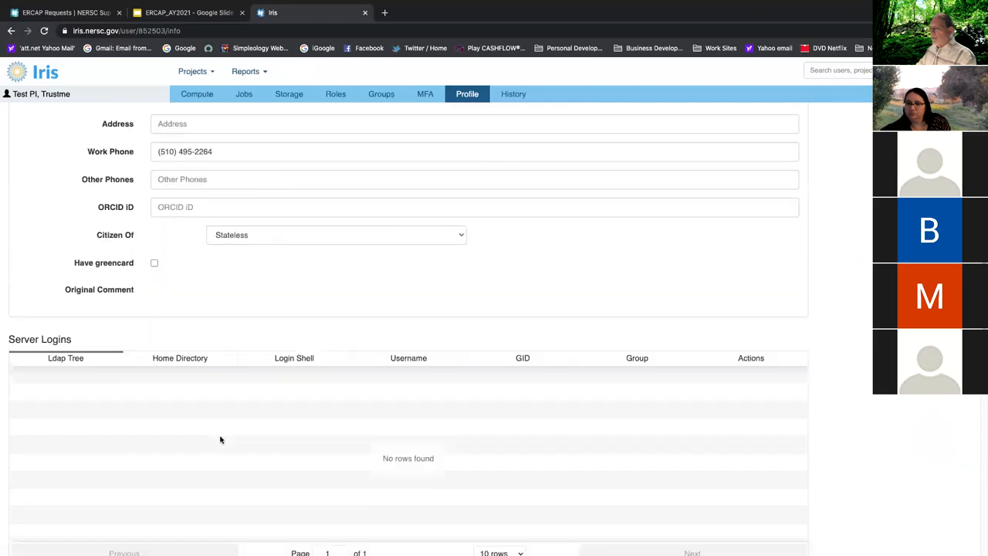
scroll(down, 3)
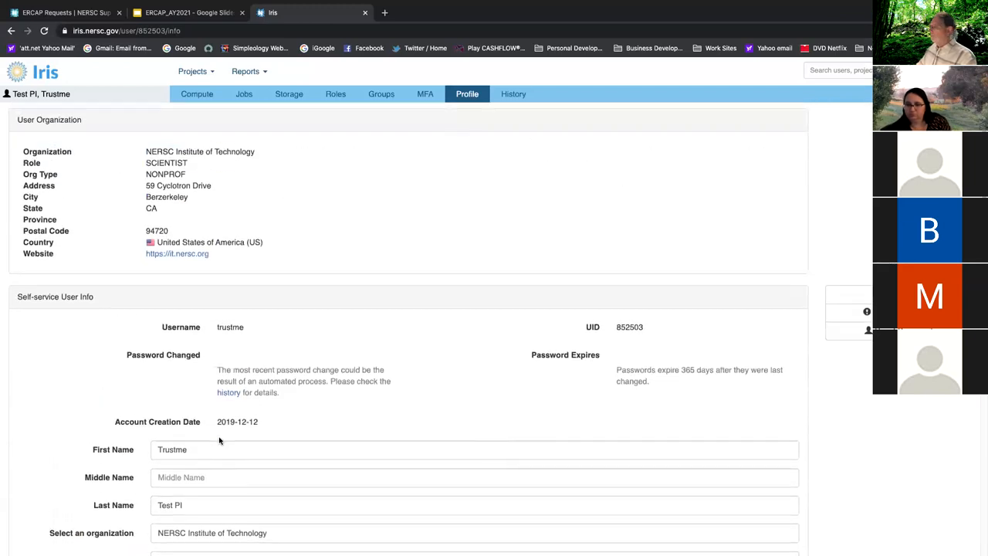
mouse_move(473, 259)
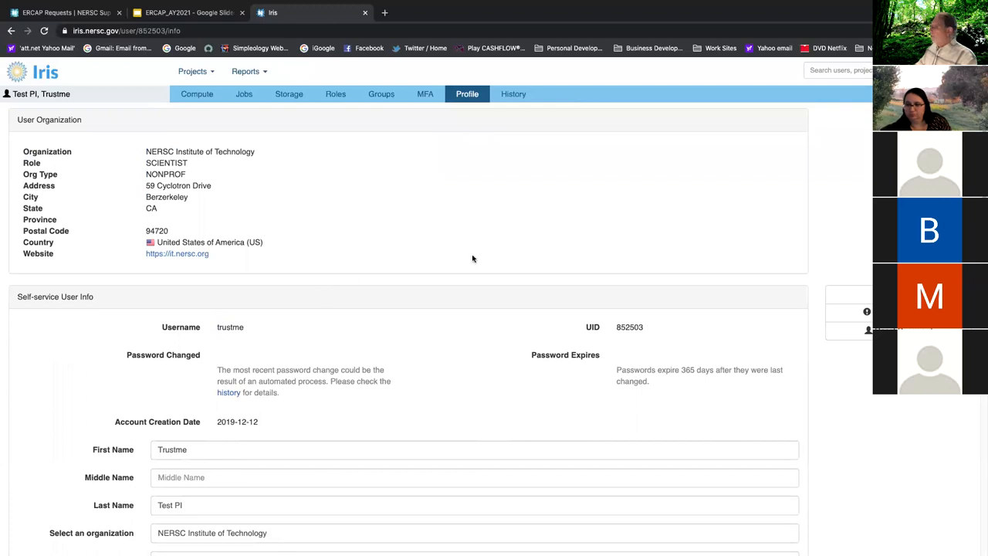
mouse_move(812, 317)
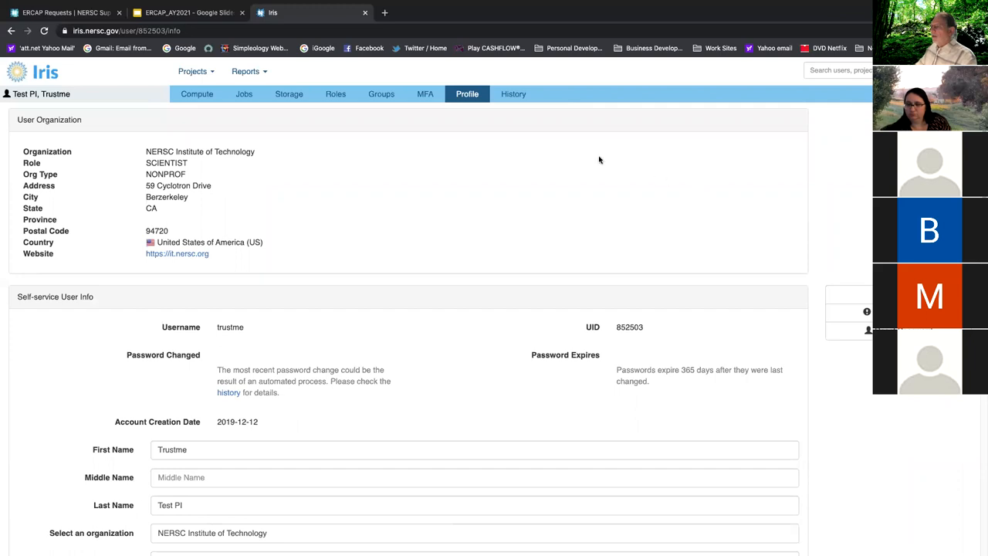
mouse_move(425, 93)
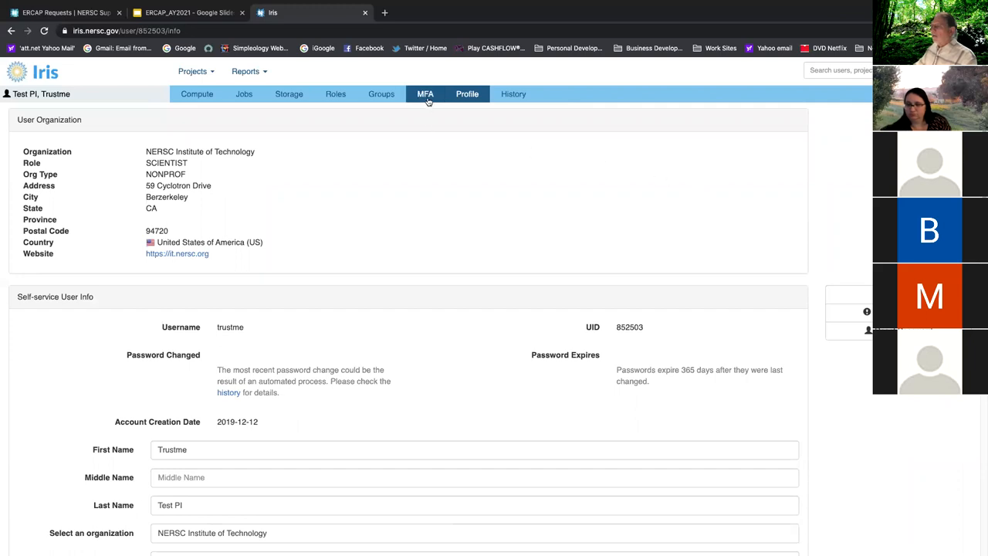
Show the MFA page for Test PI, Trustme, where MFA is reported disabled.
click(425, 93)
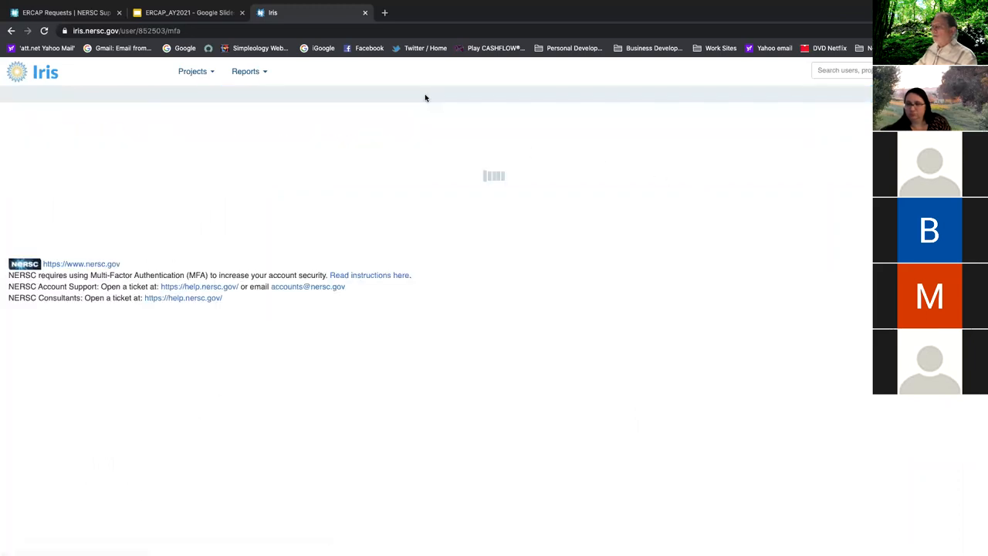
click(425, 94)
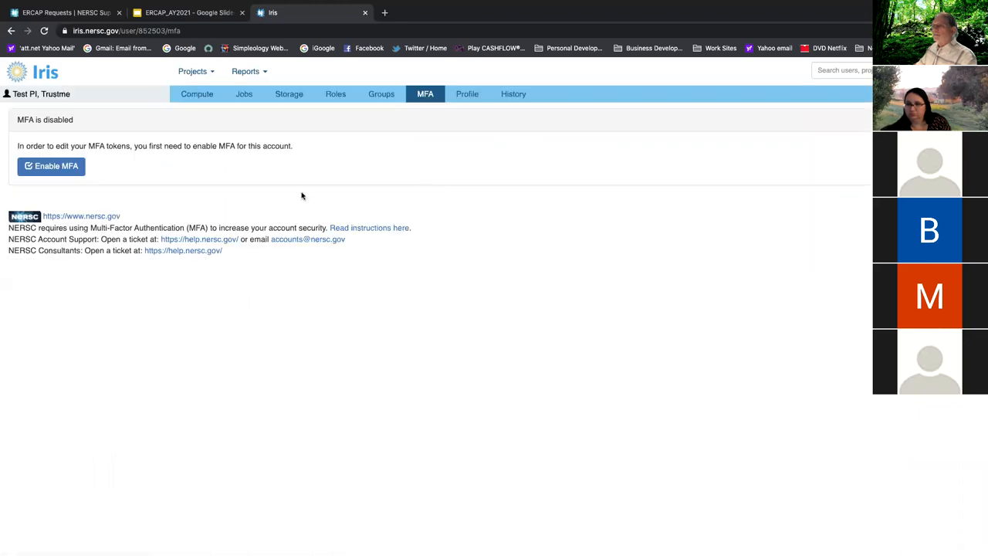
mouse_move(129, 175)
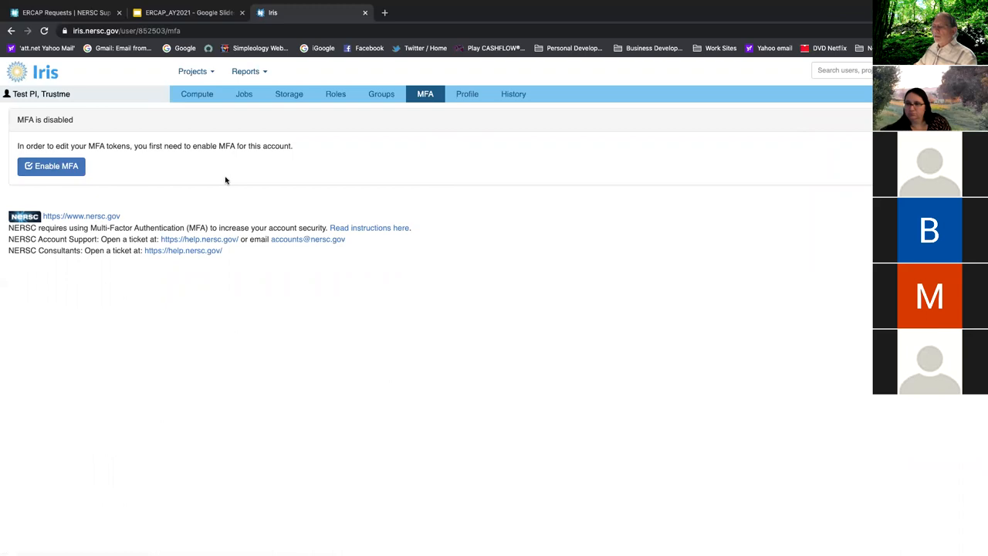
mouse_move(236, 181)
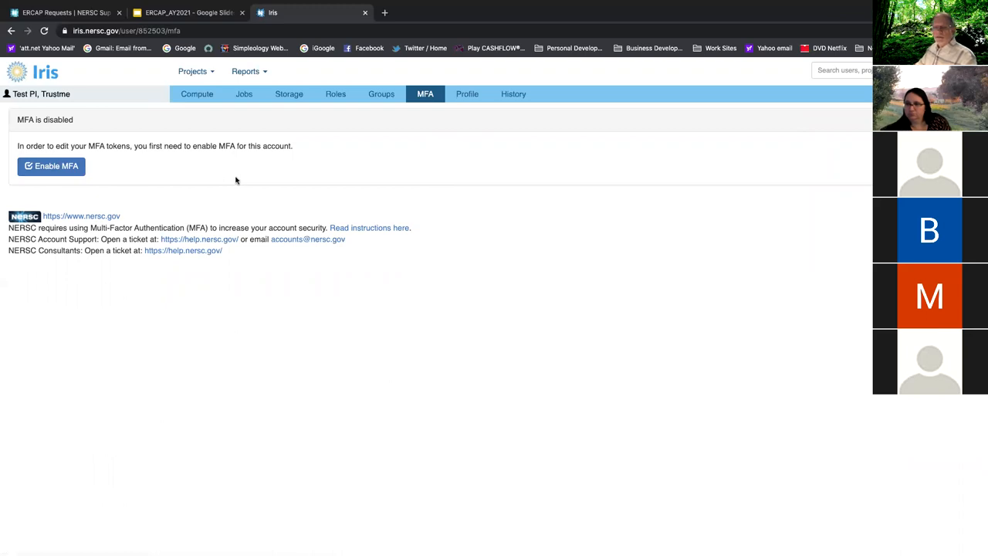
mouse_move(262, 180)
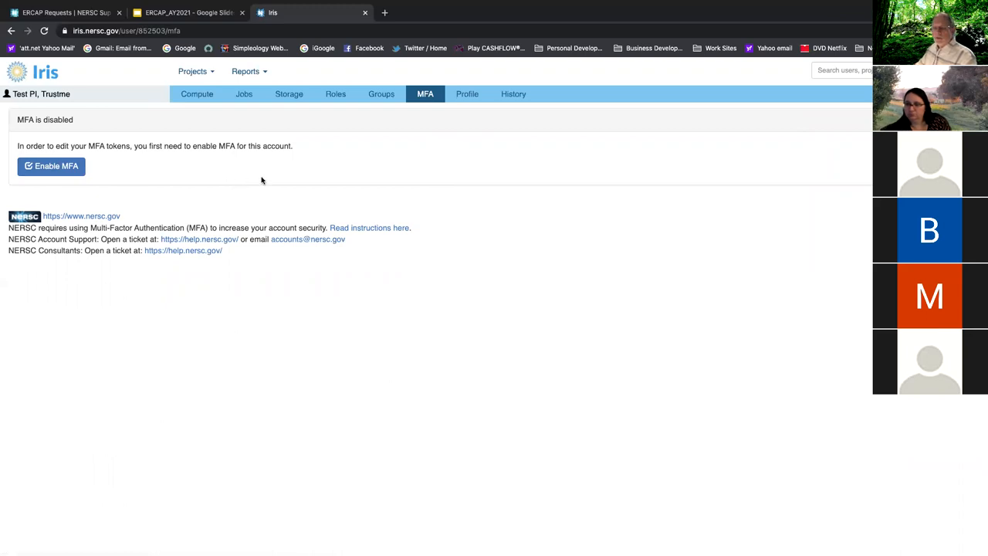
mouse_move(365, 186)
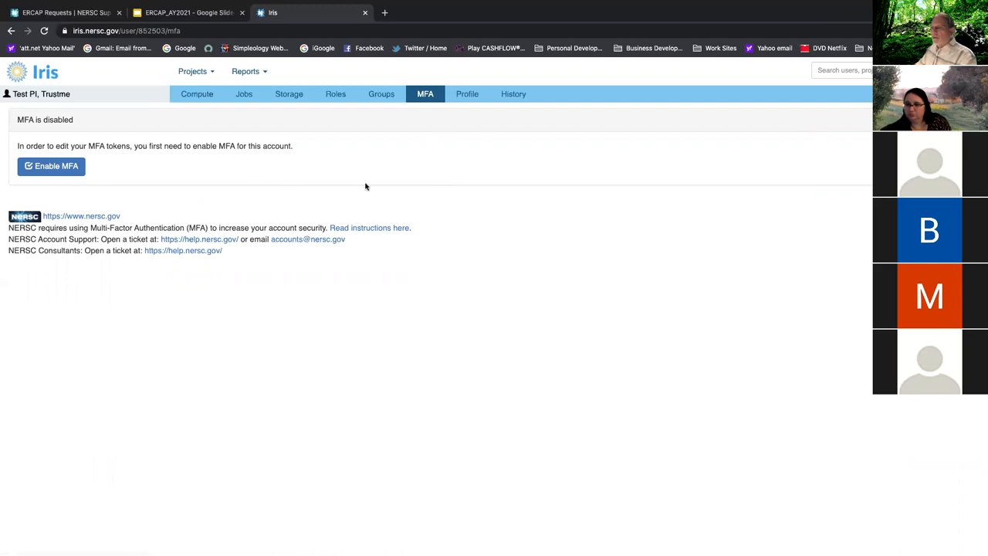
mouse_move(386, 188)
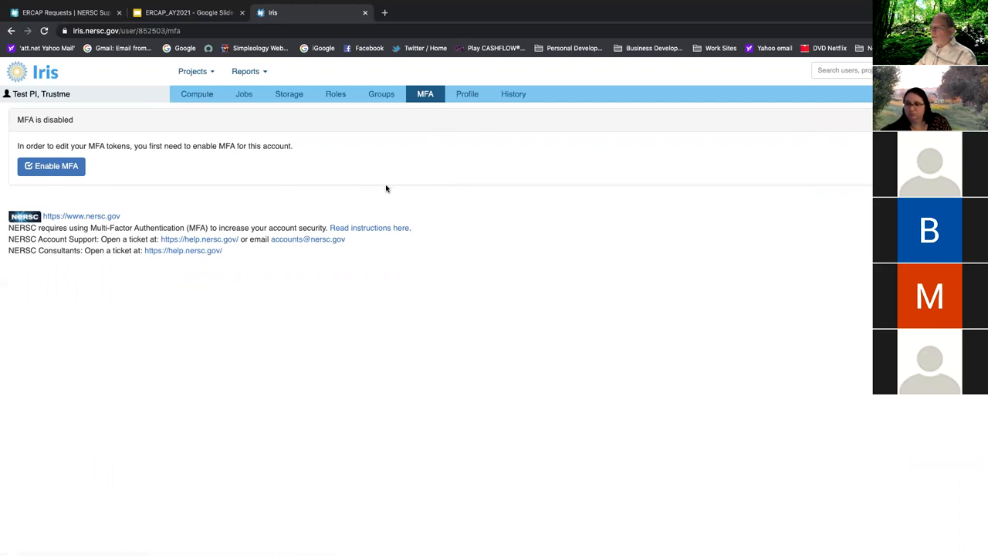
mouse_move(331, 124)
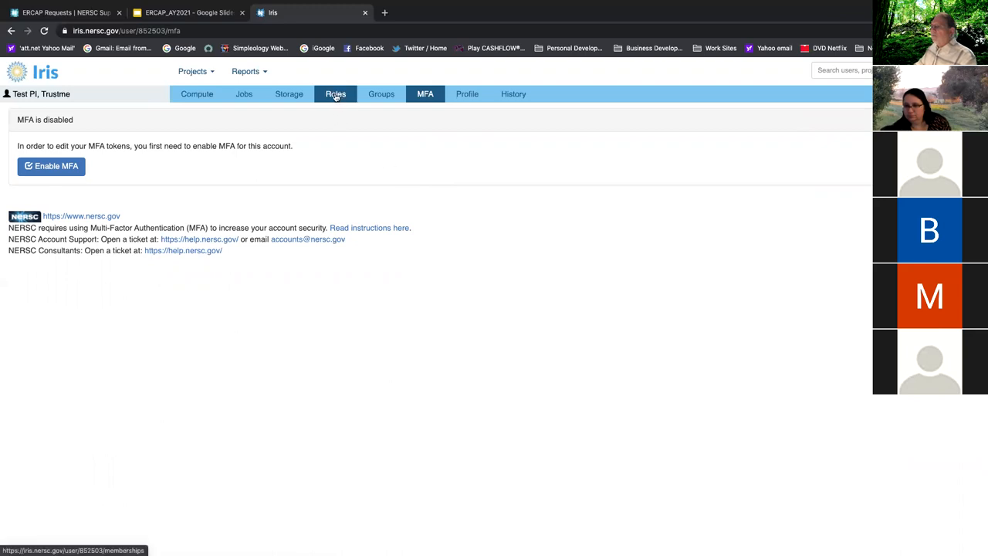
Show the Roles page for Test PI, Trustme, listing no Iris, project or DOE administrative roles.
click(335, 93)
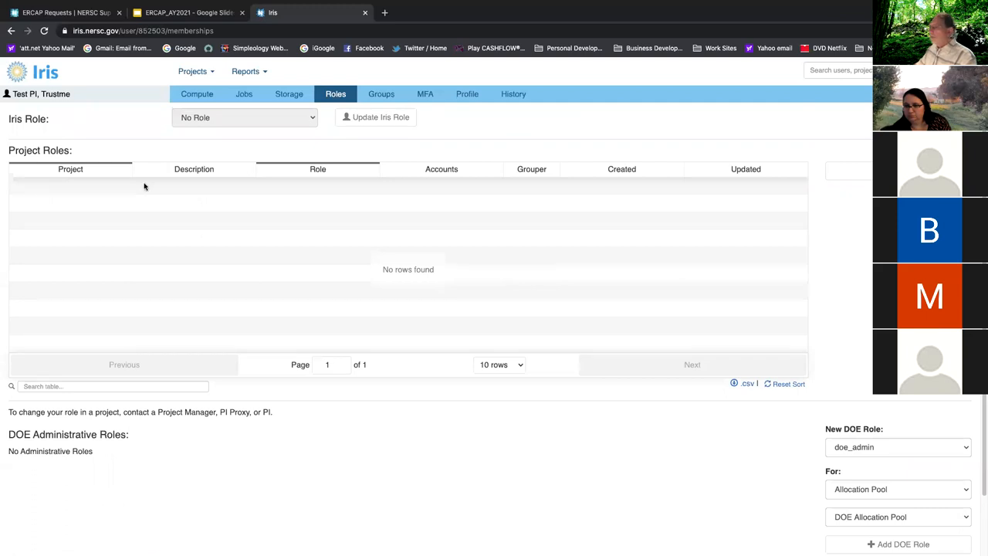
mouse_move(128, 193)
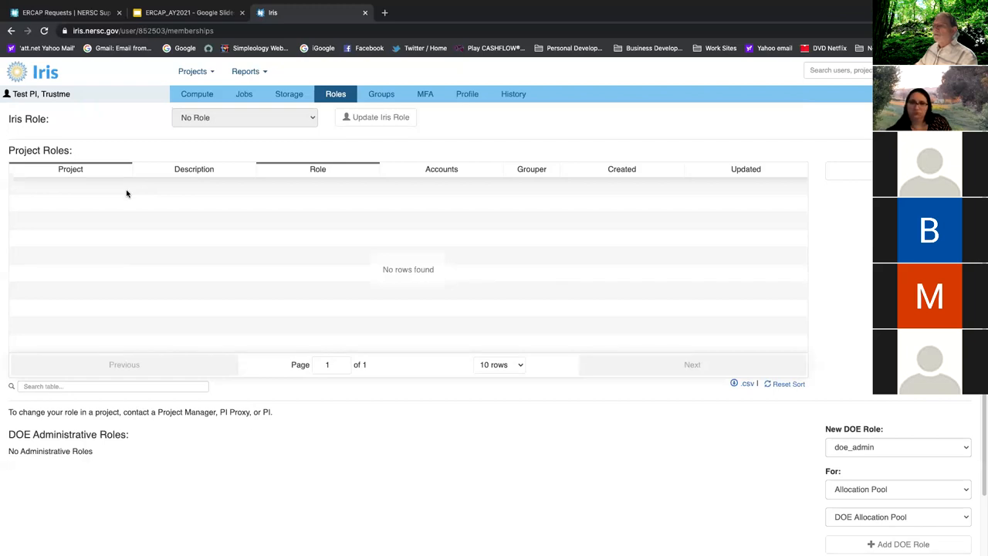
mouse_move(75, 105)
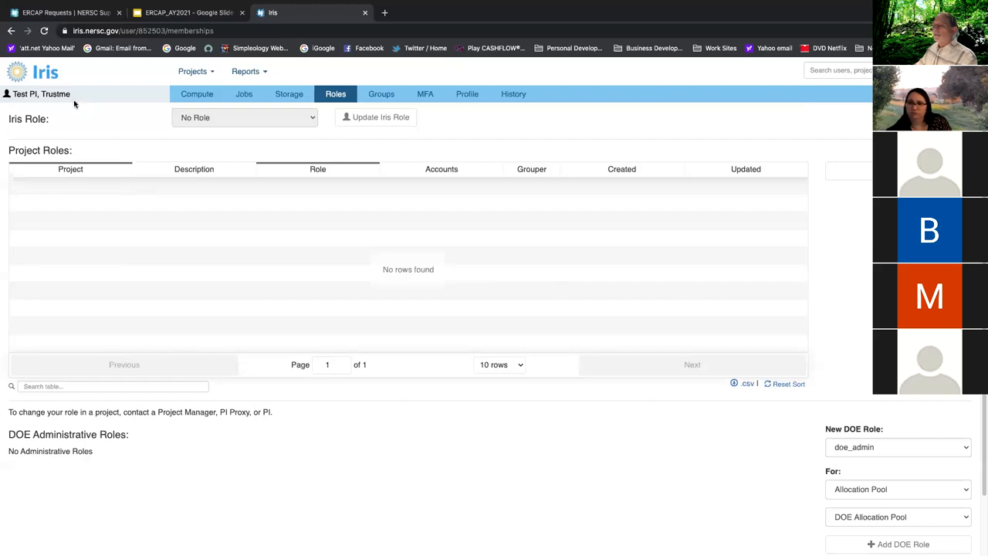
mouse_move(71, 99)
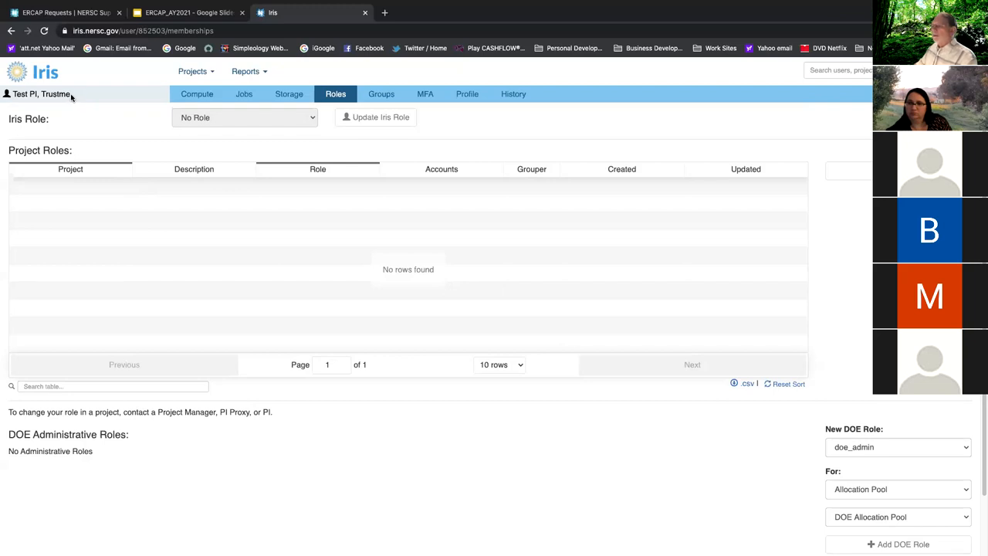
mouse_move(48, 185)
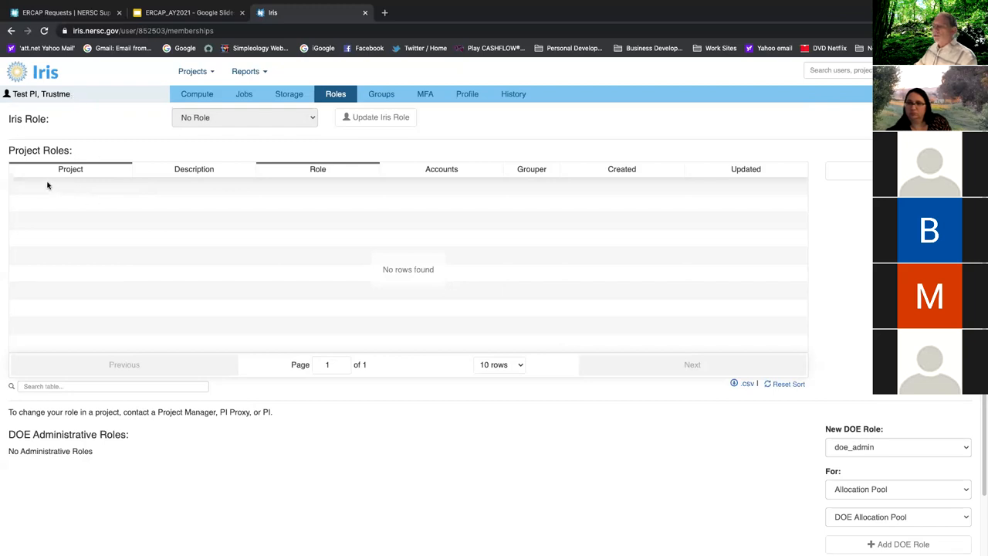
mouse_move(317, 144)
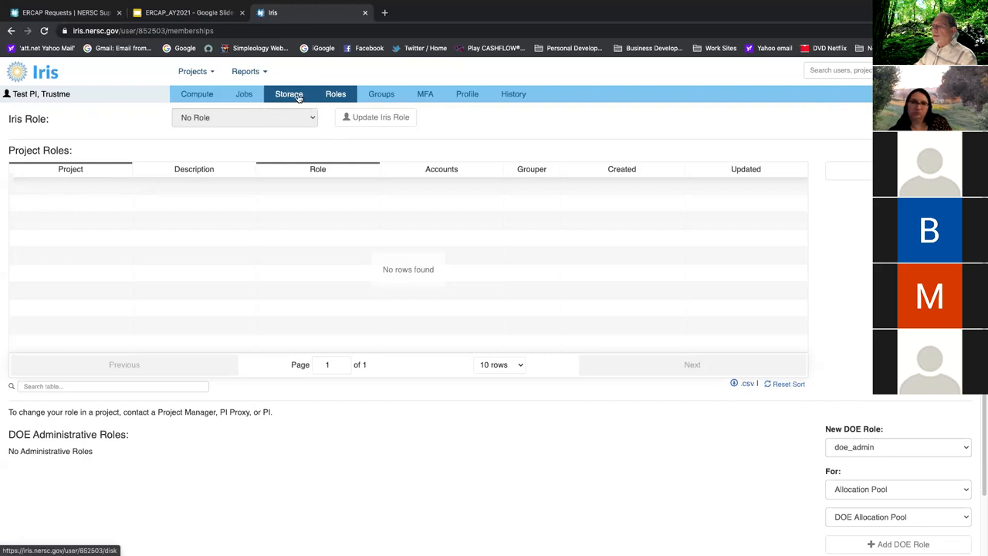
Show the Storage page and scroll through home, CFS and HPSS archive usage to HPSS Tokens.
click(289, 93)
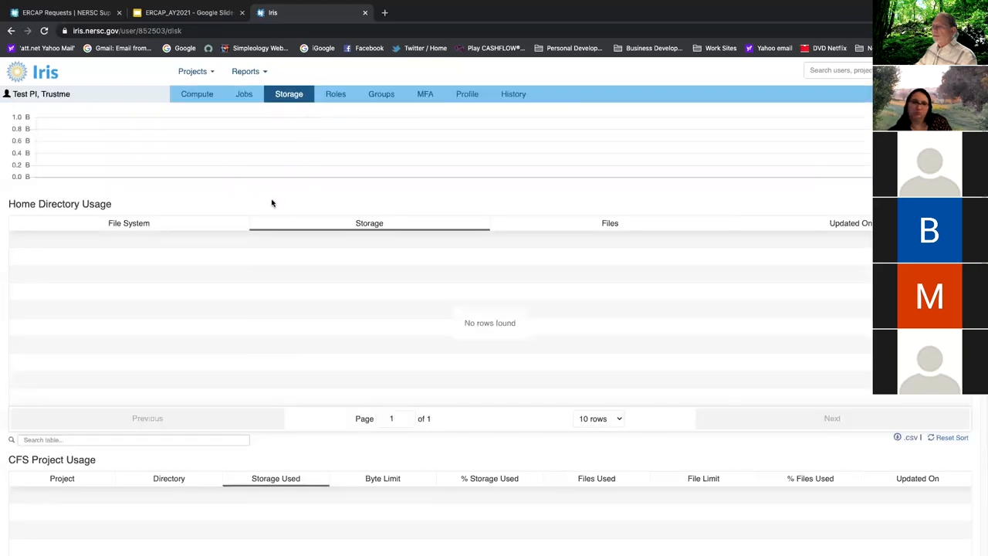
mouse_move(216, 302)
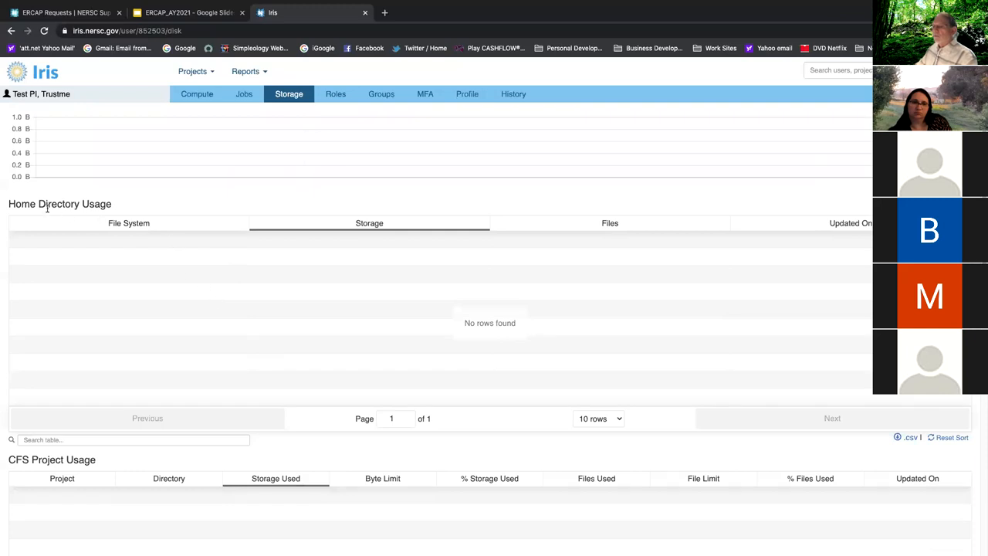
mouse_move(94, 263)
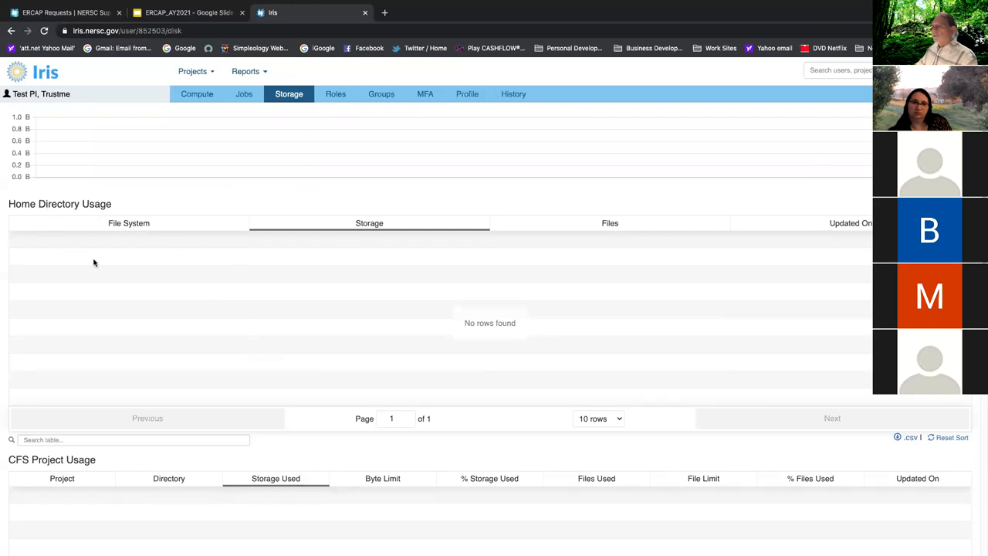
scroll(down, 3)
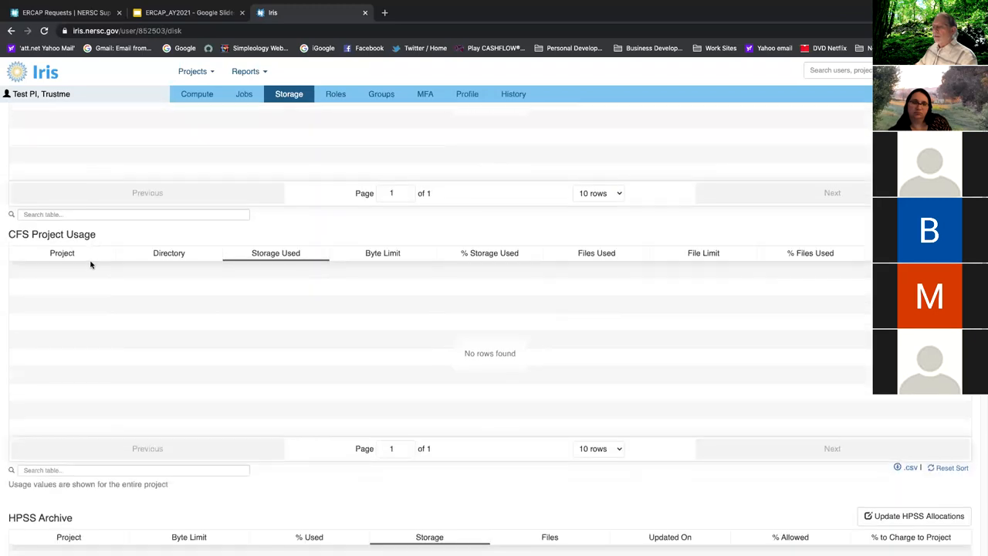
scroll(down, 3)
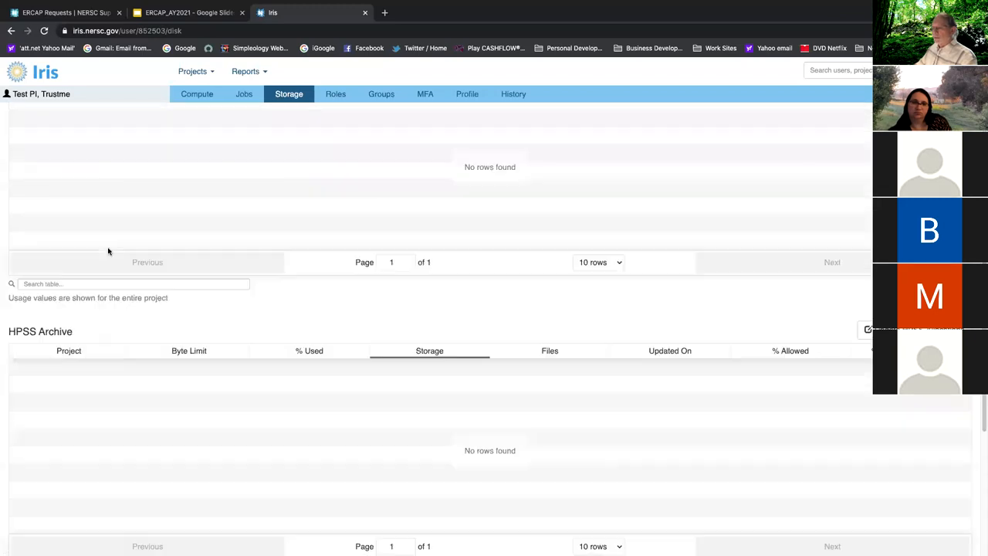
scroll(down, 3)
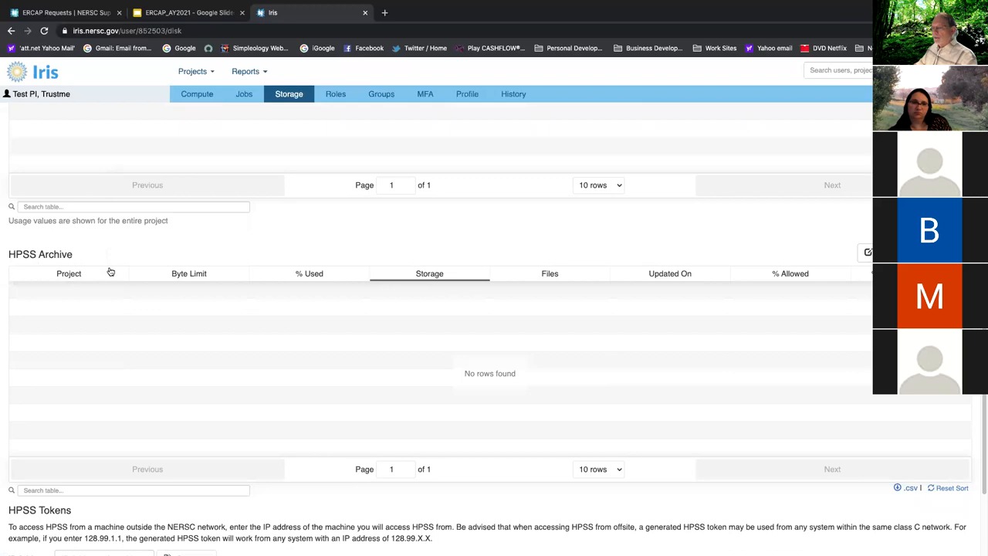
scroll(down, 3)
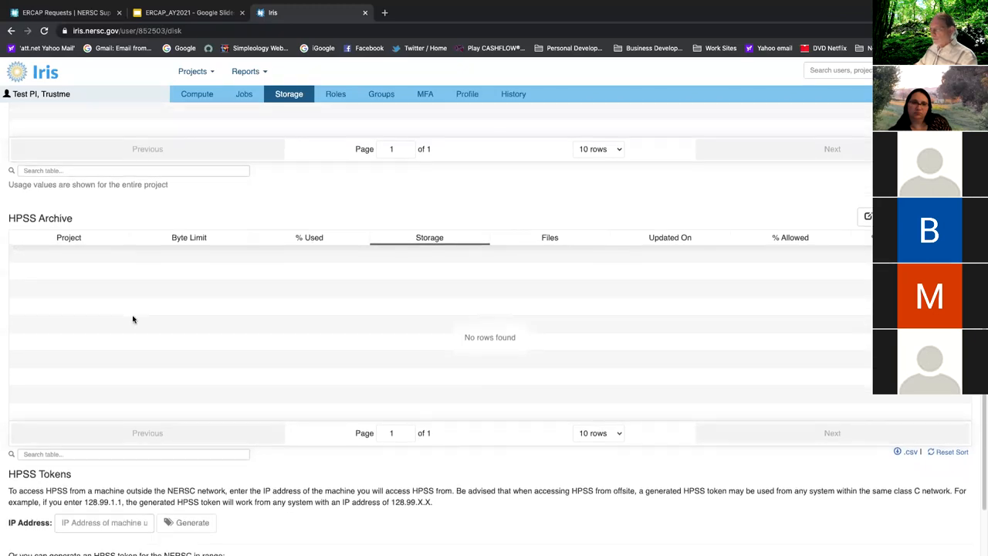
scroll(down, 3)
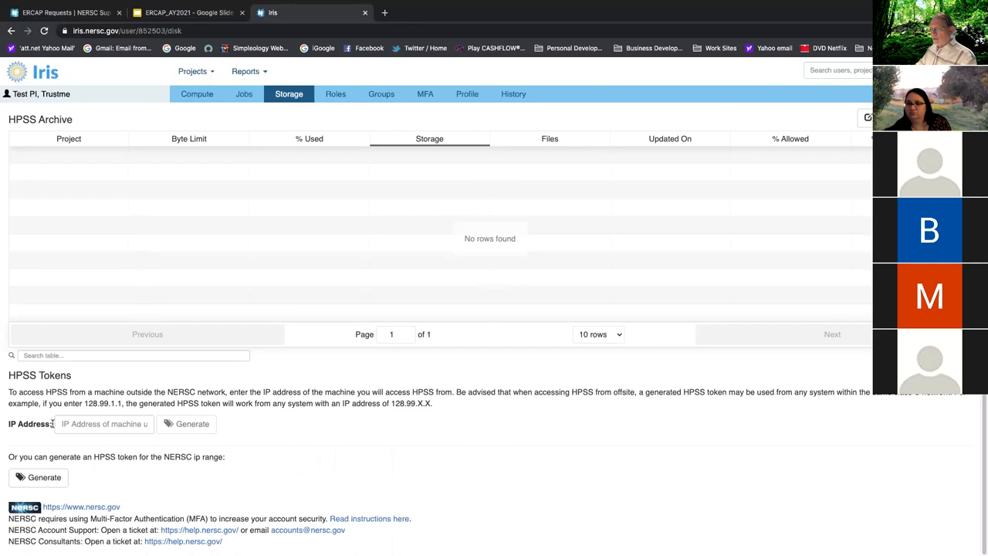
mouse_move(270, 429)
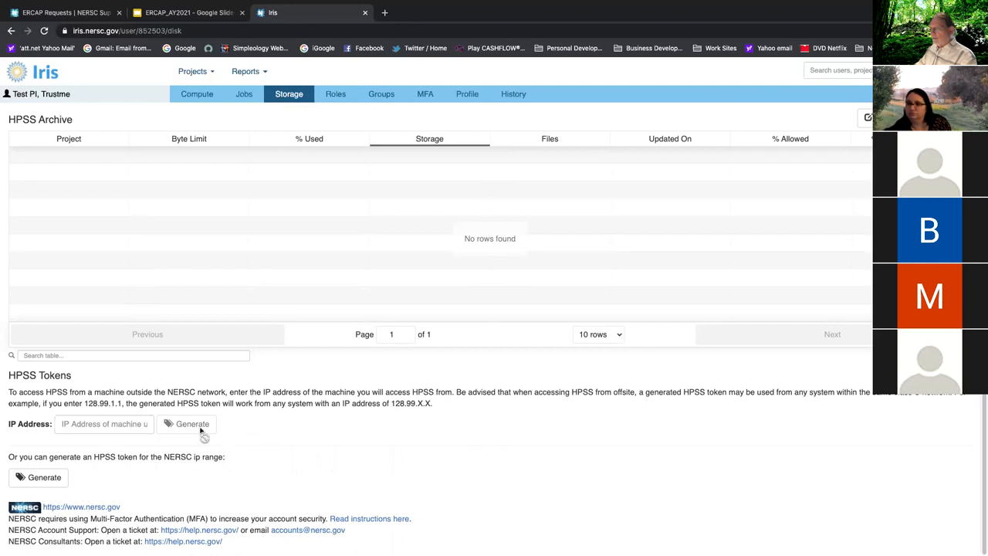
mouse_move(289, 436)
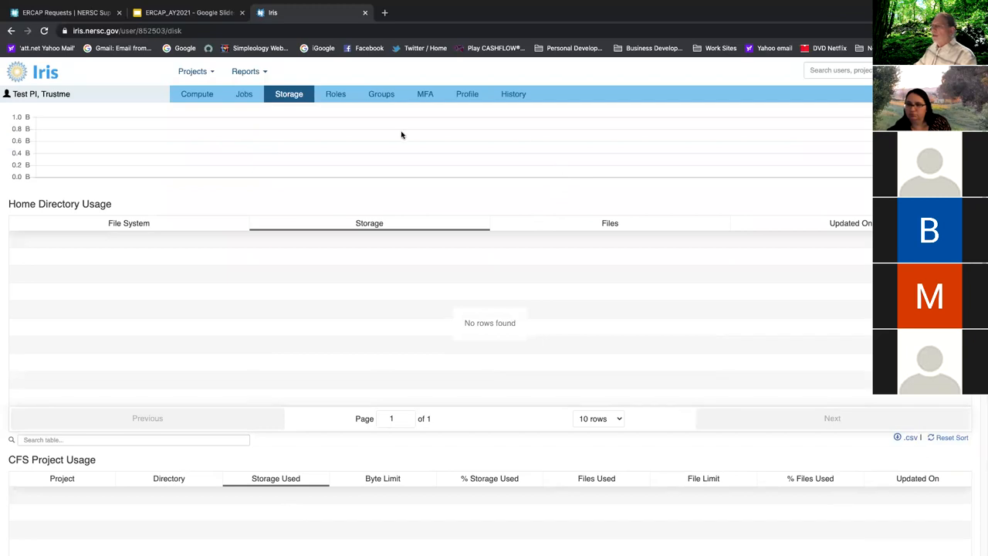
Search Iris for 'testm', then go to the Become another user page.
click(842, 69)
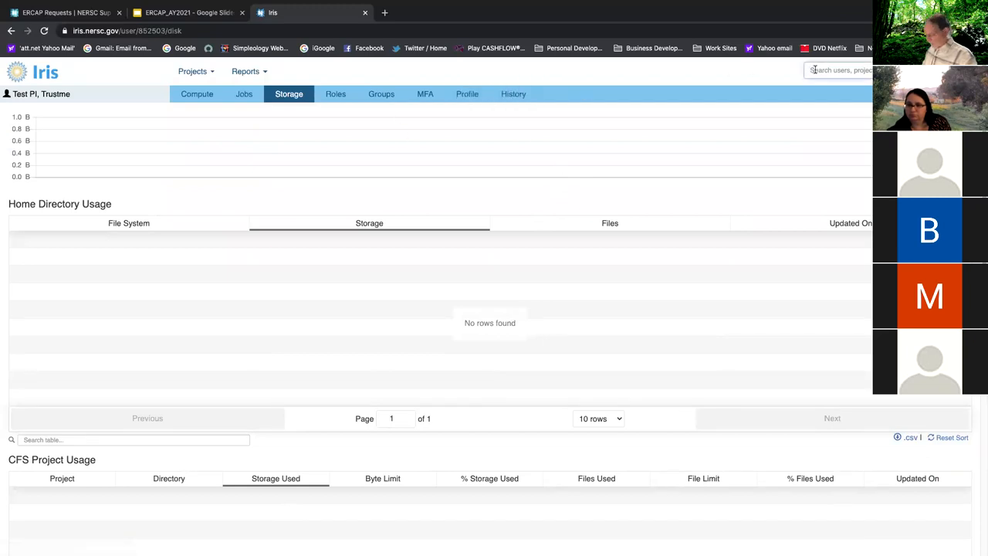
text(testmpp)
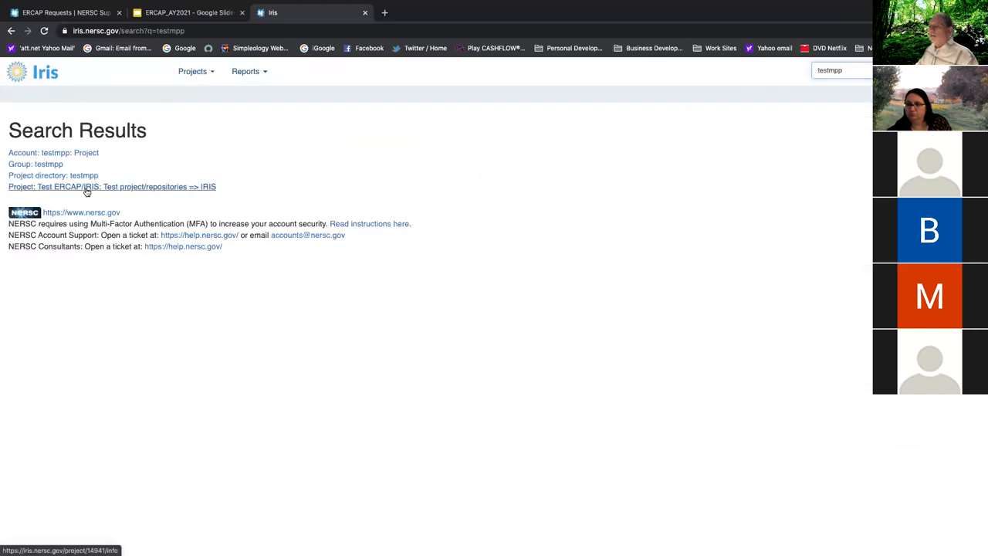
click(112, 186)
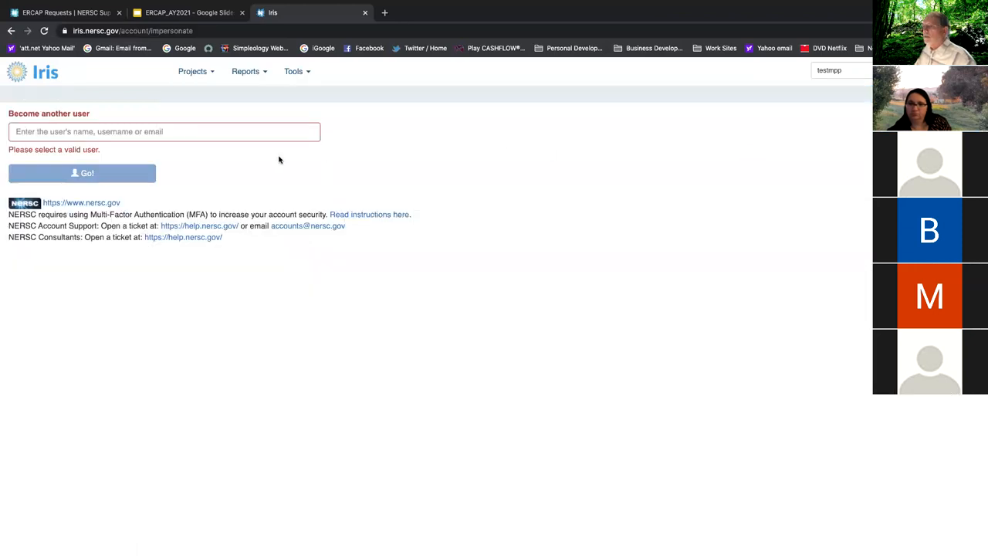
Act as user 'Pi, Test', found by typing tpi in the Become another user field.
text(tp)
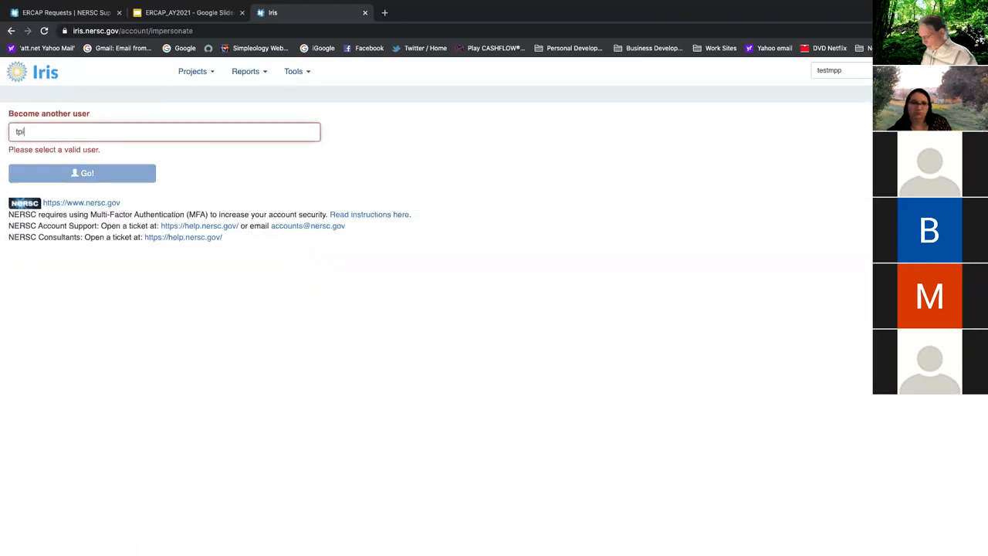
text(tpi)
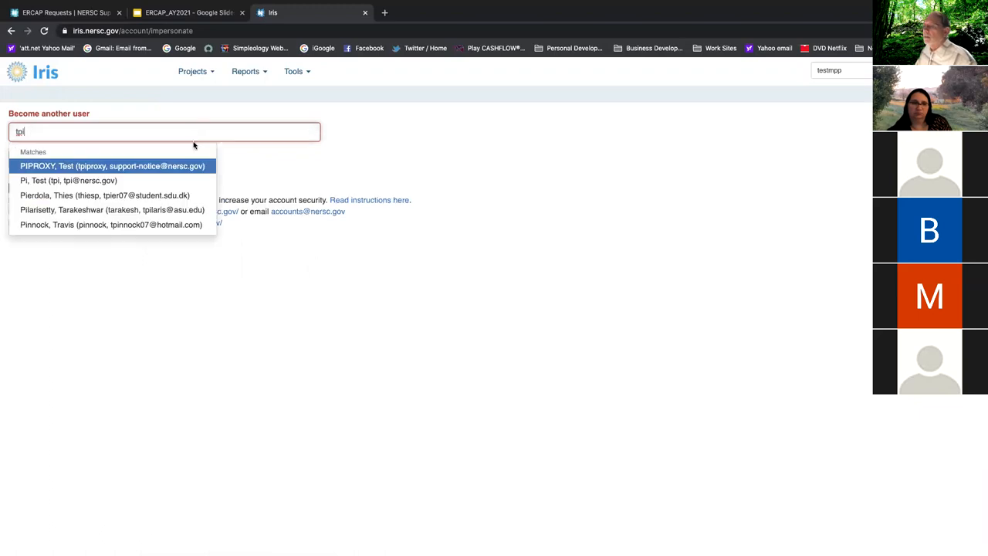
click(68, 180)
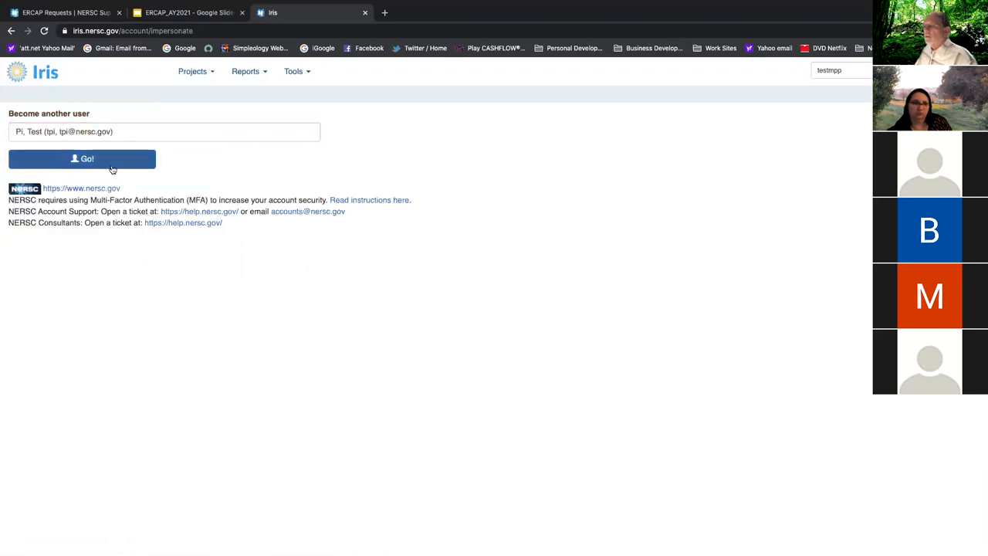
click(82, 158)
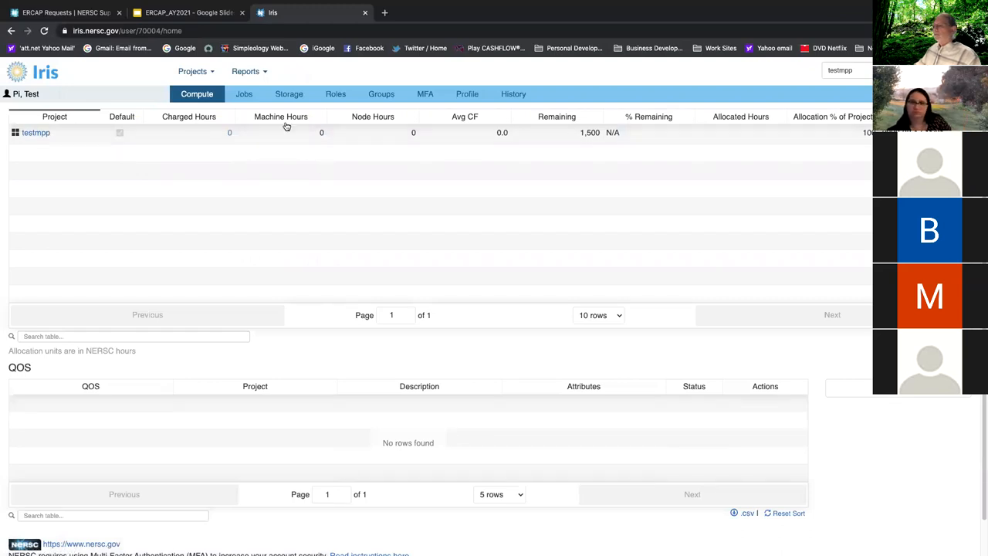
View Pi, Test's roles, then the Storage page with 24.0 KB home and 13.5 MB CFS usage.
click(335, 94)
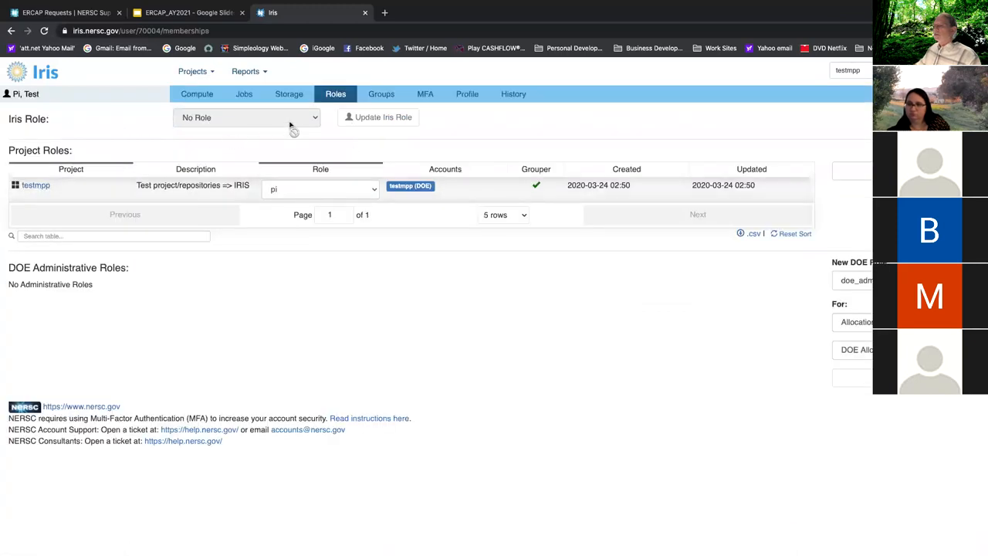
click(288, 94)
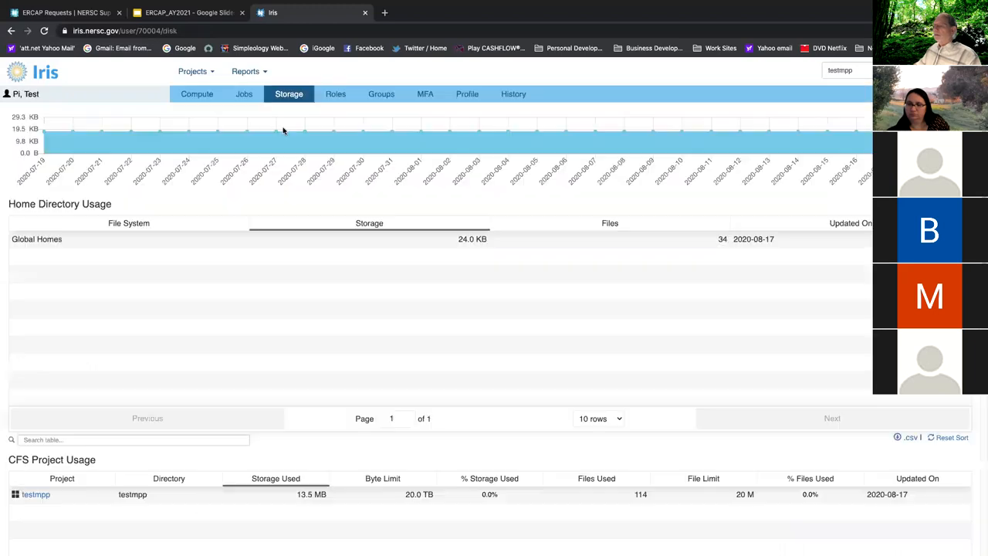
mouse_move(228, 306)
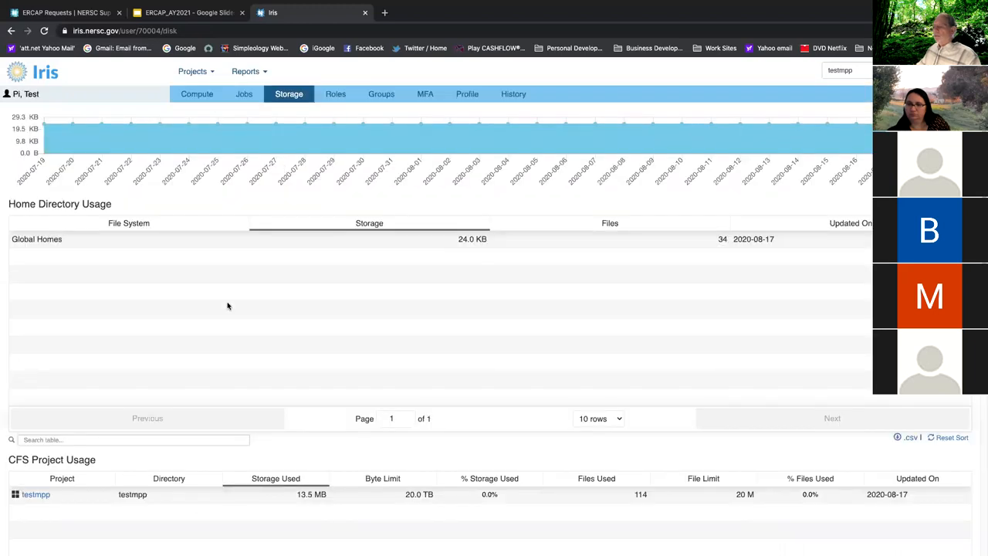
scroll(down, 3)
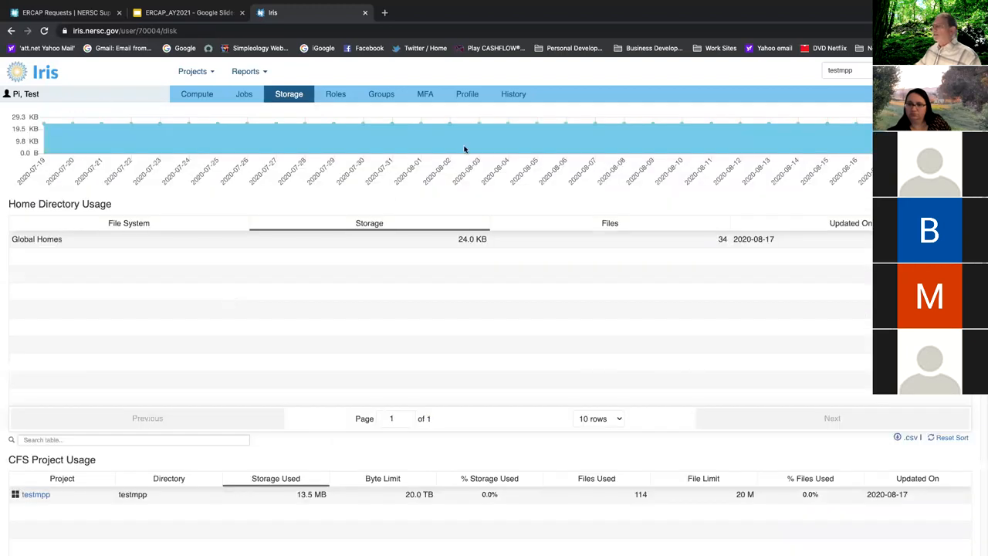
click(467, 93)
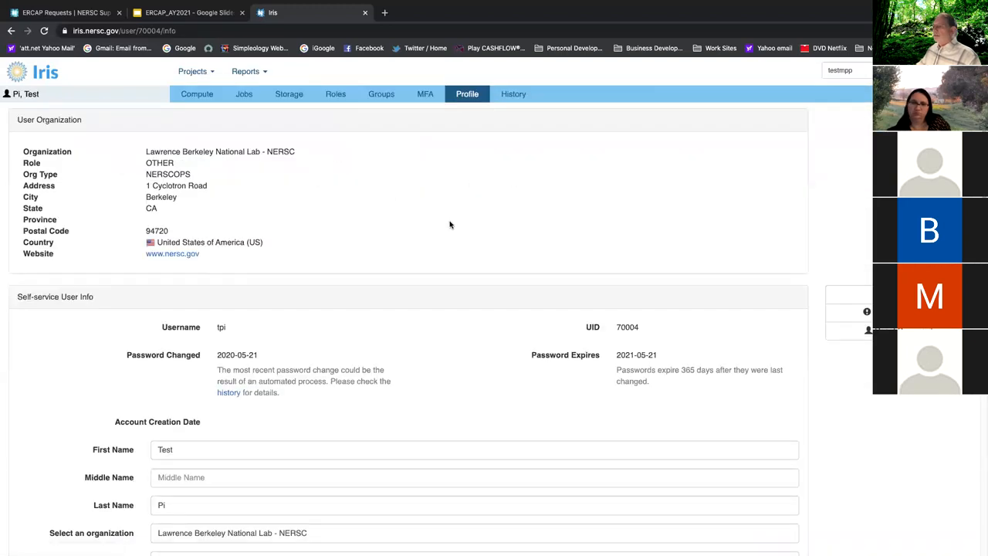
scroll(down, 3)
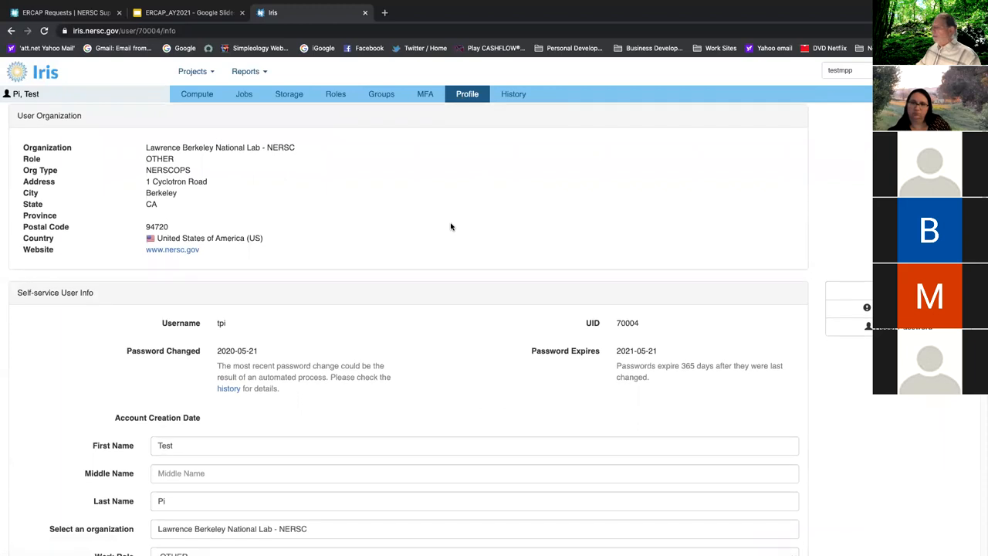
scroll(down, 3)
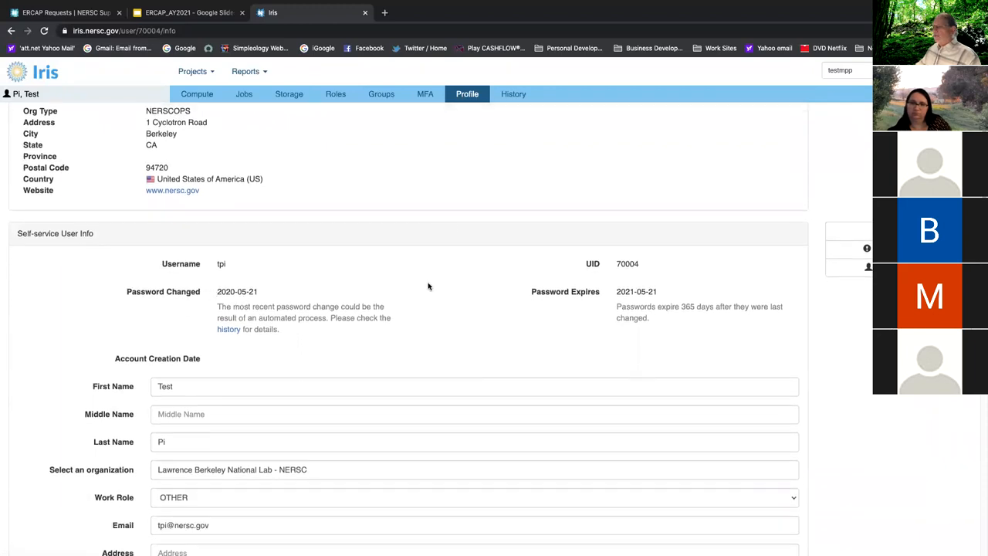
scroll(down, 3)
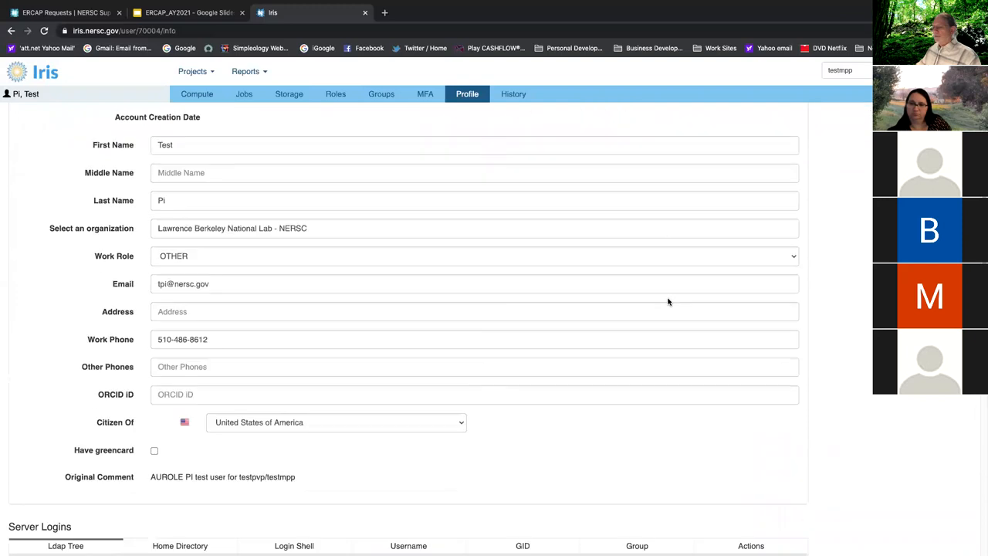
scroll(down, 3)
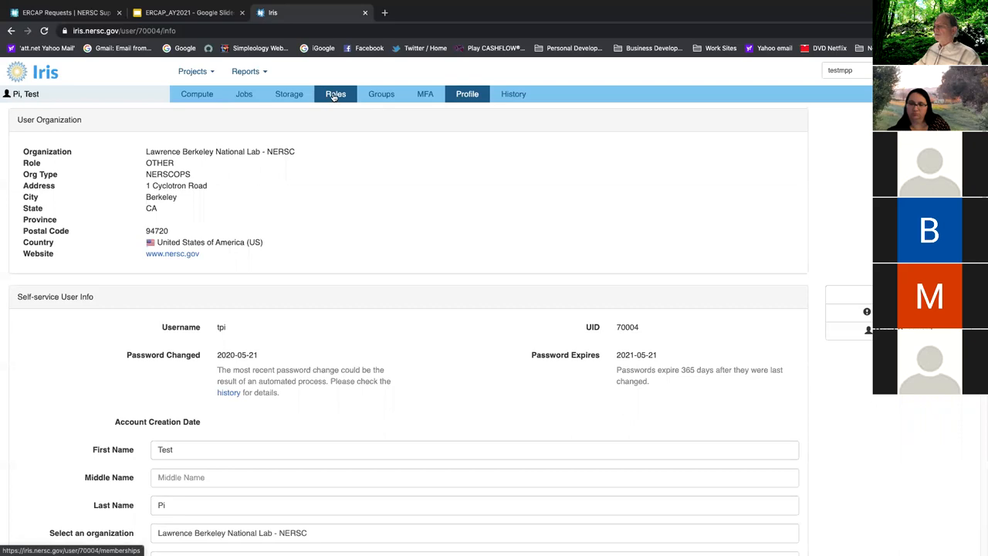
click(335, 94)
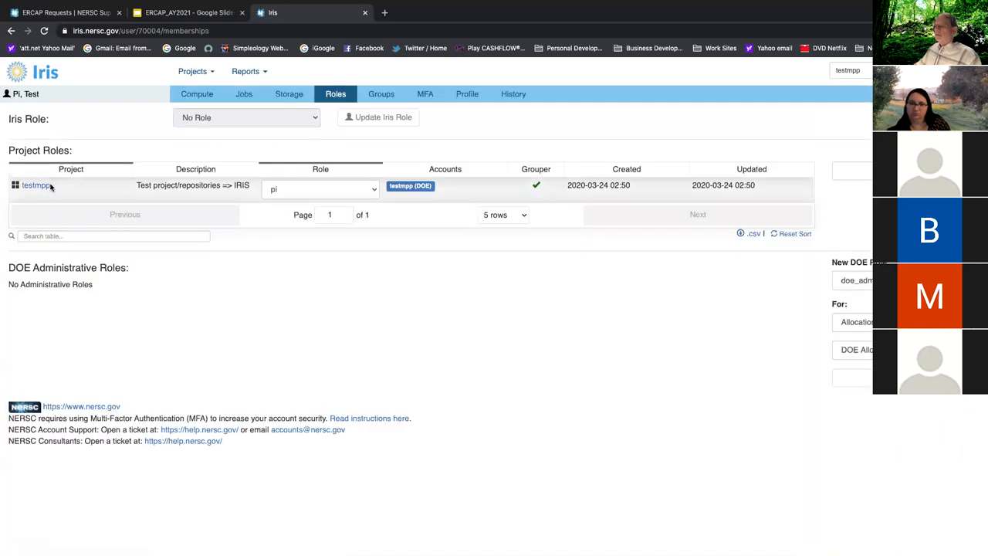
Open testmpp's 1,500-hour Compute page, check its empty Jobs list, then its Storage page.
click(36, 185)
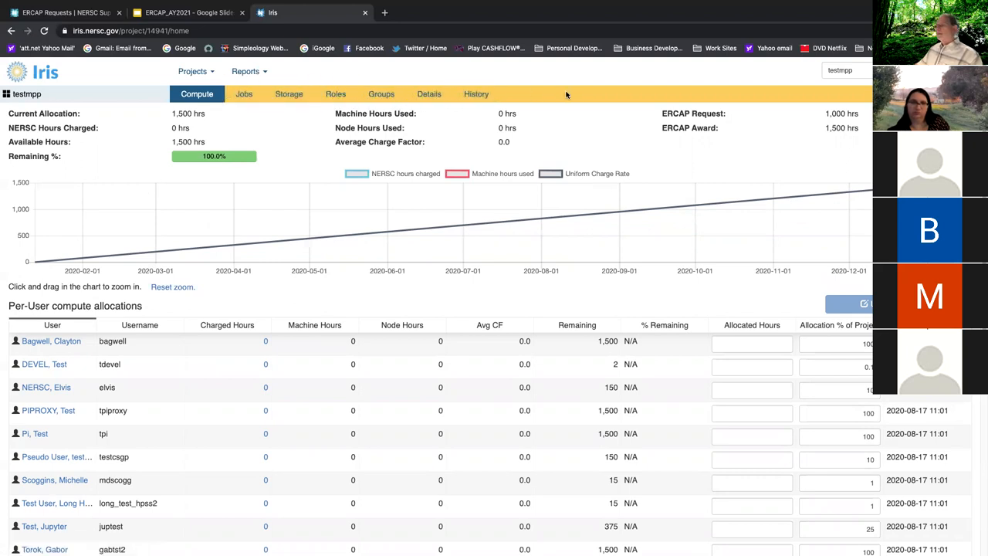
mouse_move(283, 197)
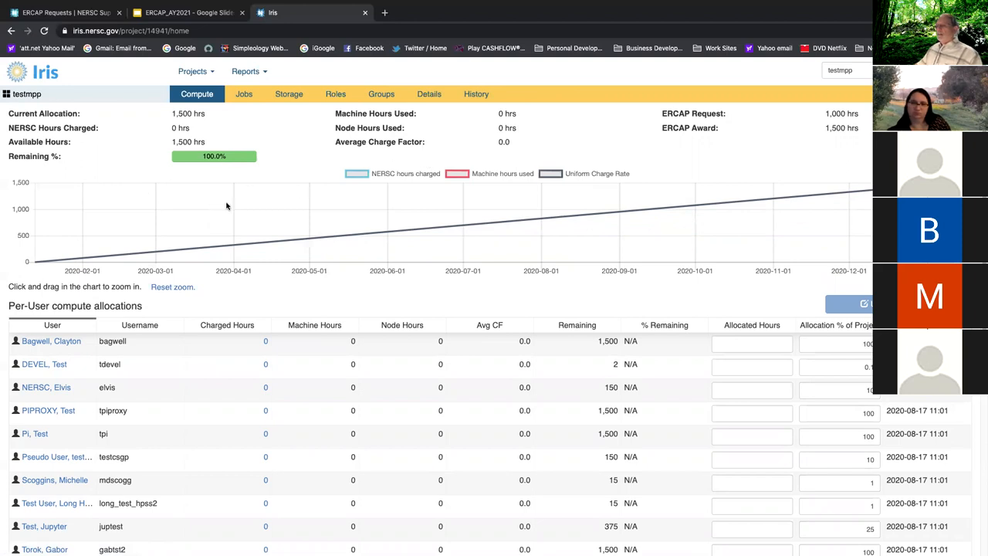
mouse_move(65, 261)
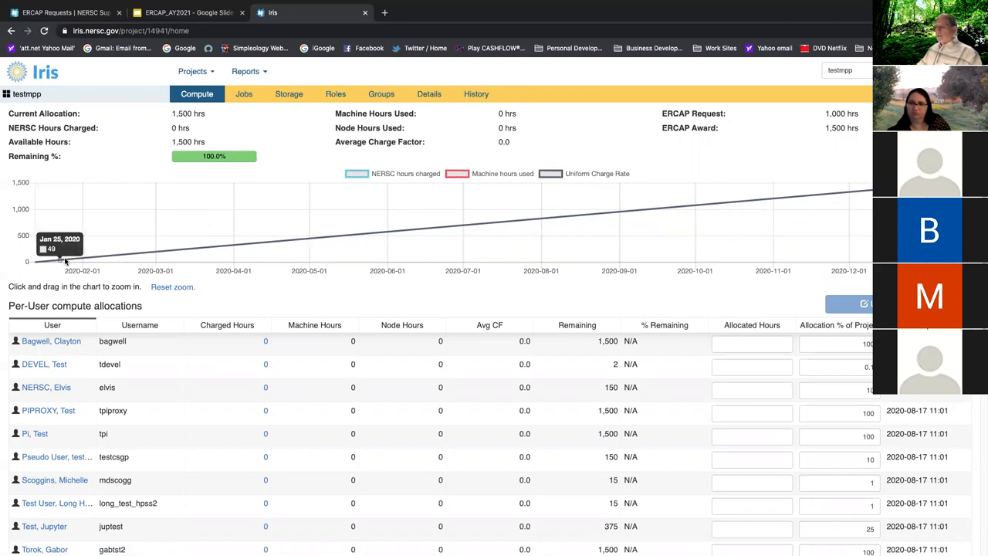
mouse_move(273, 253)
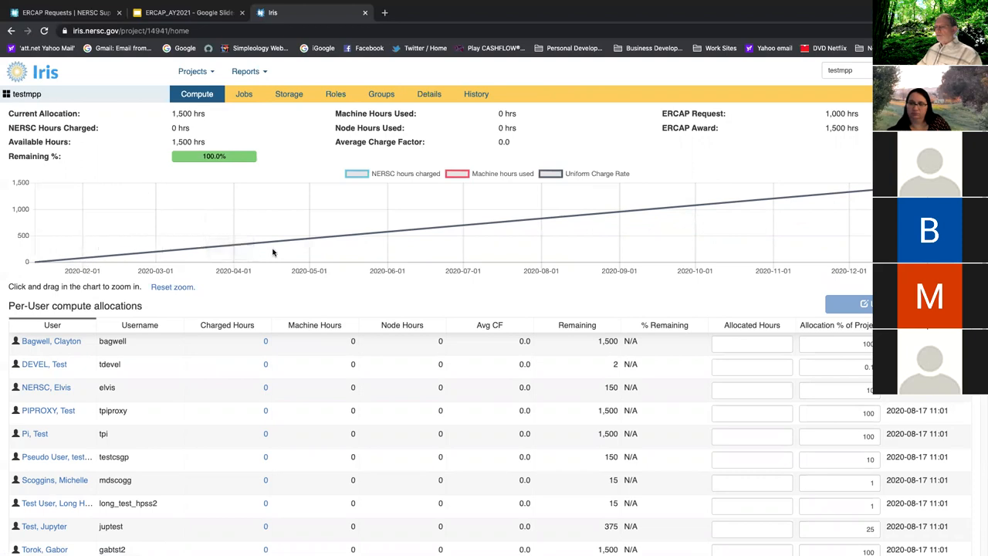
mouse_move(524, 225)
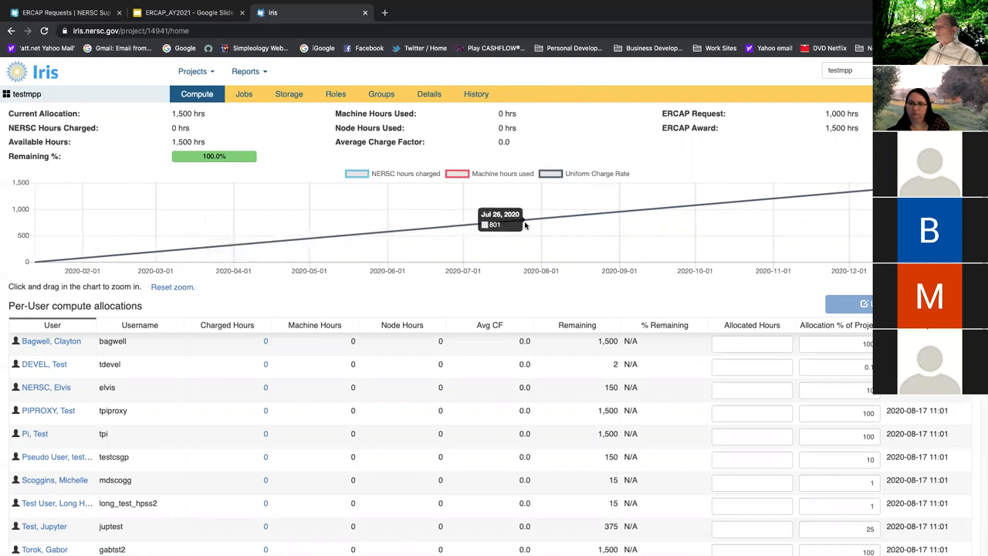
mouse_move(713, 167)
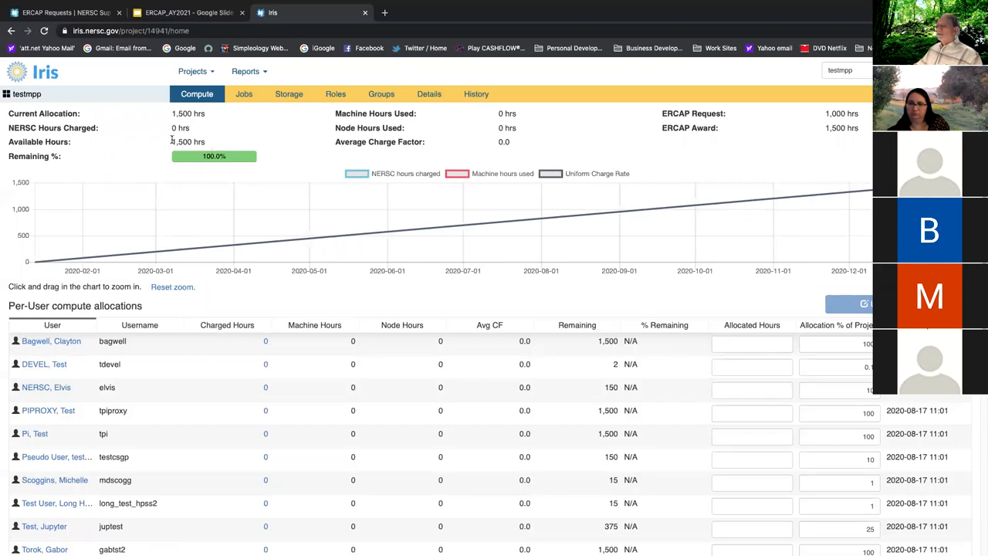
mouse_move(202, 131)
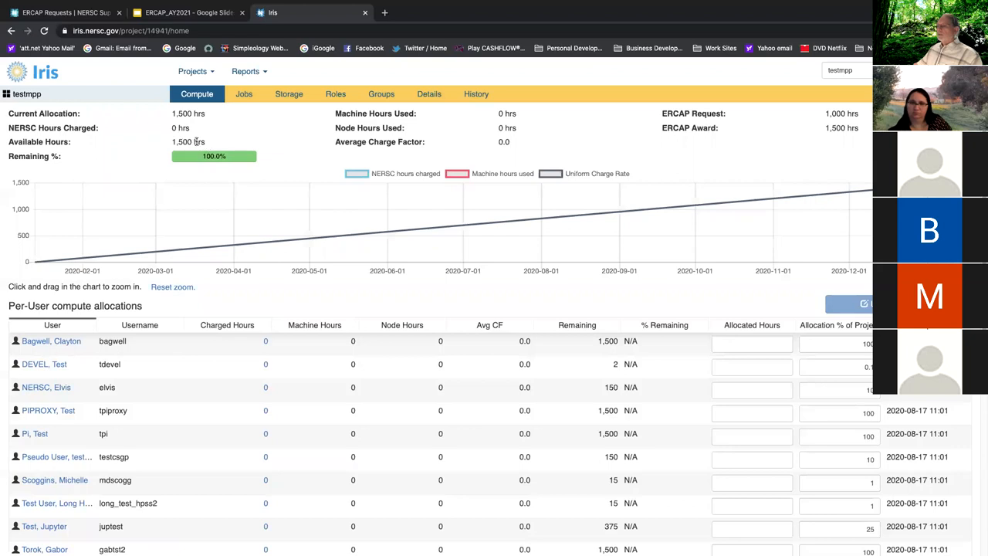
mouse_move(255, 371)
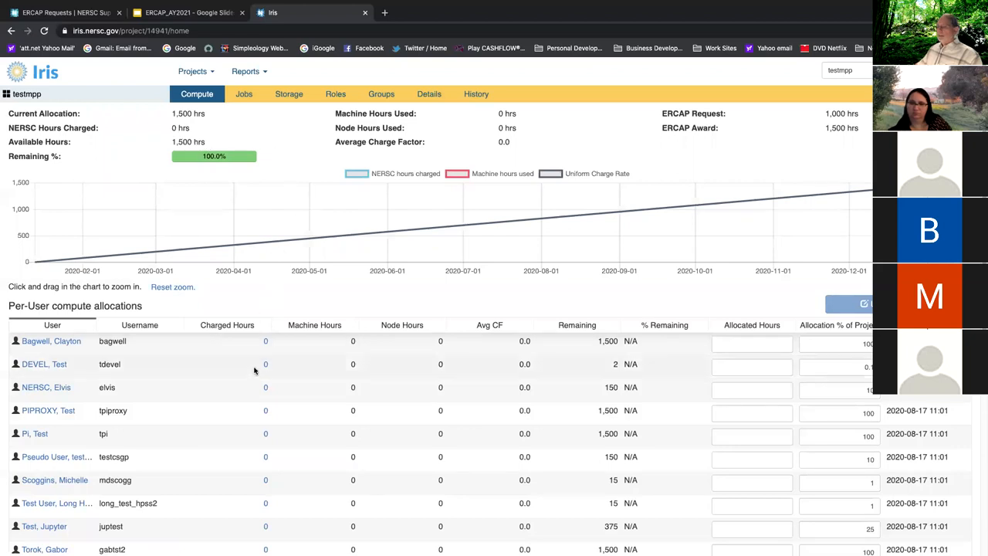
scroll(down, 3)
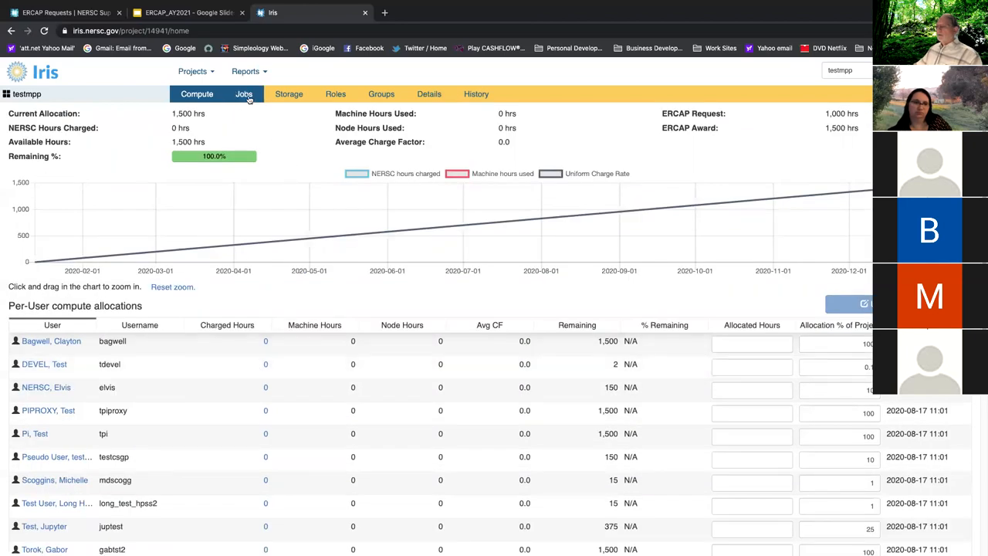
click(243, 93)
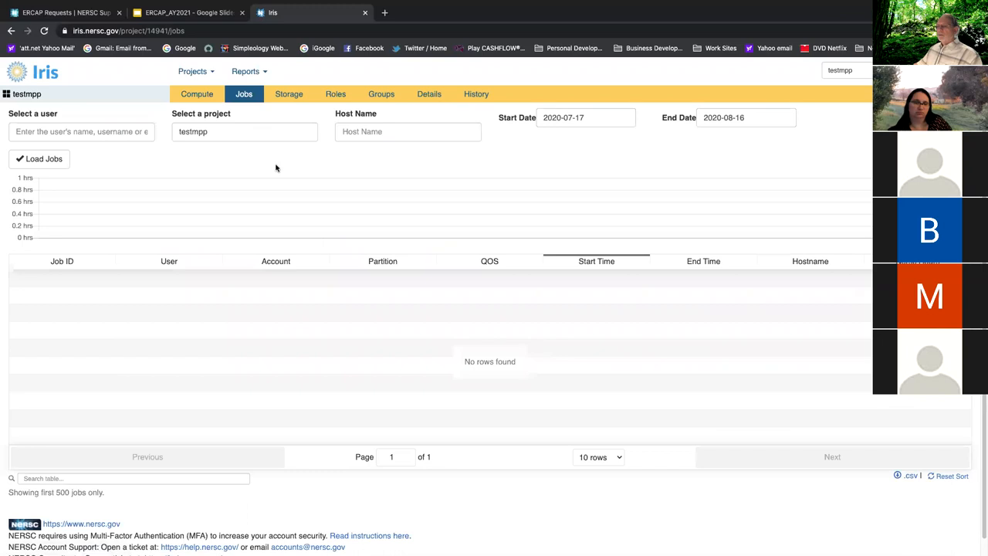
mouse_move(275, 163)
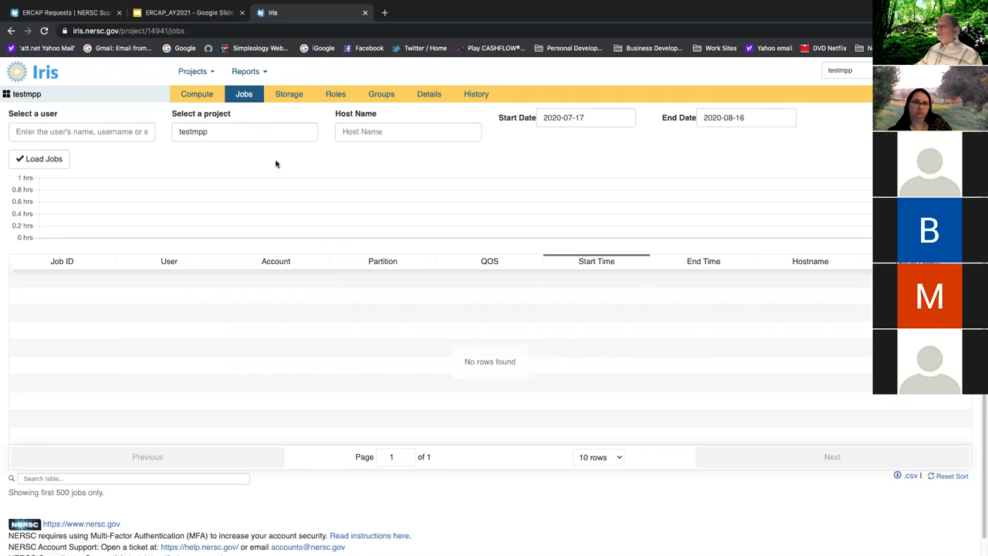
click(288, 94)
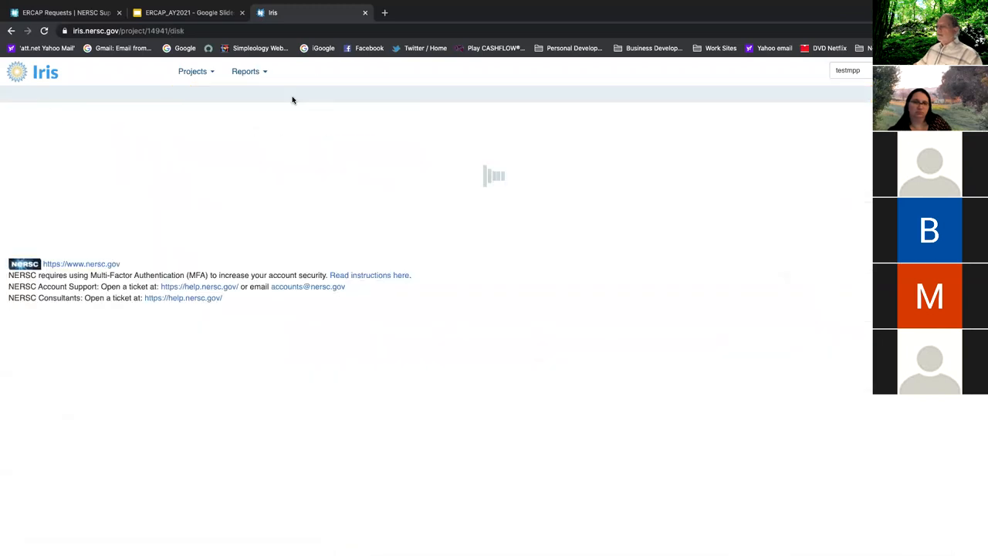
click(288, 93)
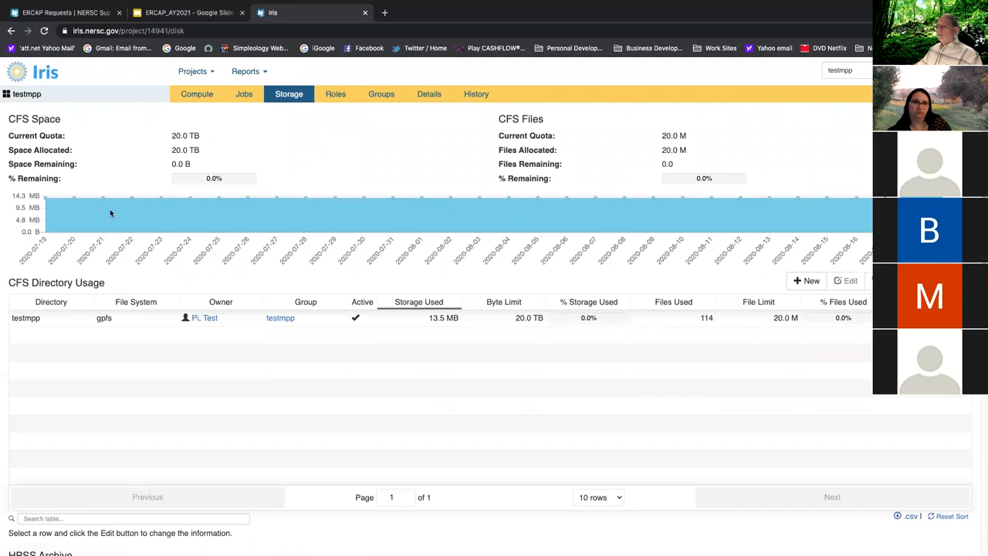
mouse_move(190, 135)
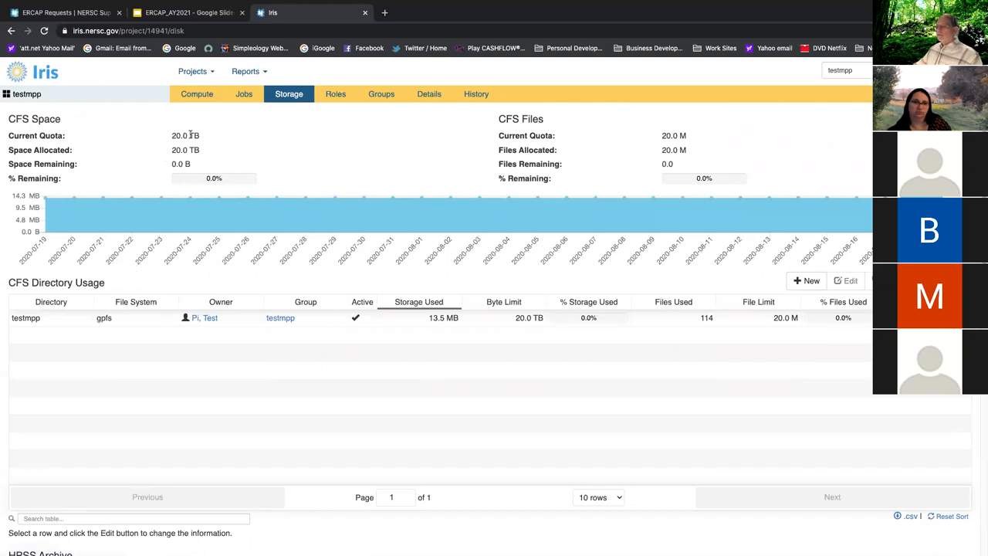
mouse_move(436, 327)
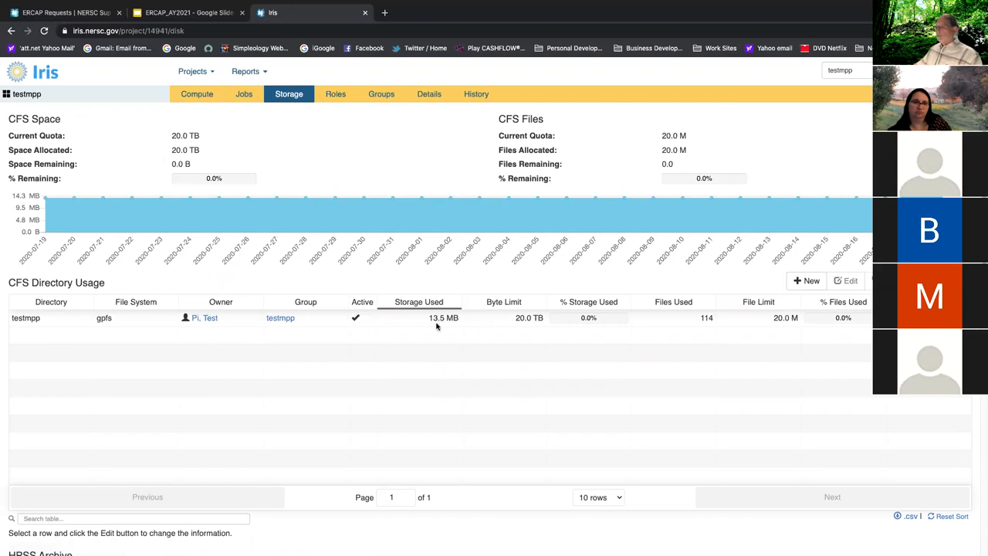
mouse_move(421, 322)
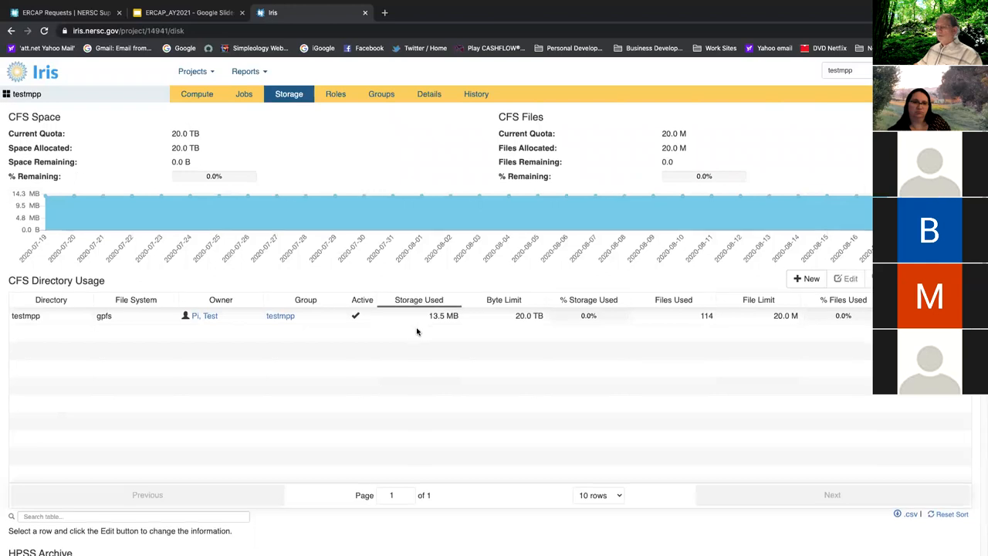
scroll(down, 3)
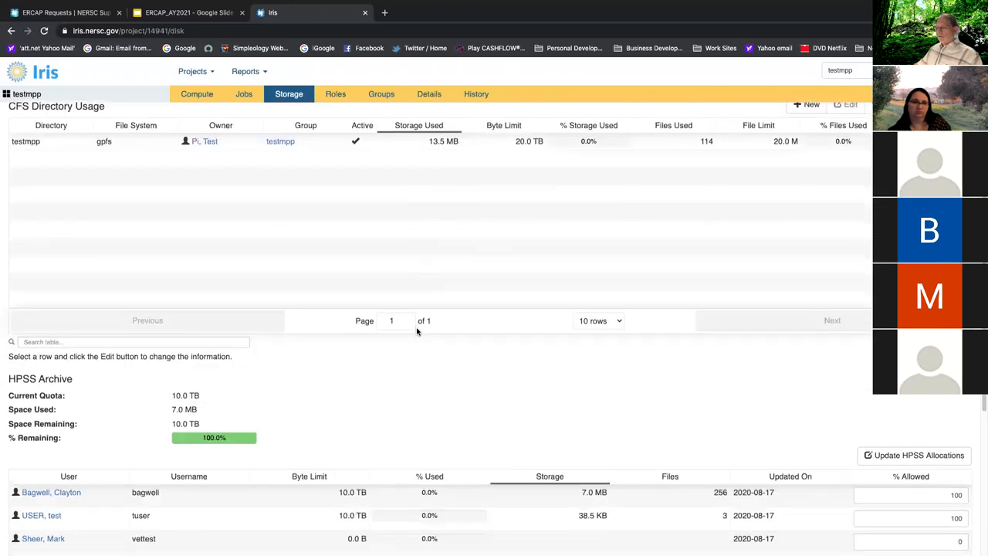
scroll(down, 3)
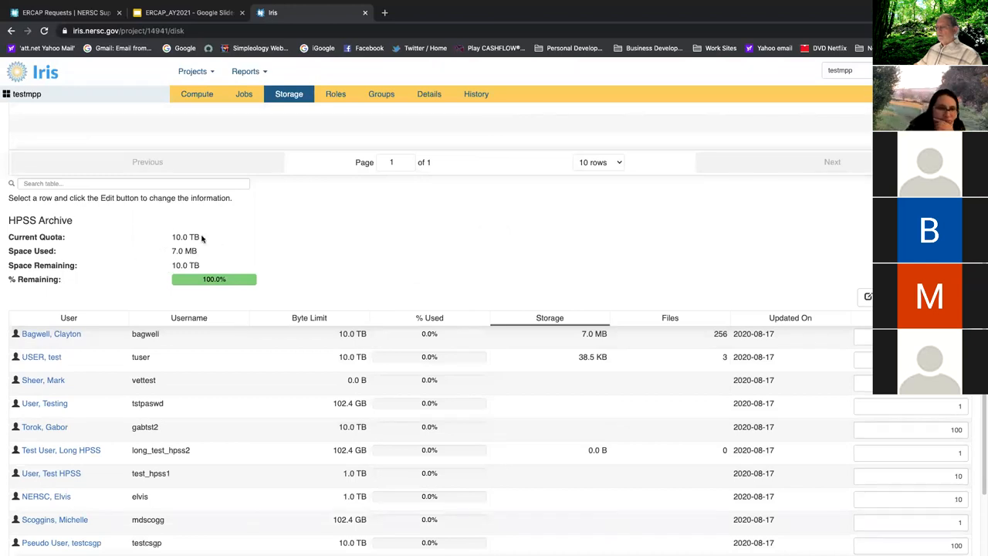
mouse_move(177, 254)
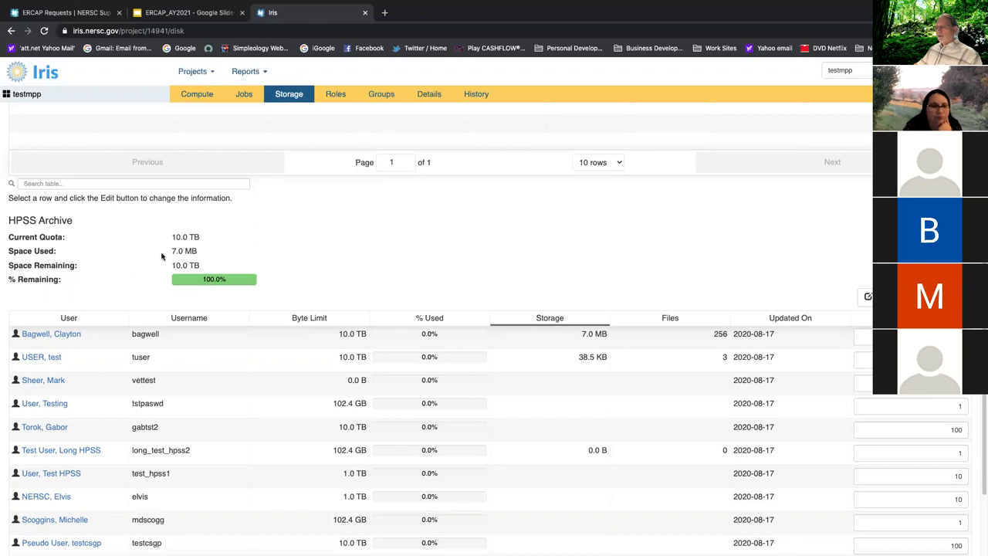
mouse_move(308, 368)
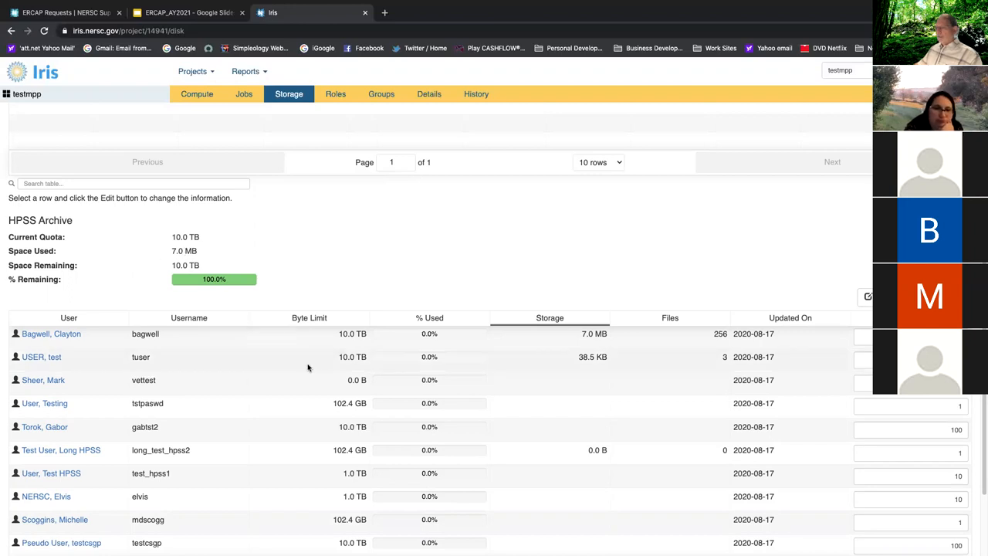
scroll(down, 3)
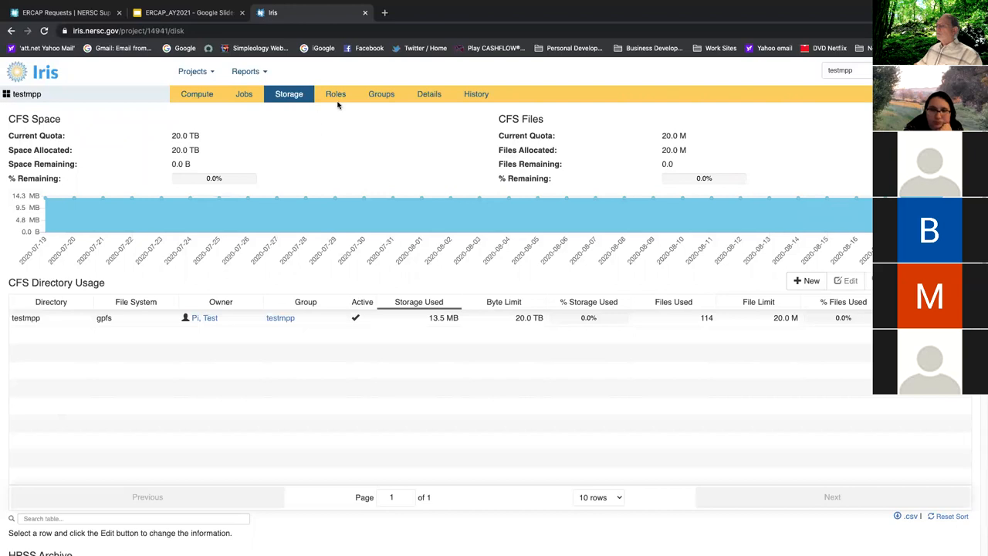
click(429, 93)
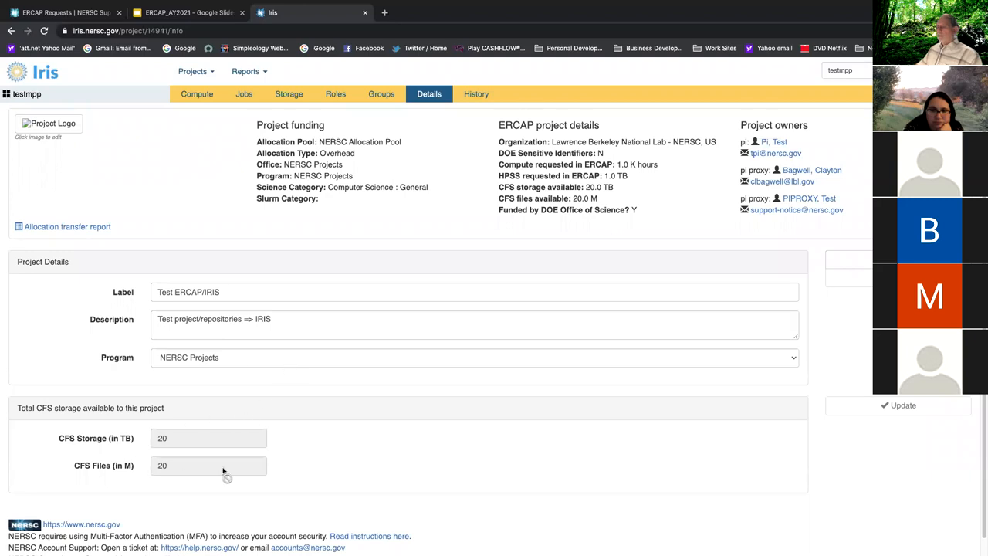
mouse_move(346, 412)
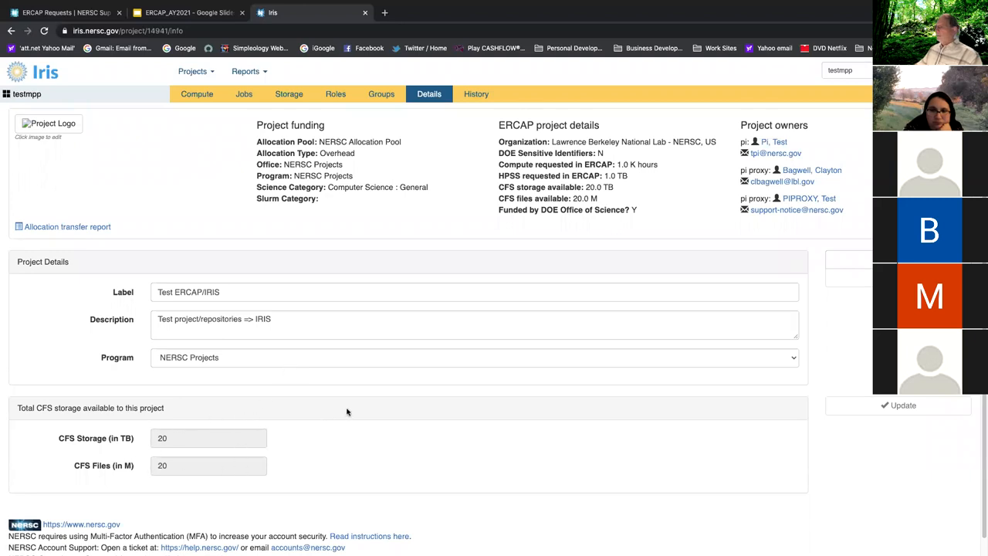
mouse_move(356, 124)
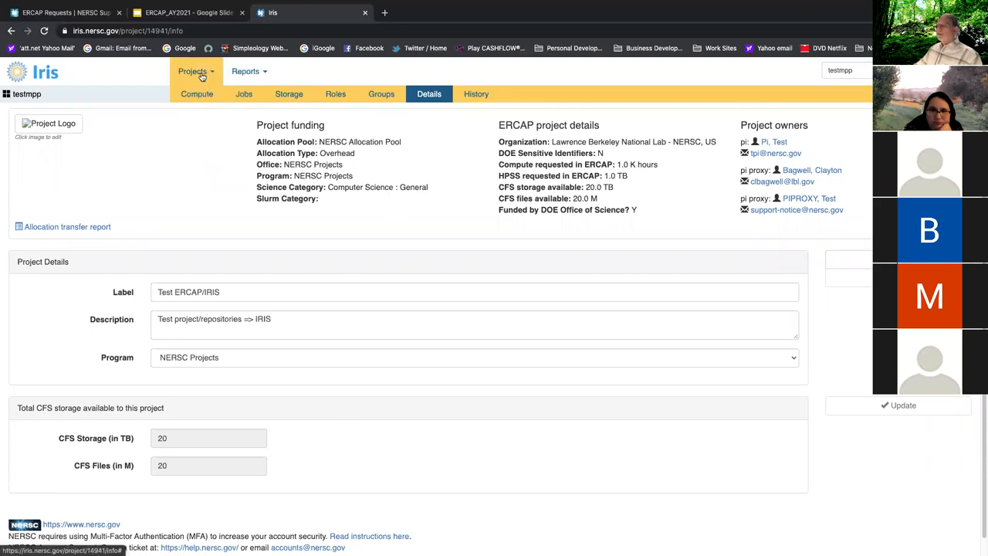
Browse the Projects and Reports menus, then open the Allocation Transfers report.
click(193, 71)
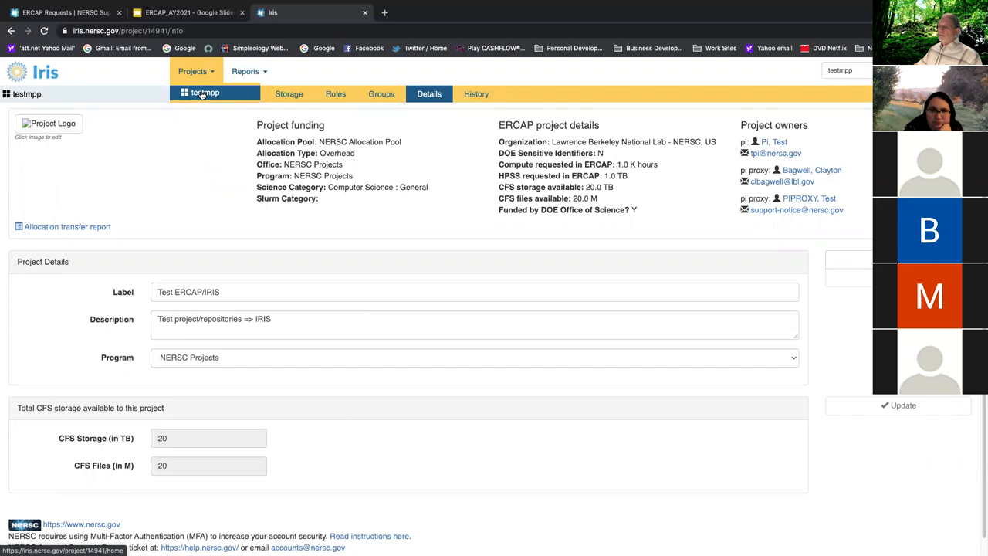
mouse_move(245, 71)
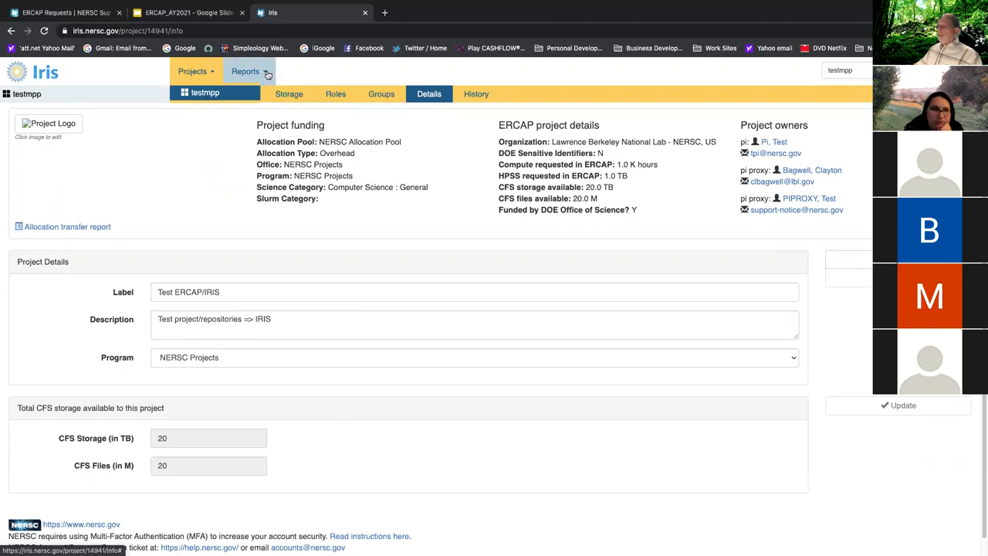
click(245, 71)
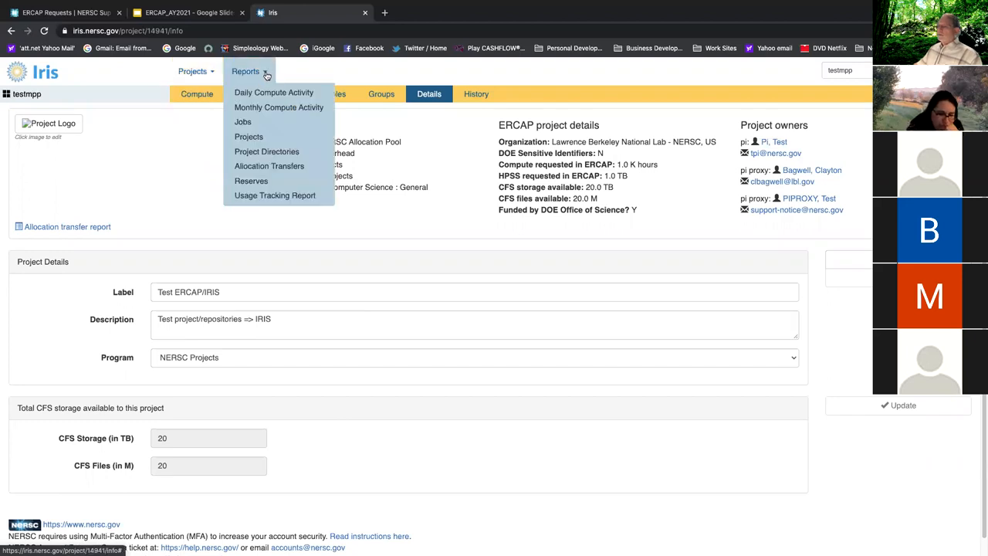
mouse_move(273, 92)
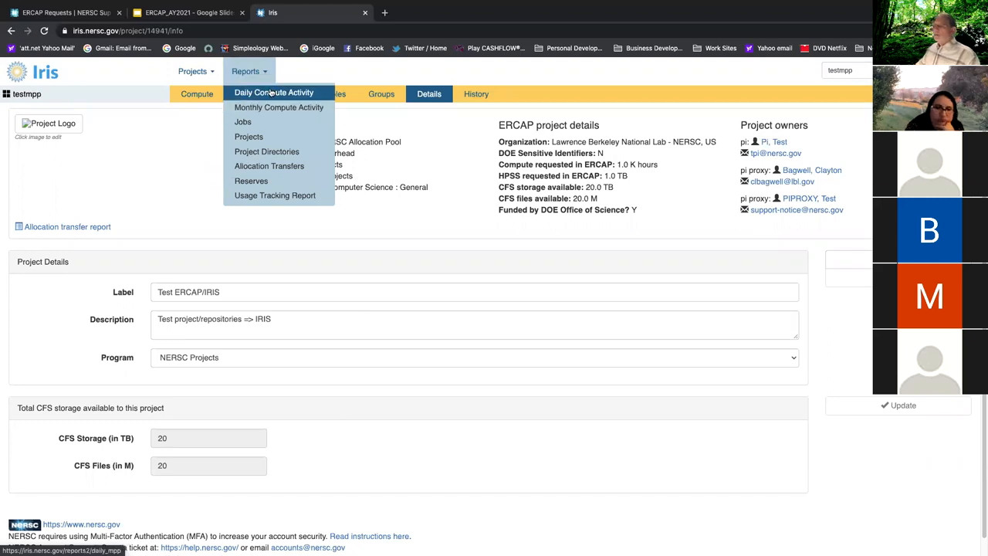
mouse_move(279, 107)
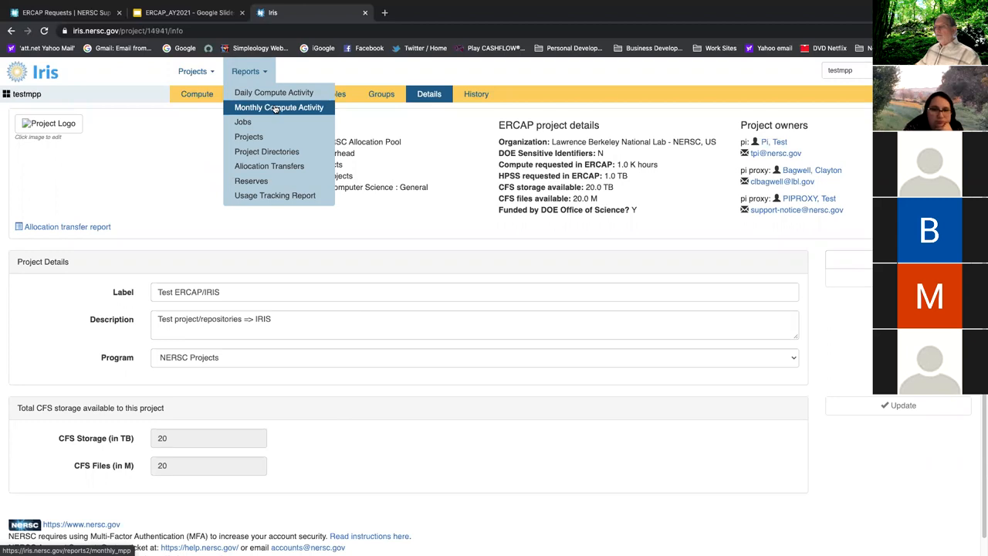
mouse_move(242, 121)
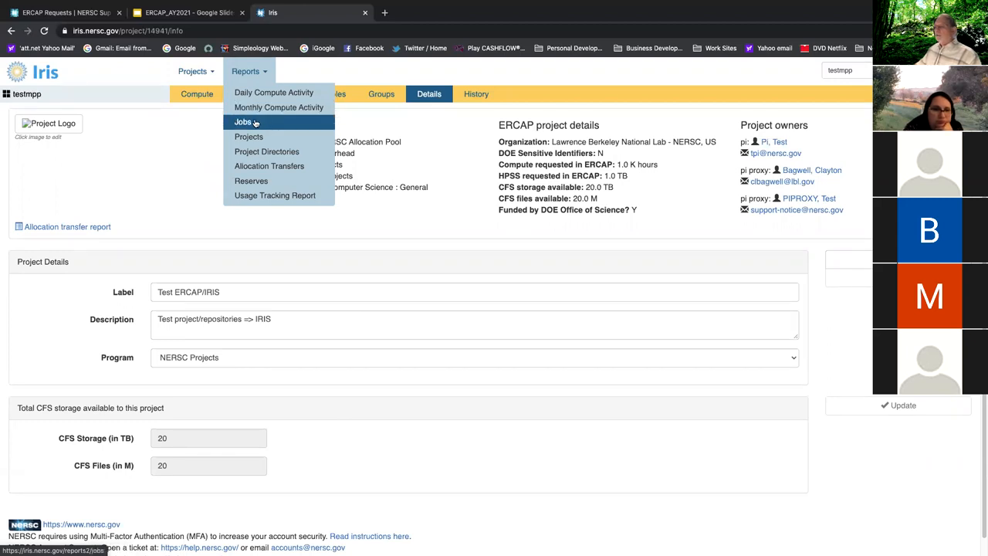
mouse_move(248, 136)
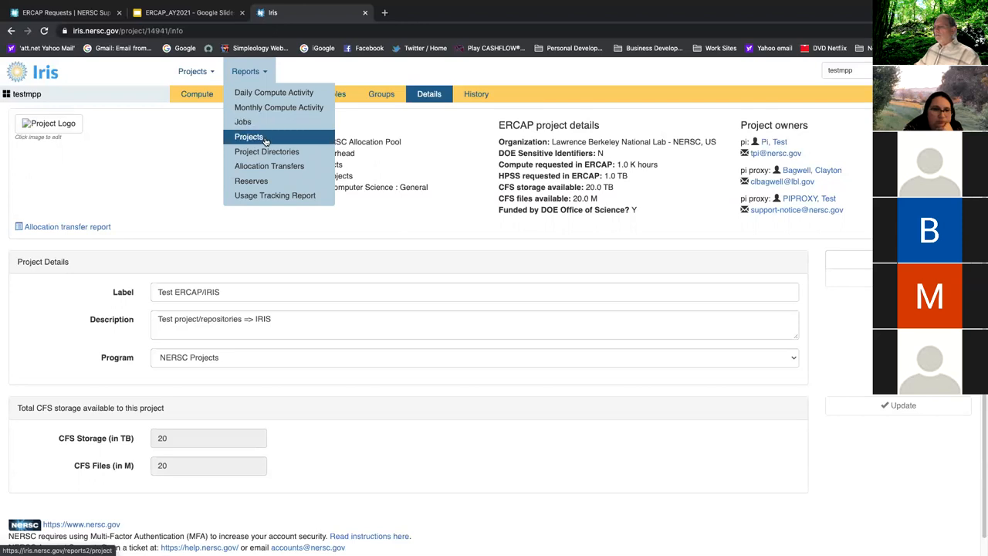
mouse_move(266, 151)
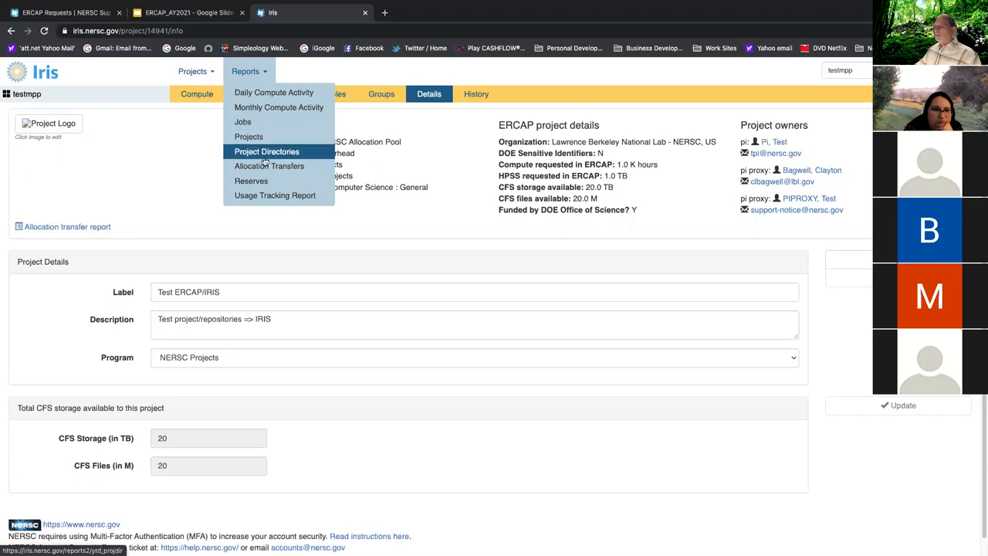
mouse_move(248, 137)
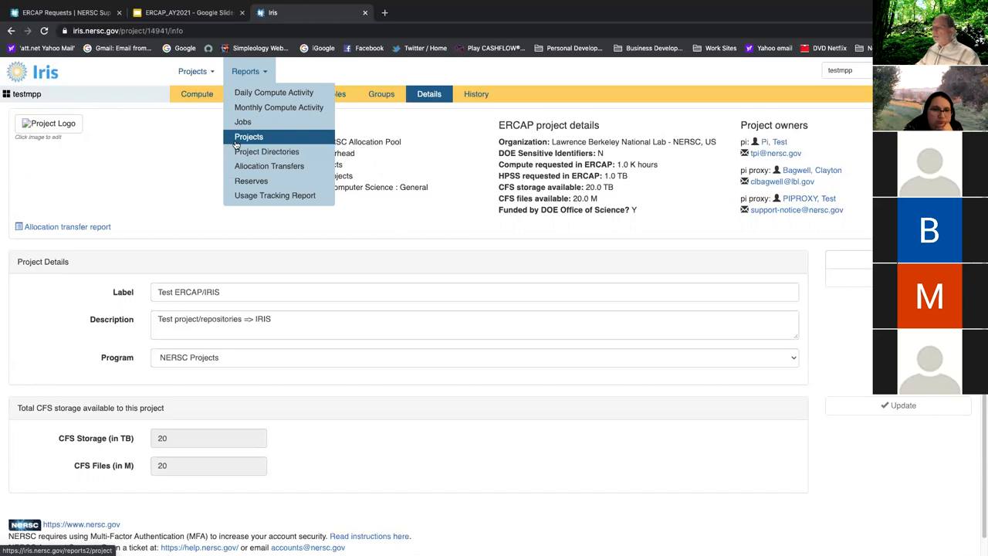
mouse_move(275, 195)
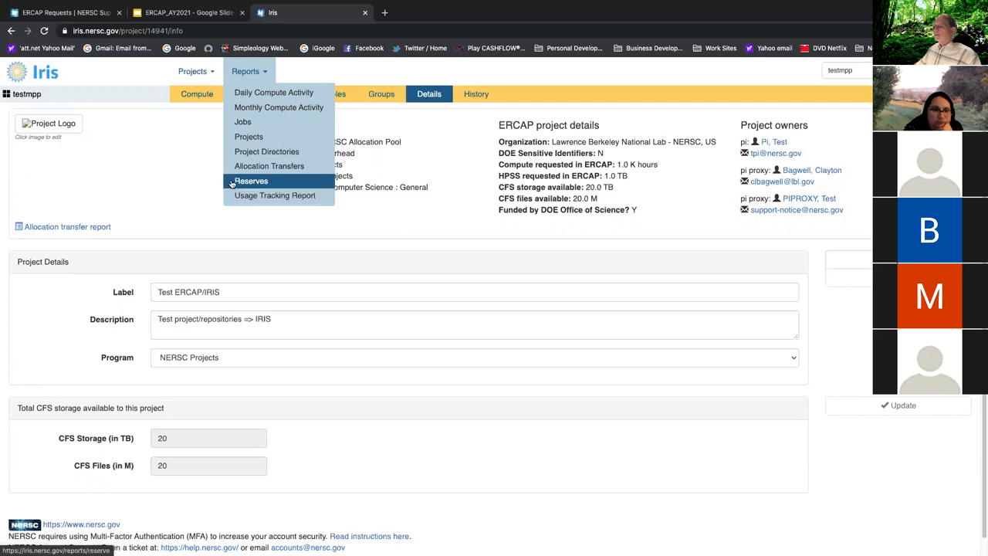
click(269, 166)
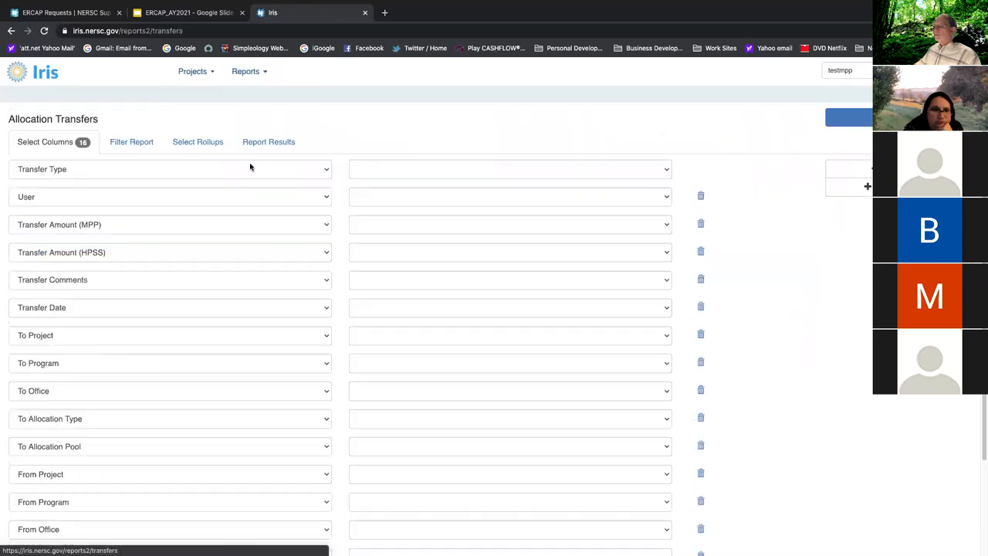
Check the report's Filter Report tab, then go back to testmpp's Details page.
click(132, 141)
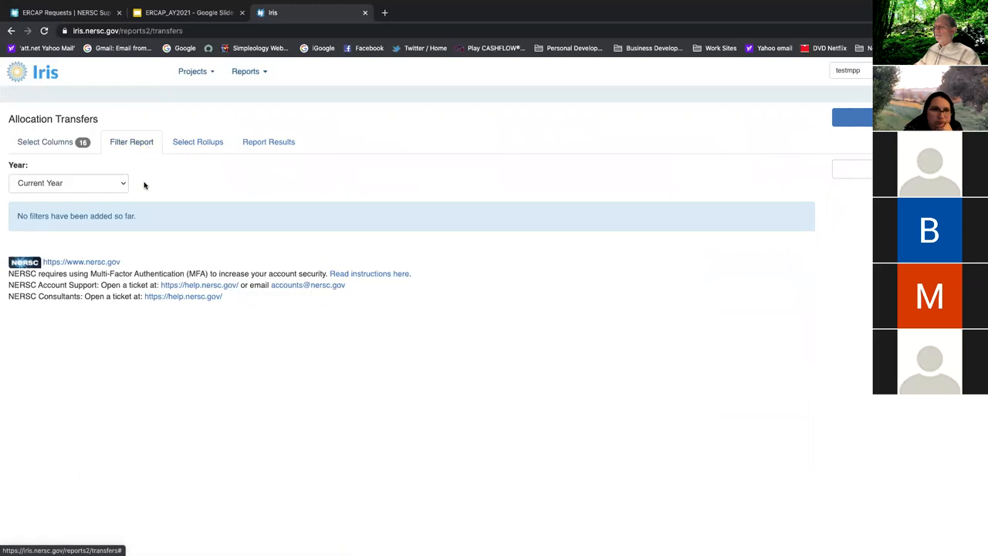
mouse_move(161, 182)
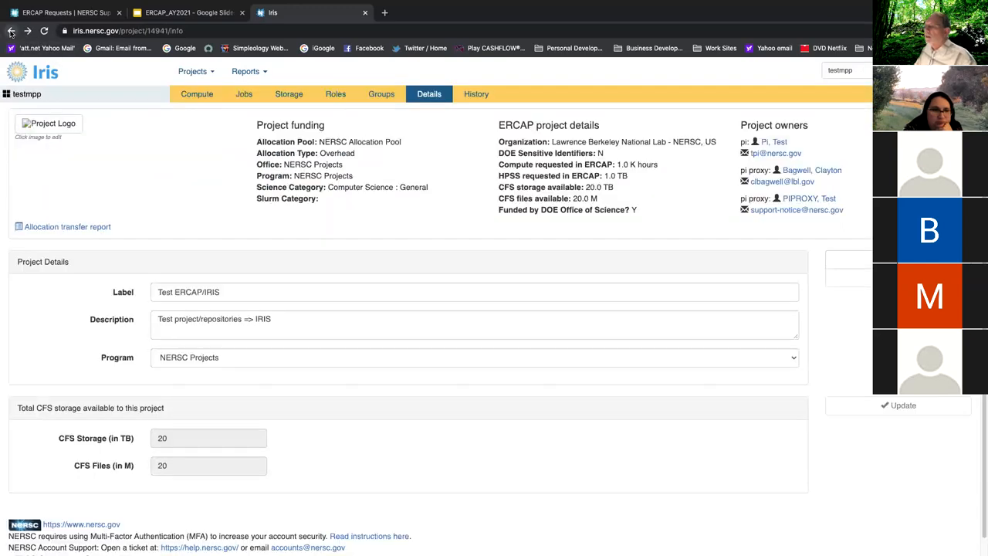
mouse_move(83, 216)
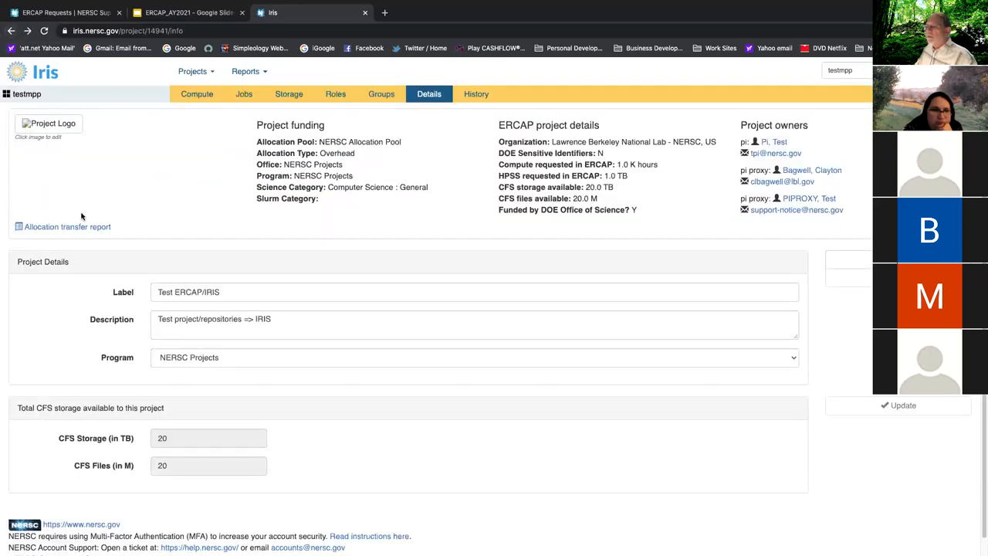
mouse_move(404, 125)
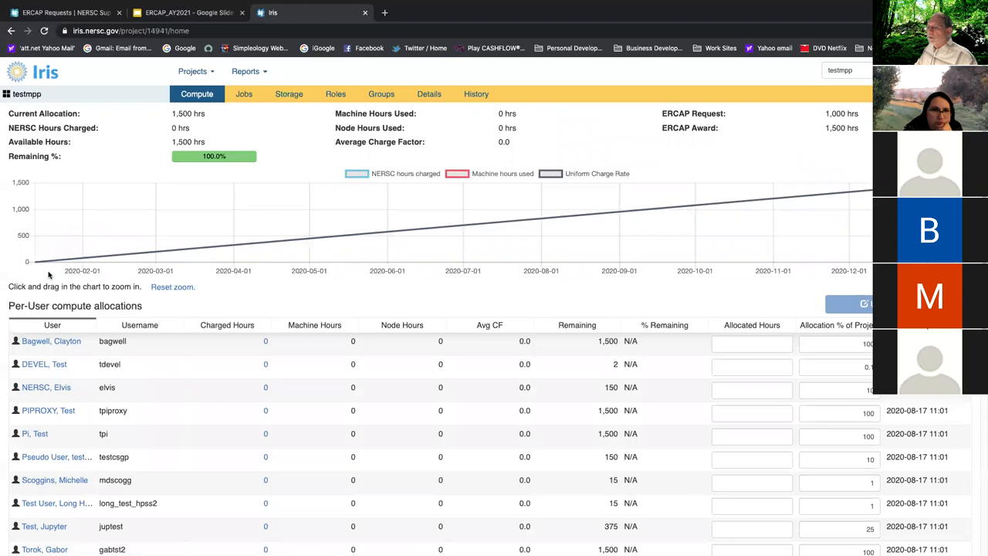
mouse_move(48, 290)
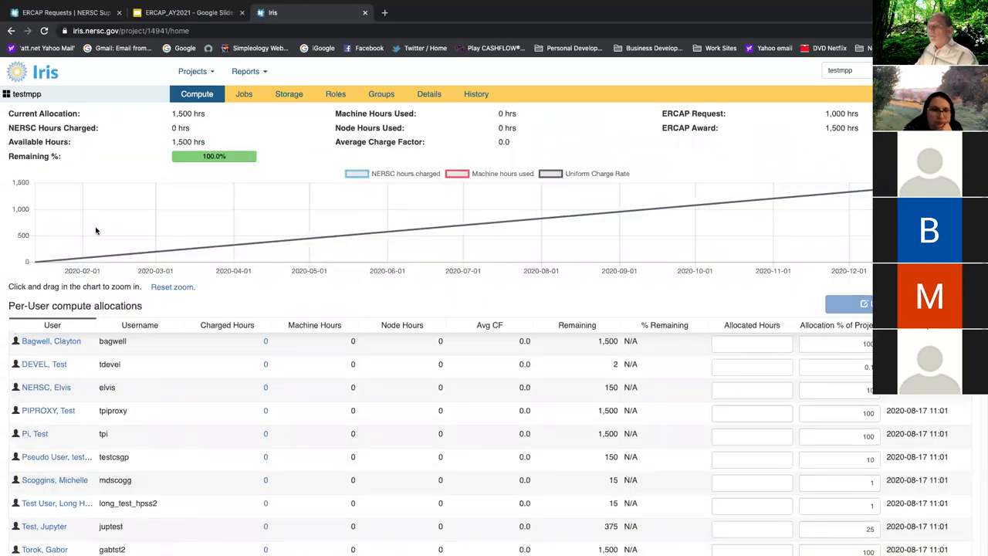
mouse_move(429, 93)
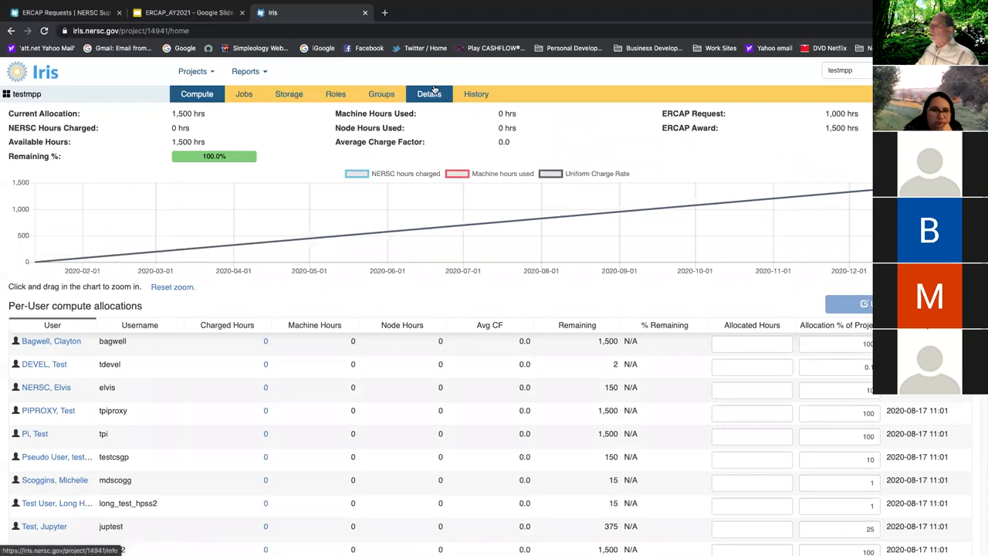
click(429, 93)
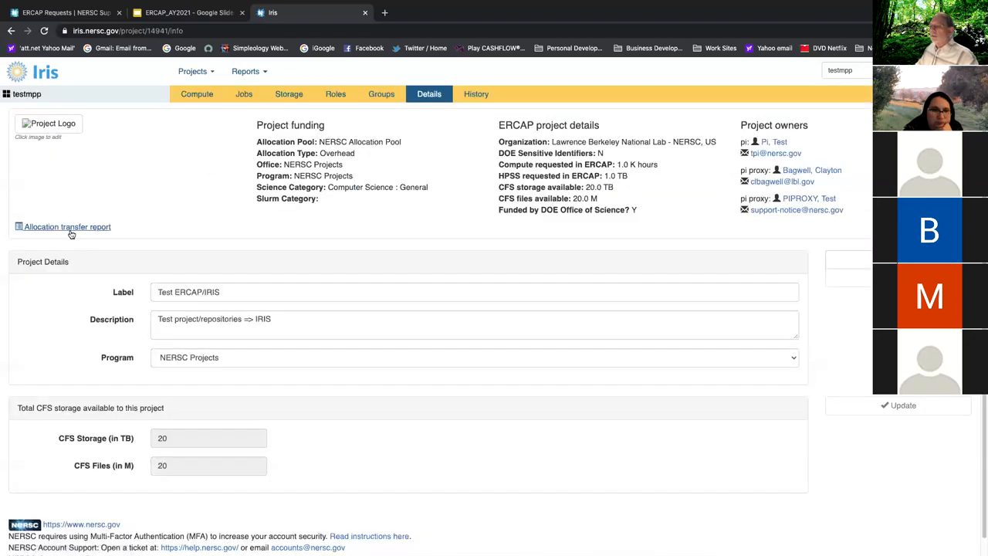
Run the testmpp Allocation Transfers report (MPP 1,500, HPSS 10 KB), then return to ERCAP_AY2021 slides.
click(67, 226)
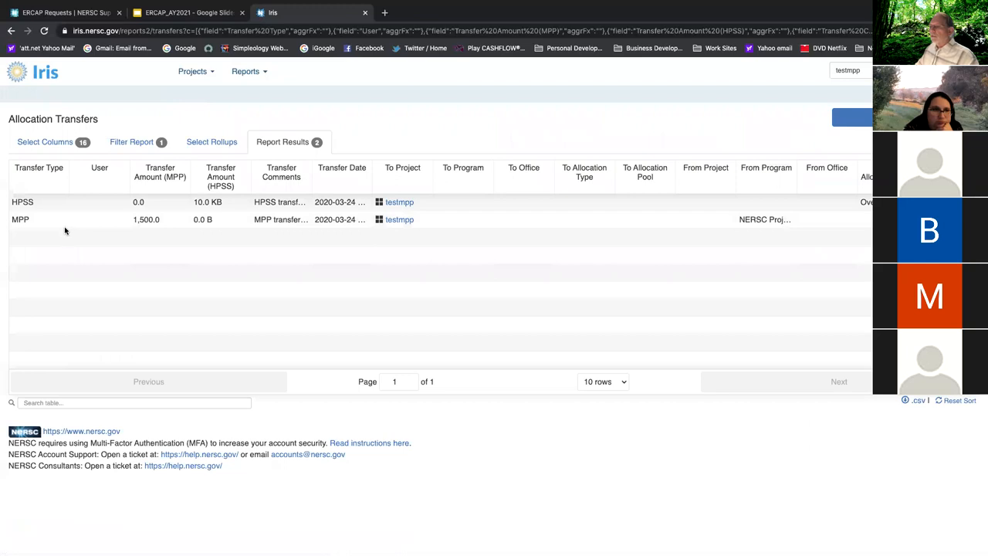
mouse_move(177, 205)
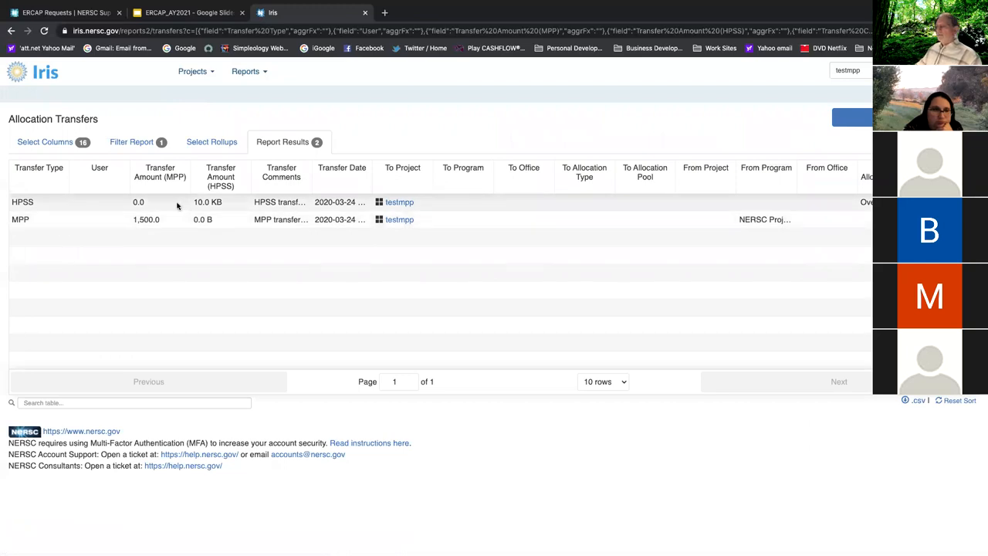
mouse_move(203, 233)
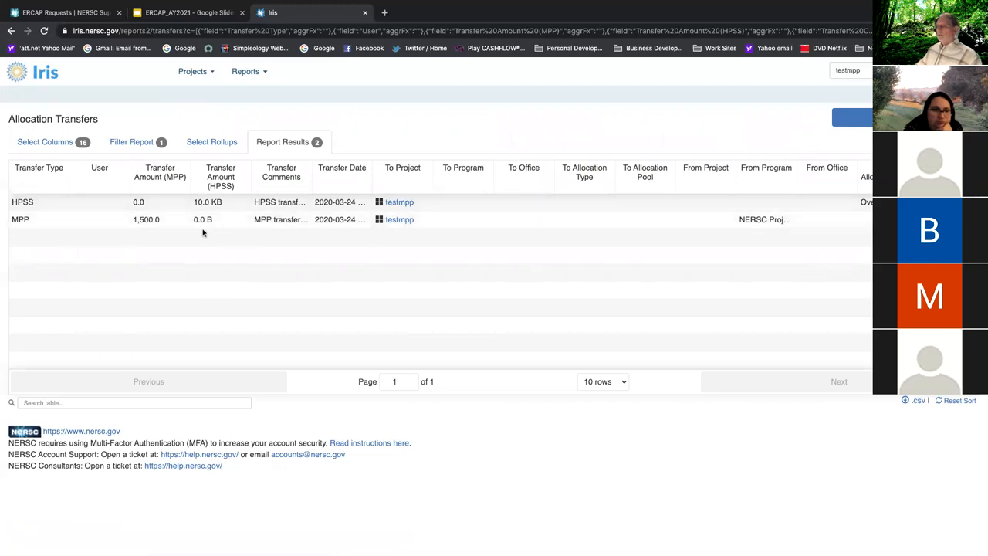
mouse_move(176, 246)
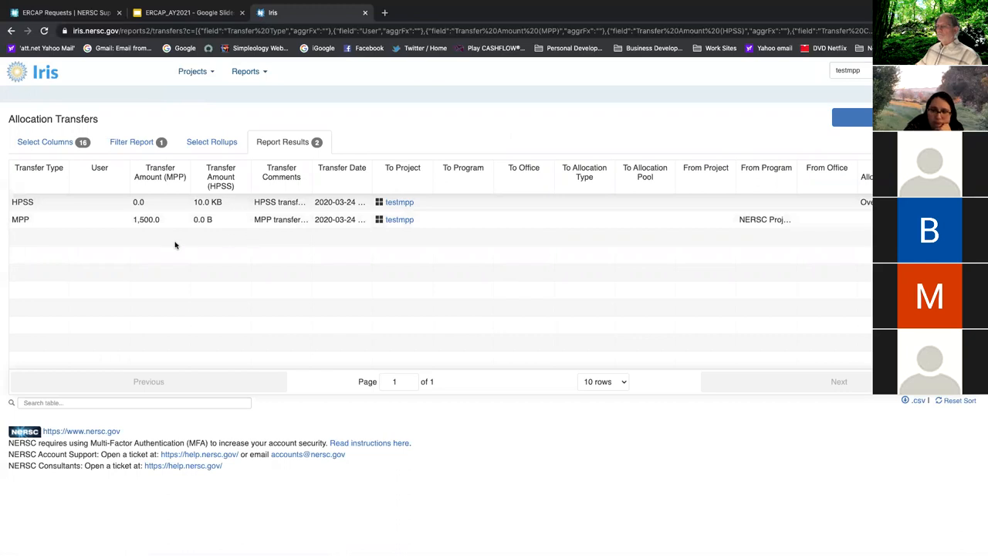
mouse_move(237, 253)
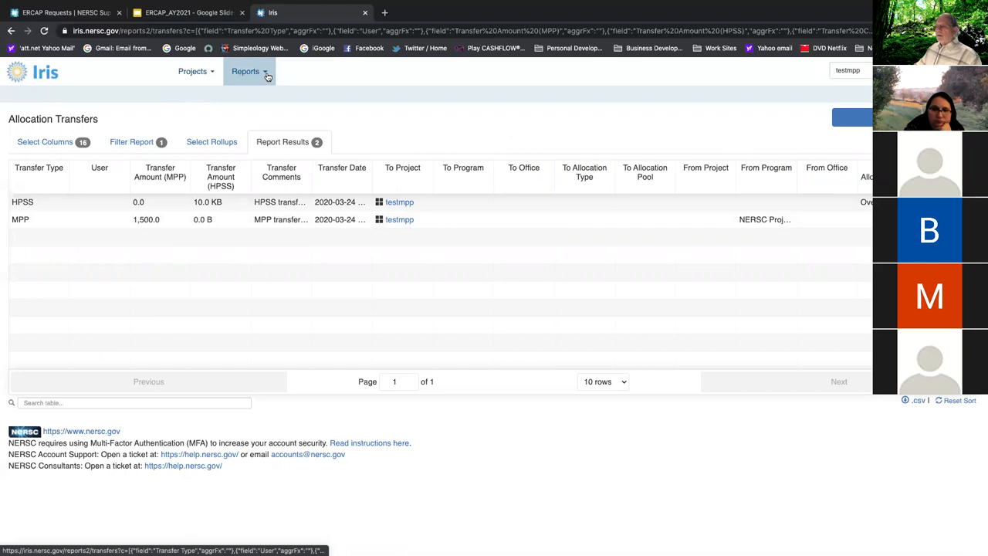
mouse_move(374, 117)
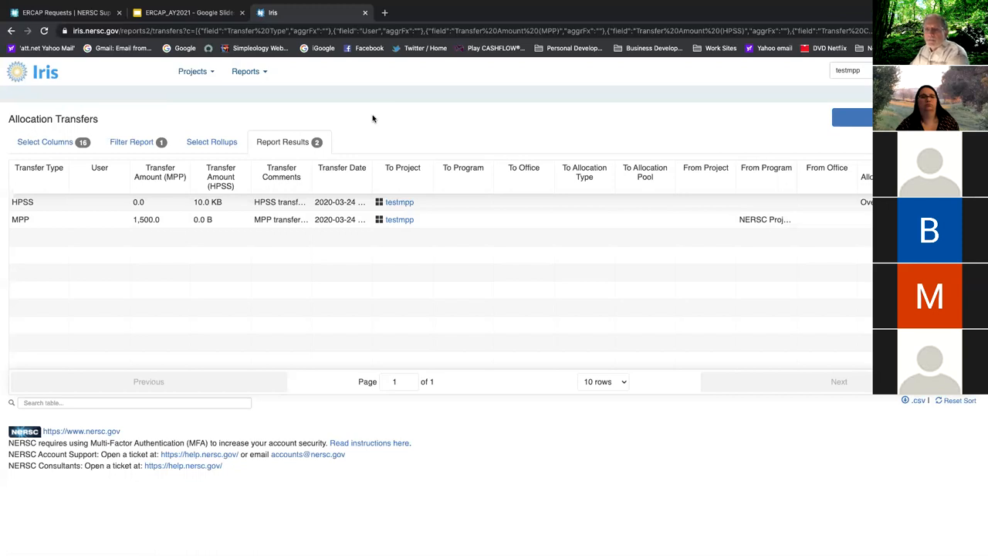
mouse_move(380, 114)
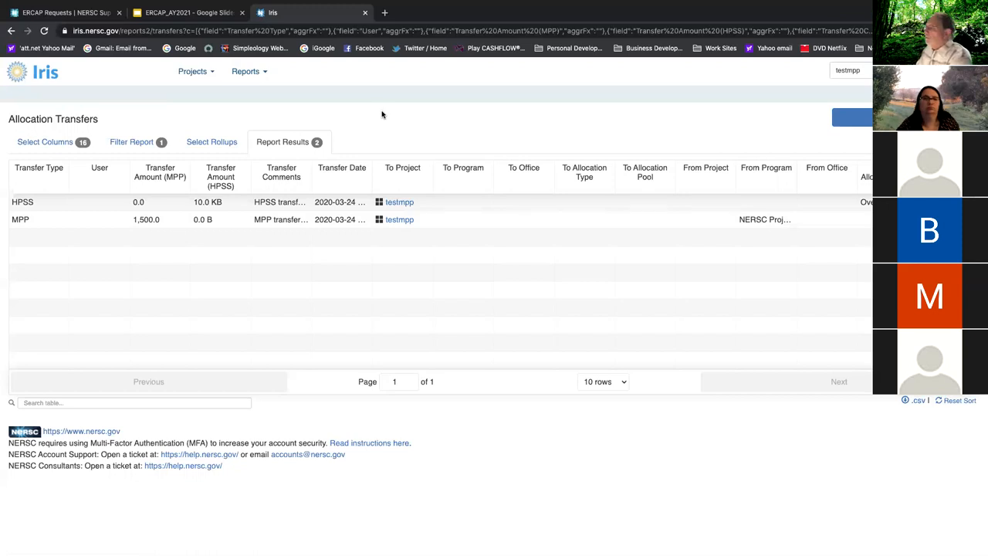
mouse_move(393, 115)
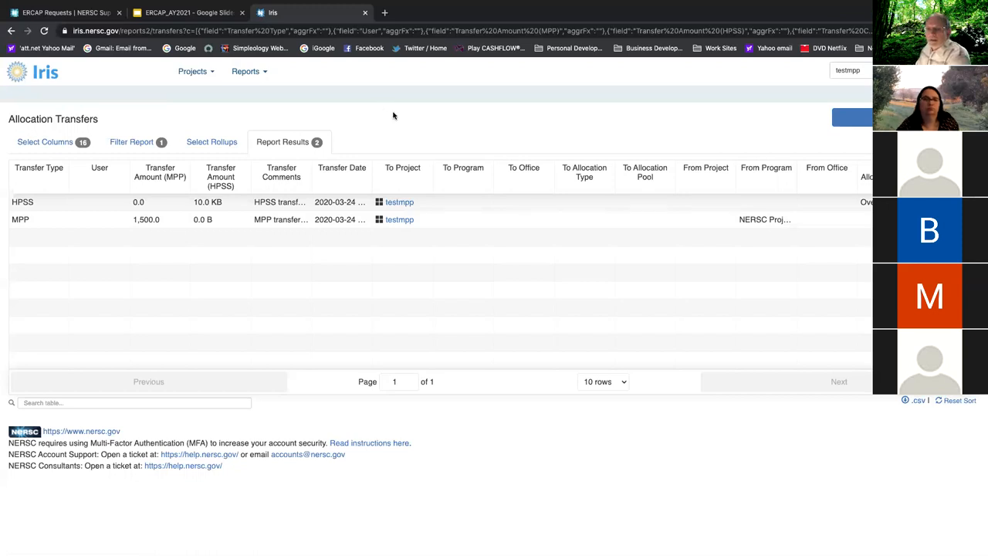
mouse_move(393, 126)
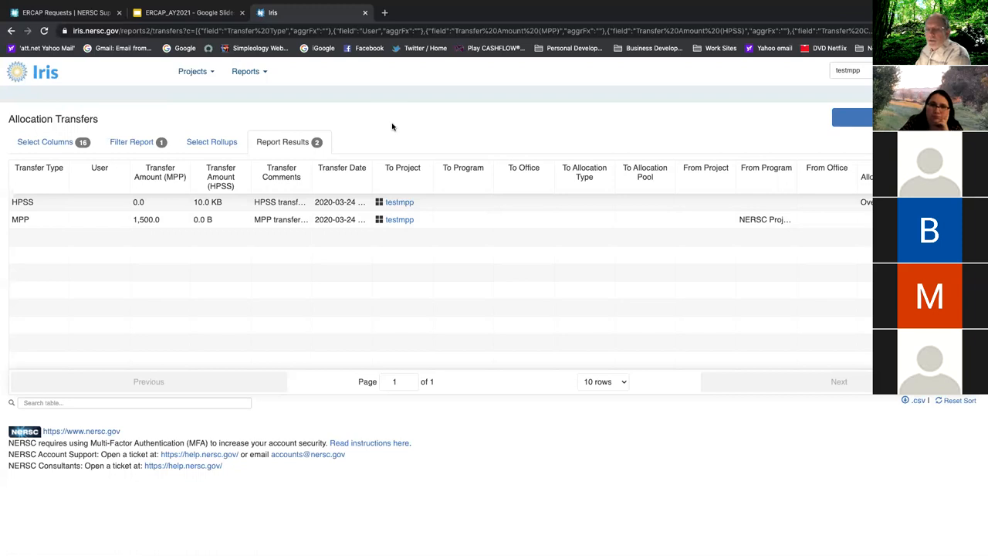
mouse_move(386, 135)
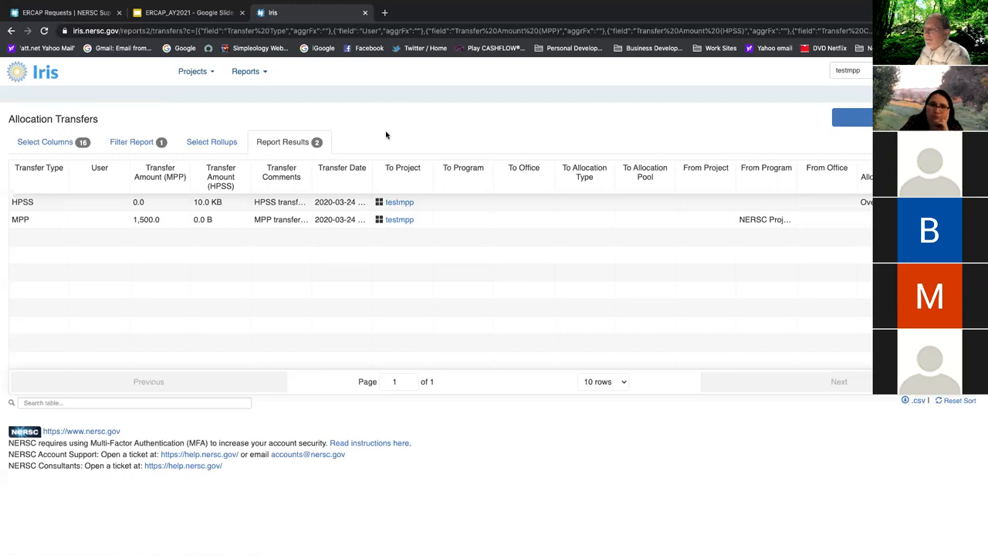
mouse_move(386, 97)
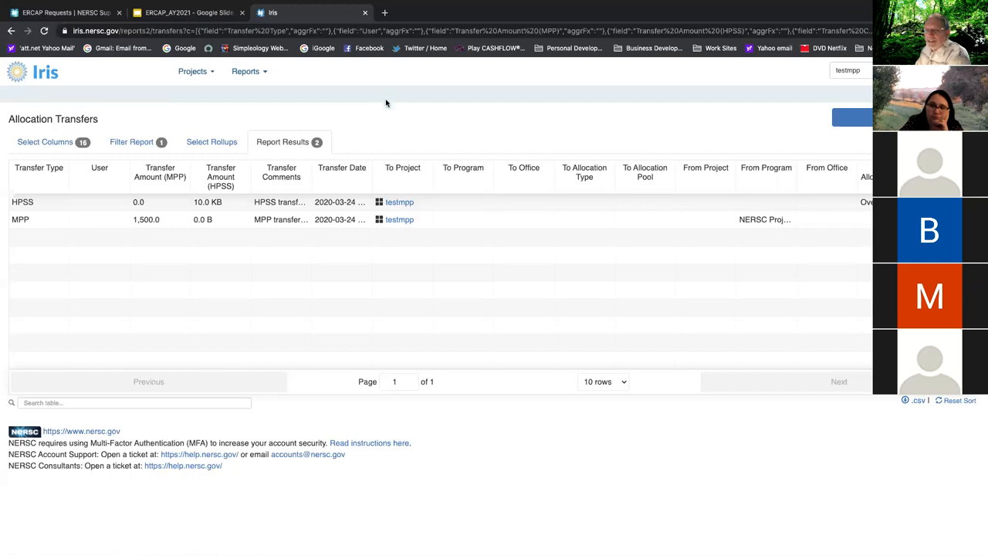
mouse_move(382, 108)
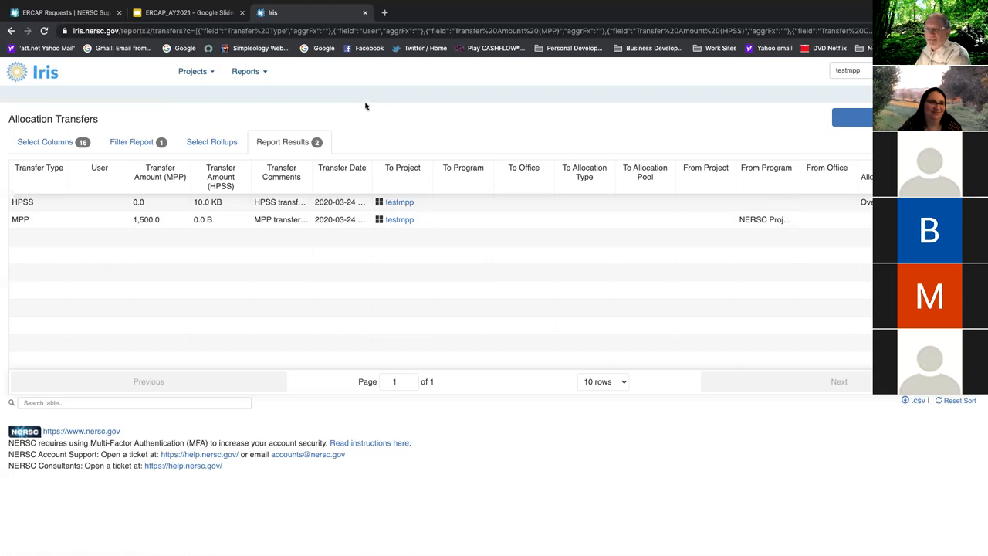
mouse_move(362, 106)
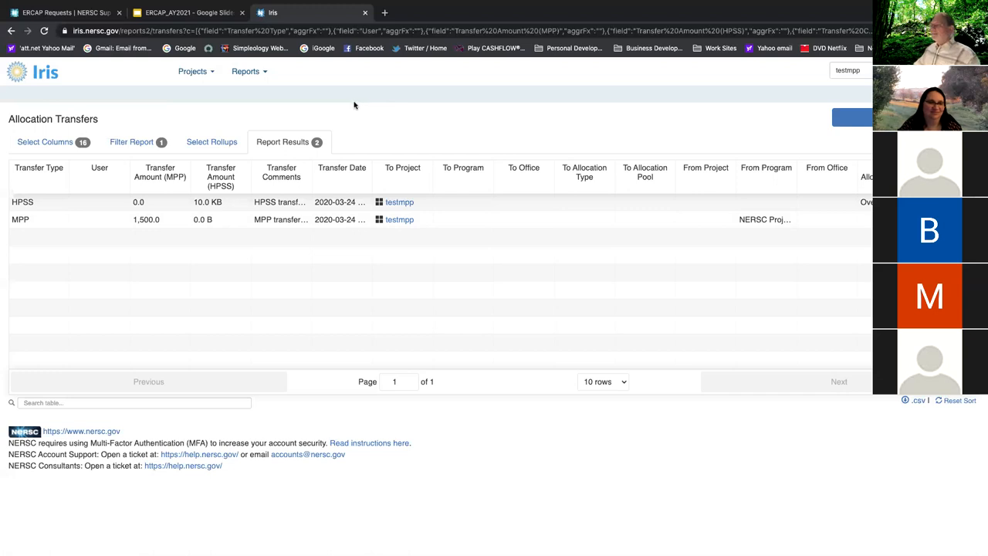
mouse_move(346, 101)
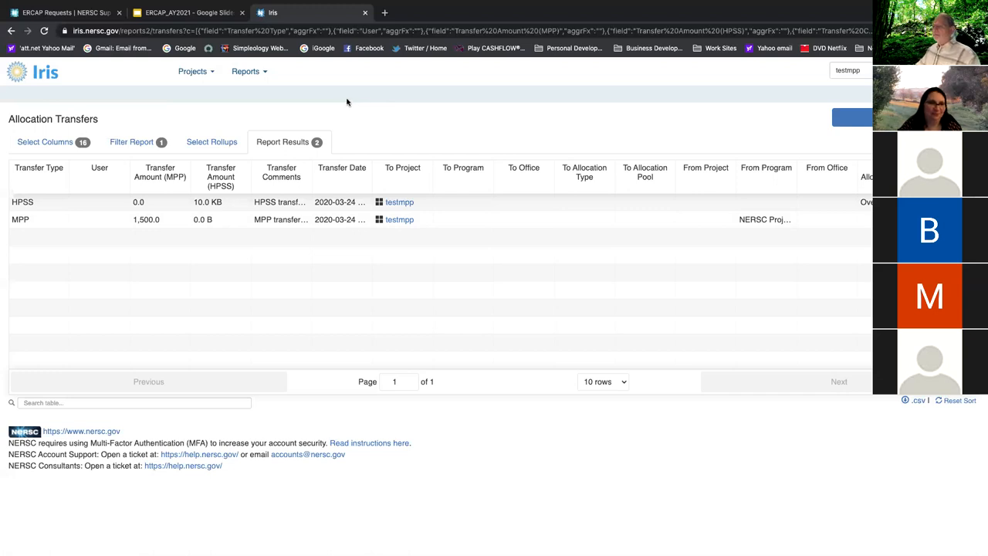
mouse_move(349, 101)
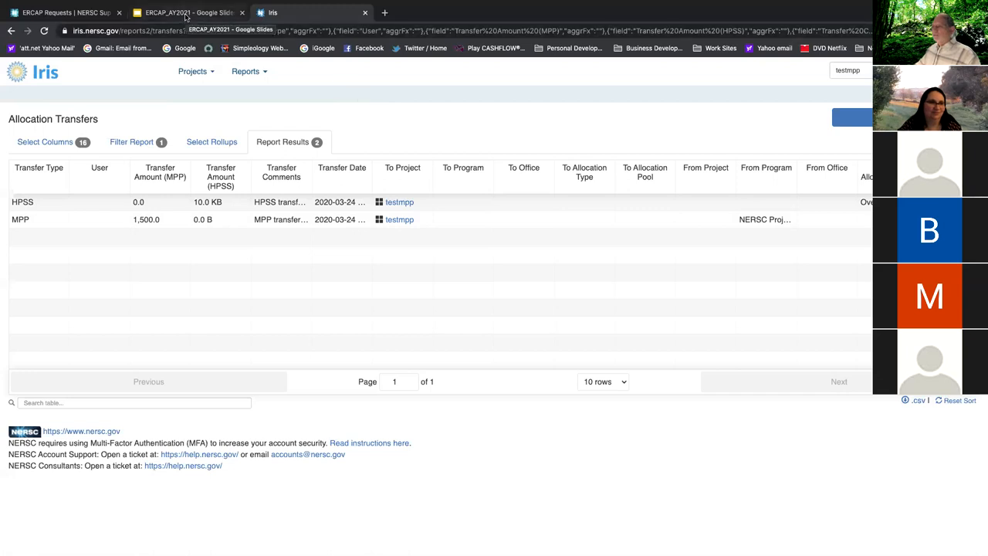
click(187, 12)
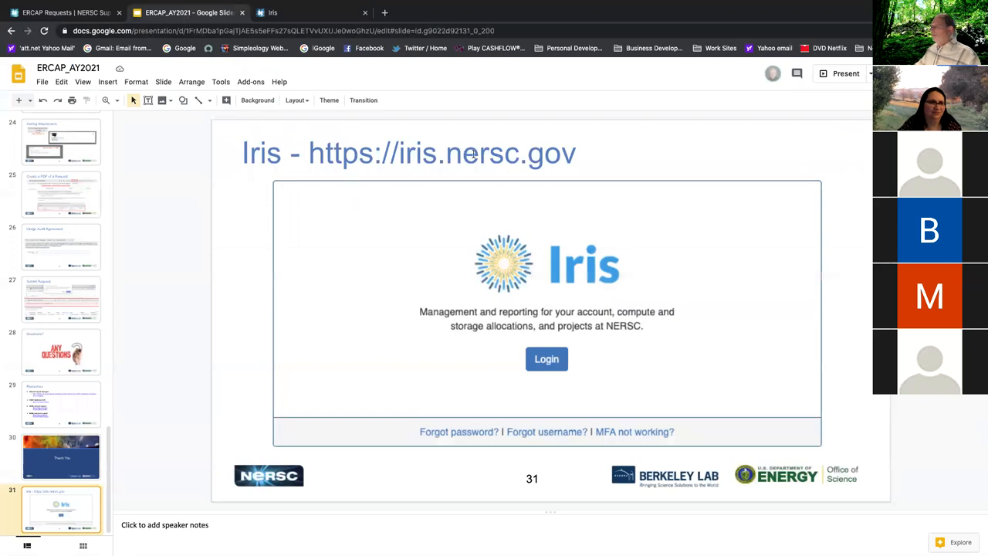
mouse_move(750, 135)
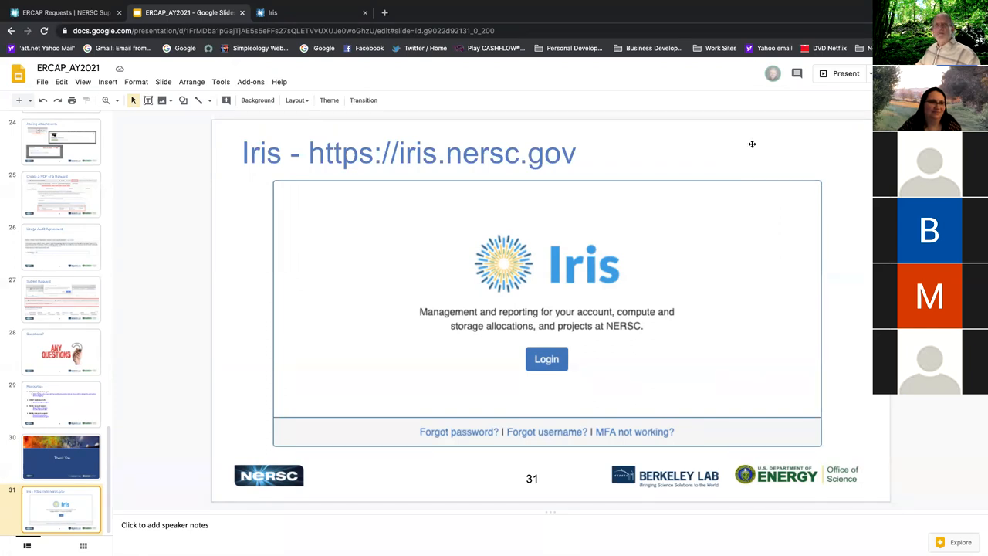
mouse_move(755, 153)
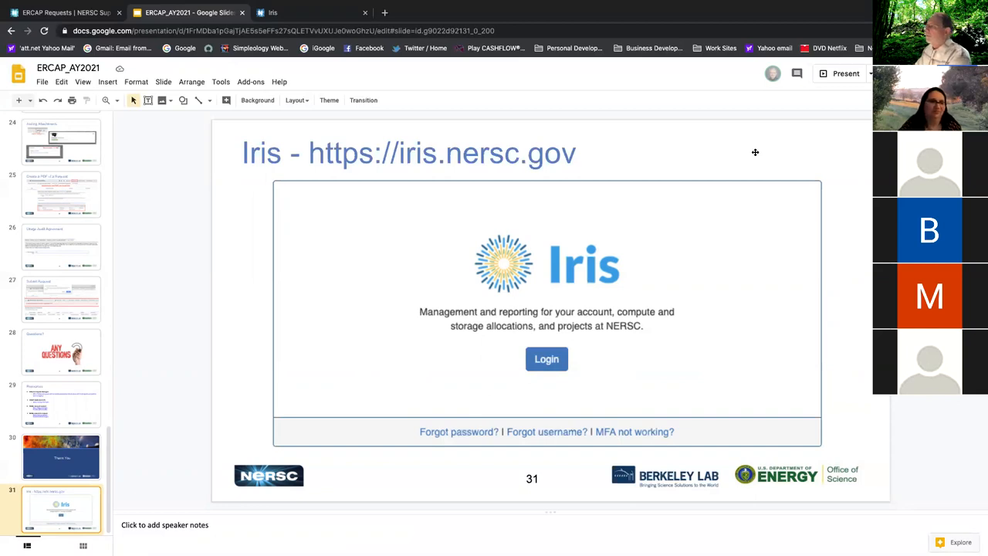
mouse_move(570, 61)
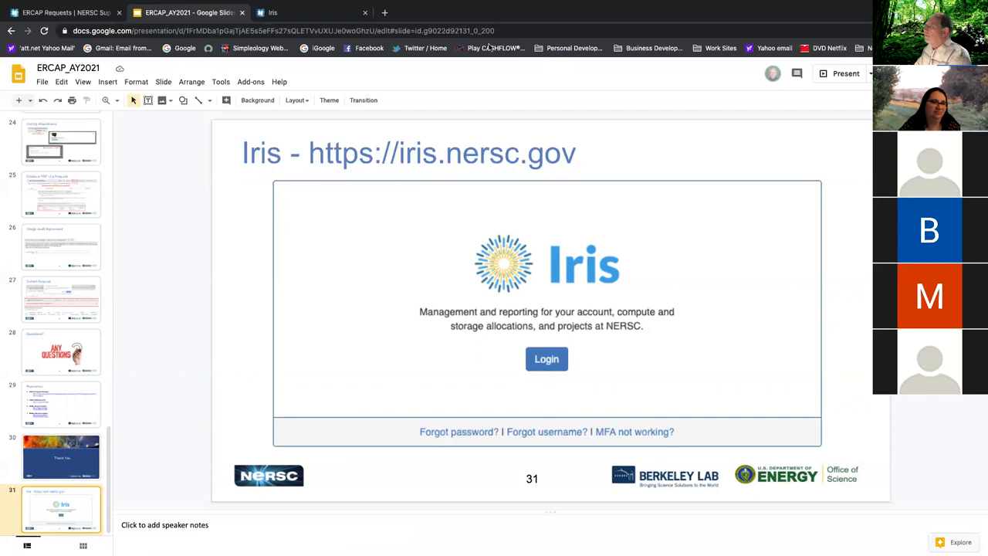
mouse_move(624, 27)
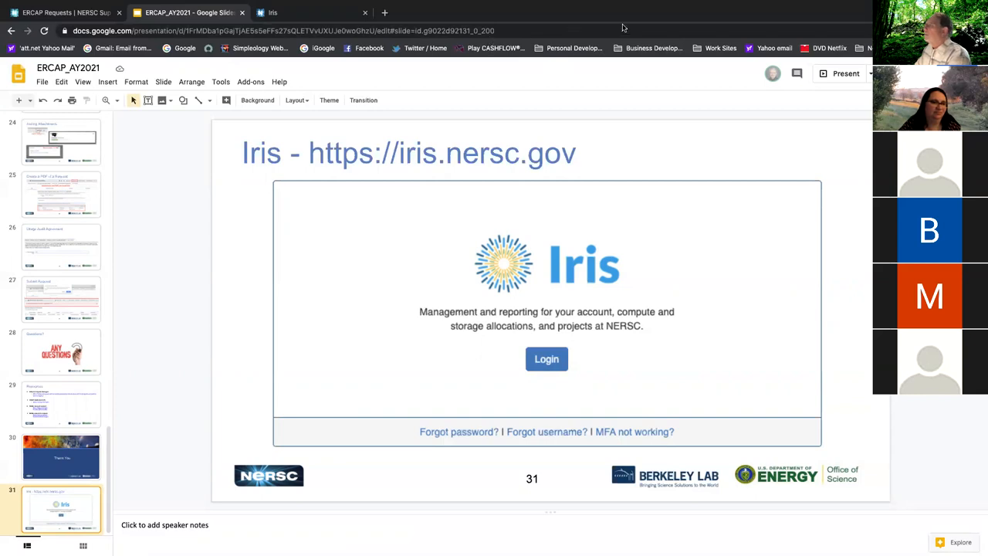
mouse_move(691, 54)
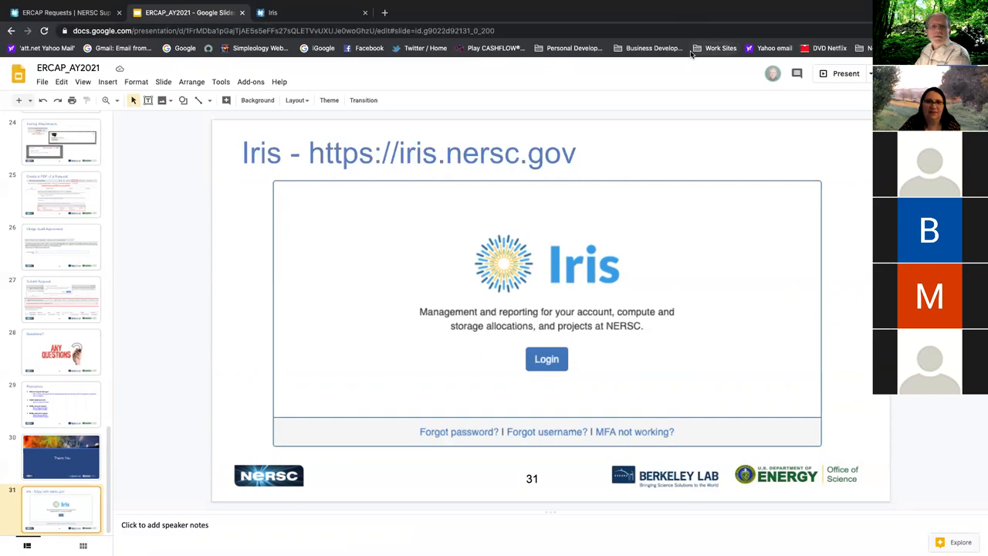
mouse_move(305, 81)
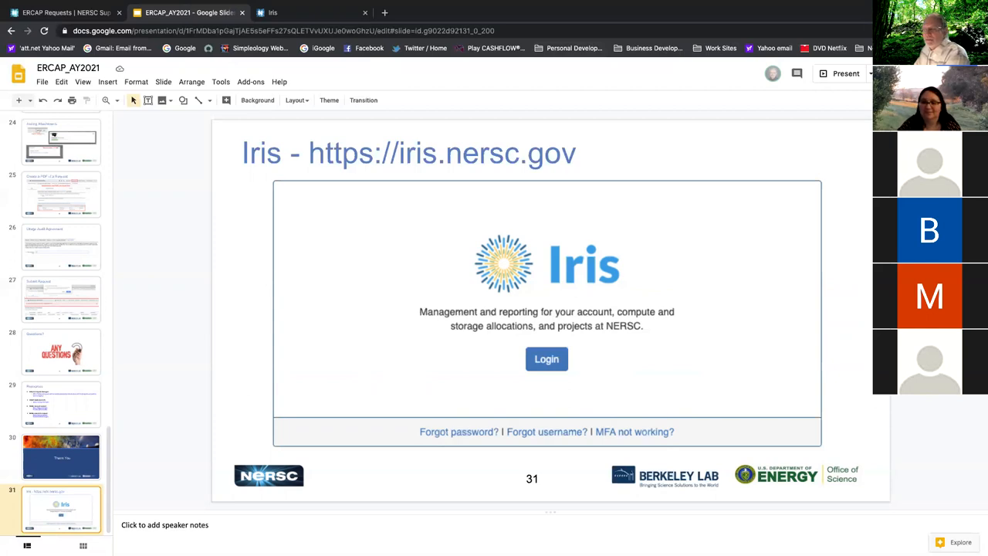
Select slide 29, Resources, in the filmstrip.
click(61, 404)
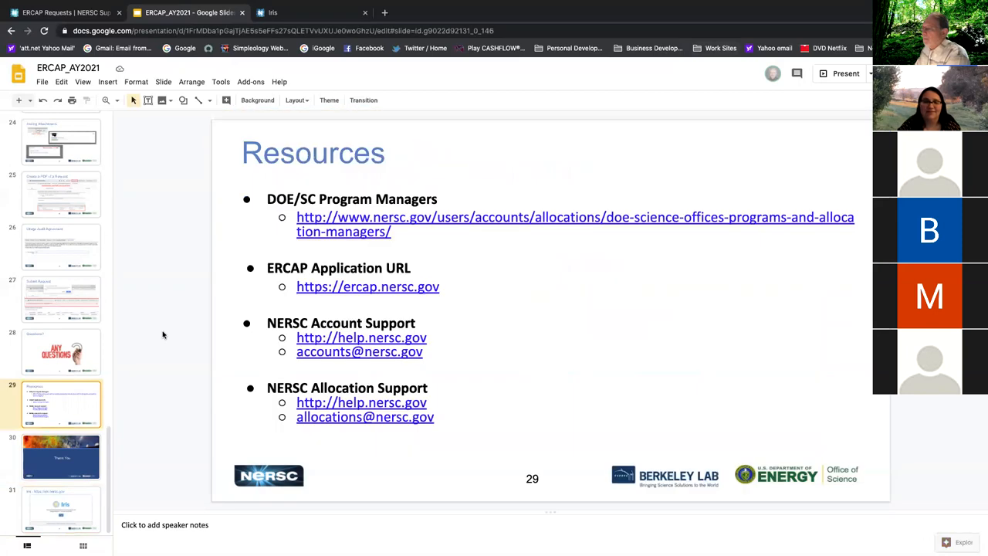
mouse_move(529, 339)
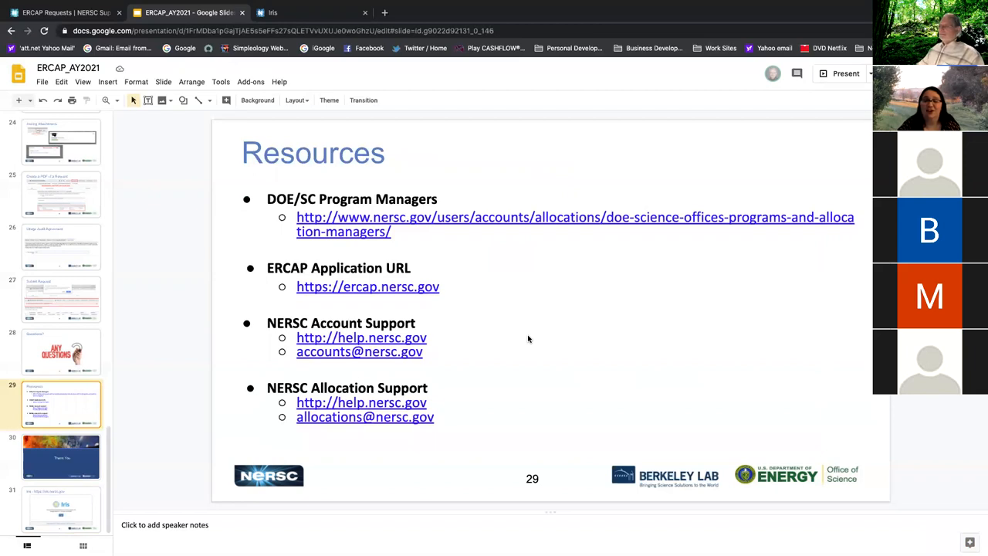
mouse_move(537, 108)
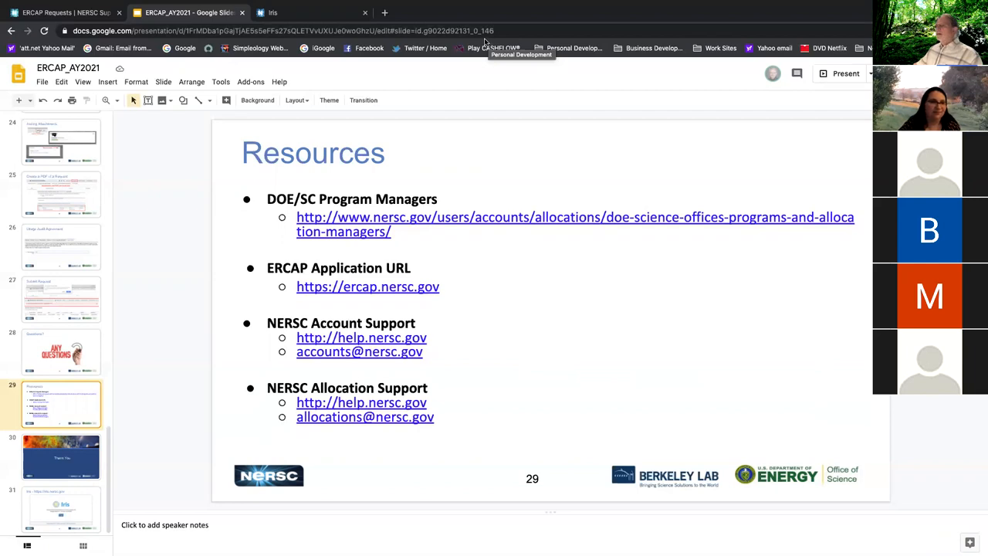
mouse_move(323, 35)
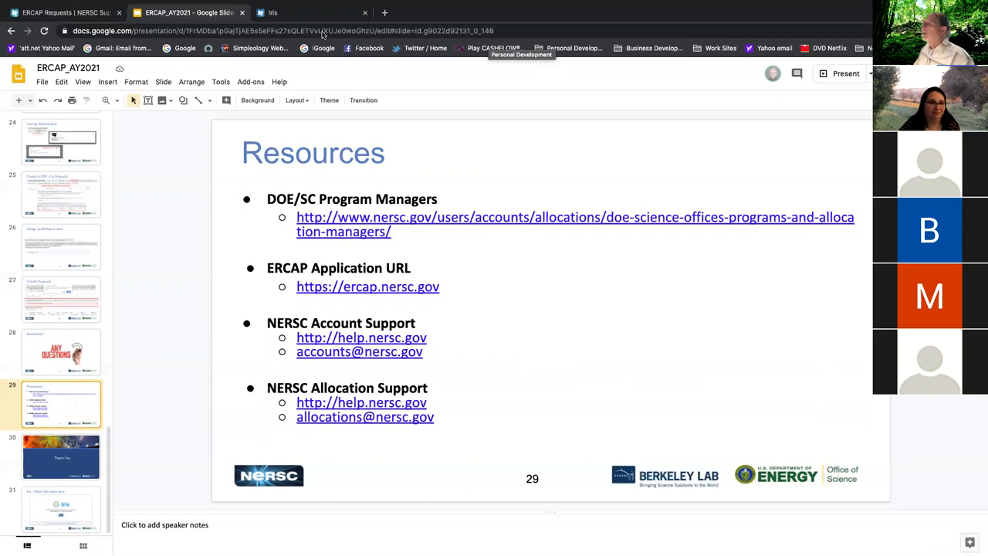
mouse_move(330, 29)
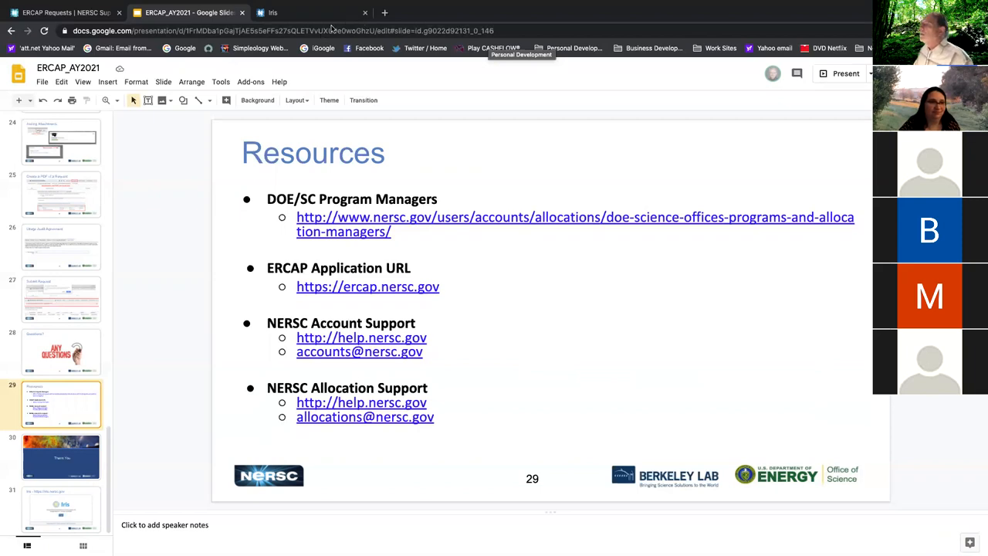